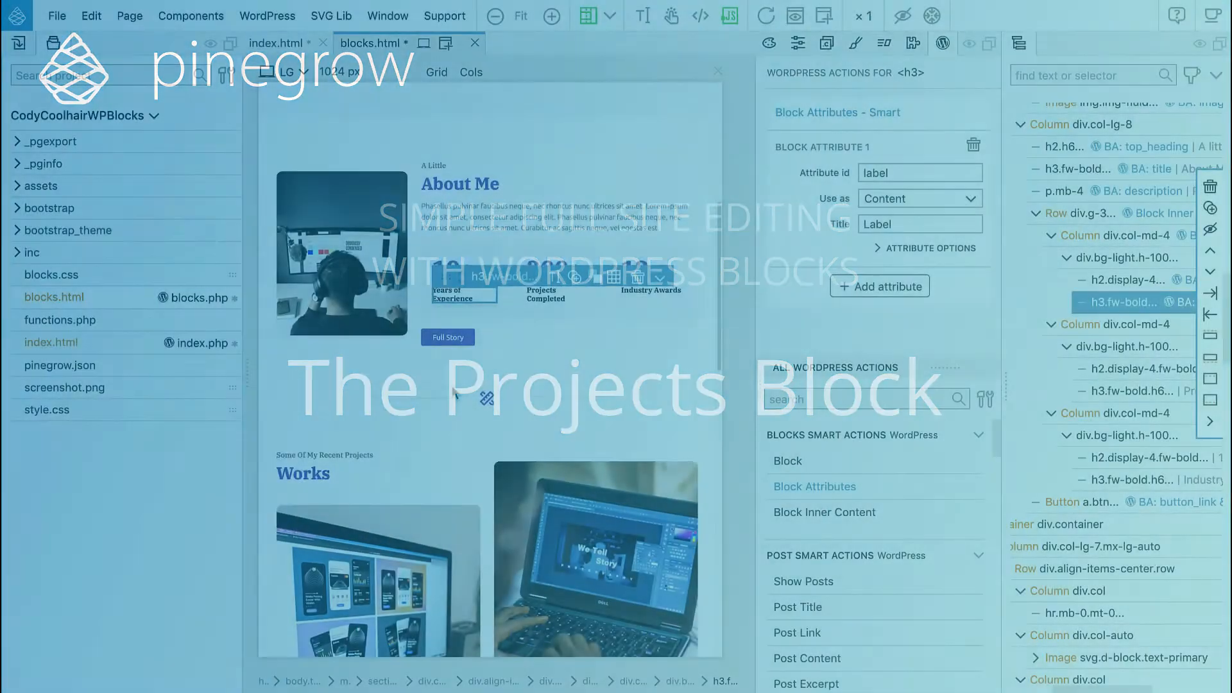
Make the empty container below About Me a Block with id divider and title Divider
{"action": "scroll", "scroll_direction": "down", "scroll_amount": 3}
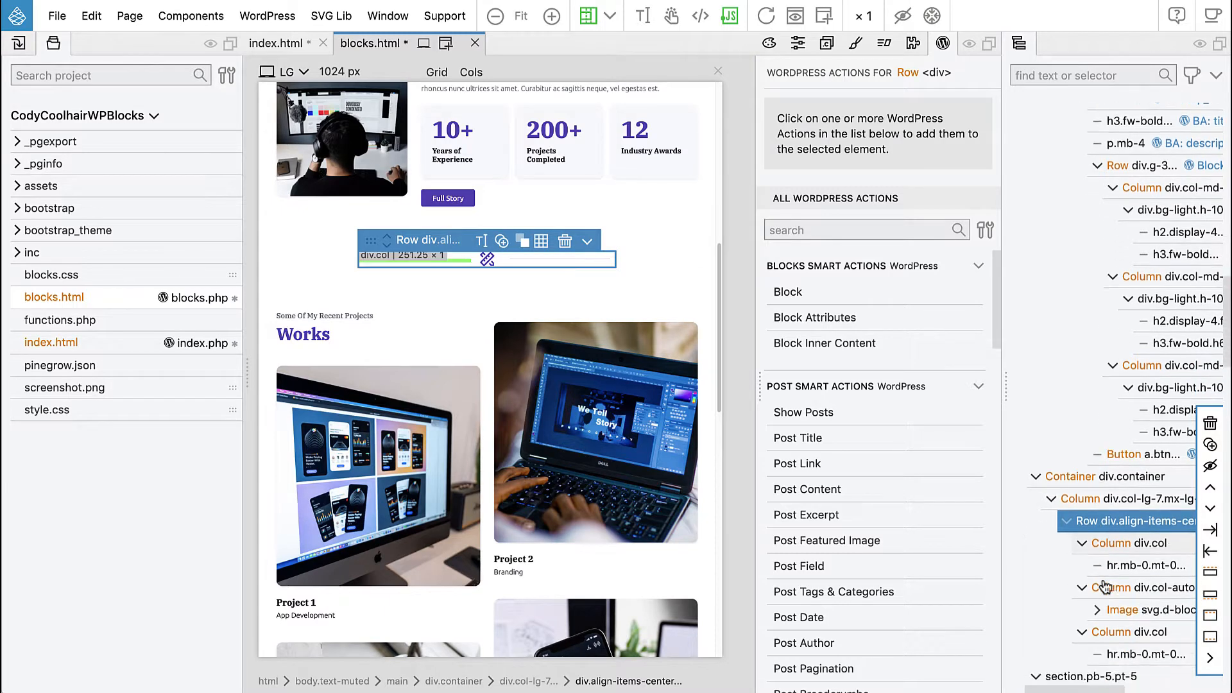
{"action": "scroll", "scroll_direction": "down", "scroll_amount": 3}
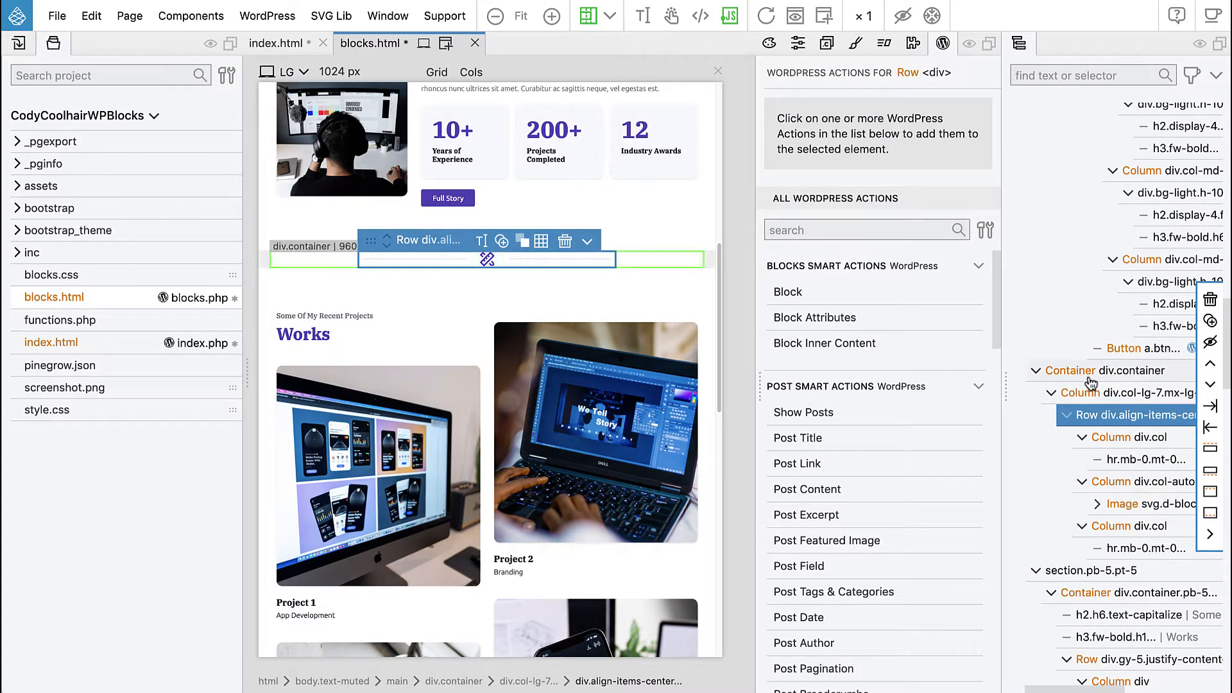
{"action": "left_click", "coordinate": [1036, 370]}
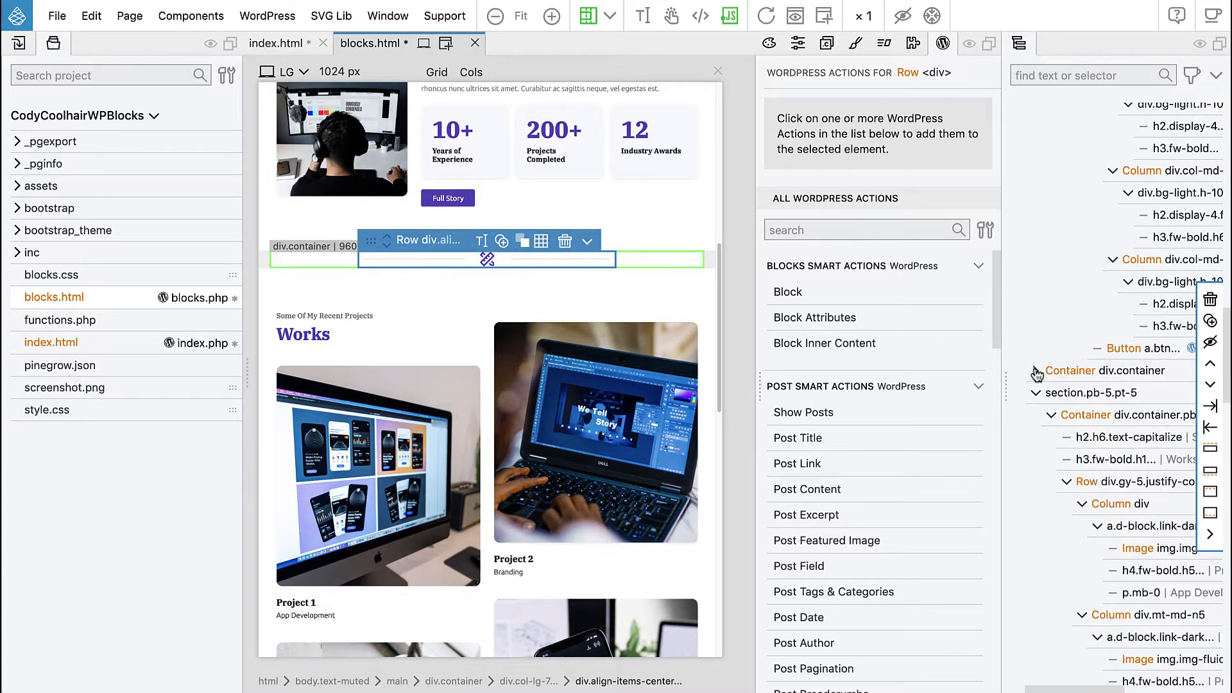
{"action": "left_click", "coordinate": [1108, 370]}
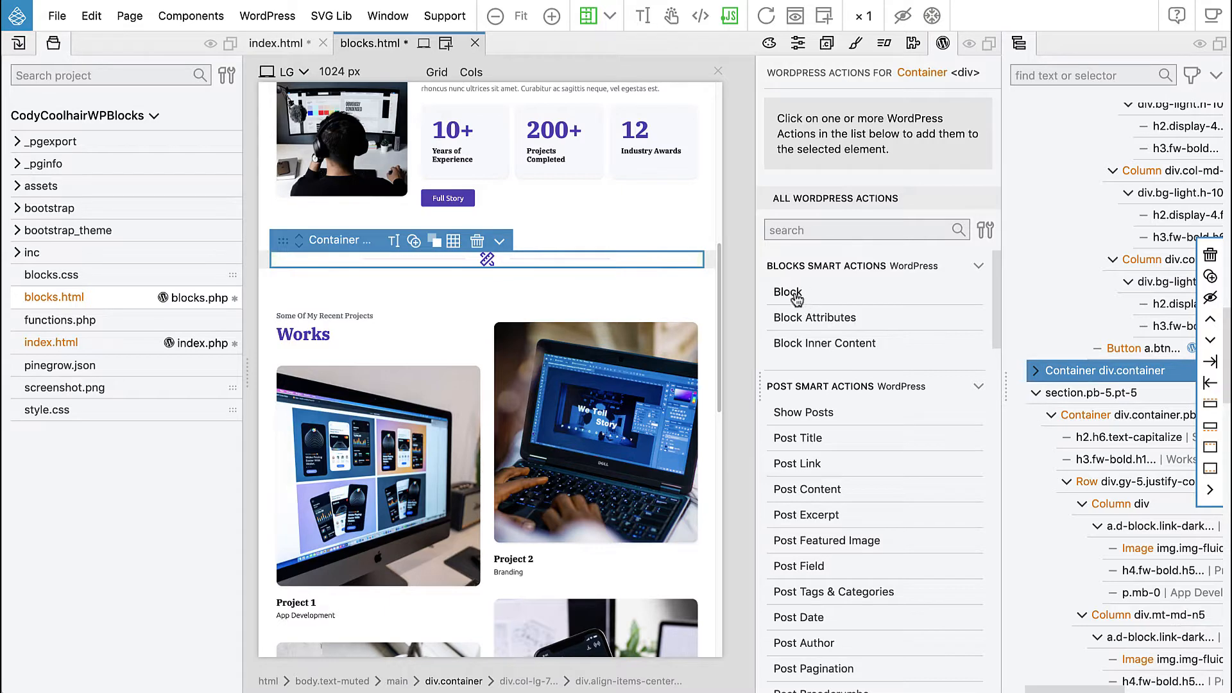
{"action": "left_click", "coordinate": [786, 292]}
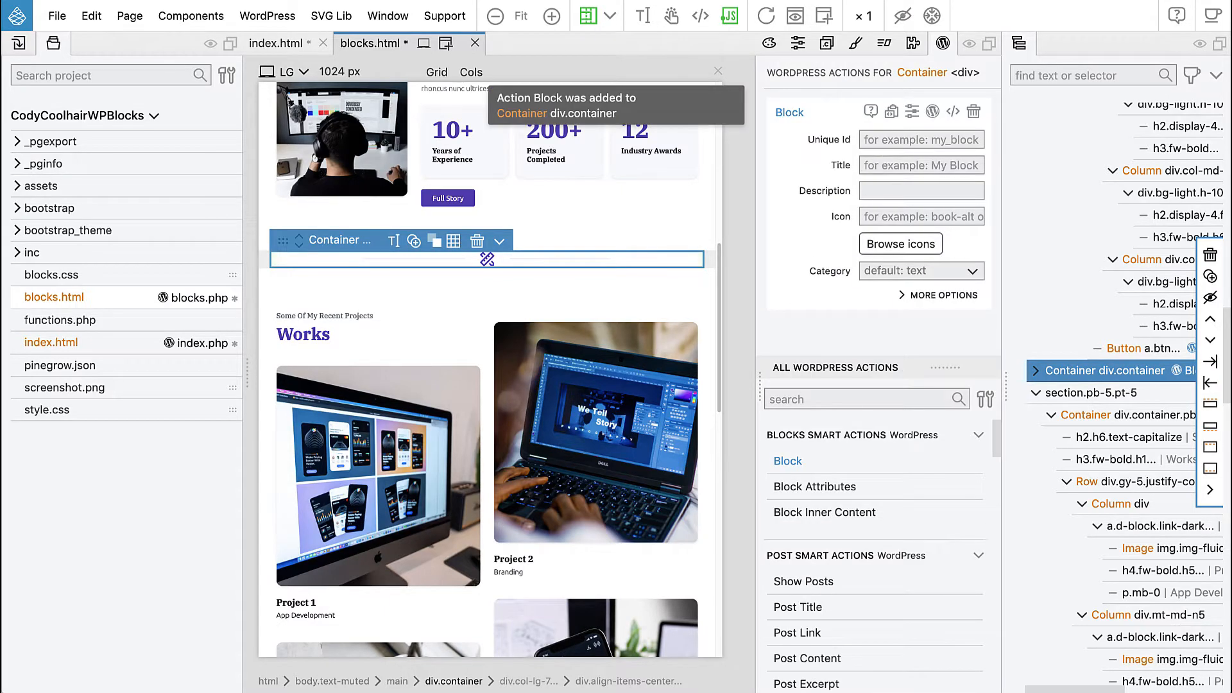
{"action": "type", "text": "divider"}
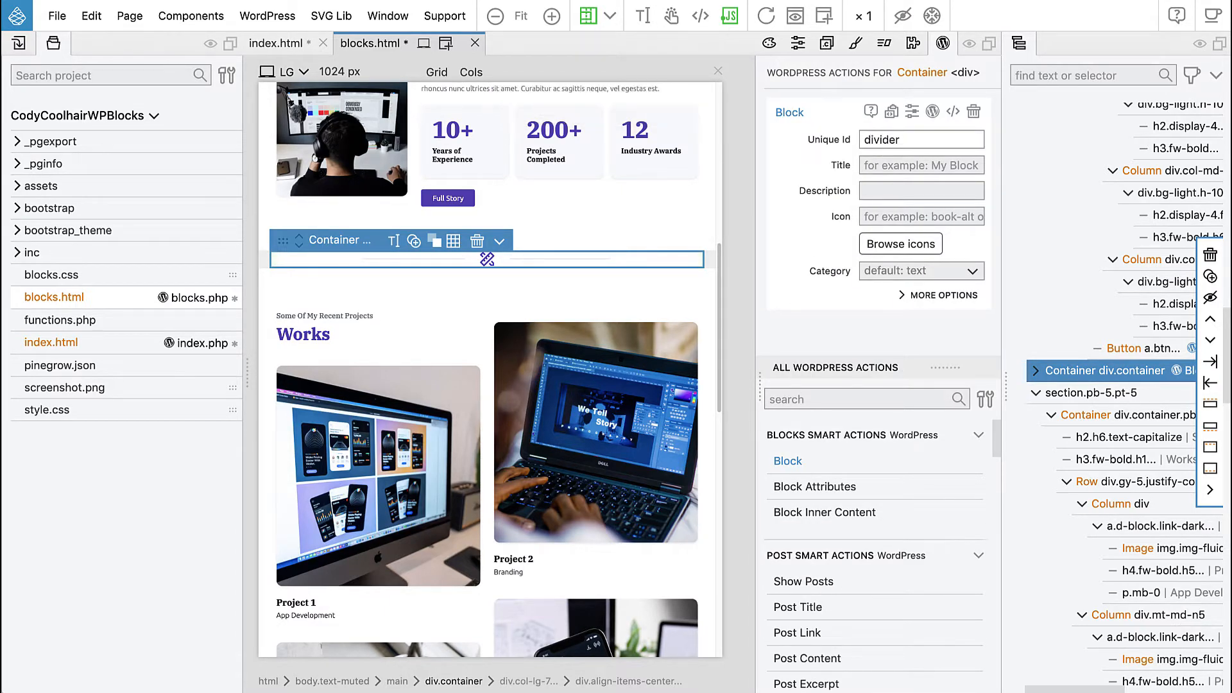
{"action": "type", "text": "Divider"}
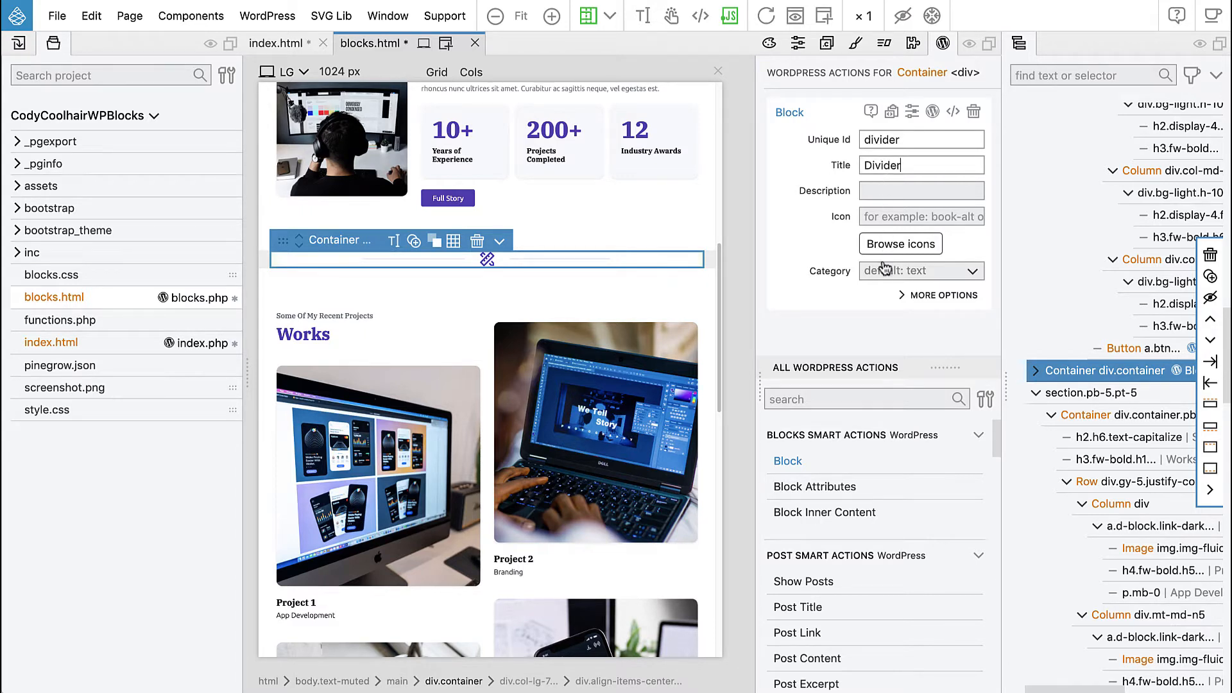
File the Divider block under the custom pagesections category
{"action": "left_click", "coordinate": [921, 271]}
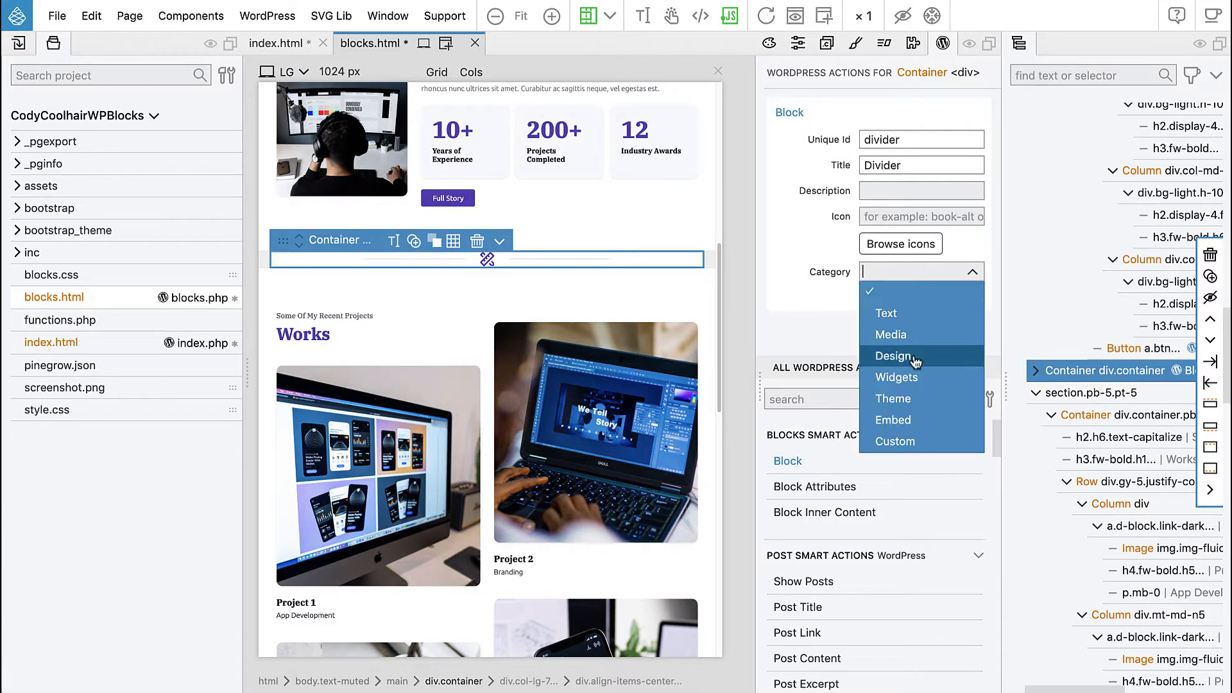
{"action": "left_click", "coordinate": [895, 440]}
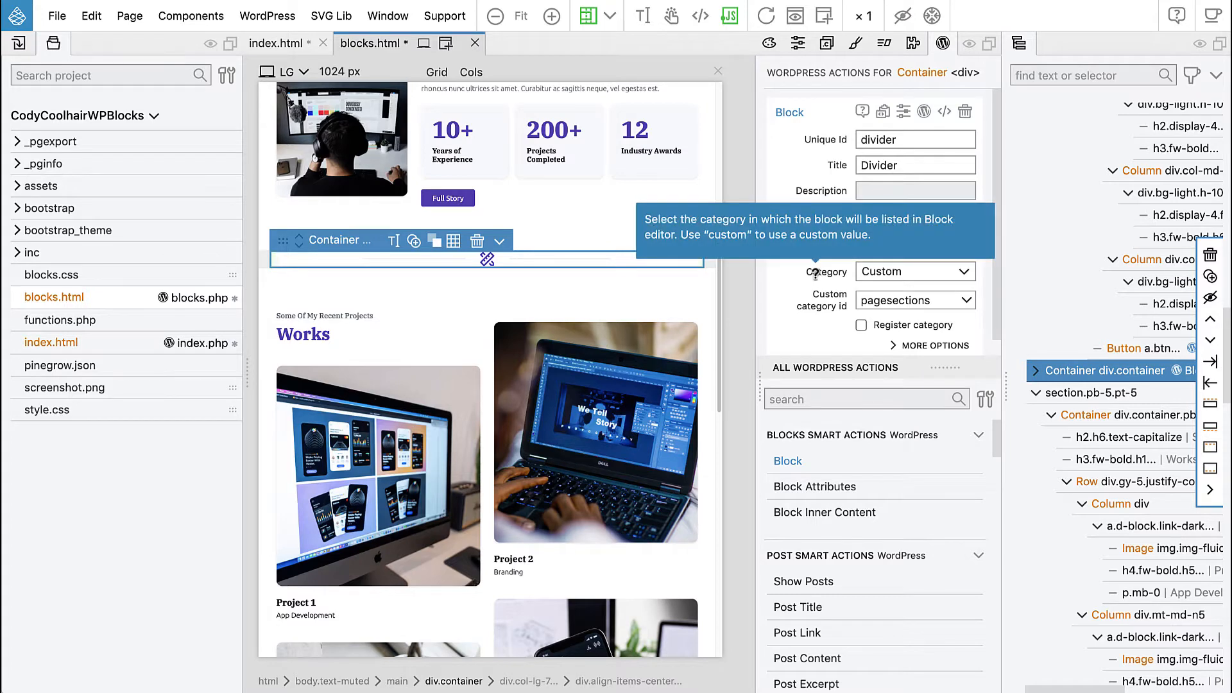
{"action": "left_click", "coordinate": [1091, 393]}
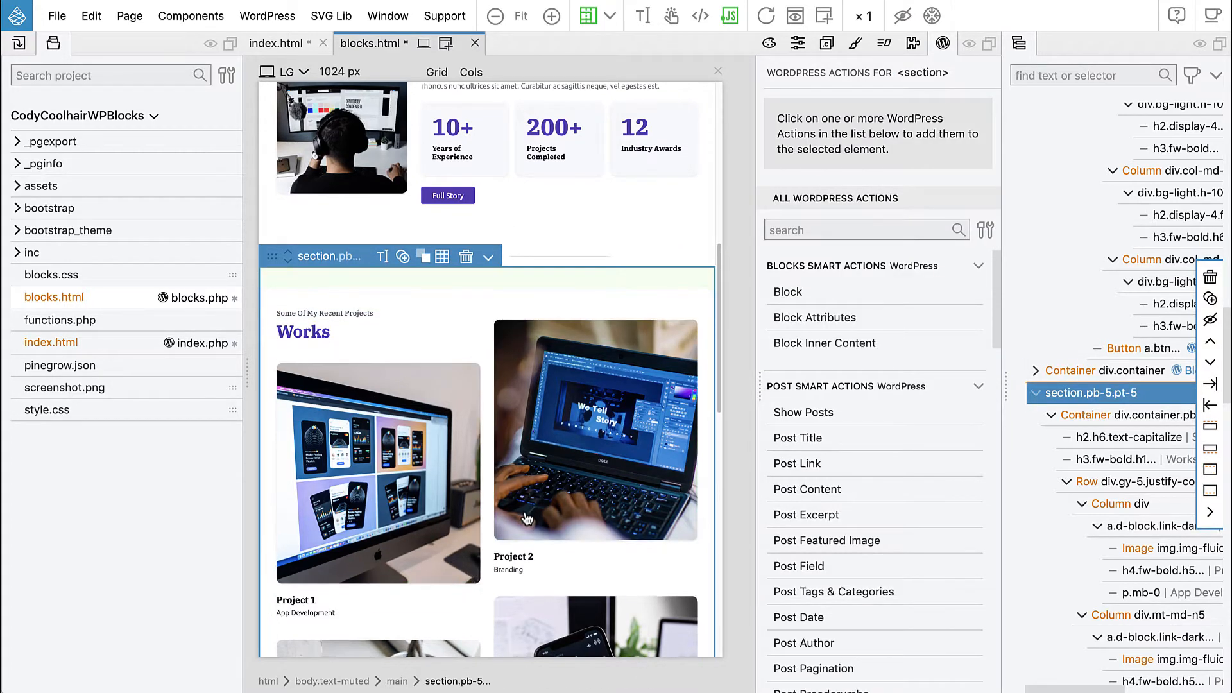
Make the Works section a Block with id projects, title Projects, in a custom category
{"action": "scroll", "scroll_direction": "down", "scroll_amount": 3}
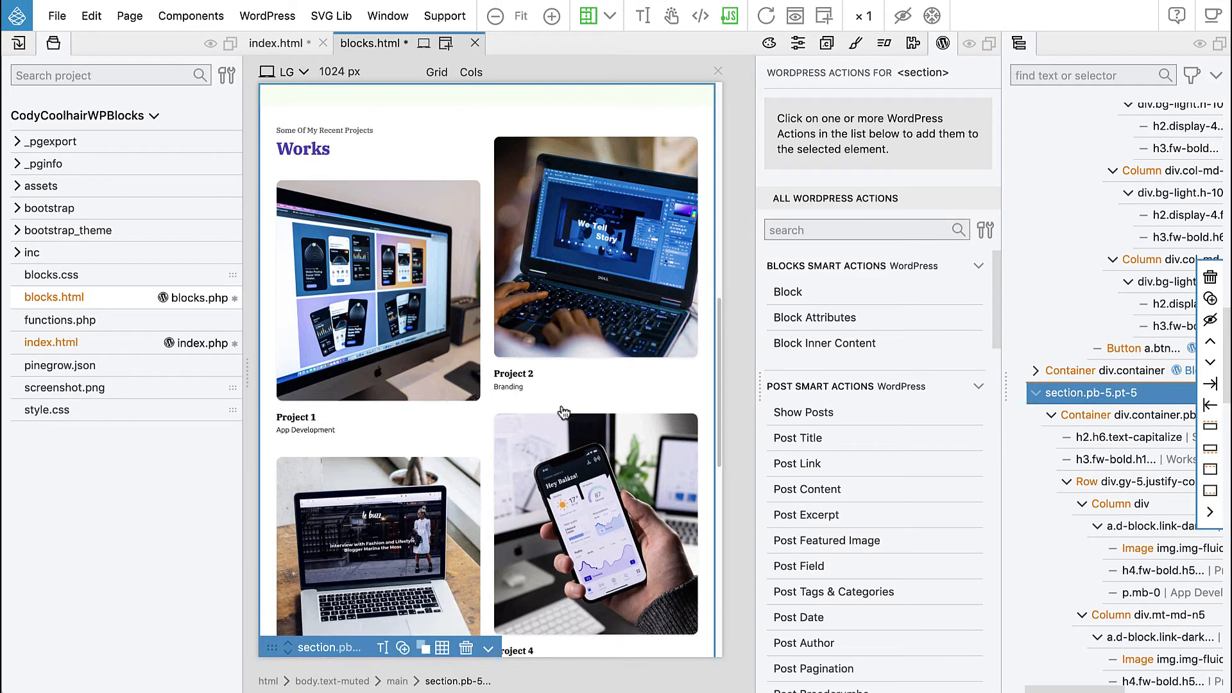
{"action": "left_click", "coordinate": [787, 292]}
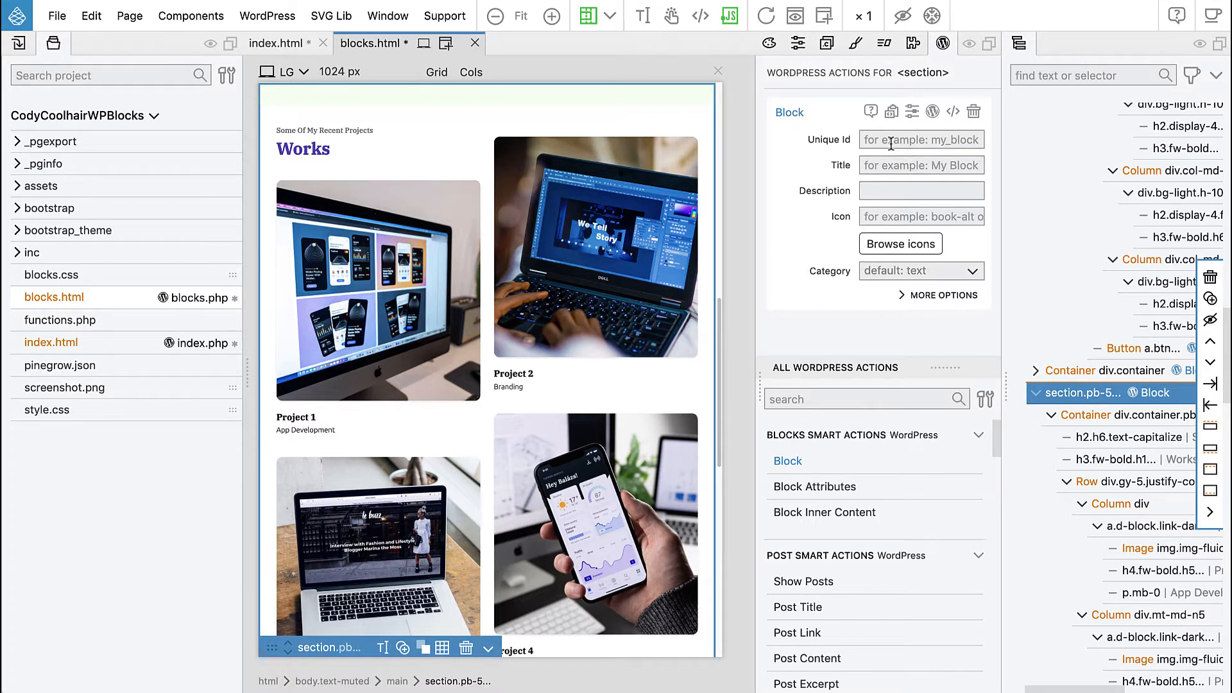
{"action": "type", "text": "projects"}
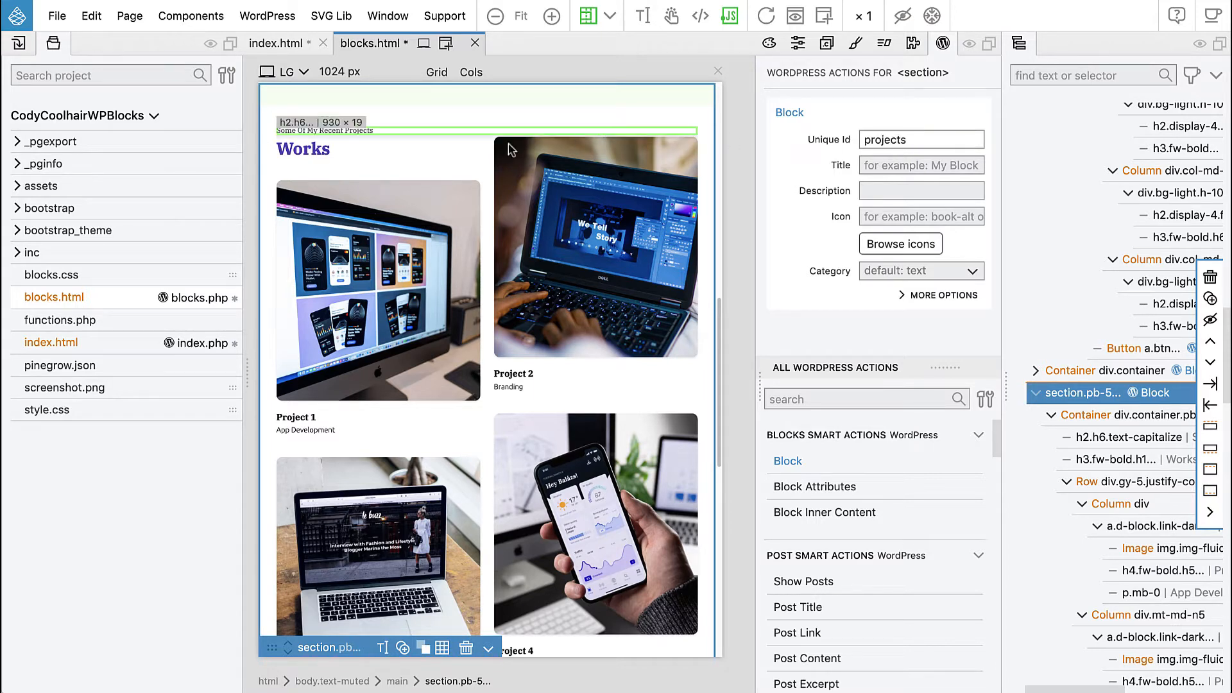
{"action": "mouse_move", "coordinate": [595, 295]}
{"action": "type", "text": "P"}
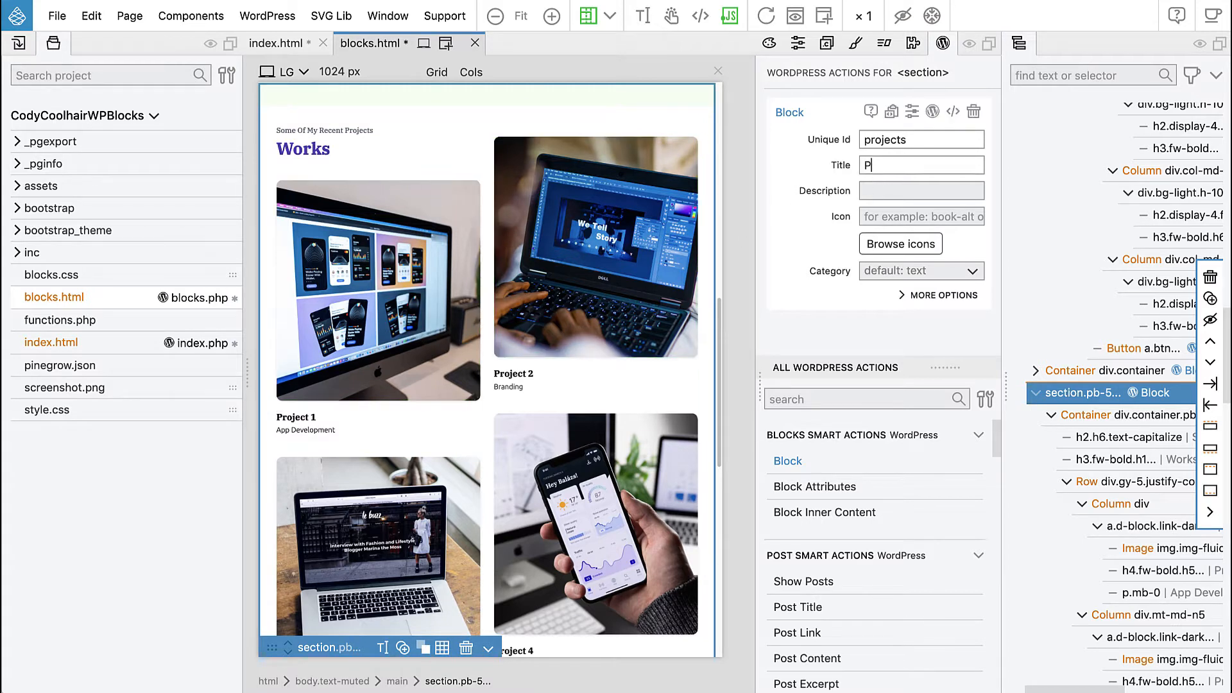
{"action": "type", "text": "rojects"}
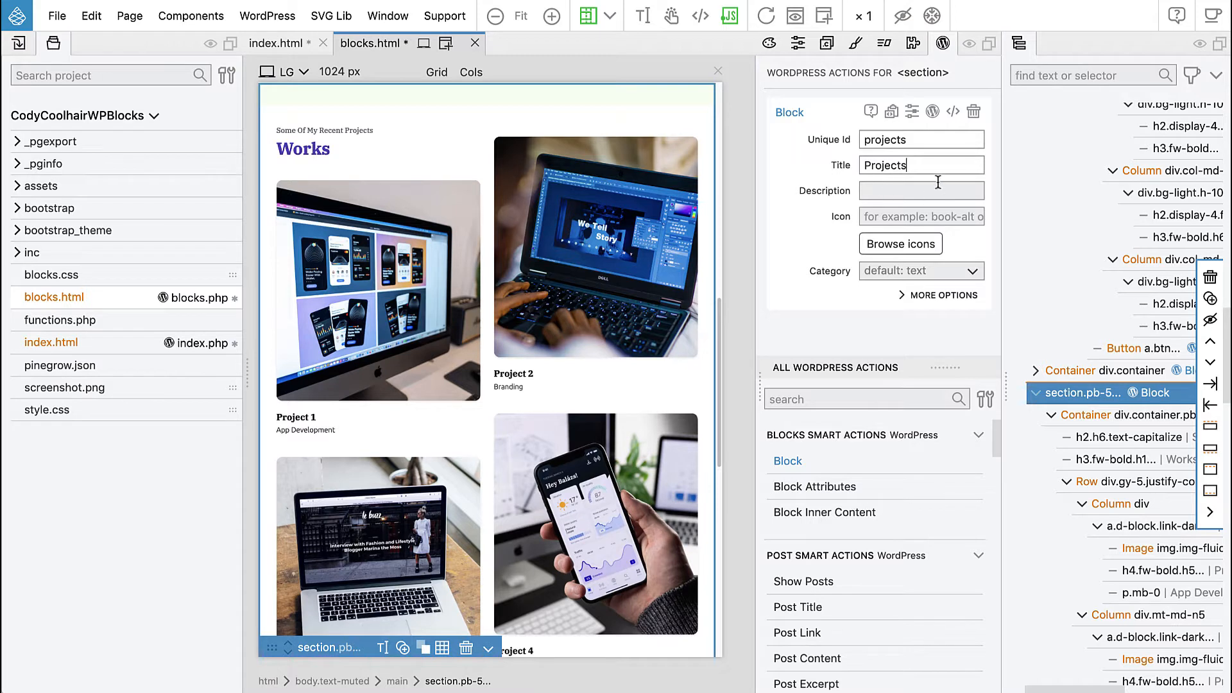
{"action": "mouse_move", "coordinate": [370, 133]}
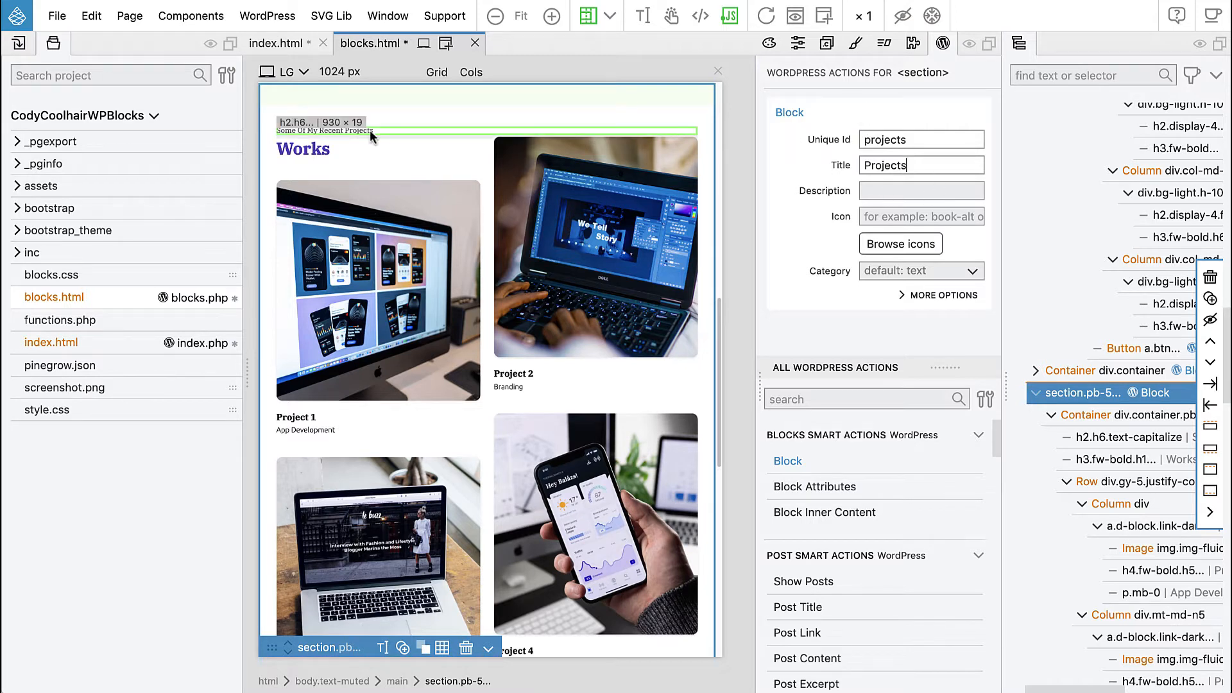
{"action": "left_click", "coordinate": [921, 270]}
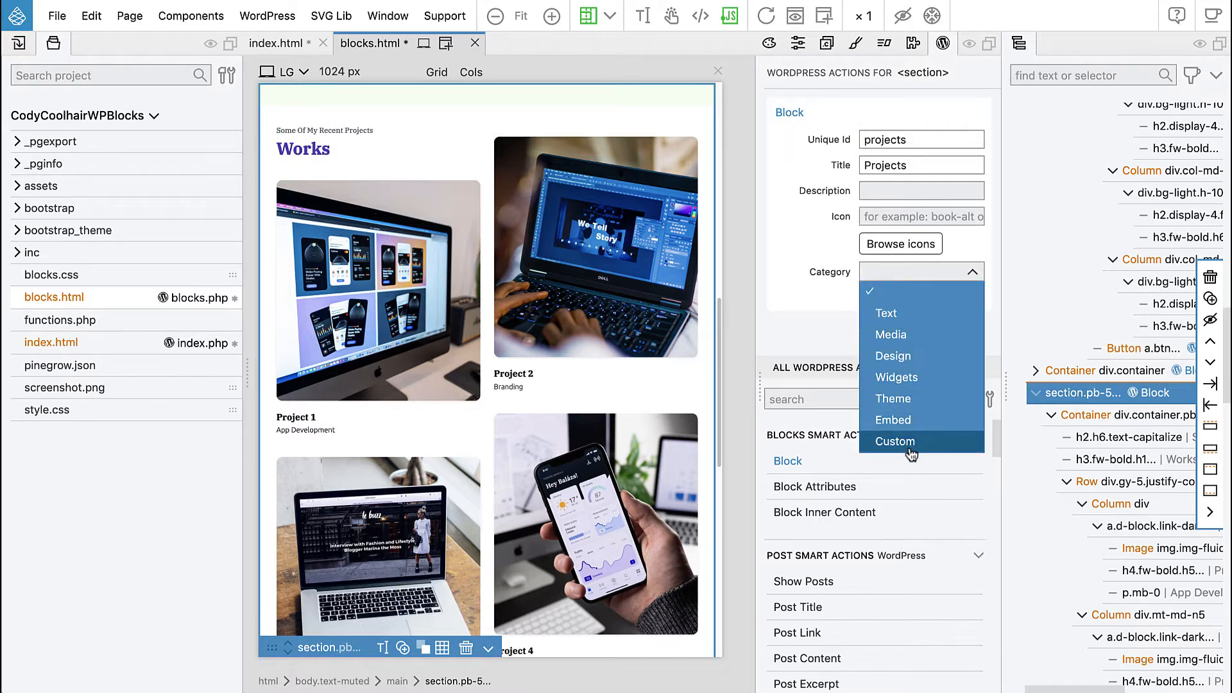
{"action": "left_click", "coordinate": [895, 440]}
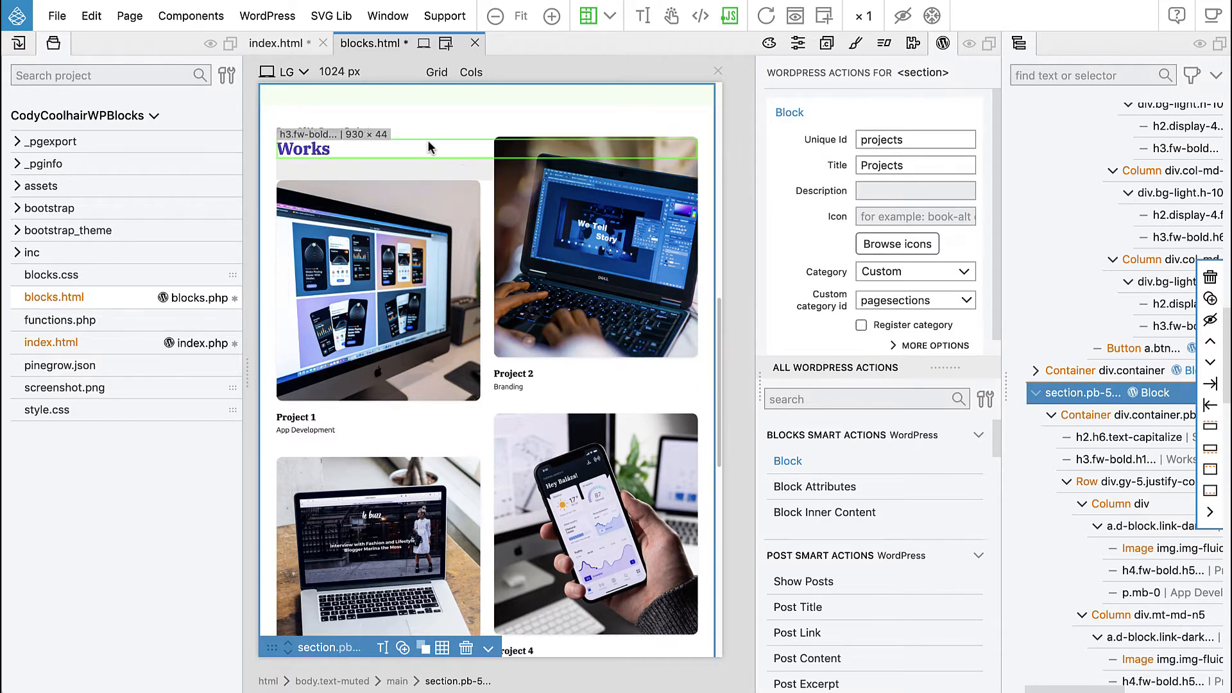
Give the Some Of My Recent Projects heading a Block Attribute top_title titled Top title
{"action": "left_click", "coordinate": [324, 131]}
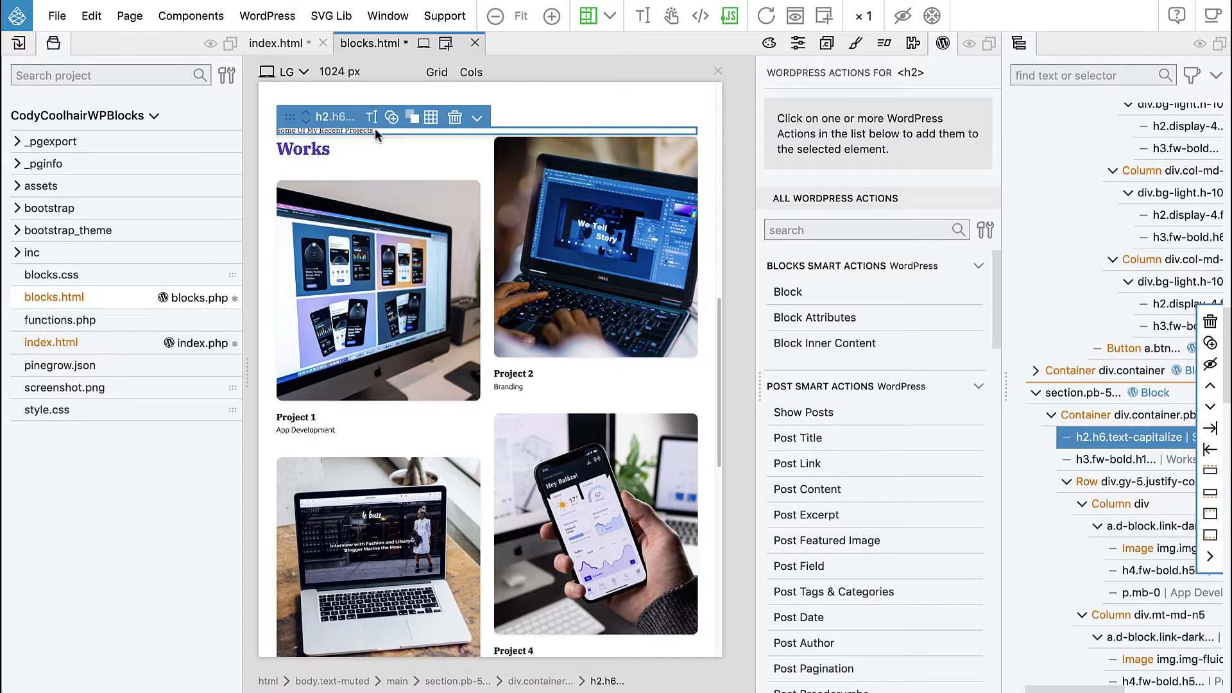
{"action": "mouse_move", "coordinate": [810, 260]}
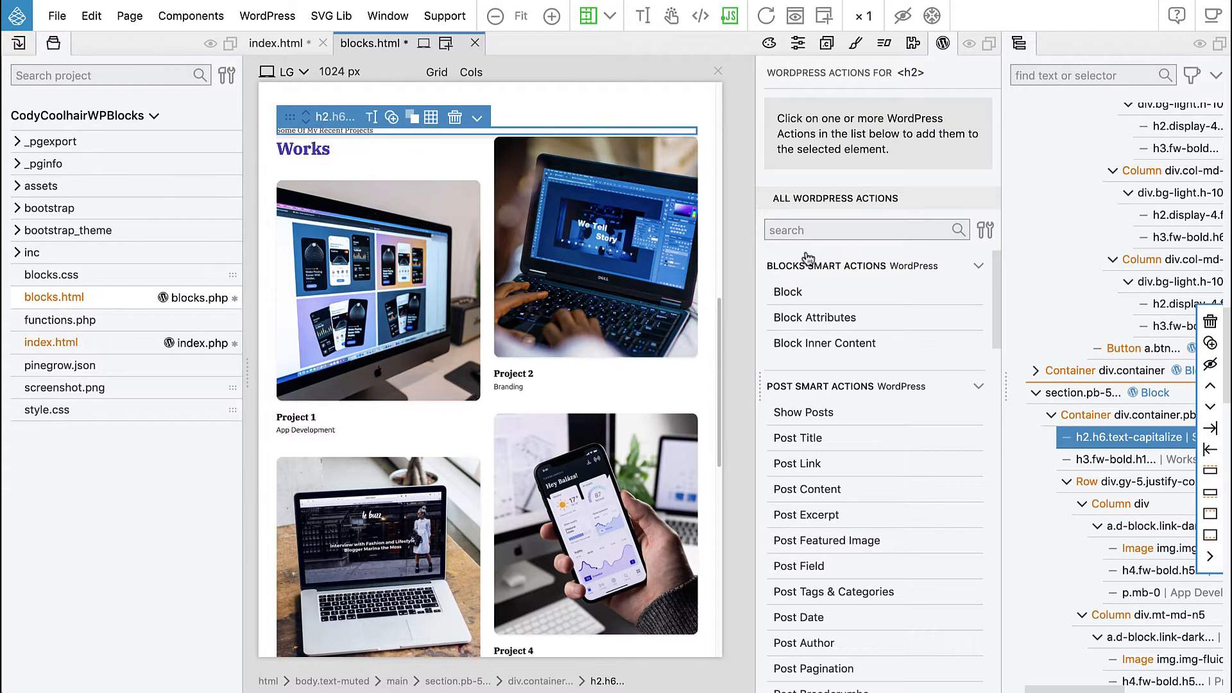
{"action": "left_click", "coordinate": [813, 317]}
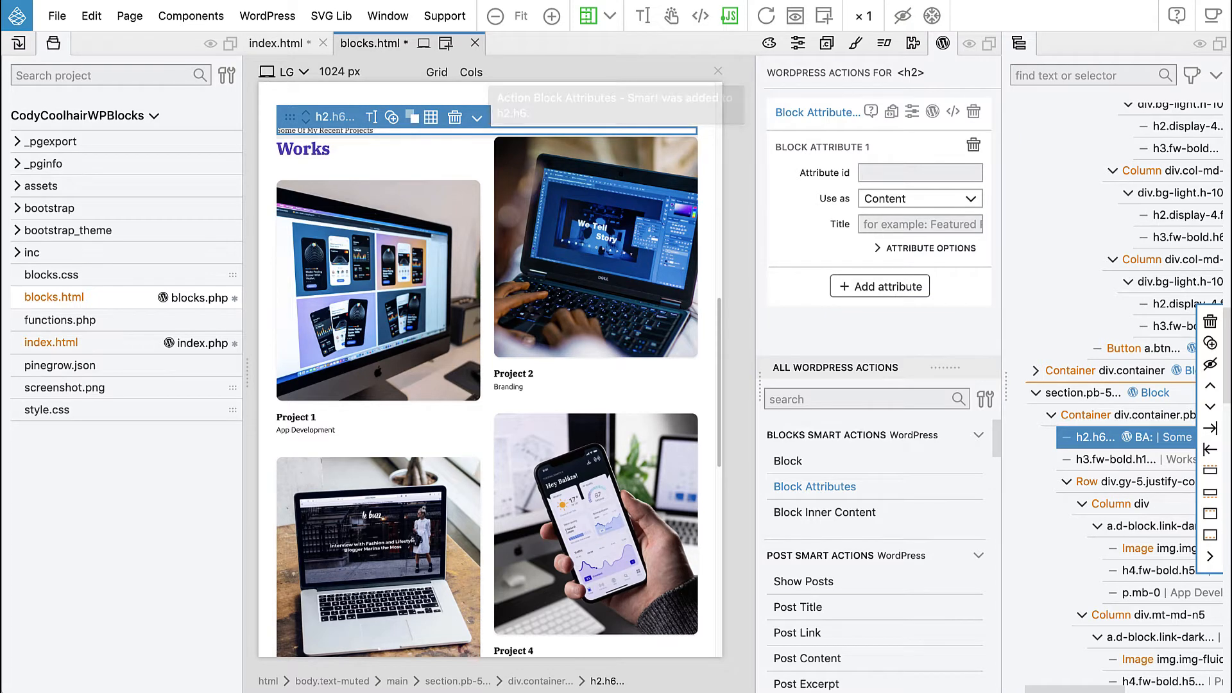
{"action": "type", "text": "top_"}
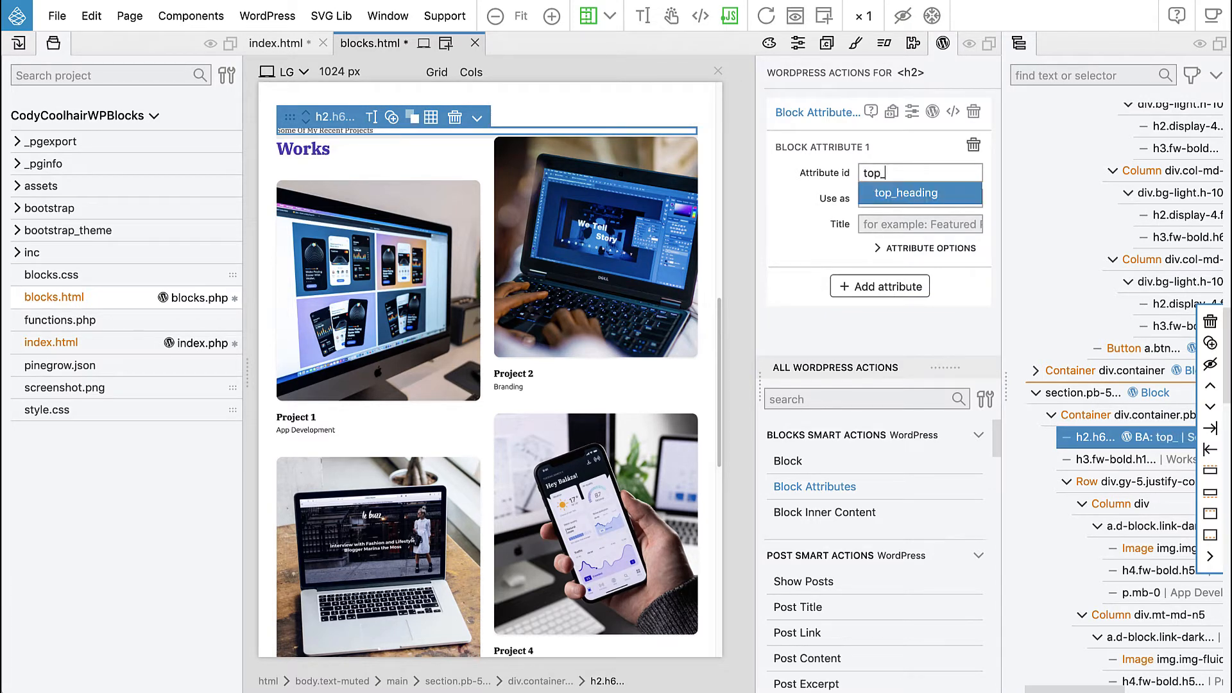
{"action": "type", "text": "title"}
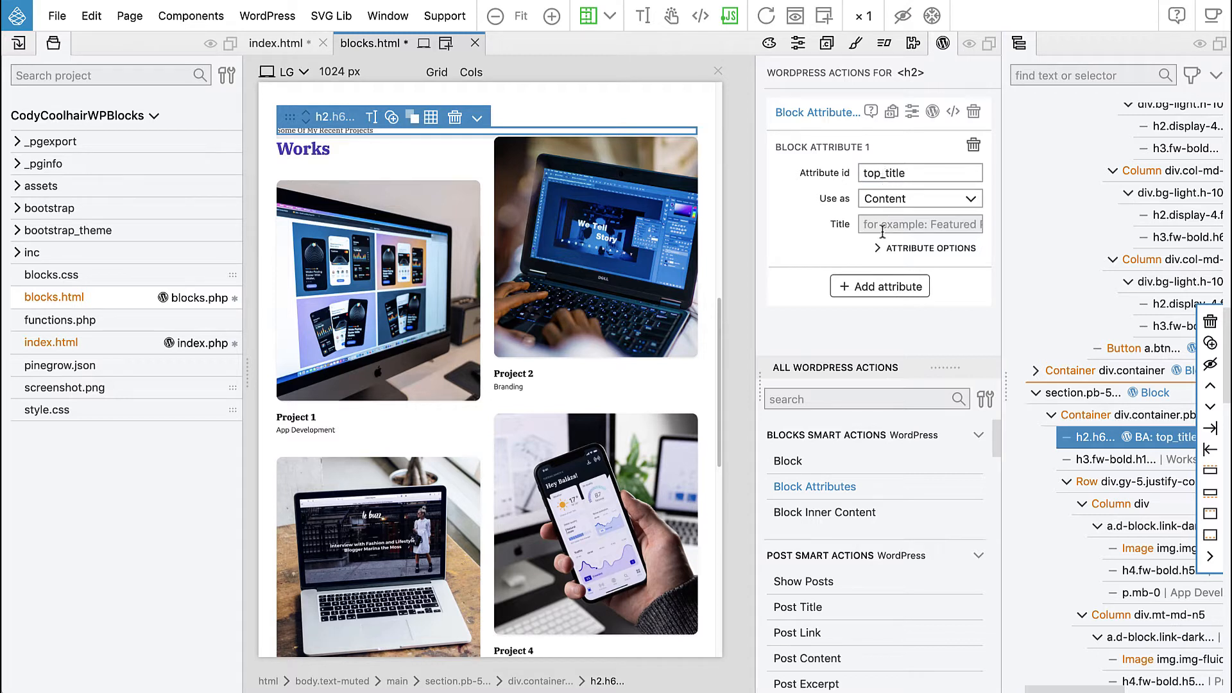
{"action": "type", "text": "Top ti"}
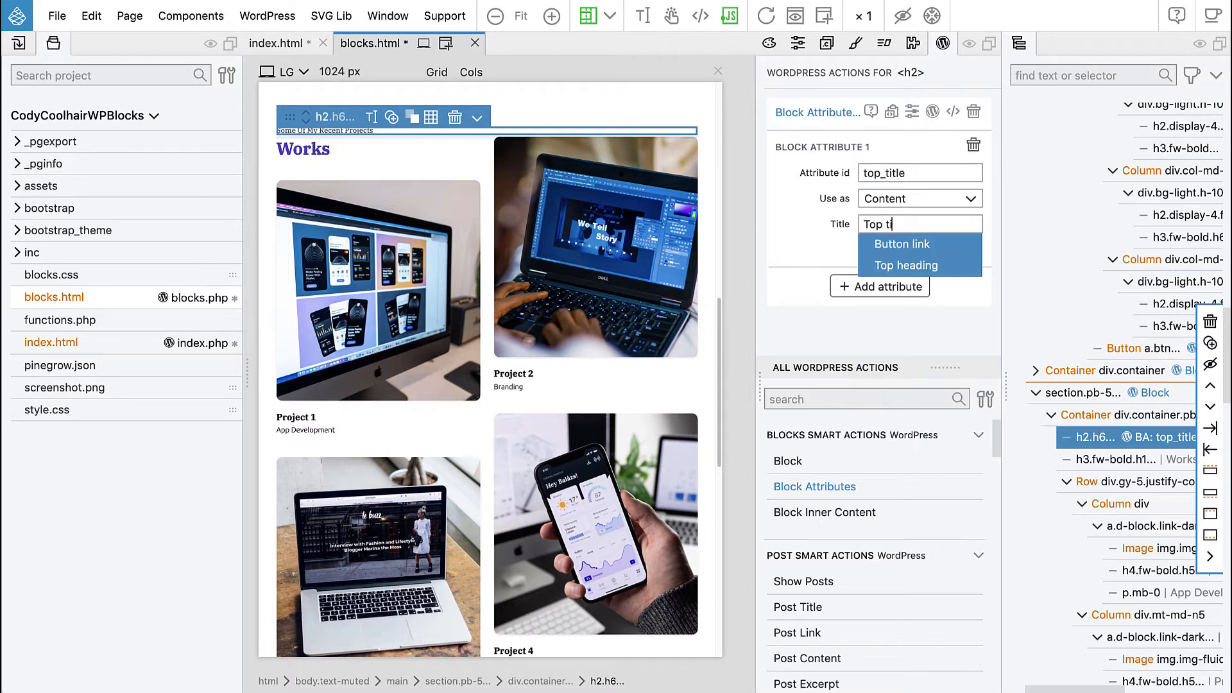
{"action": "left_click", "coordinate": [906, 265]}
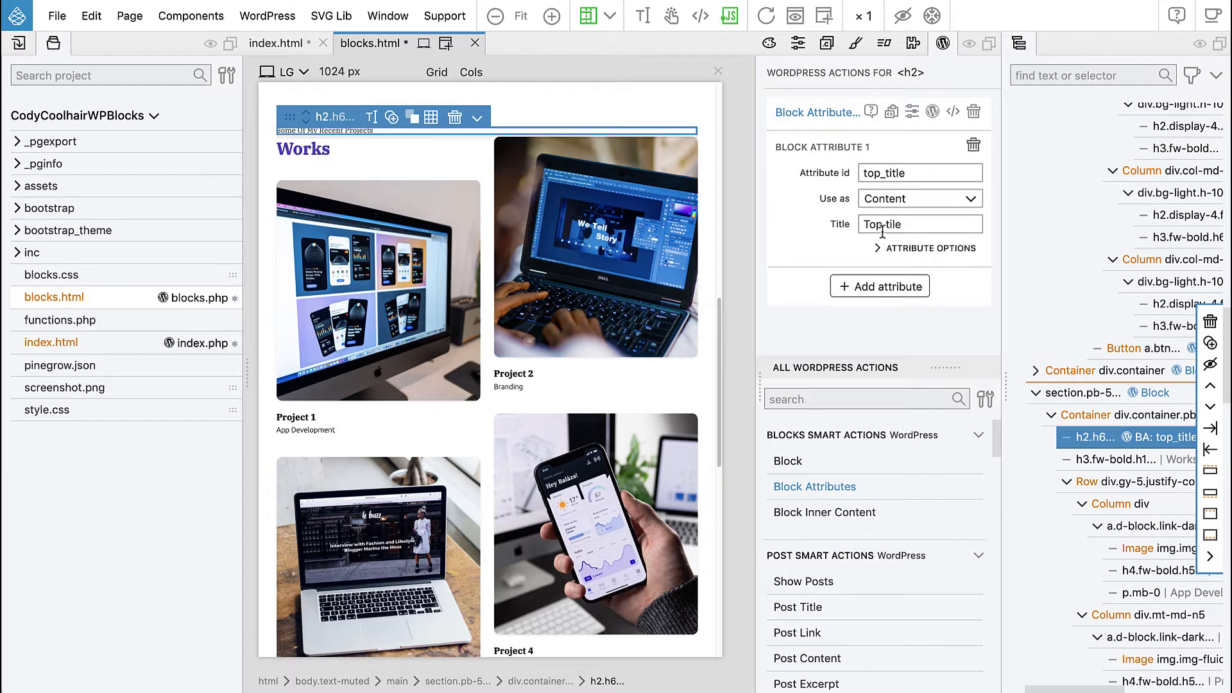
Give the Works heading a Block Attribute with id title, used as content, titled Title
{"action": "left_click", "coordinate": [1122, 459]}
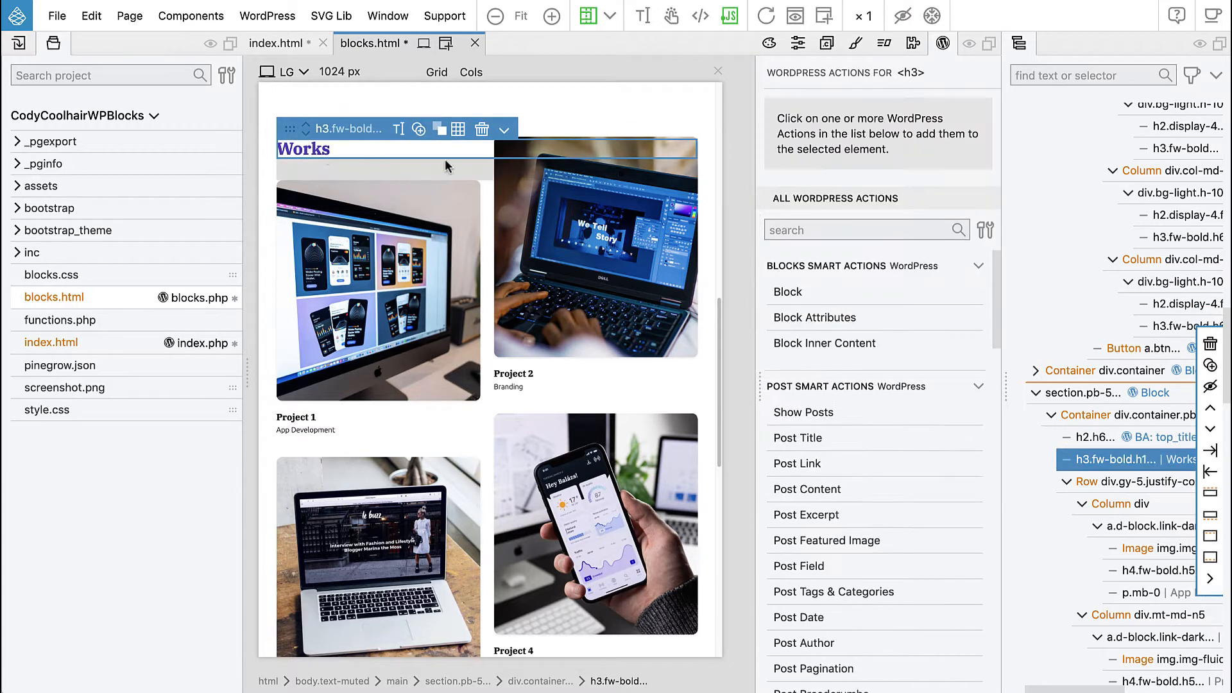
{"action": "left_click", "coordinate": [815, 317]}
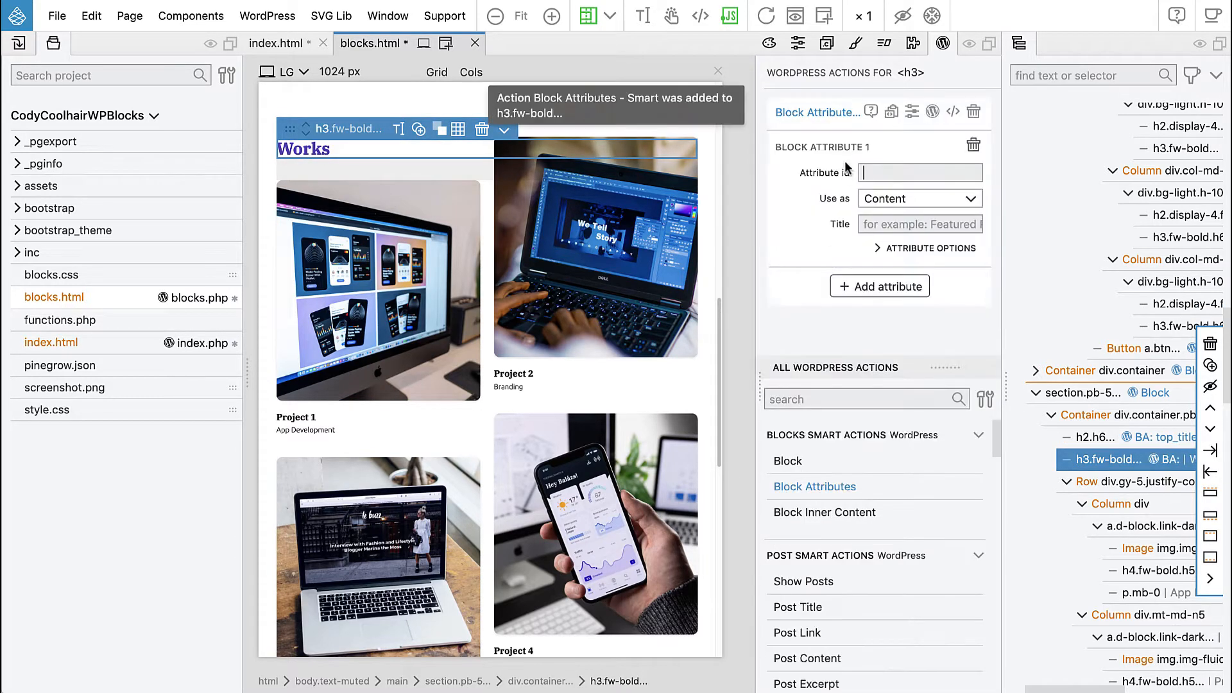
{"action": "type", "text": "title"}
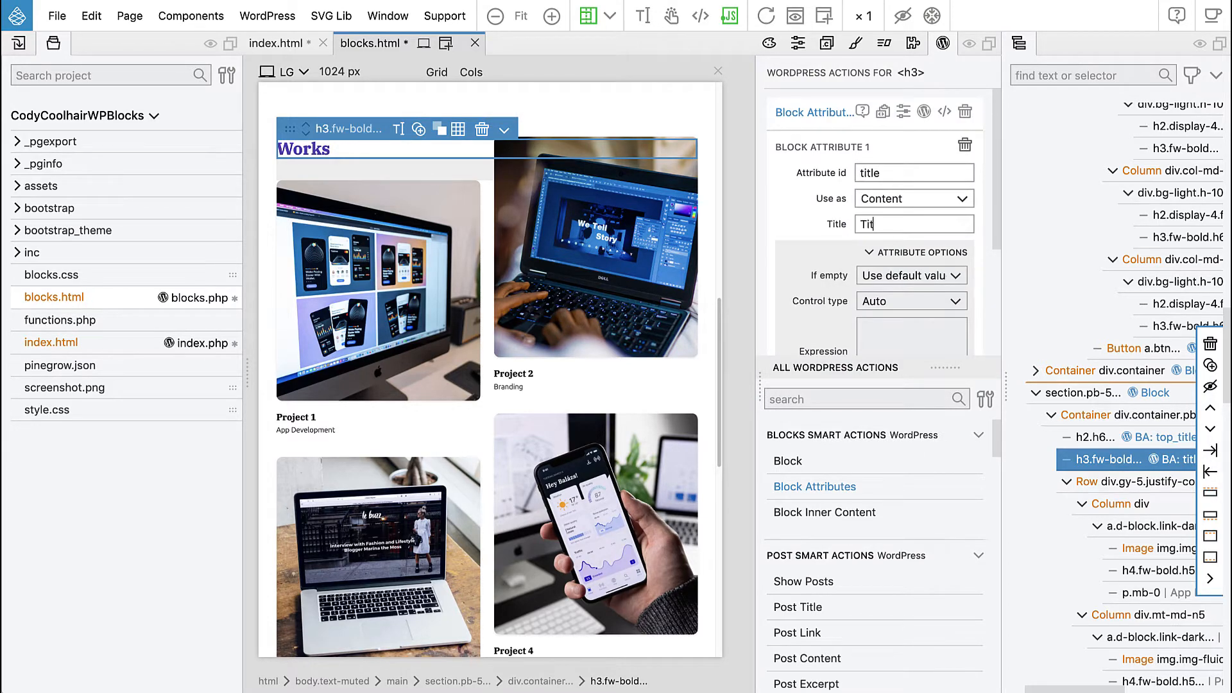
{"action": "type", "text": "le"}
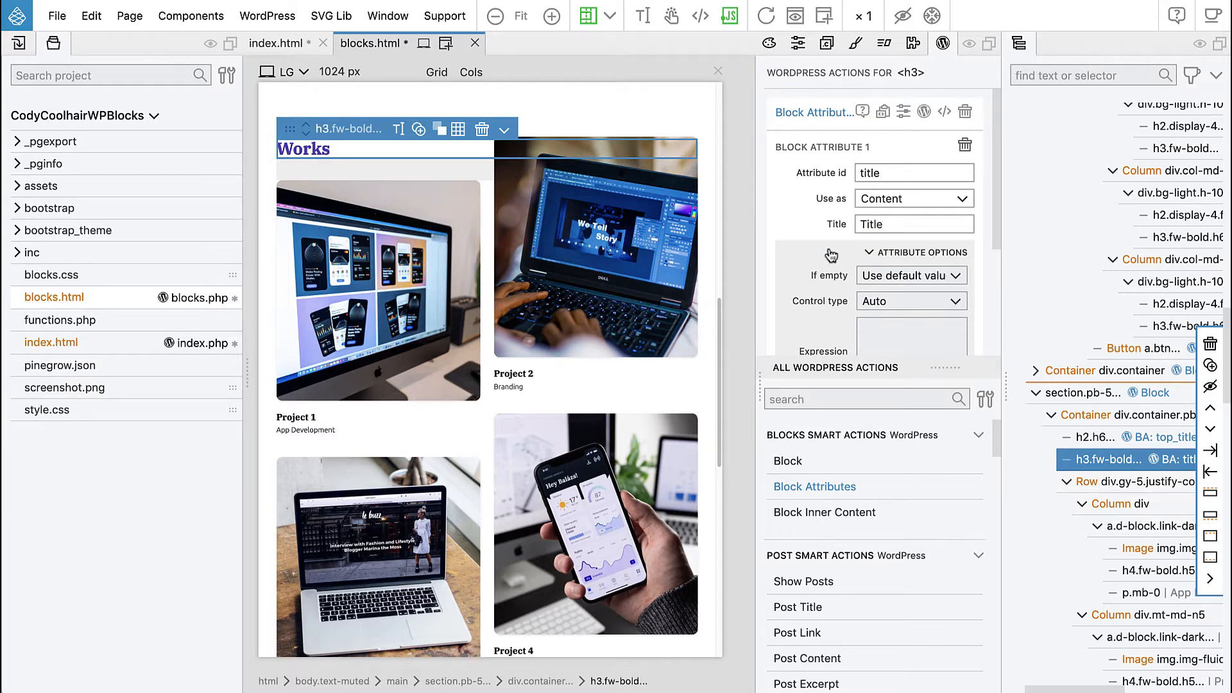
{"action": "left_click", "coordinate": [890, 253]}
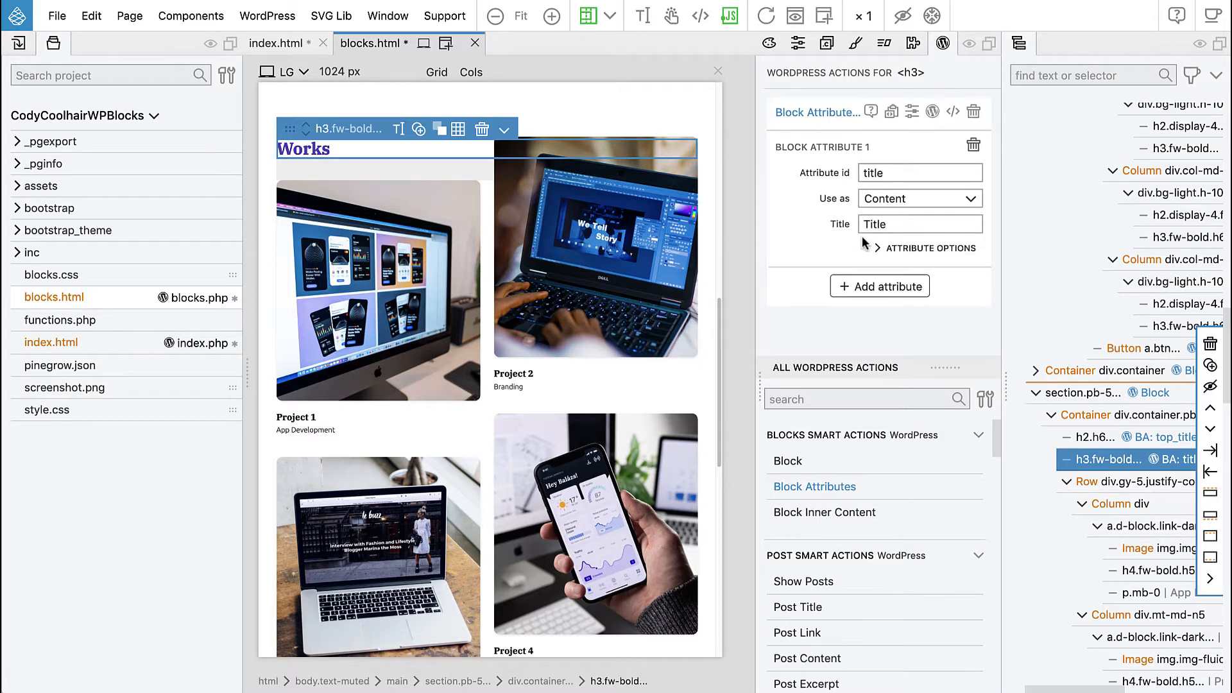
{"action": "scroll", "scroll_direction": "down", "scroll_amount": 3}
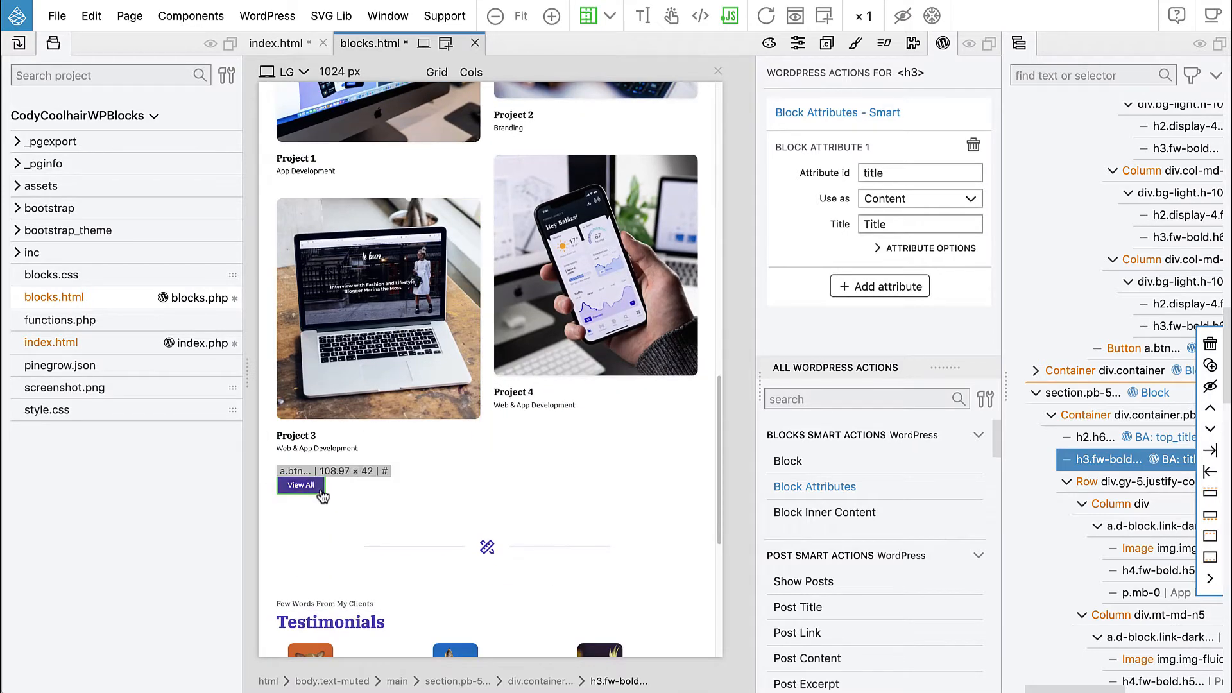
Give the View All button a button_link attribute used as Link, titled Button link
{"action": "left_click", "coordinate": [300, 484]}
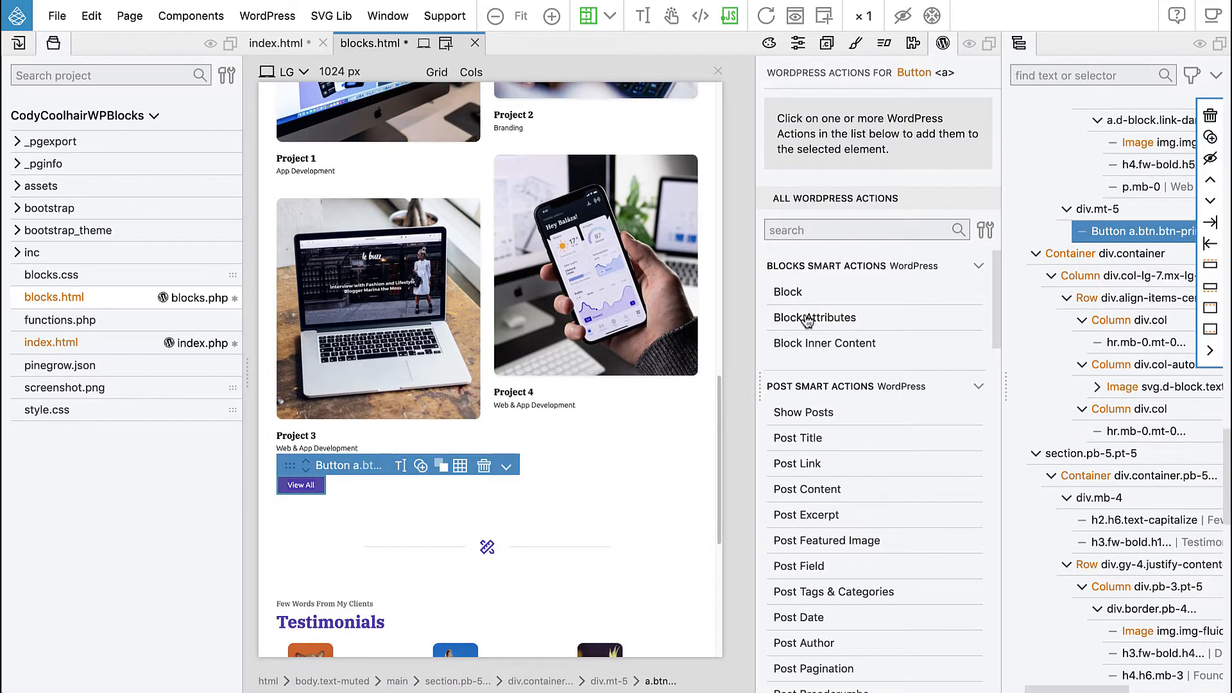
{"action": "left_click", "coordinate": [815, 317]}
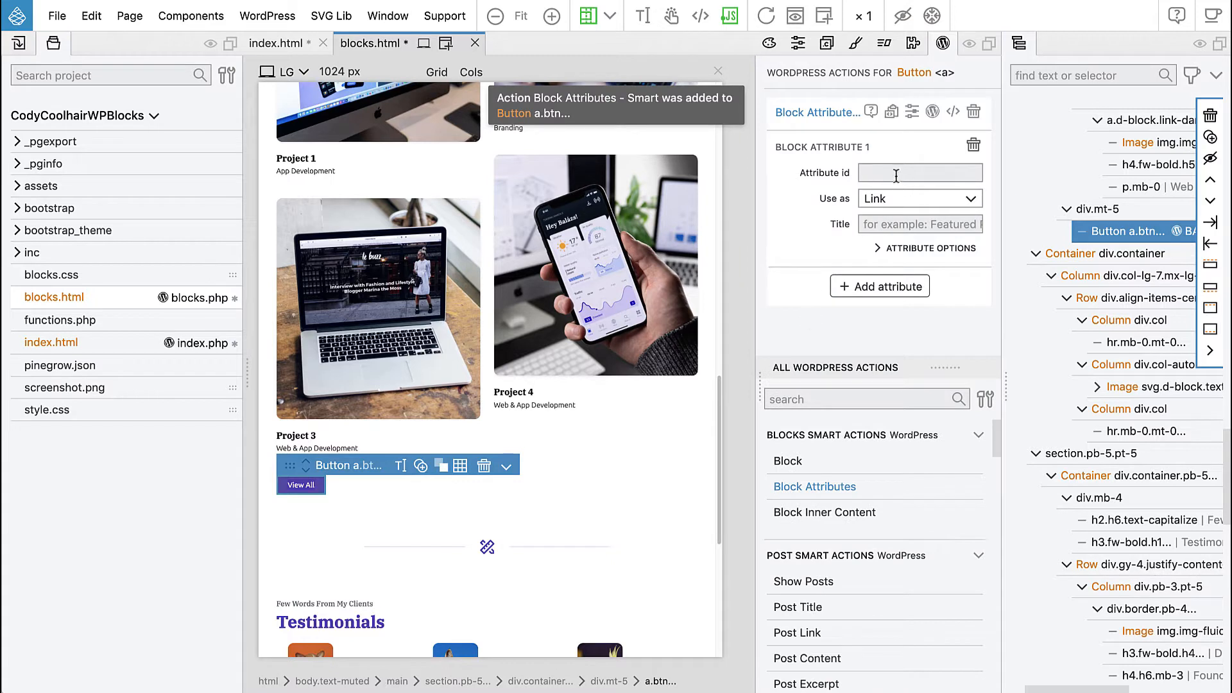
{"action": "type", "text": "button_link"}
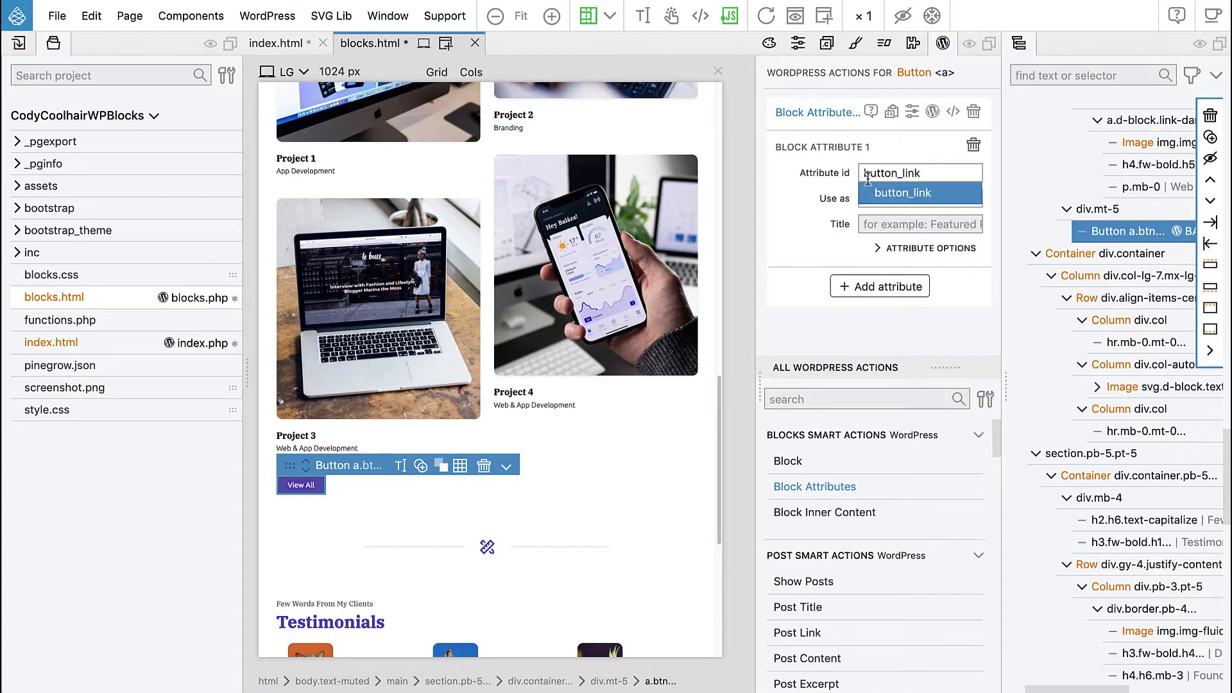
{"action": "left_click", "coordinate": [920, 198]}
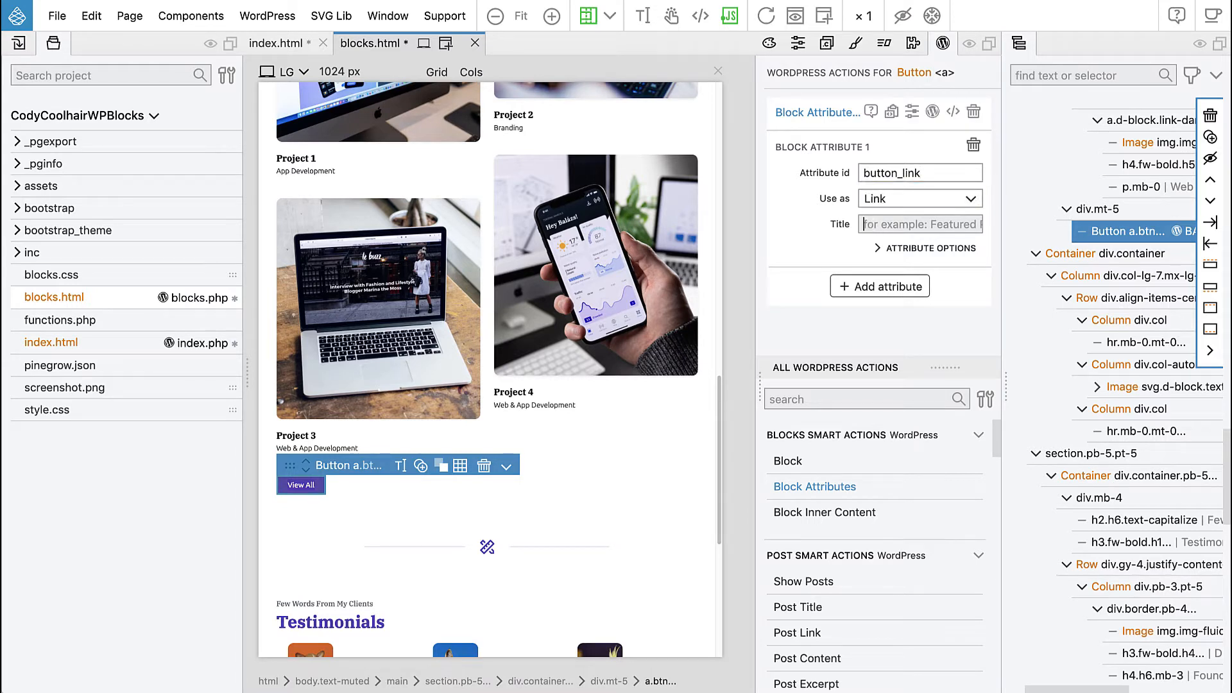
{"action": "type", "text": "B"}
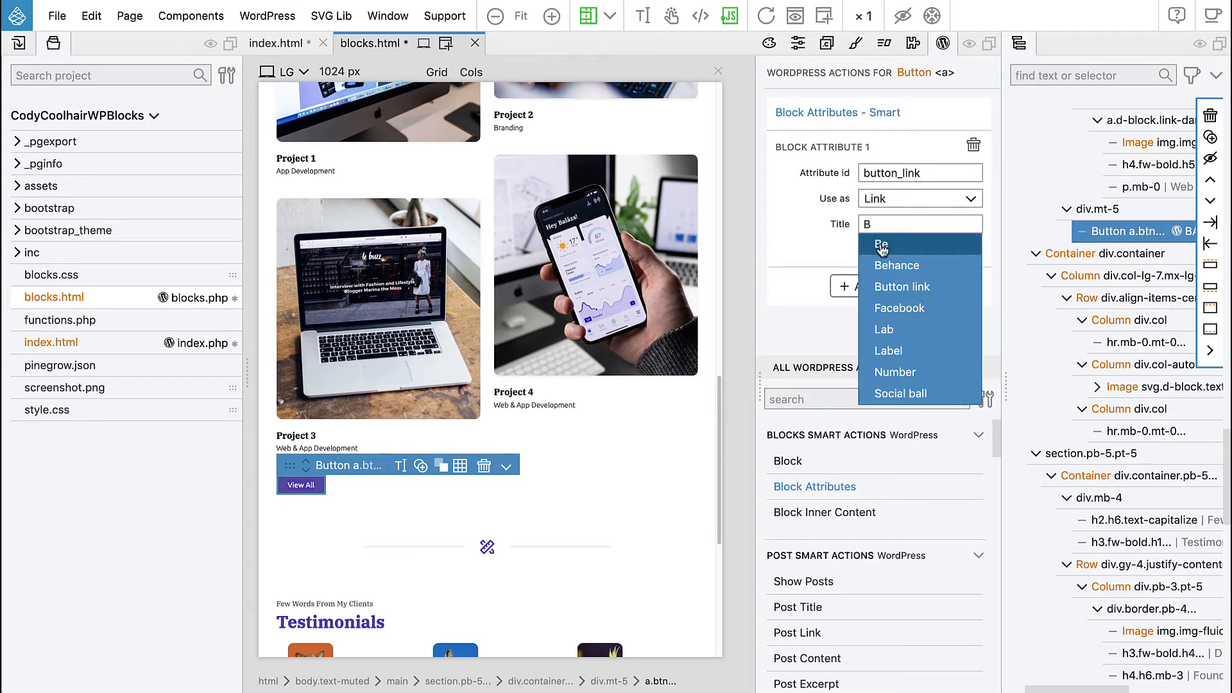
{"action": "left_click", "coordinate": [902, 286]}
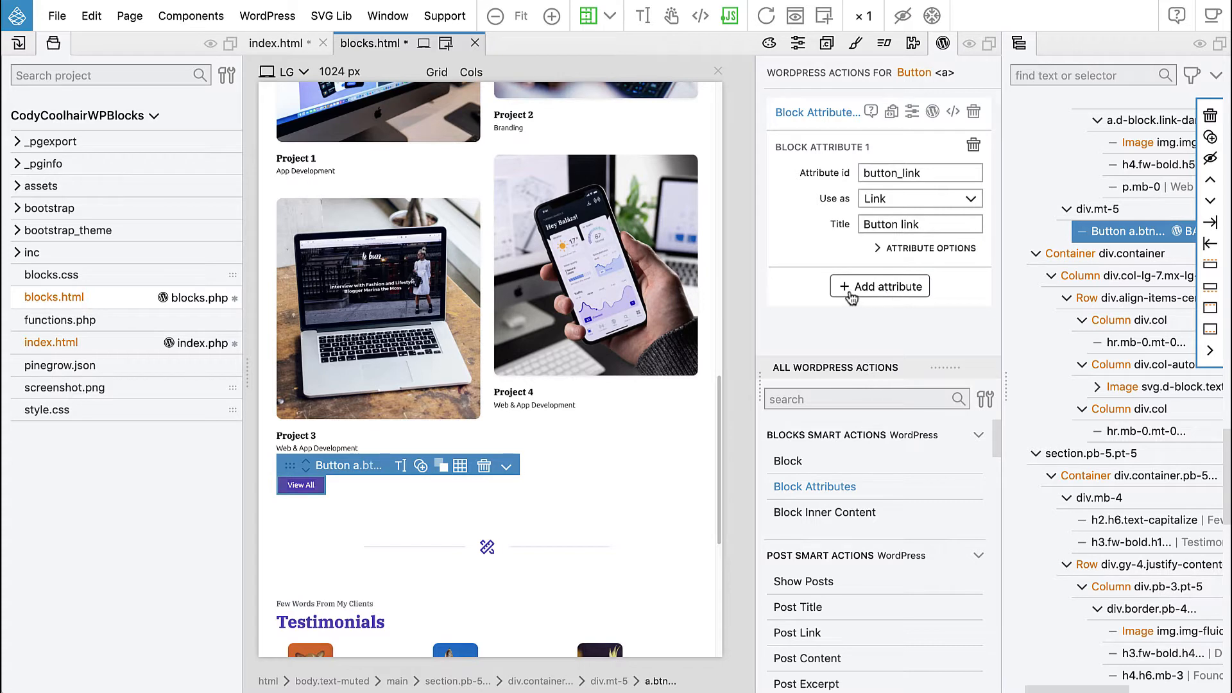
Add a second attribute button_label used as Content, titled Button label
{"action": "left_click", "coordinate": [879, 285]}
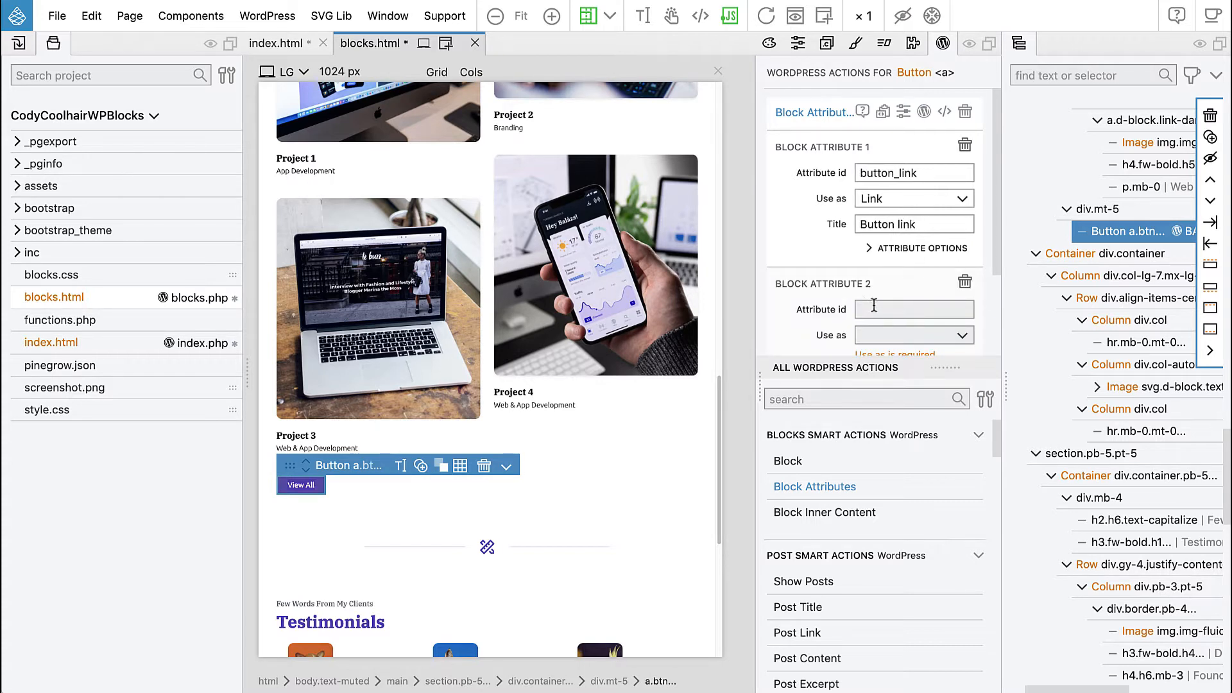
{"action": "type", "text": "butt"}
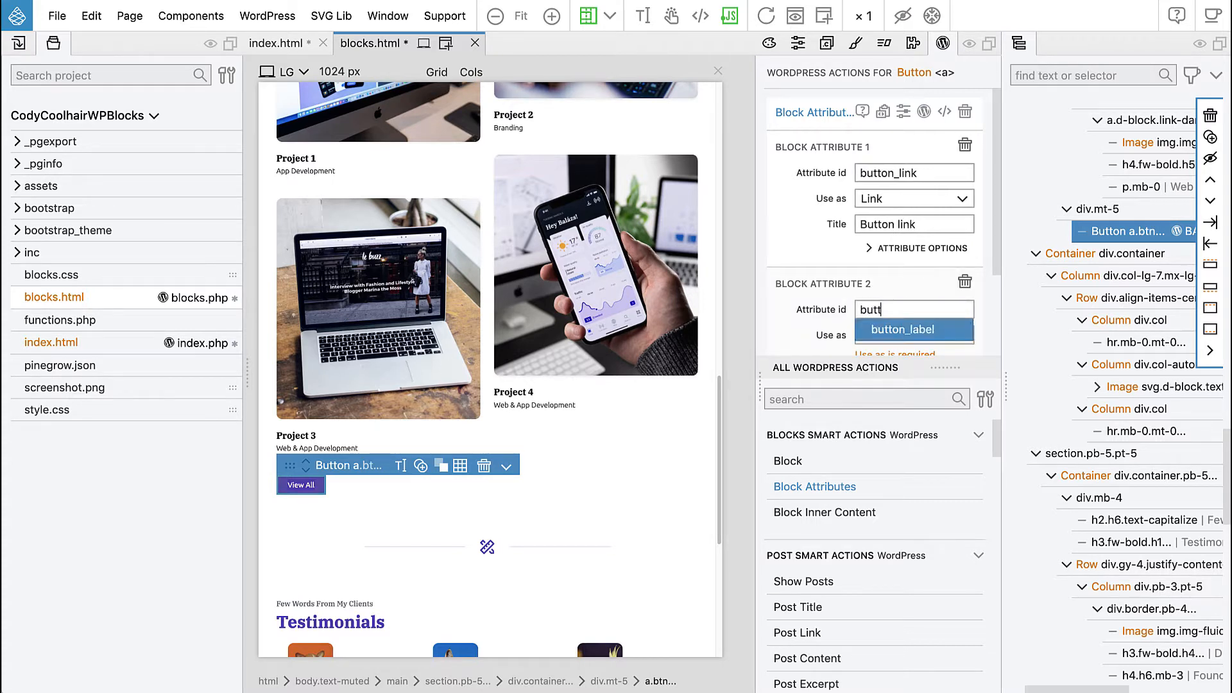
{"action": "left_click", "coordinate": [890, 328]}
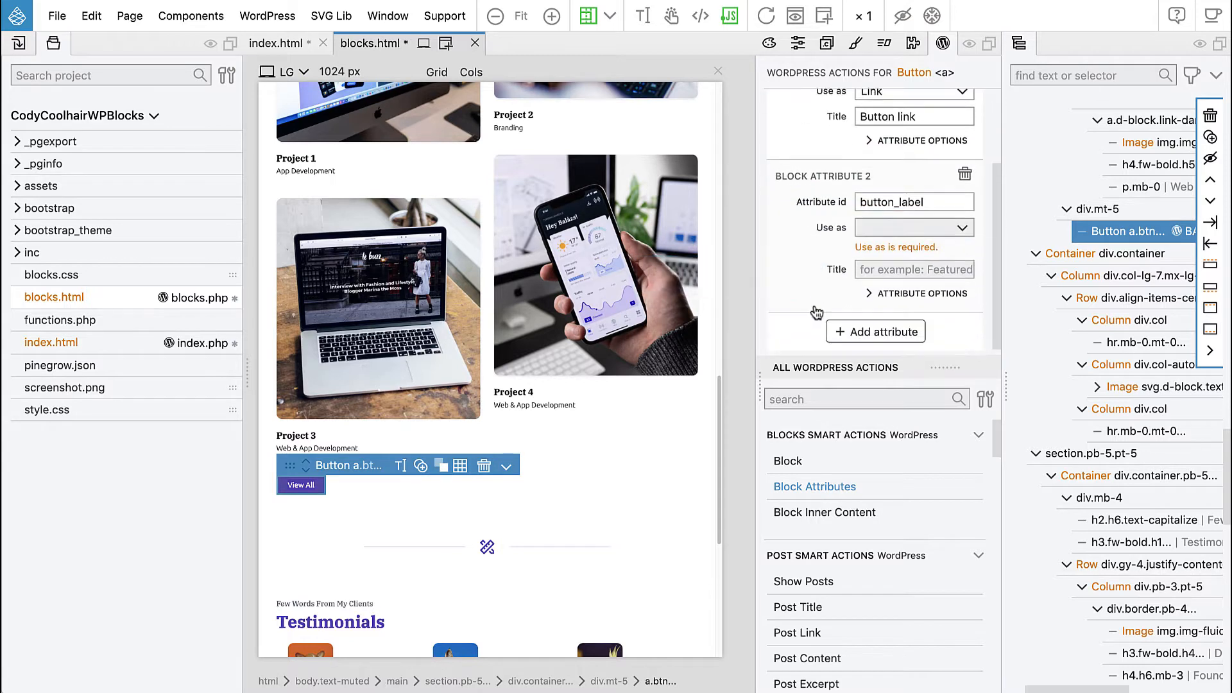
{"action": "left_click", "coordinate": [914, 229]}
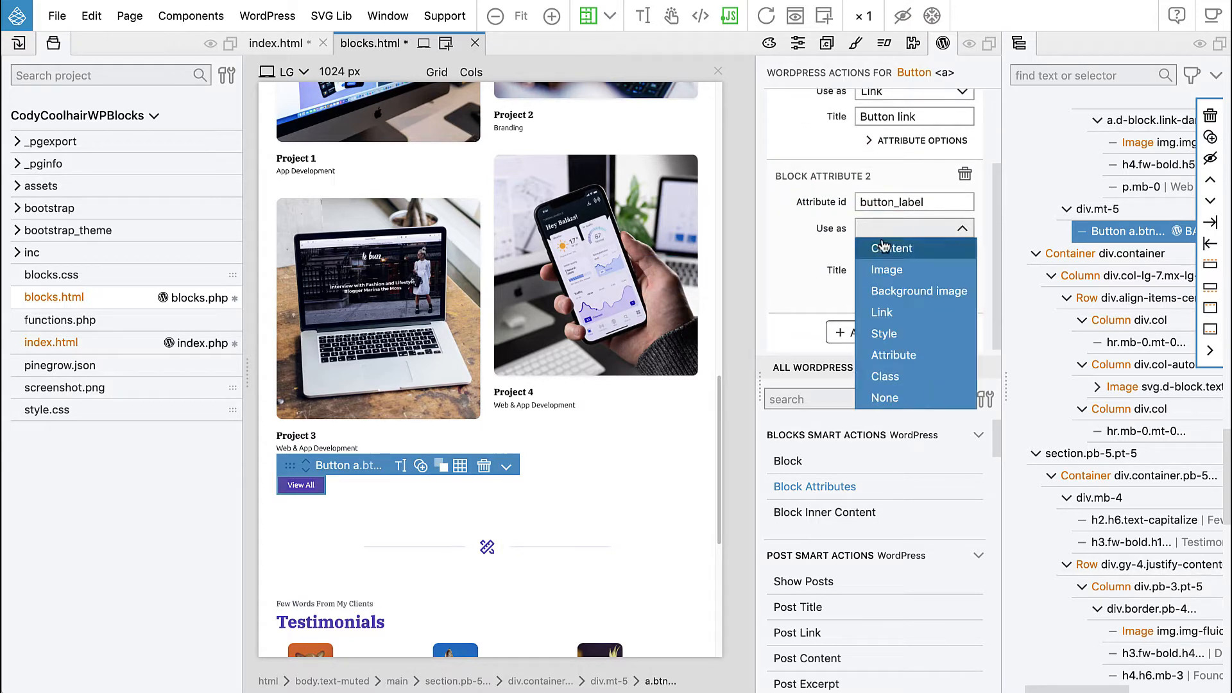
{"action": "left_click", "coordinate": [893, 247]}
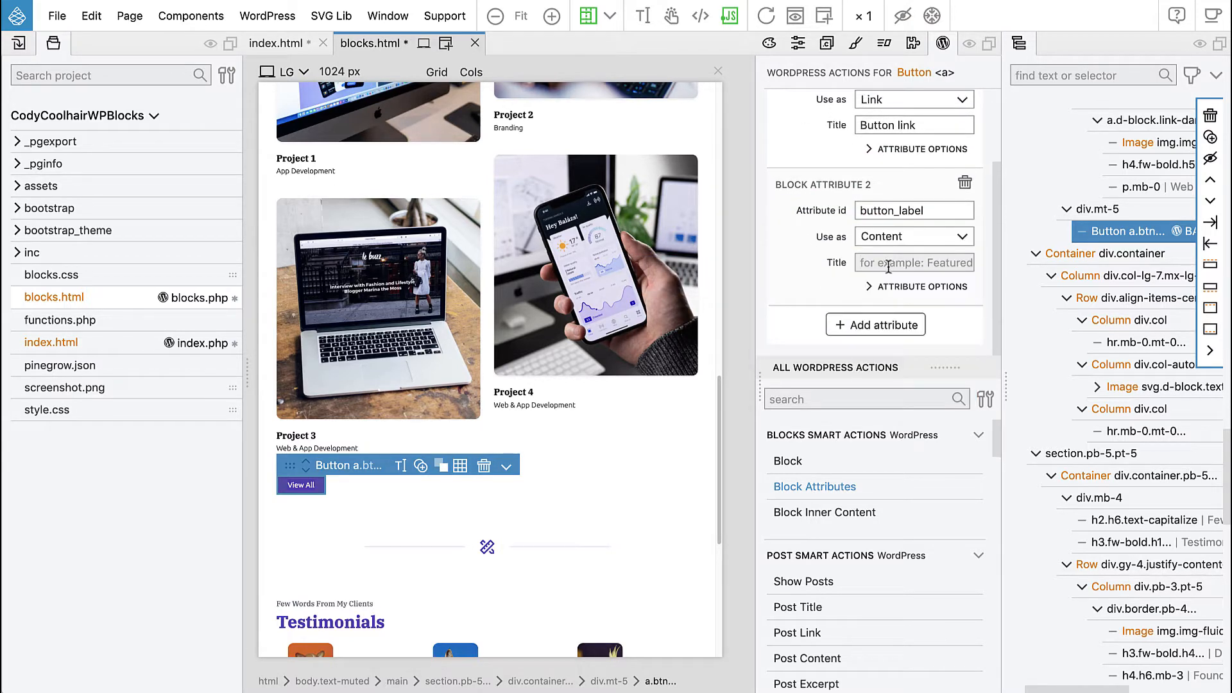
{"action": "type", "text": "Button label"}
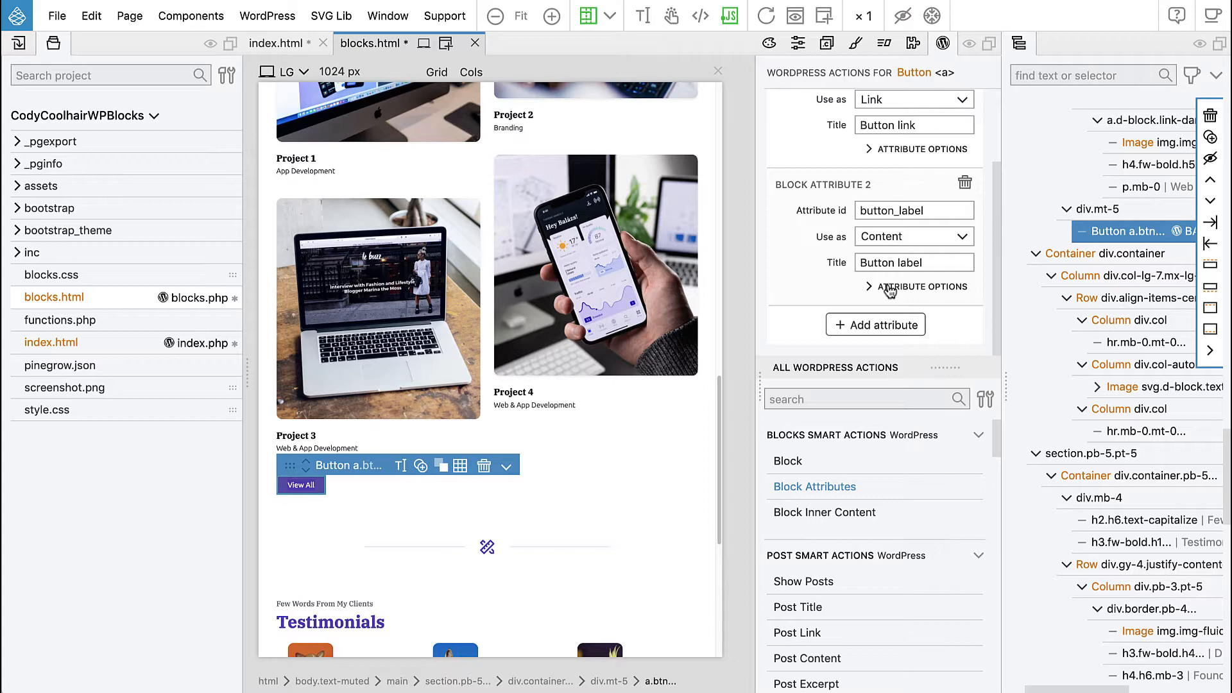
{"action": "mouse_move", "coordinate": [878, 293]}
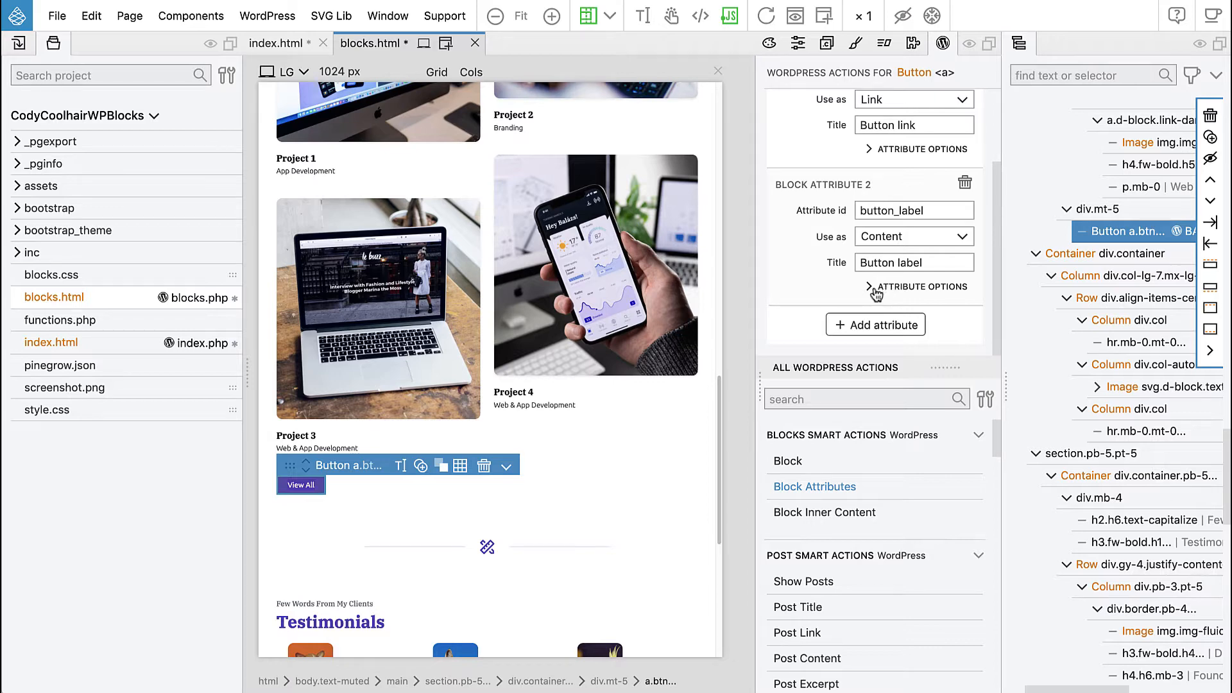
Give the project cards row Block Inner Content allowing only project blocks
{"action": "scroll", "scroll_direction": "up", "scroll_amount": 3}
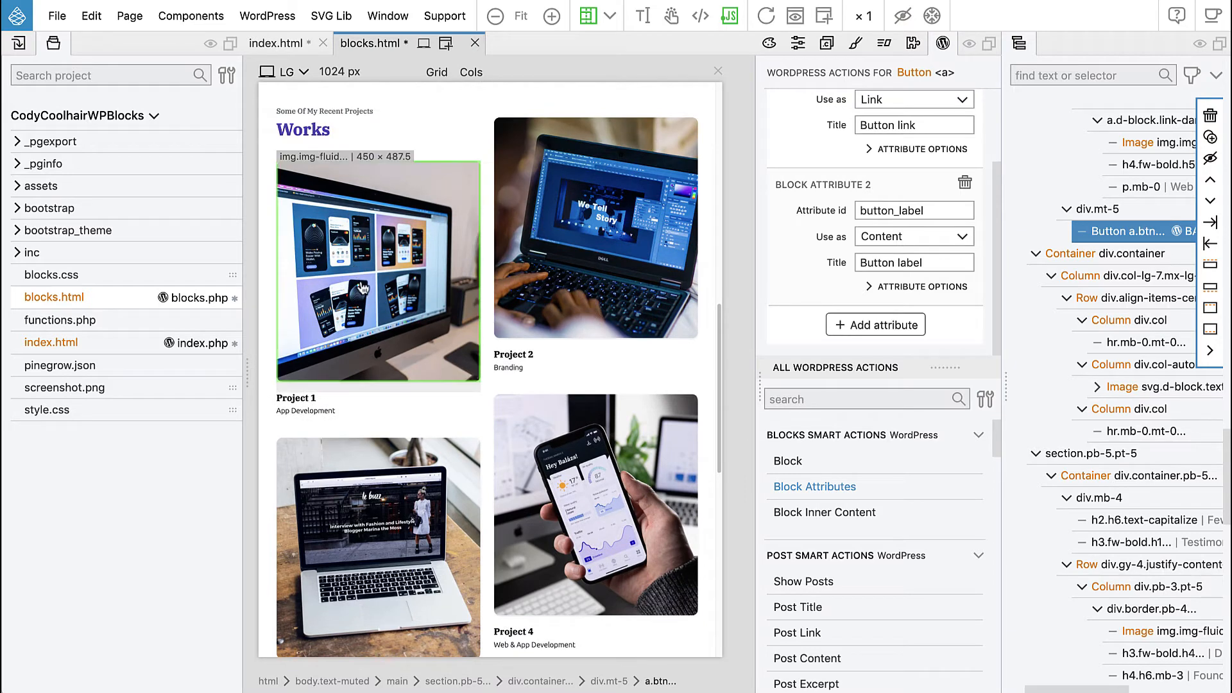
{"action": "mouse_move", "coordinate": [385, 408]}
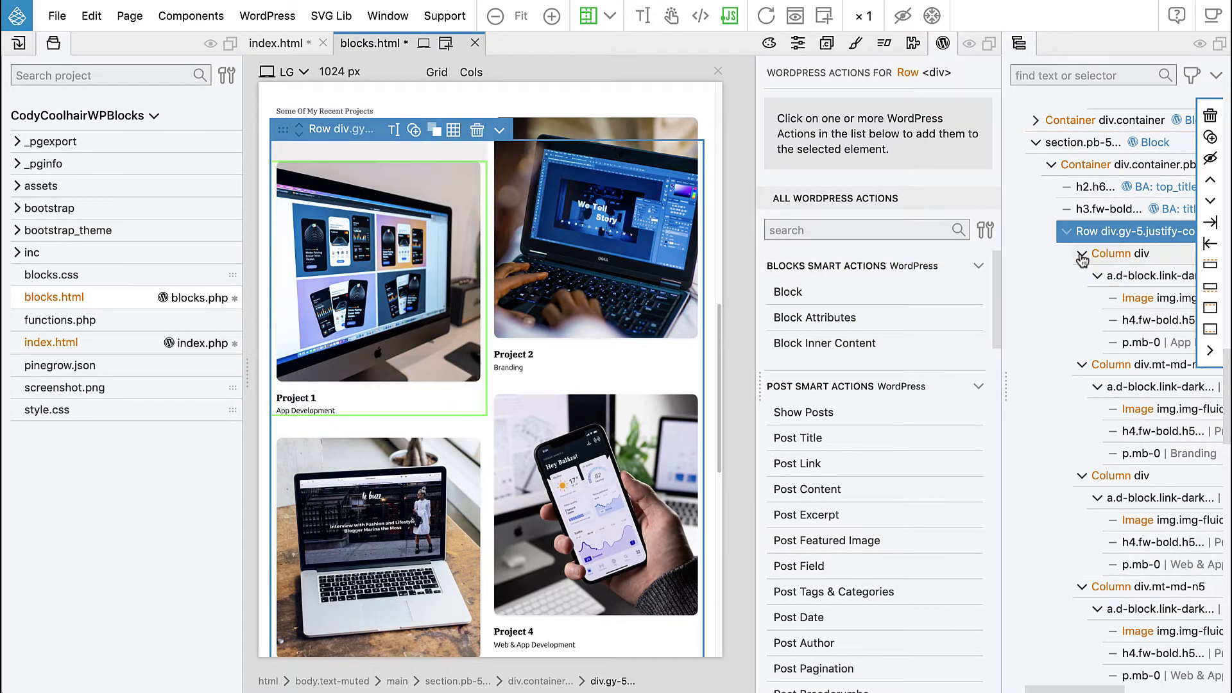
{"action": "left_click", "coordinate": [1082, 254]}
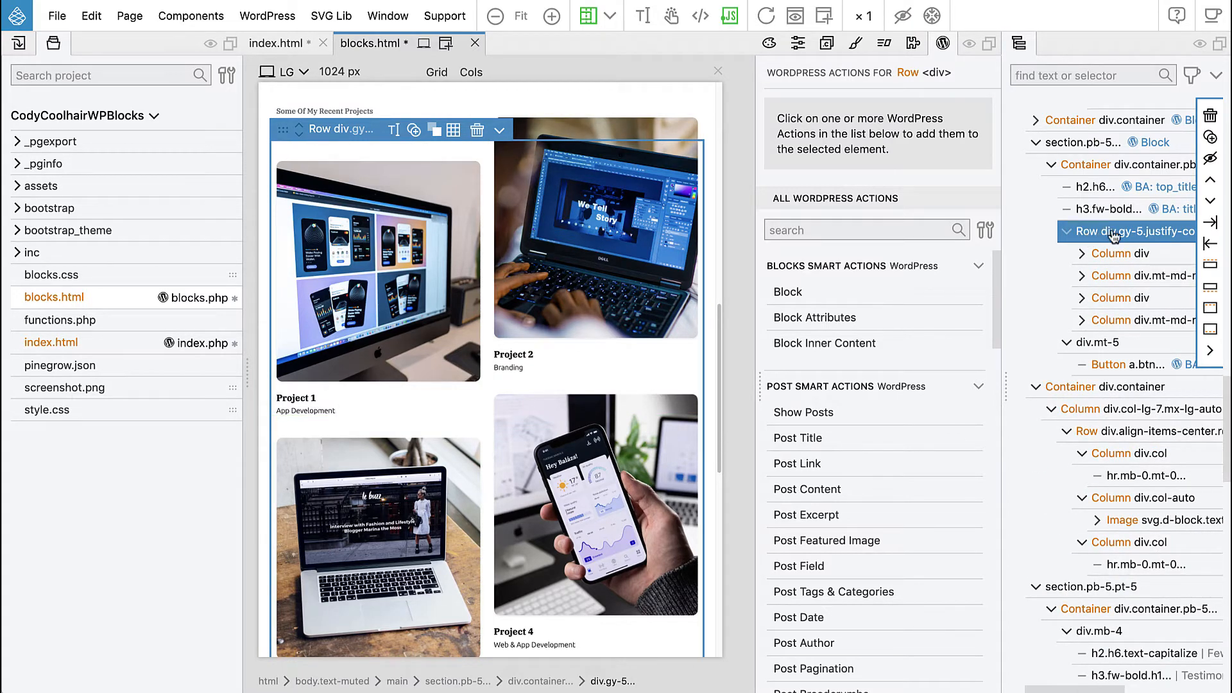
{"action": "mouse_move", "coordinate": [855, 352]}
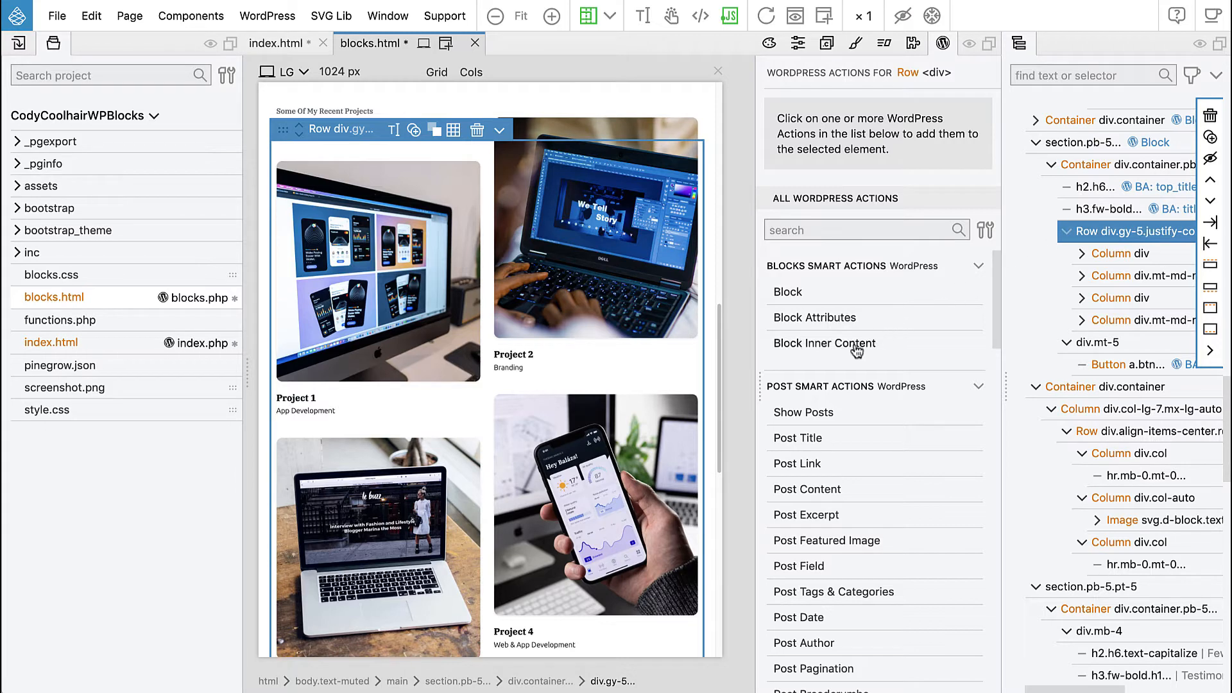
{"action": "left_click", "coordinate": [824, 342]}
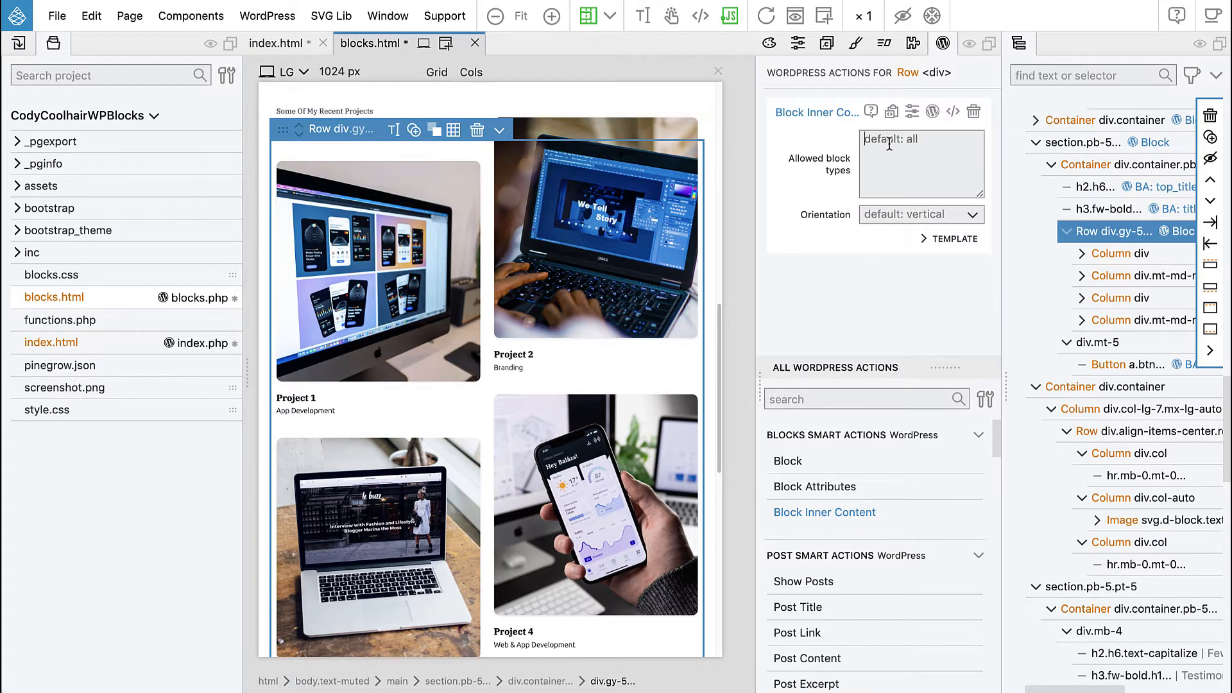
{"action": "type", "text": "project"}
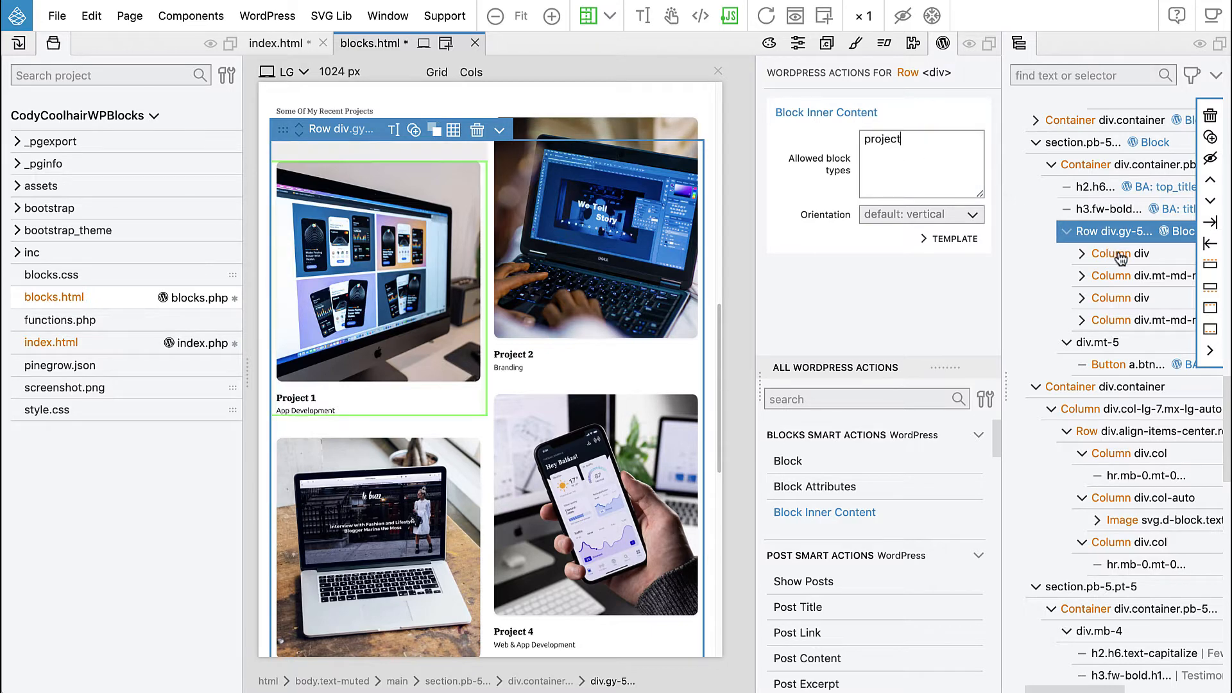
Make the Project 1 column its own Block with id project and title Project
{"action": "left_click", "coordinate": [1118, 253]}
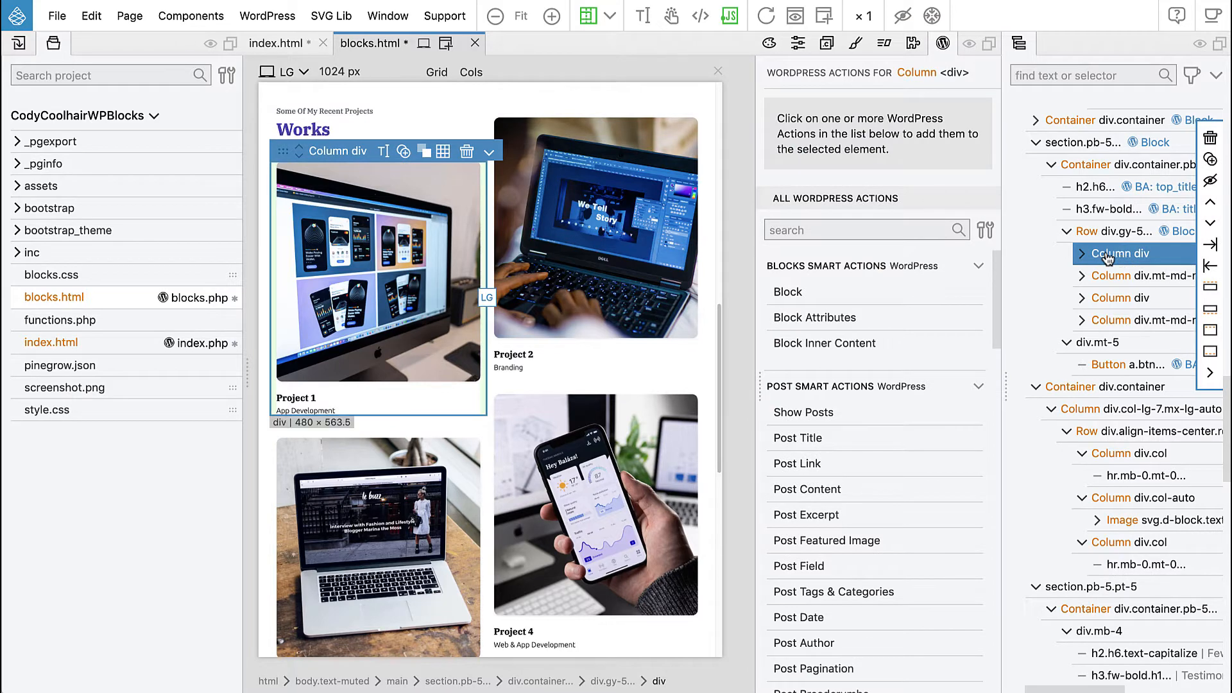
{"action": "left_click", "coordinate": [787, 292]}
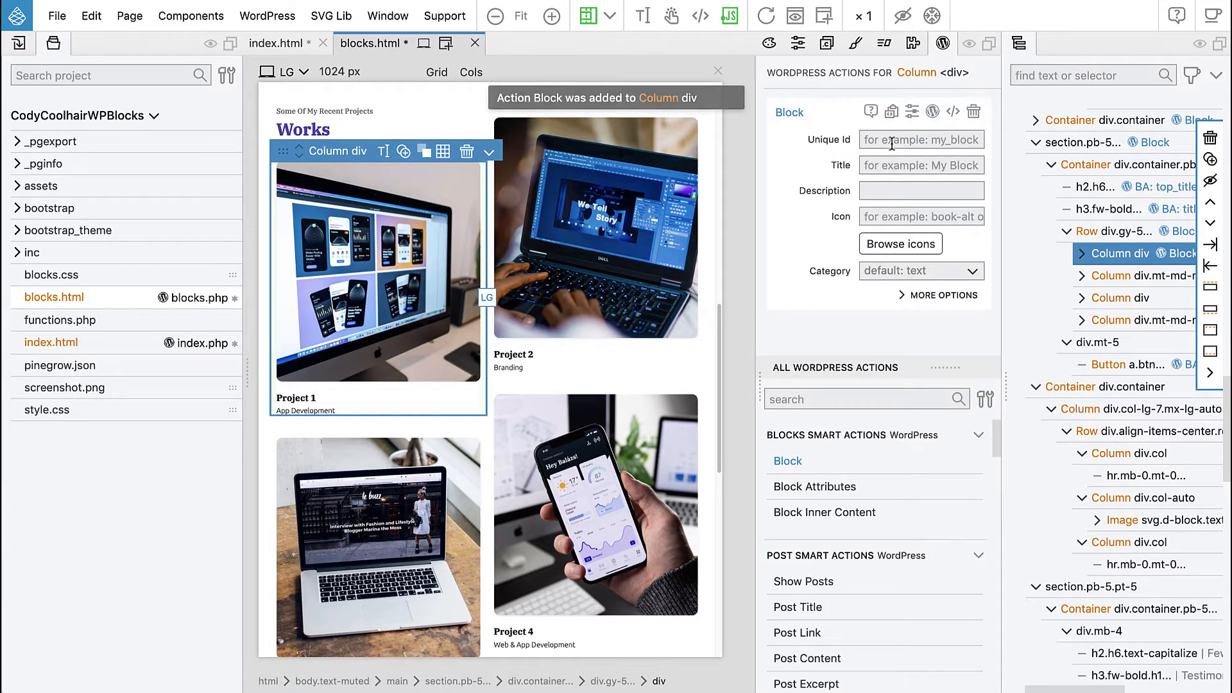
{"action": "type", "text": "project"}
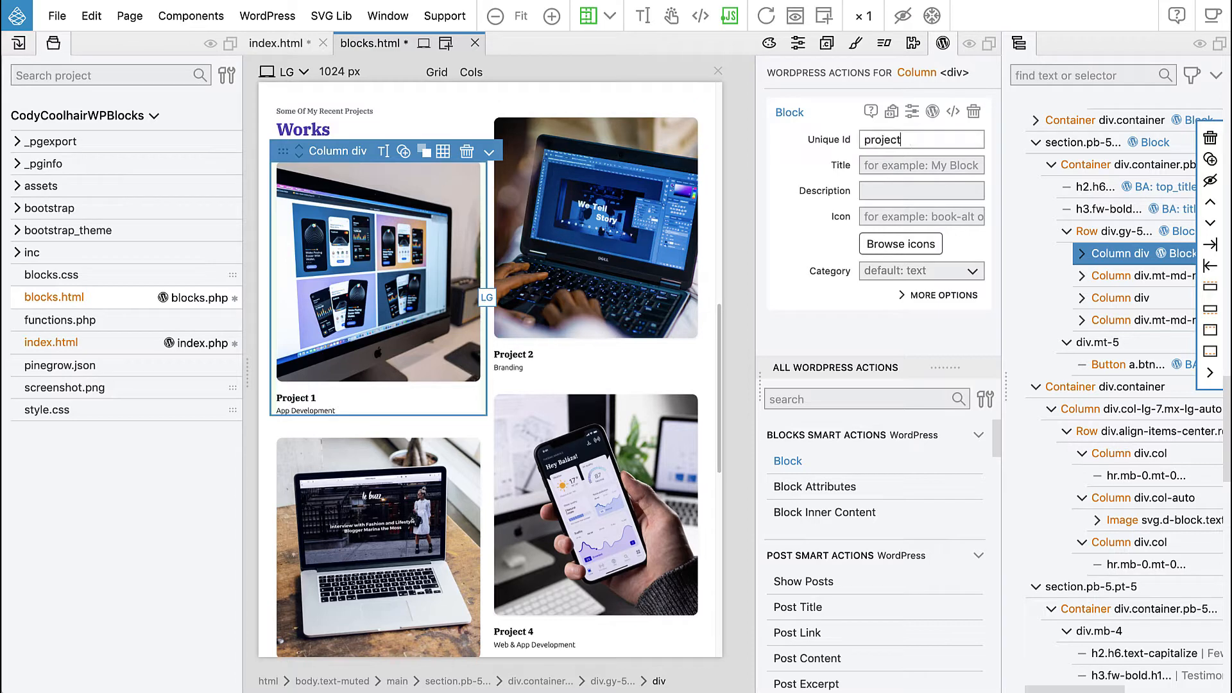
{"action": "mouse_move", "coordinate": [839, 166]}
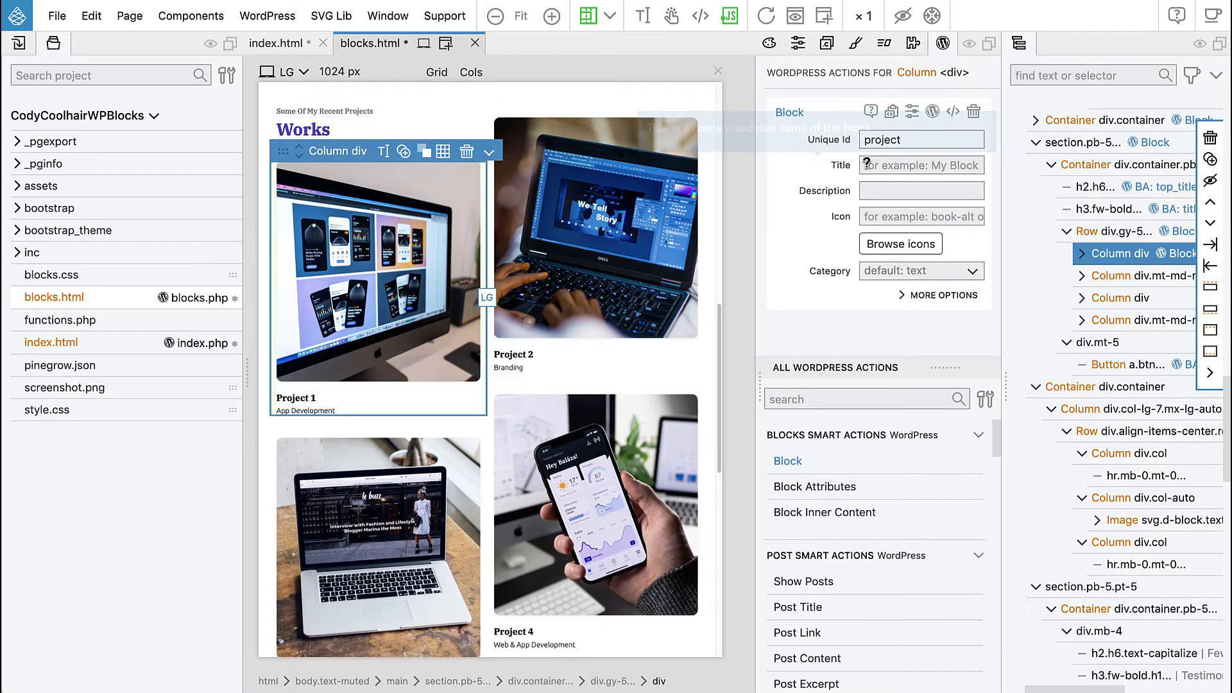
{"action": "type", "text": "Pr"}
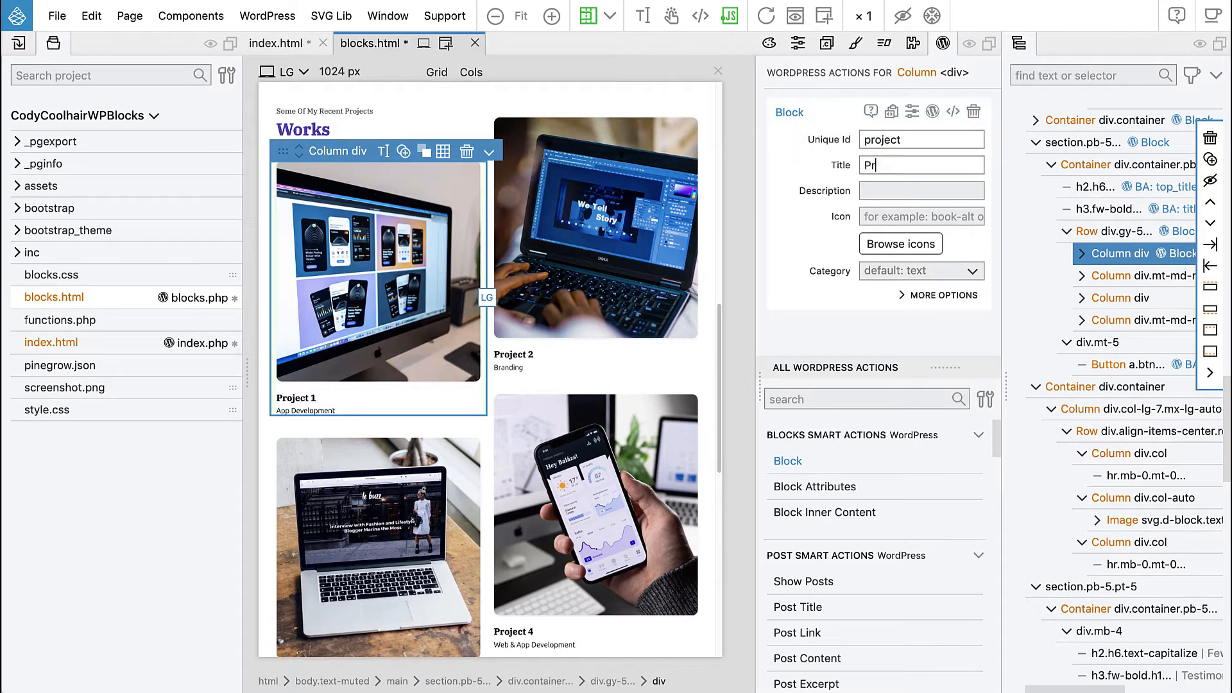
{"action": "type", "text": "Project"}
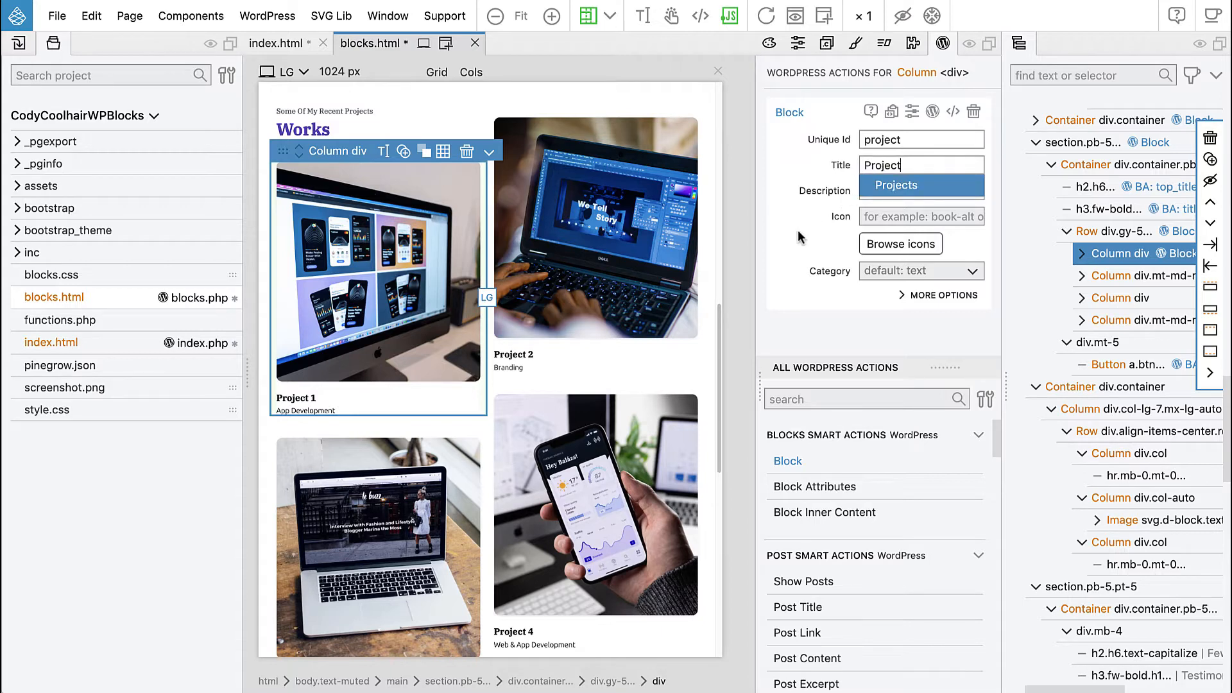
File the Project block under the custom pagesections category
{"action": "left_click", "coordinate": [922, 271]}
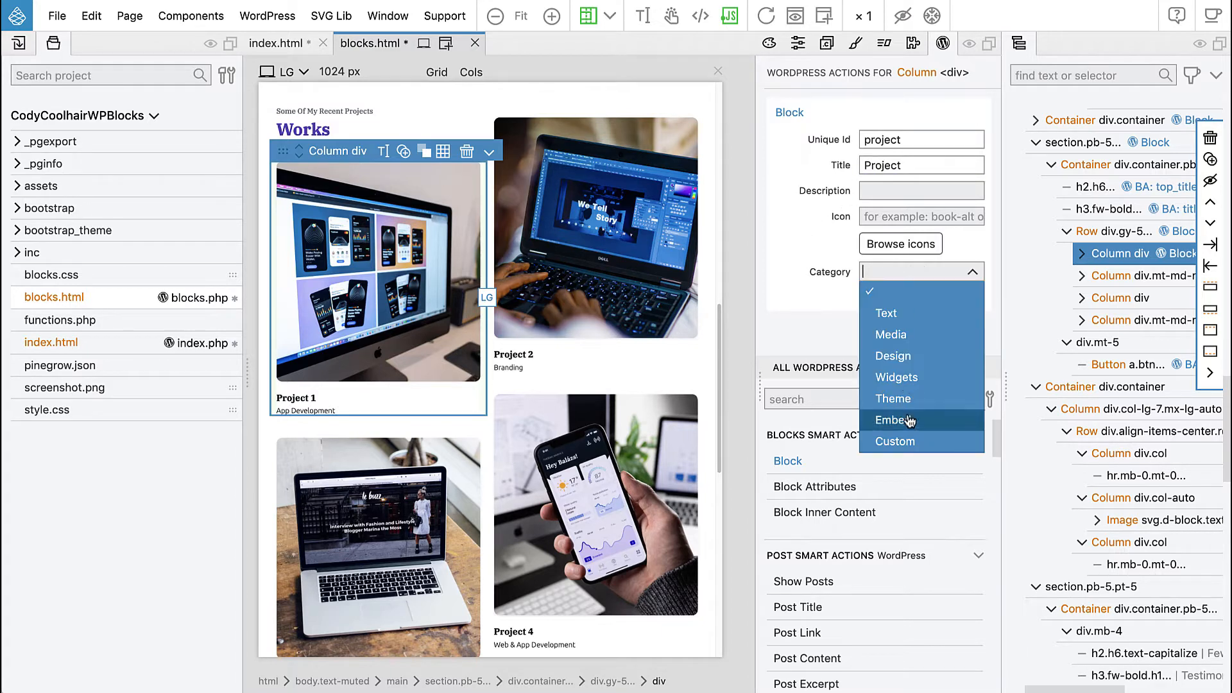
{"action": "left_click", "coordinate": [894, 440]}
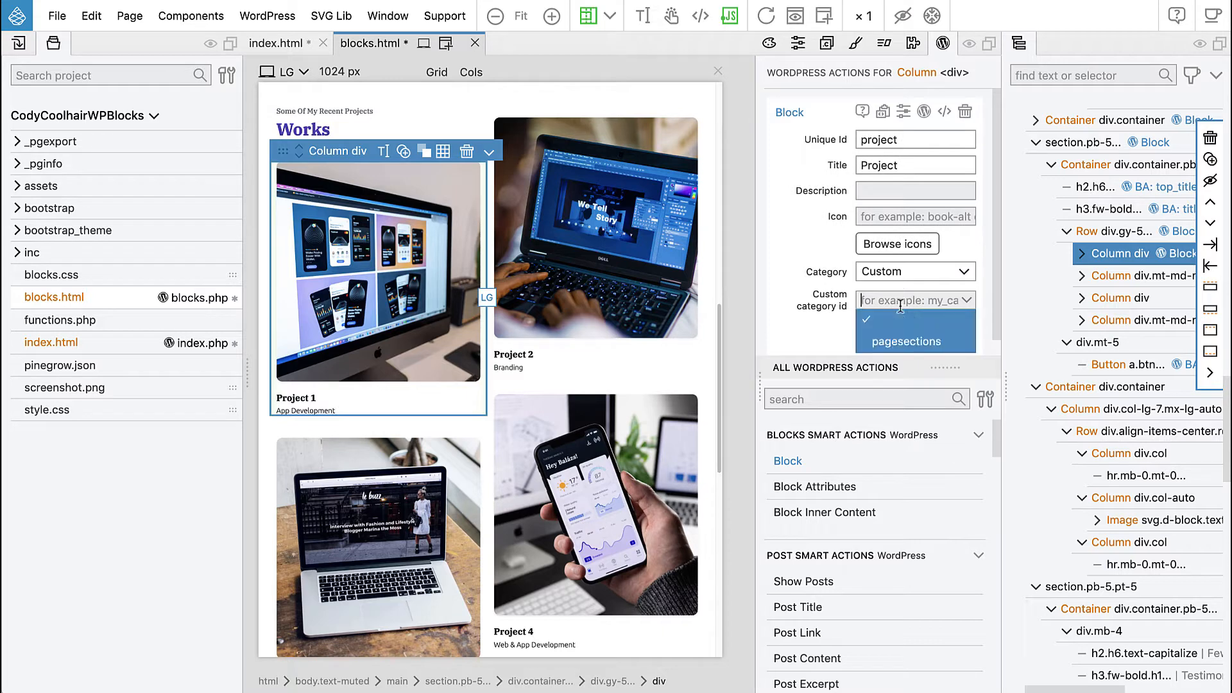
{"action": "left_click", "coordinate": [905, 341]}
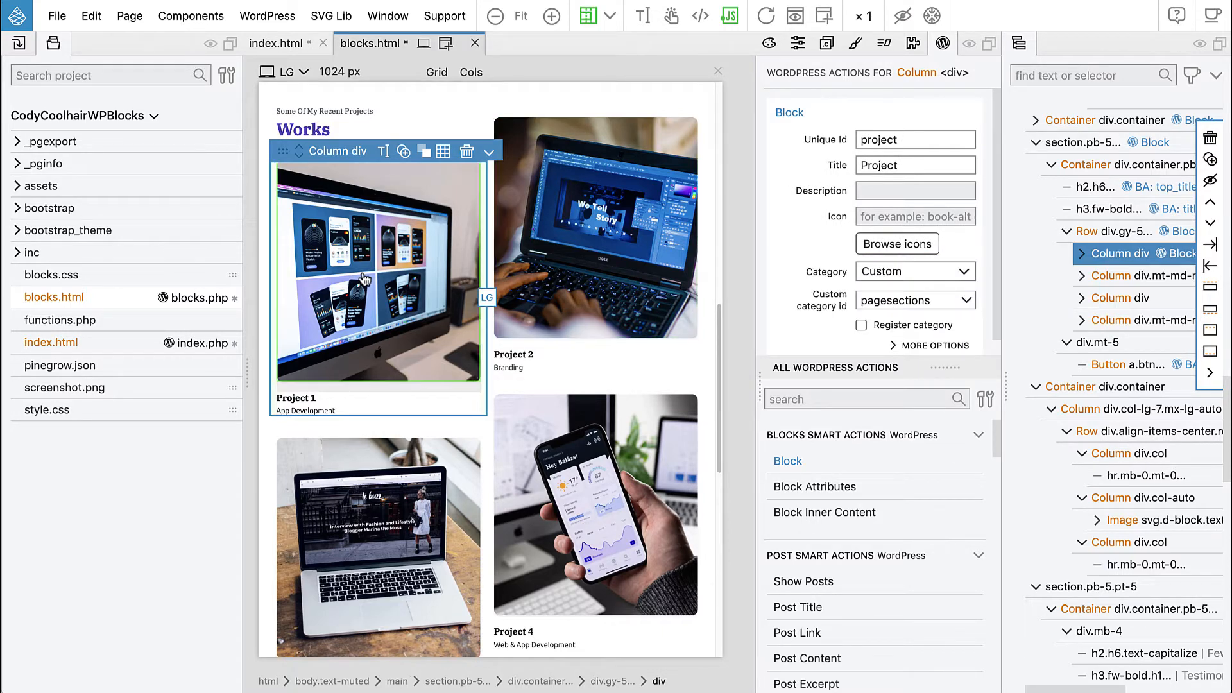
Give the Project 1 image a Block Attribute with id image, titled Image
{"action": "left_click", "coordinate": [814, 487]}
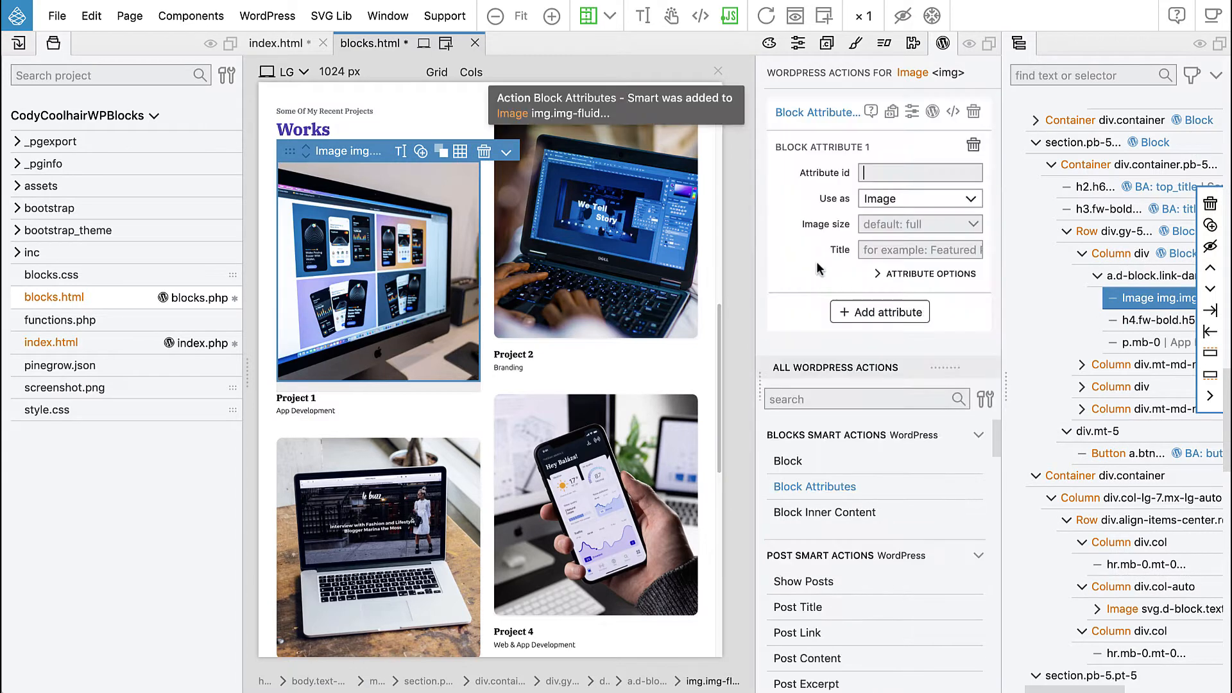
{"action": "type", "text": "image"}
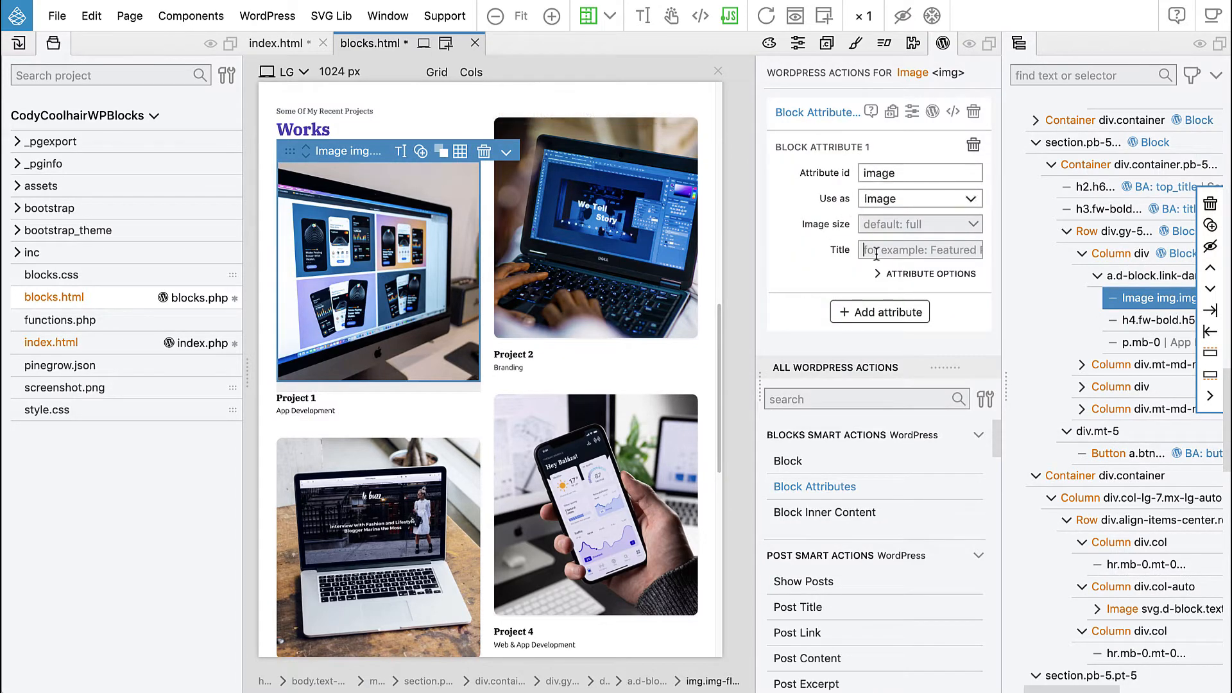
{"action": "type", "text": "Image"}
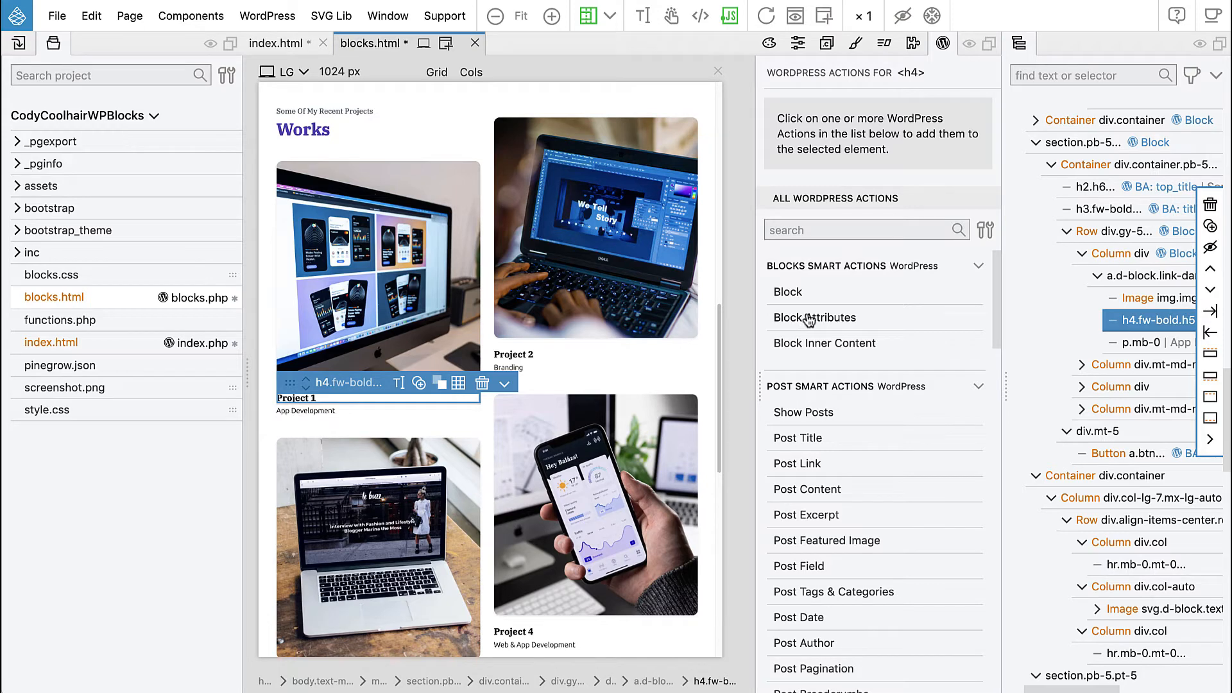
Give the project name heading a Block Attribute titled Name
{"action": "left_click", "coordinate": [815, 317]}
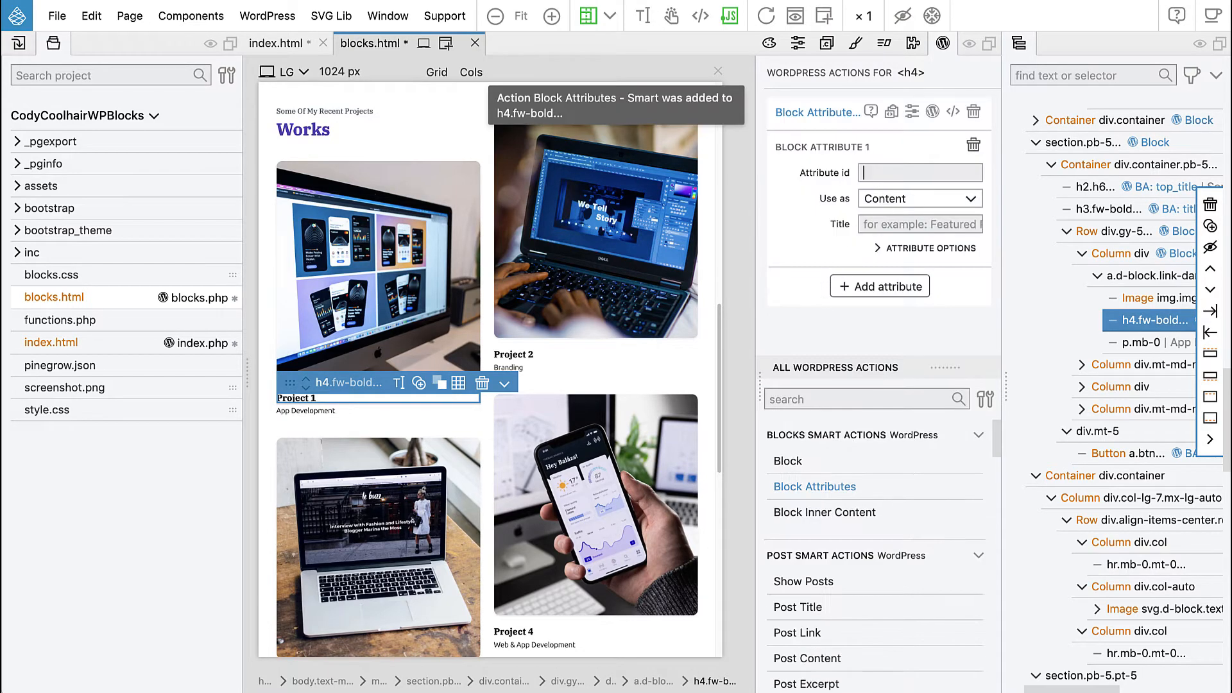
{"action": "type", "text": "namr"}
{"action": "left_click", "coordinate": [920, 223]}
{"action": "type", "text": "Name"}
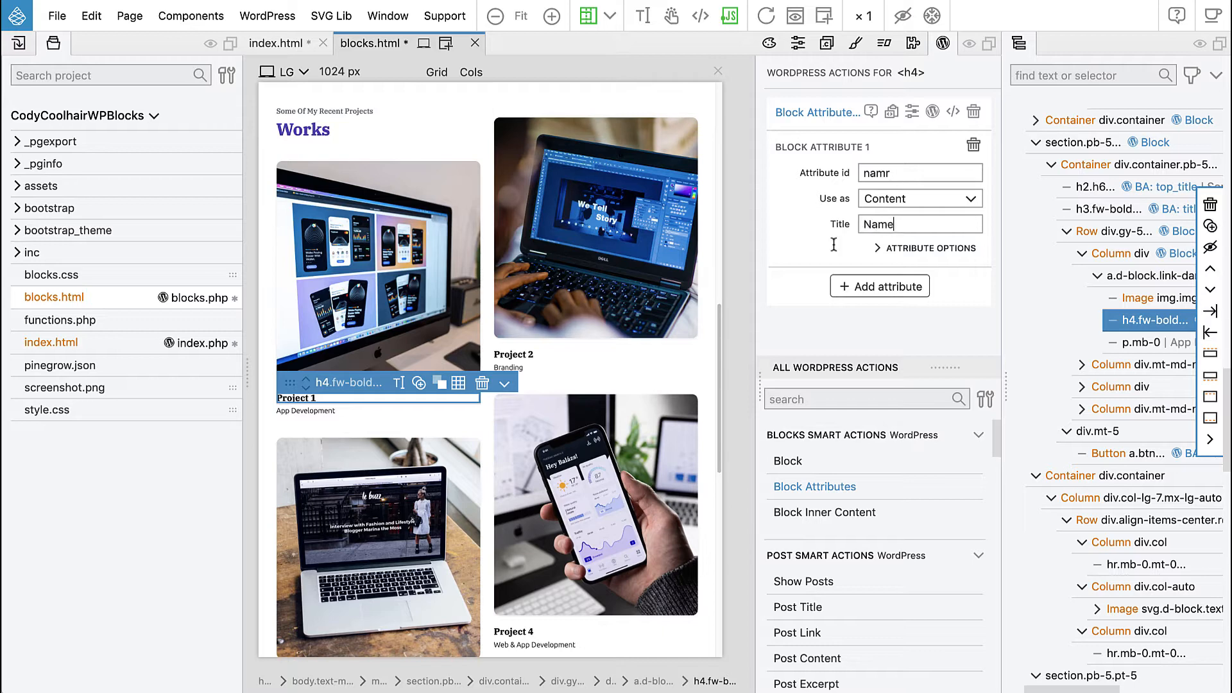
{"action": "left_click", "coordinate": [305, 410]}
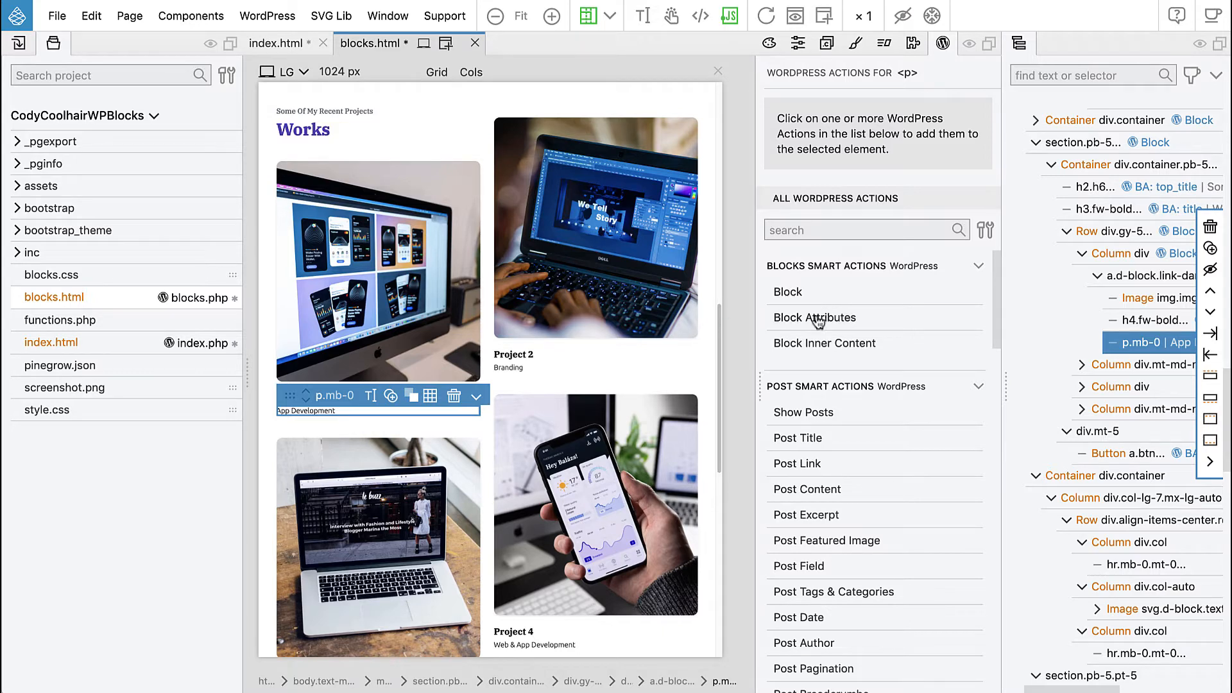
Give the App Development caption a Block Attribute description titled Description
{"action": "left_click", "coordinate": [815, 317]}
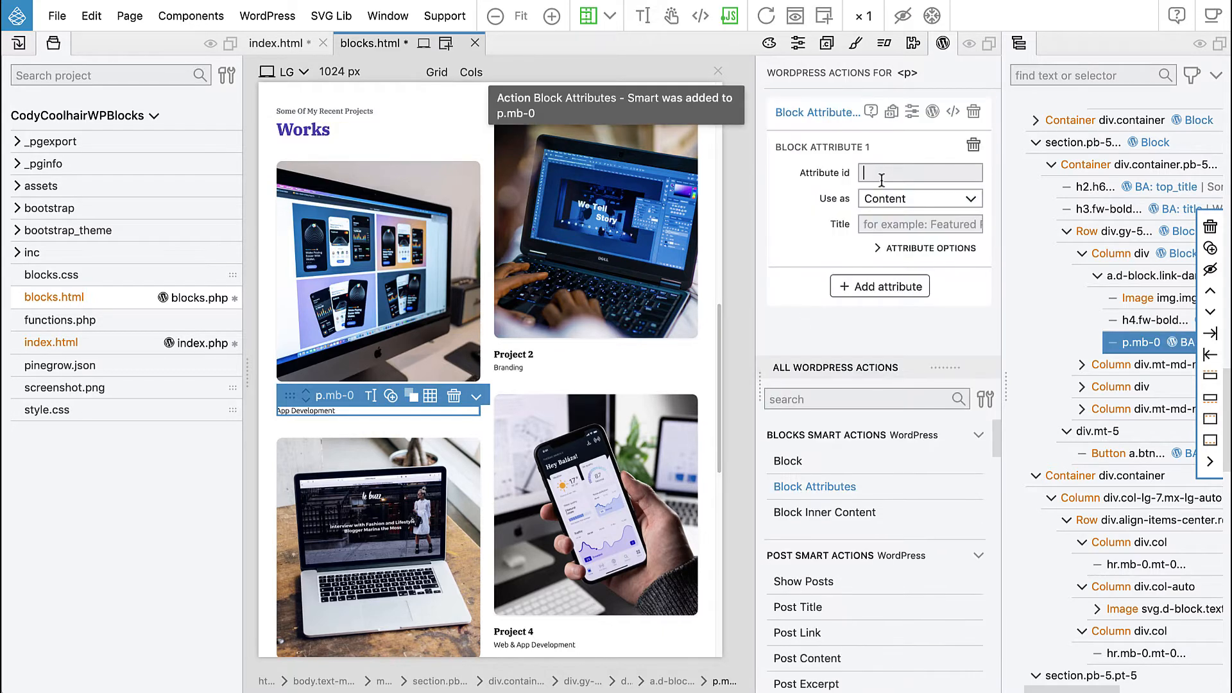
{"action": "type", "text": "description"}
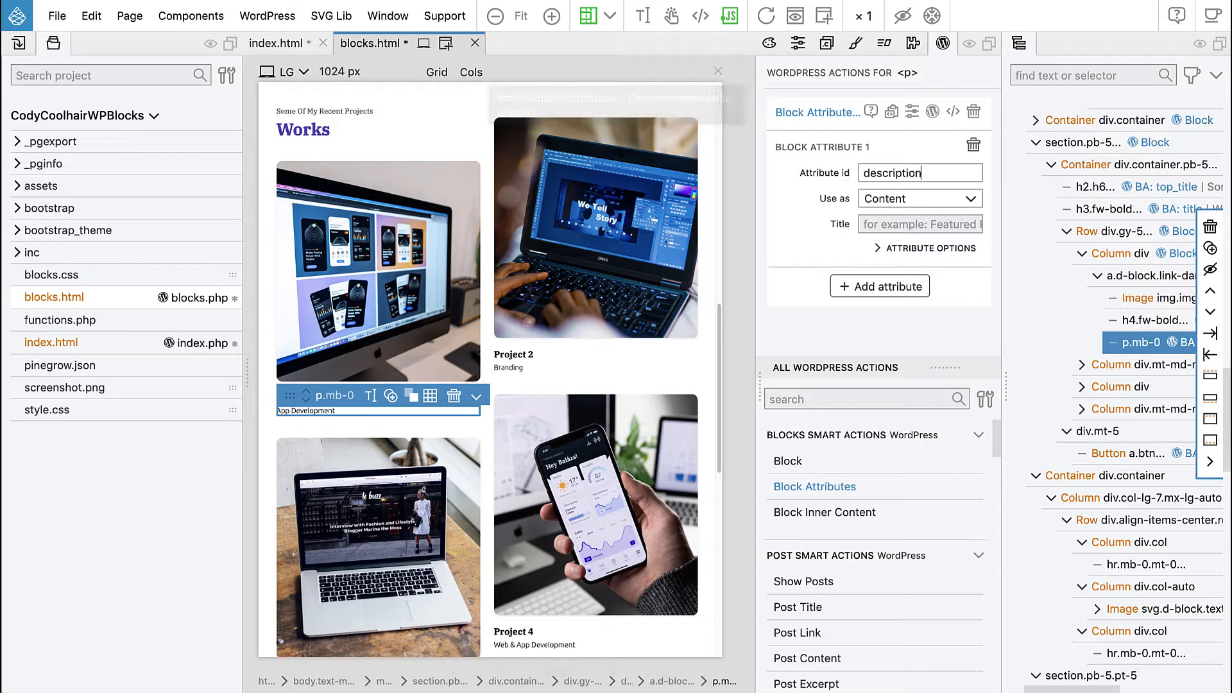
{"action": "left_click", "coordinate": [919, 224]}
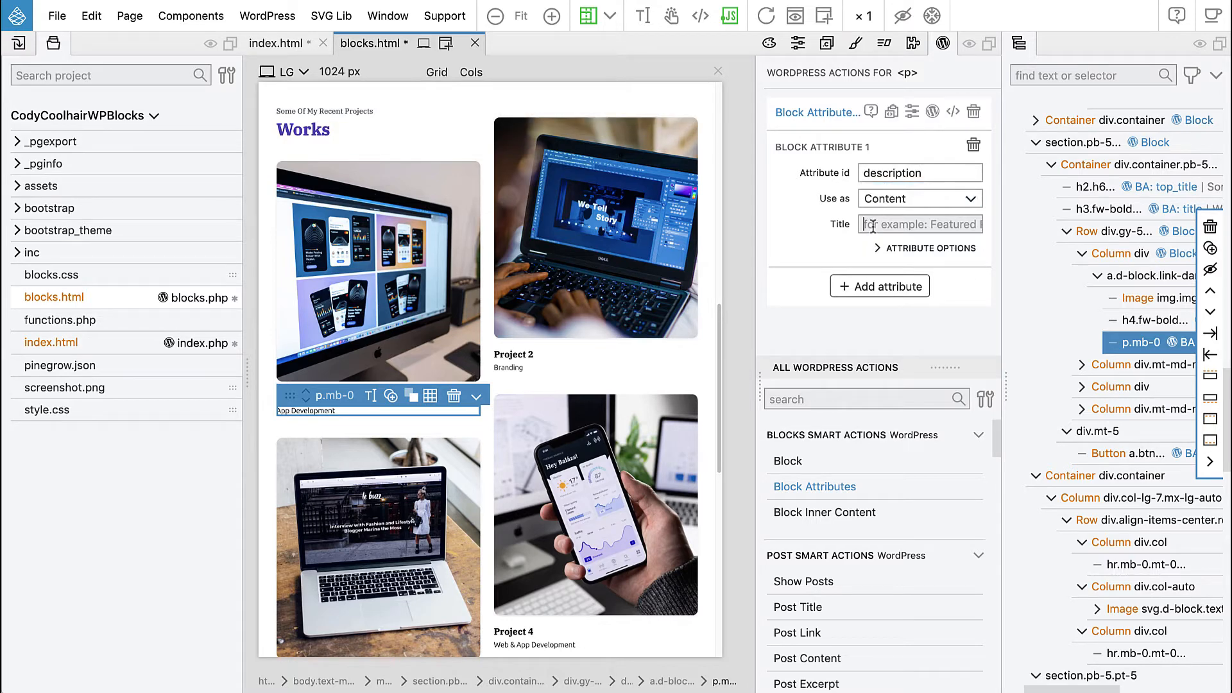
{"action": "type", "text": "Descripti"}
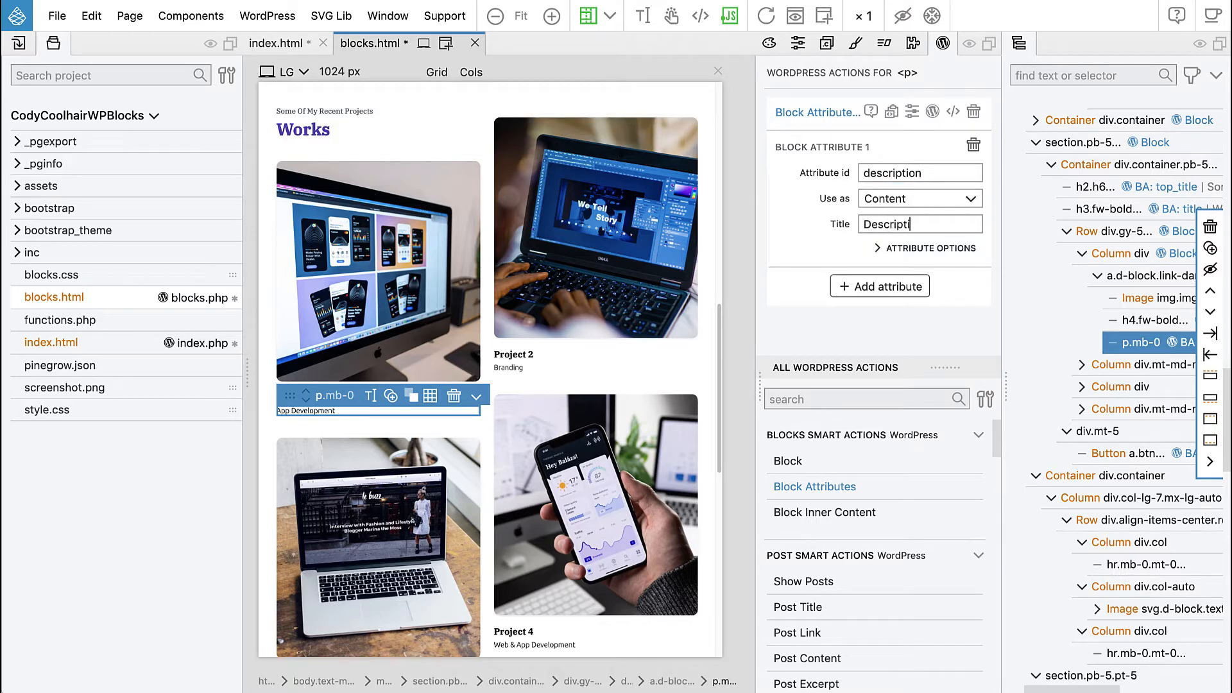
{"action": "type", "text": "on"}
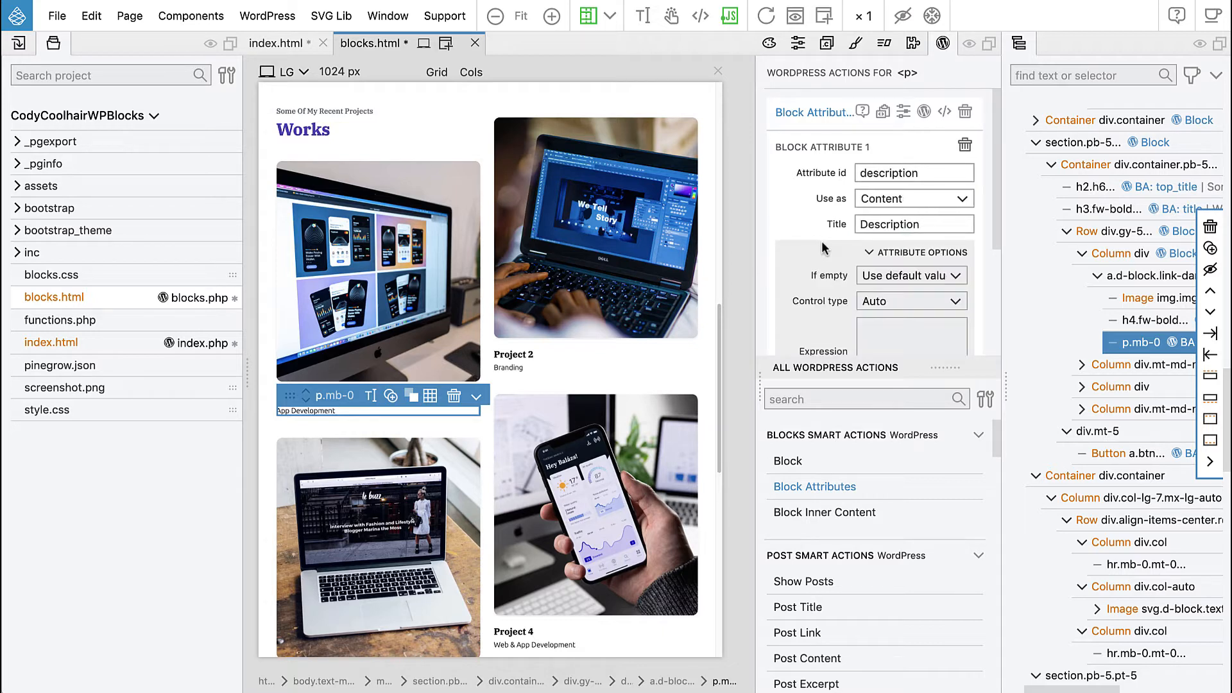
Set the description attribute's control type to Rich Text
{"action": "scroll", "scroll_direction": "down", "scroll_amount": 3}
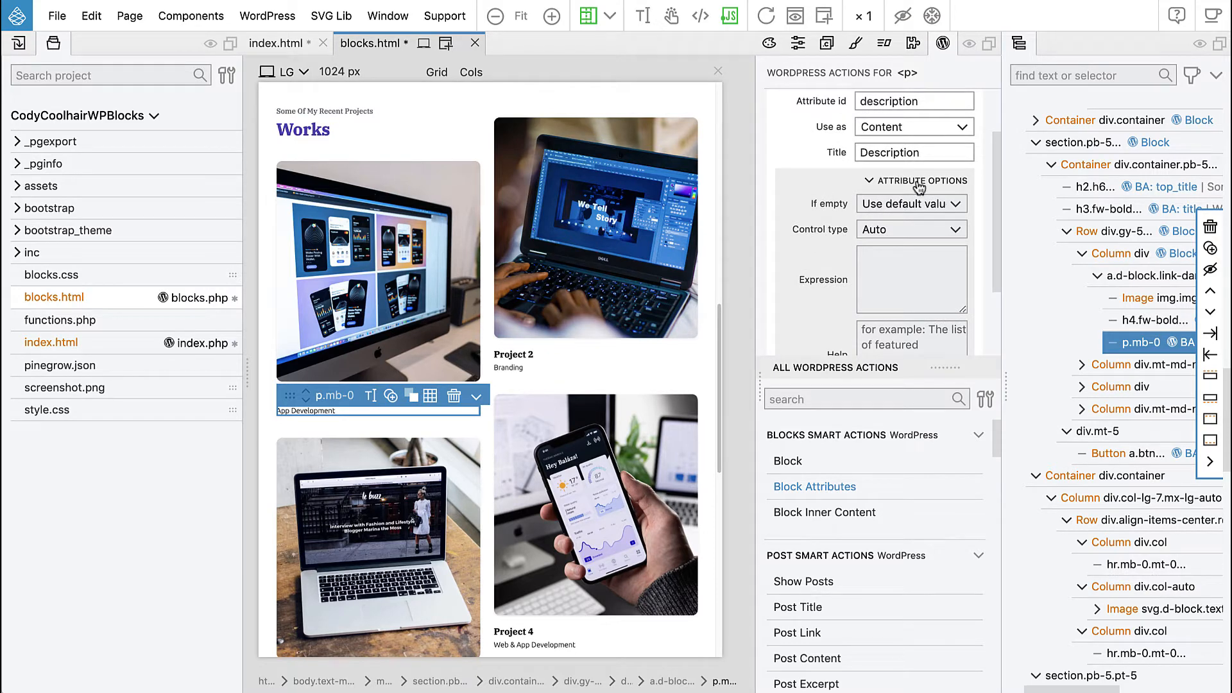
{"action": "left_click", "coordinate": [911, 229]}
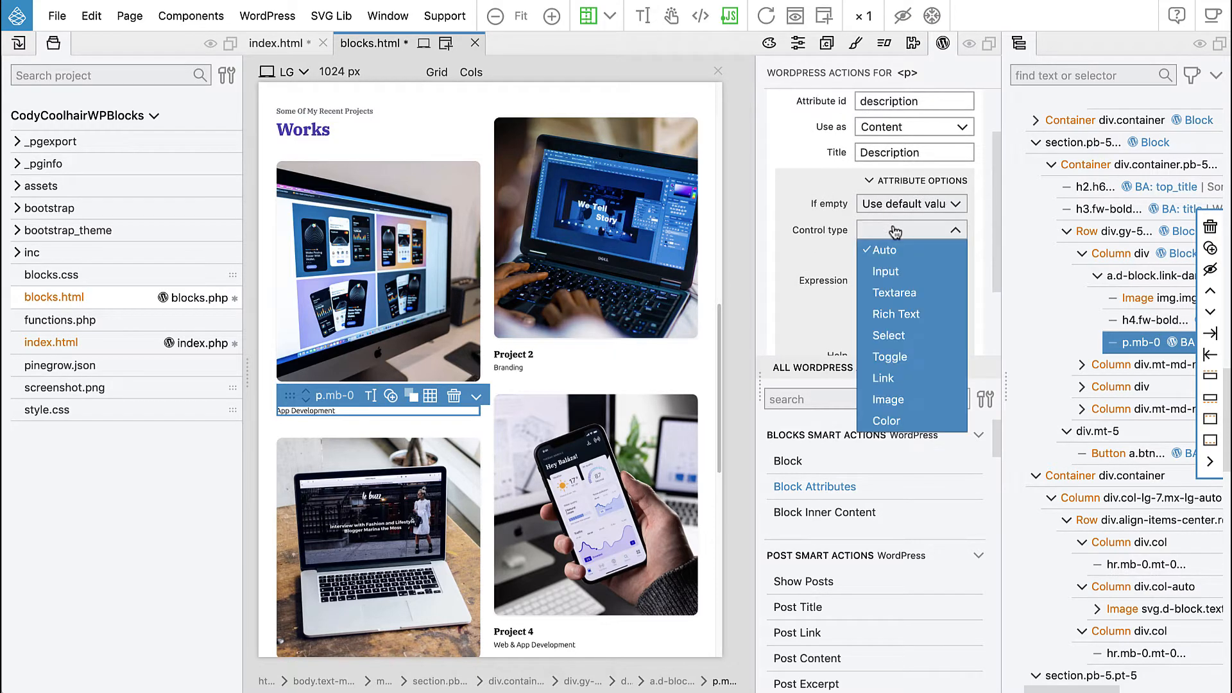
{"action": "mouse_move", "coordinate": [912, 271]}
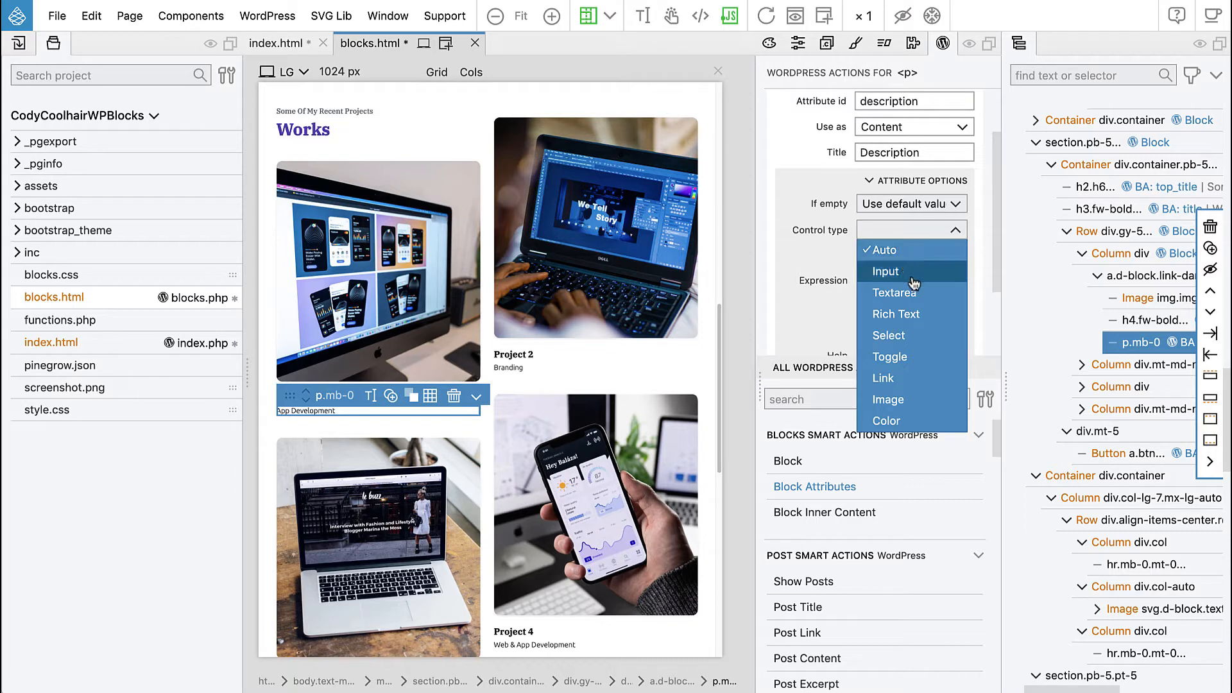
{"action": "left_click", "coordinate": [895, 313]}
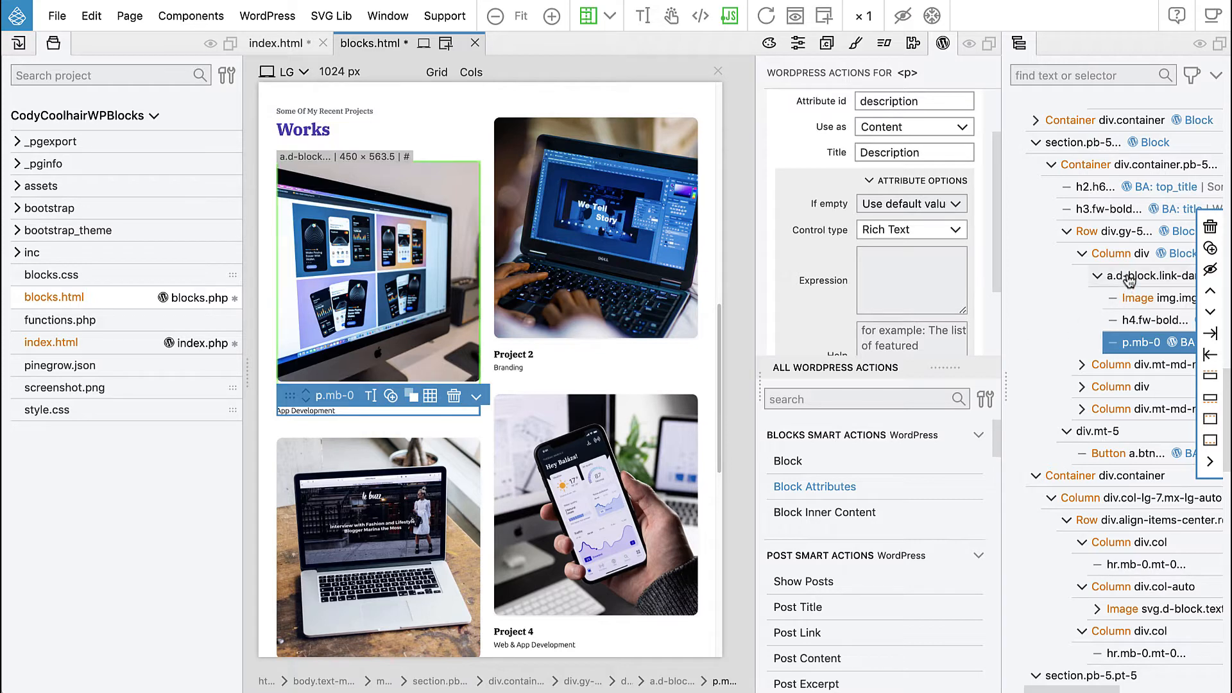
Give the project card's wrapping link a Block Attribute with id link, used as Link
{"action": "left_click", "coordinate": [1144, 276]}
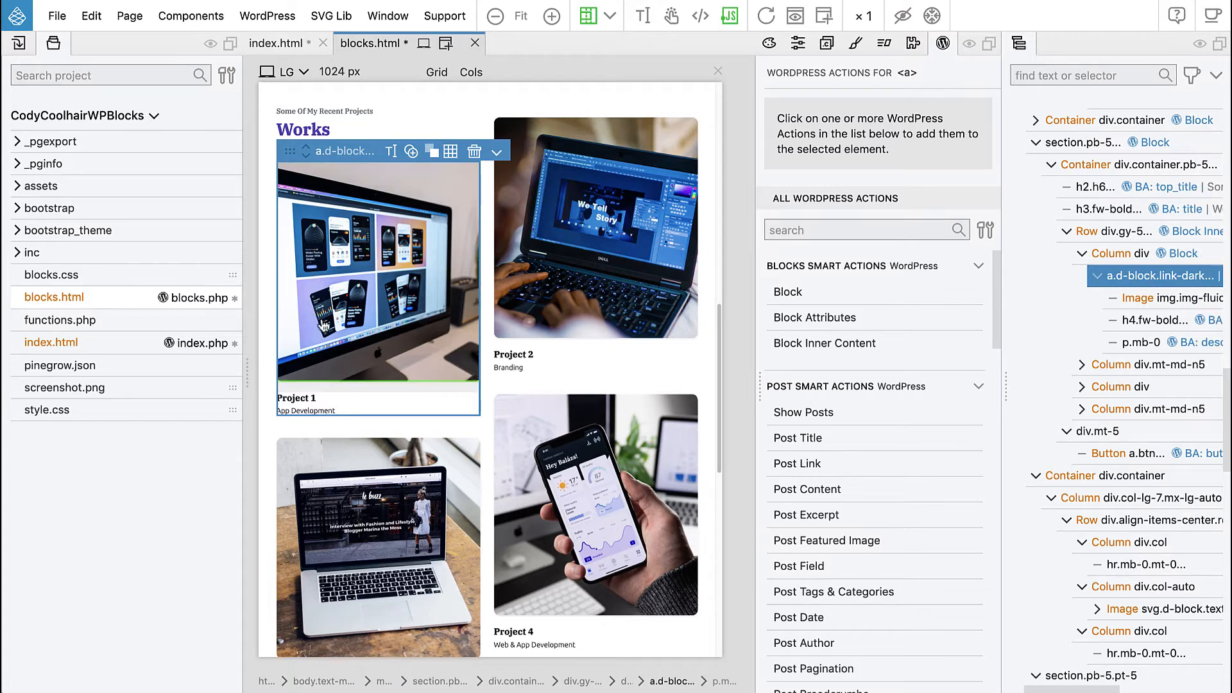
{"action": "mouse_move", "coordinate": [421, 244]}
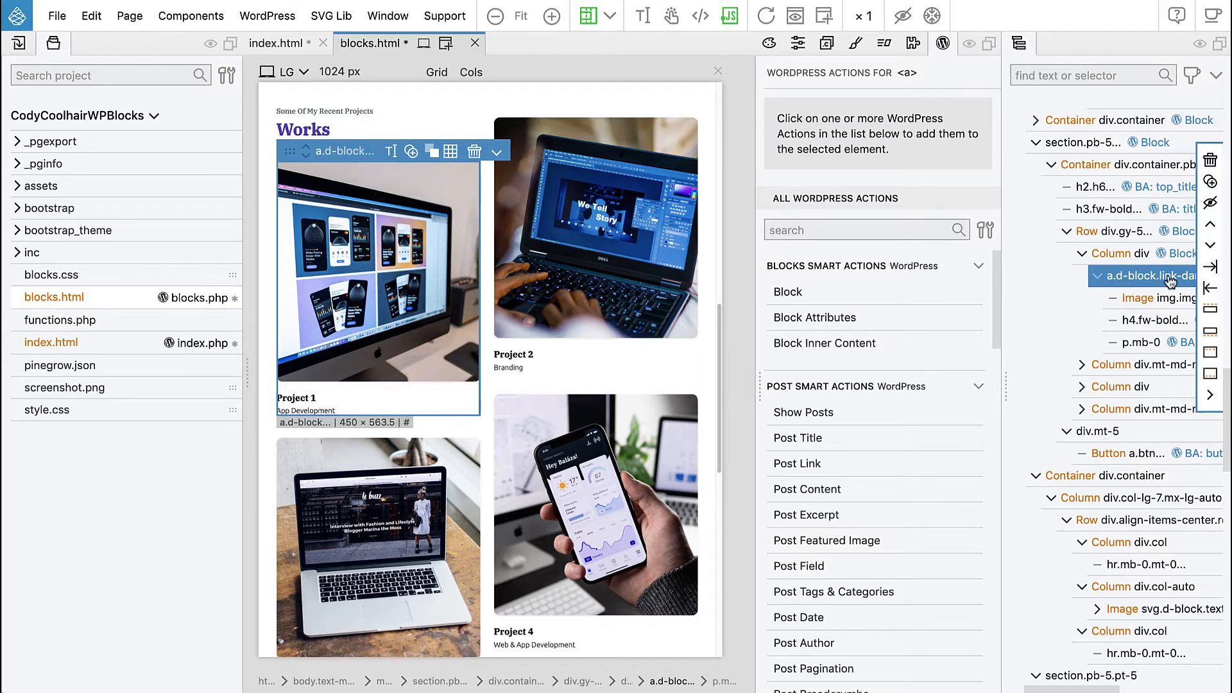
{"action": "left_click", "coordinate": [815, 317]}
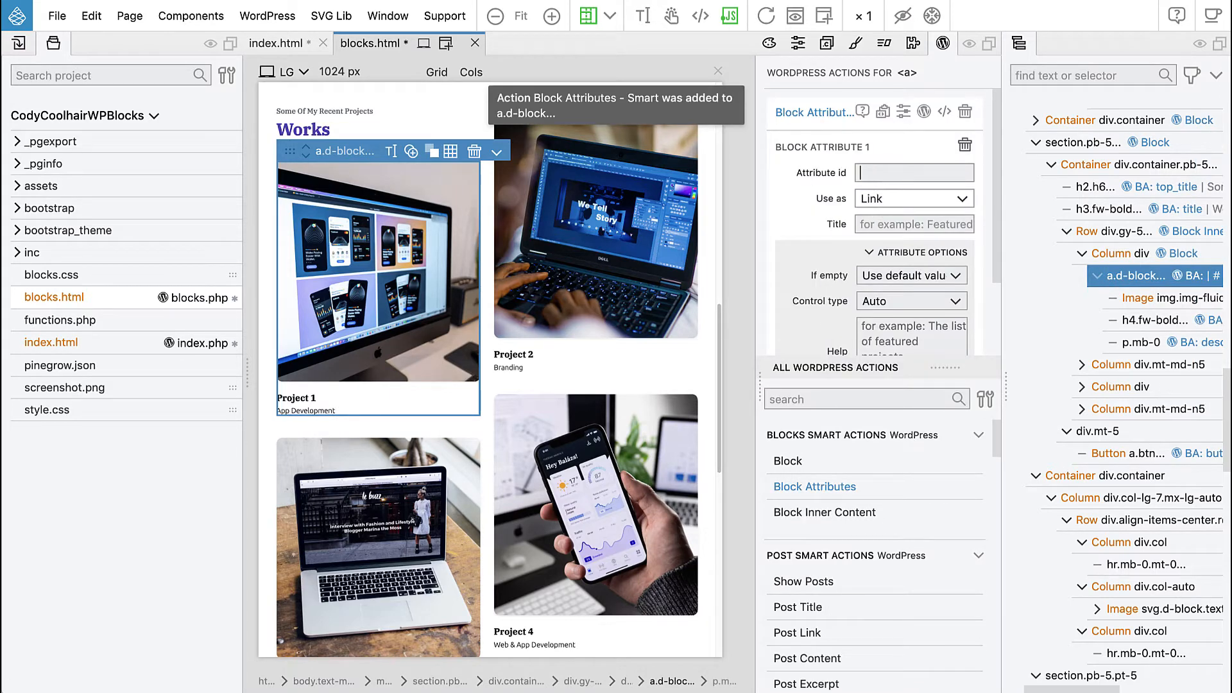
{"action": "type", "text": "link"}
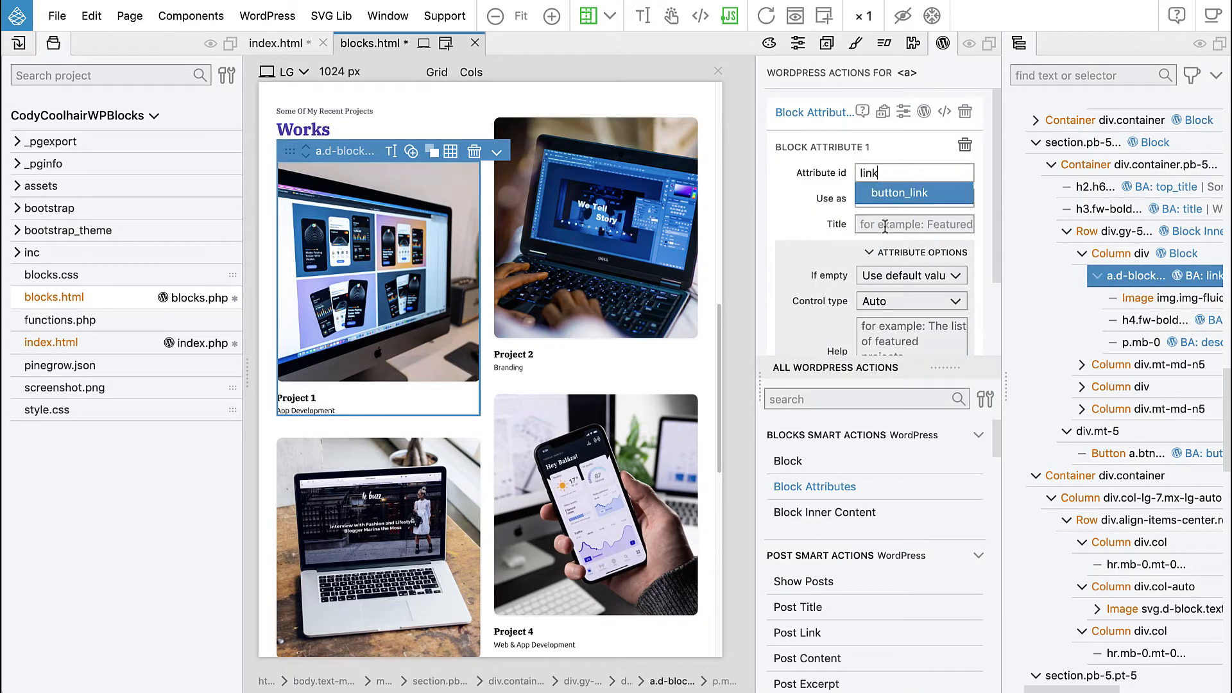
{"action": "left_click", "coordinate": [899, 198]}
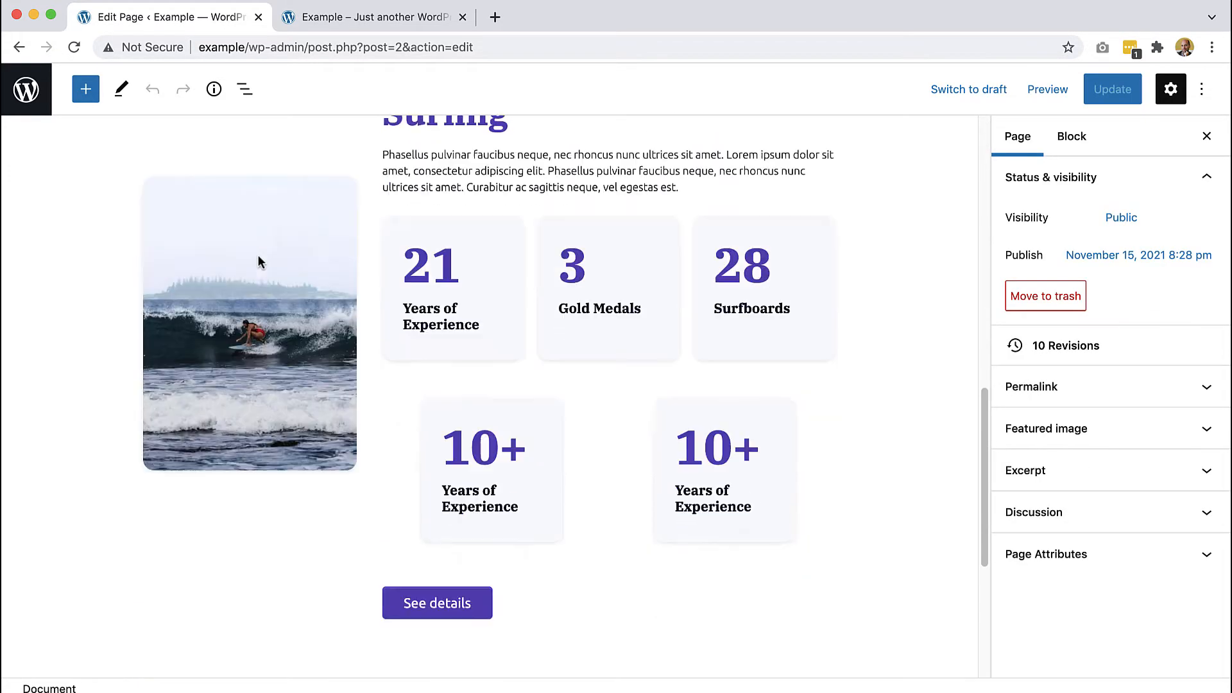
Browse the block inserter down to the Page Sections blocks to add the Projects section
{"action": "left_click", "coordinate": [86, 89]}
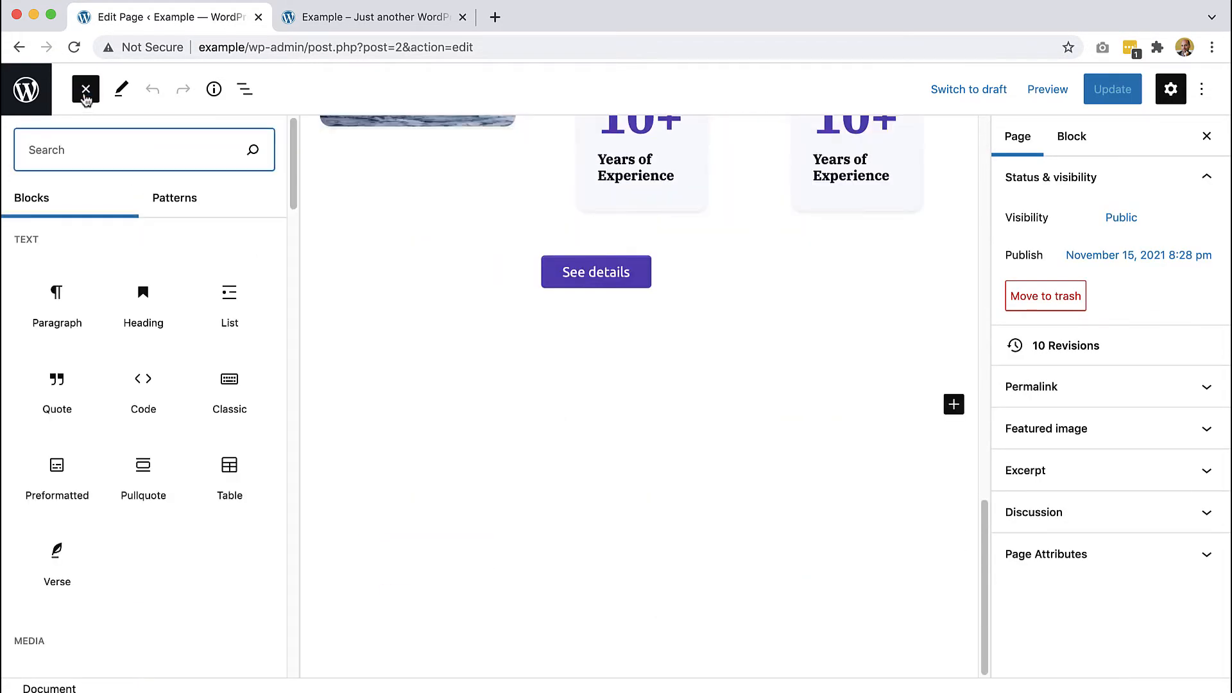
{"action": "scroll", "scroll_direction": "down", "scroll_amount": 3}
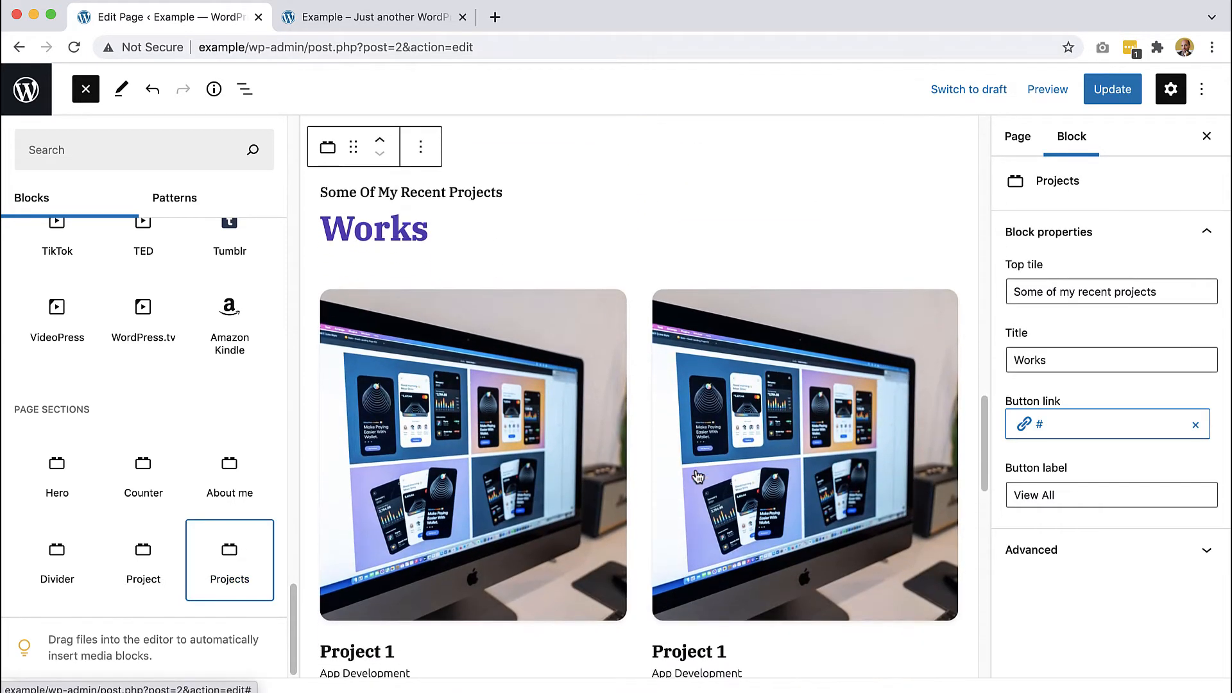
Change the Projects block's top title to read 'Some Of My Recent Competitions'
{"action": "left_click", "coordinate": [86, 88]}
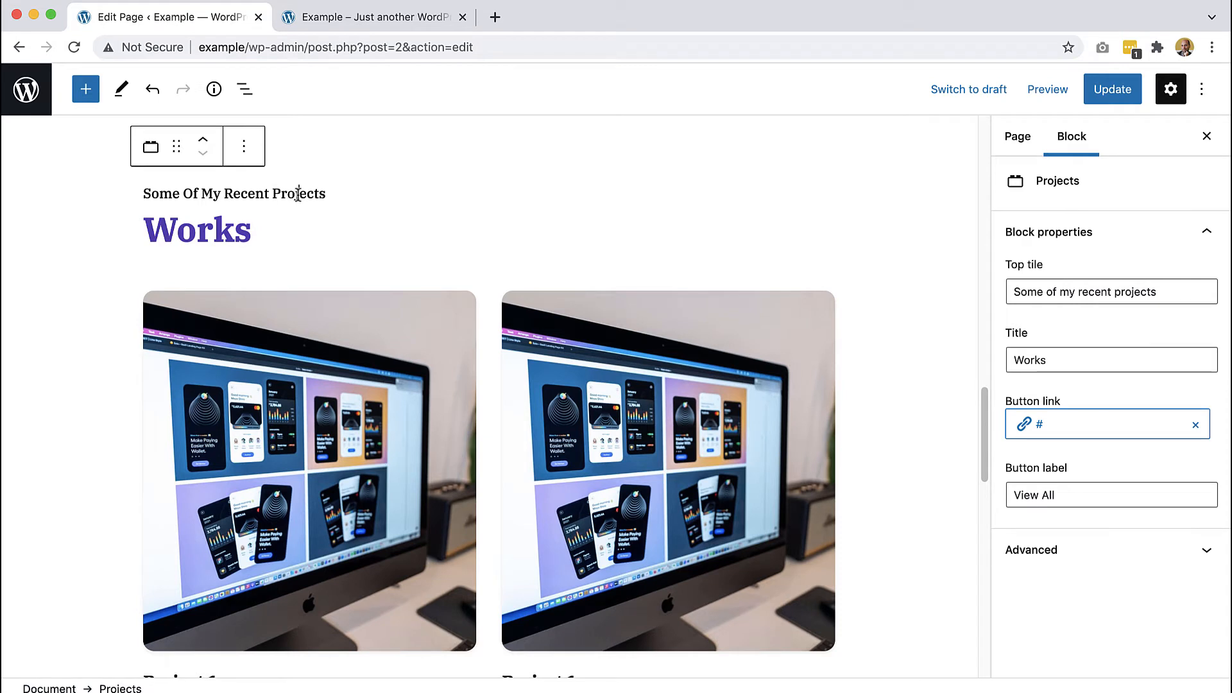
{"action": "double_click", "coordinate": [296, 194]}
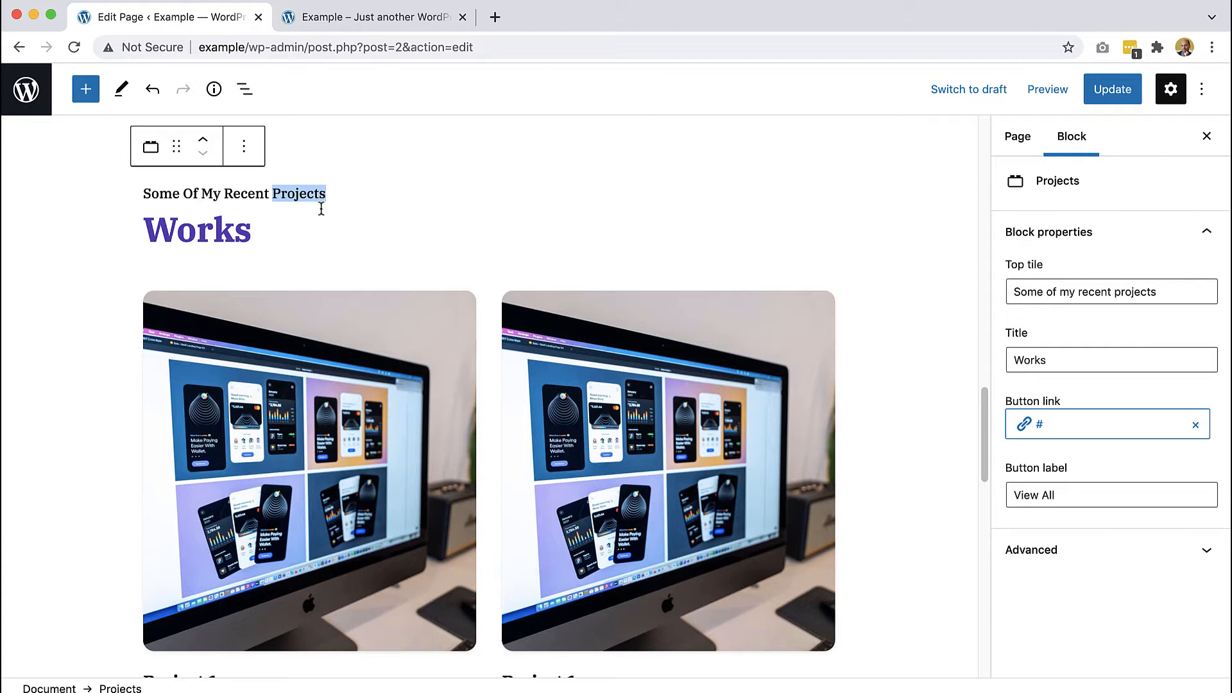
{"action": "type", "text": "Compet"}
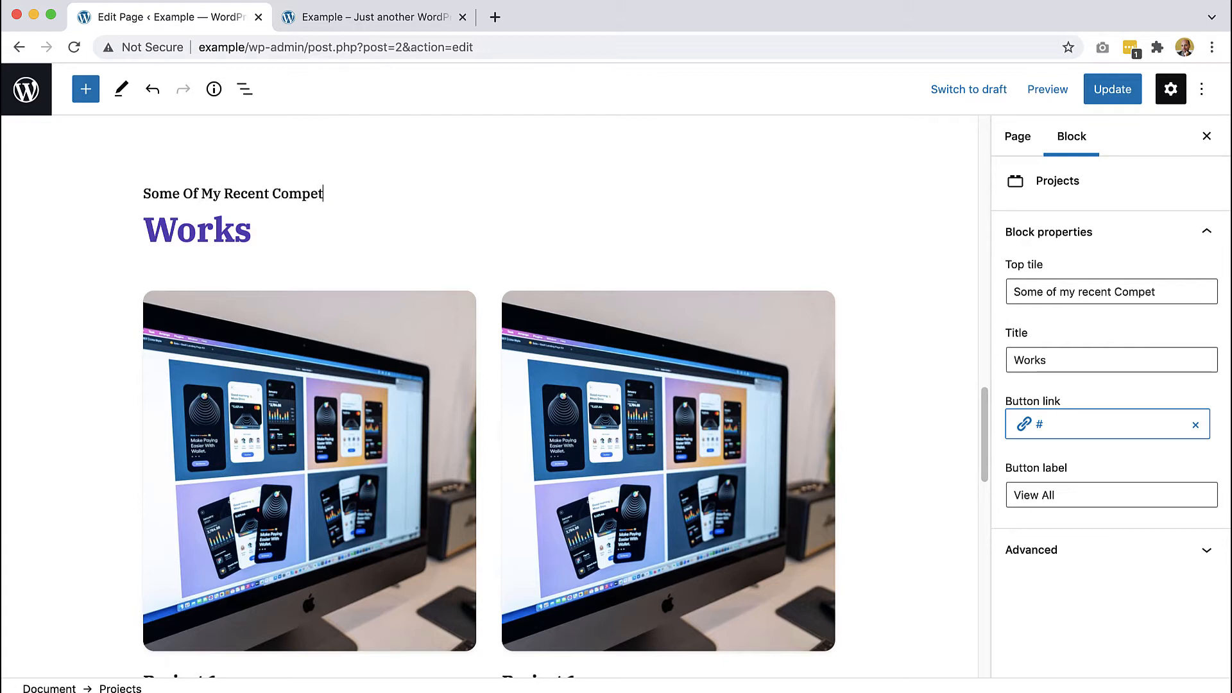
{"action": "type", "text": "itions"}
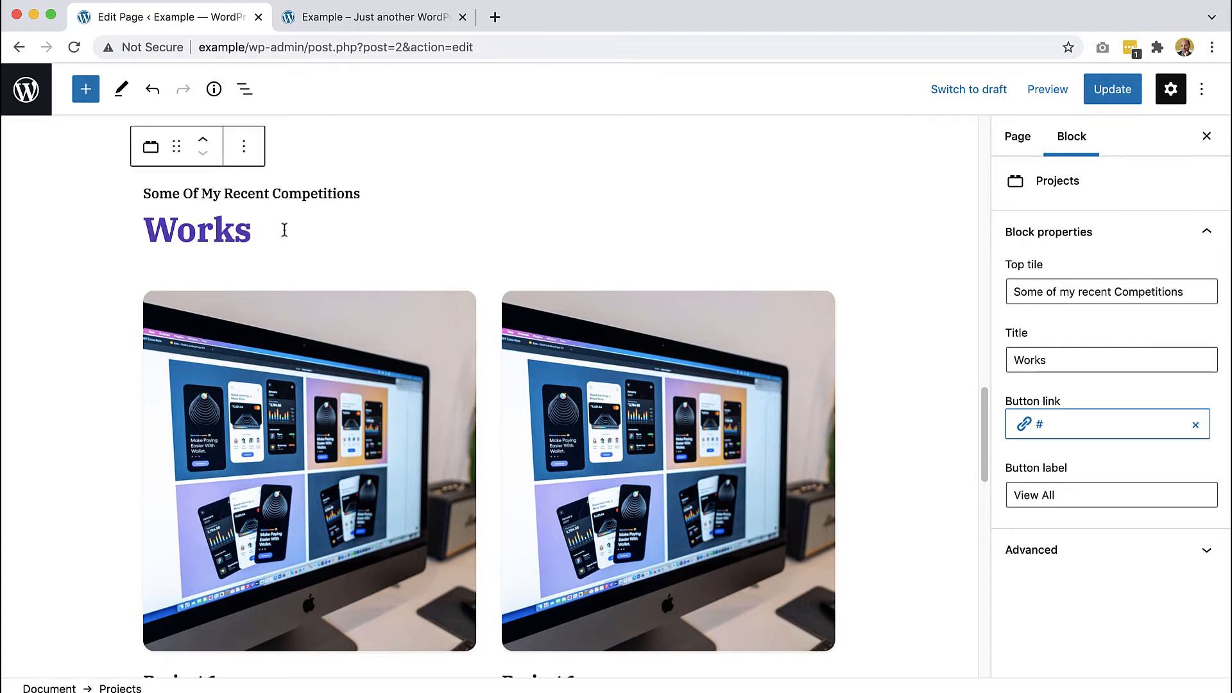
Replace the heading 'Works' with 'Achievements'
{"action": "double_click", "coordinate": [197, 230]}
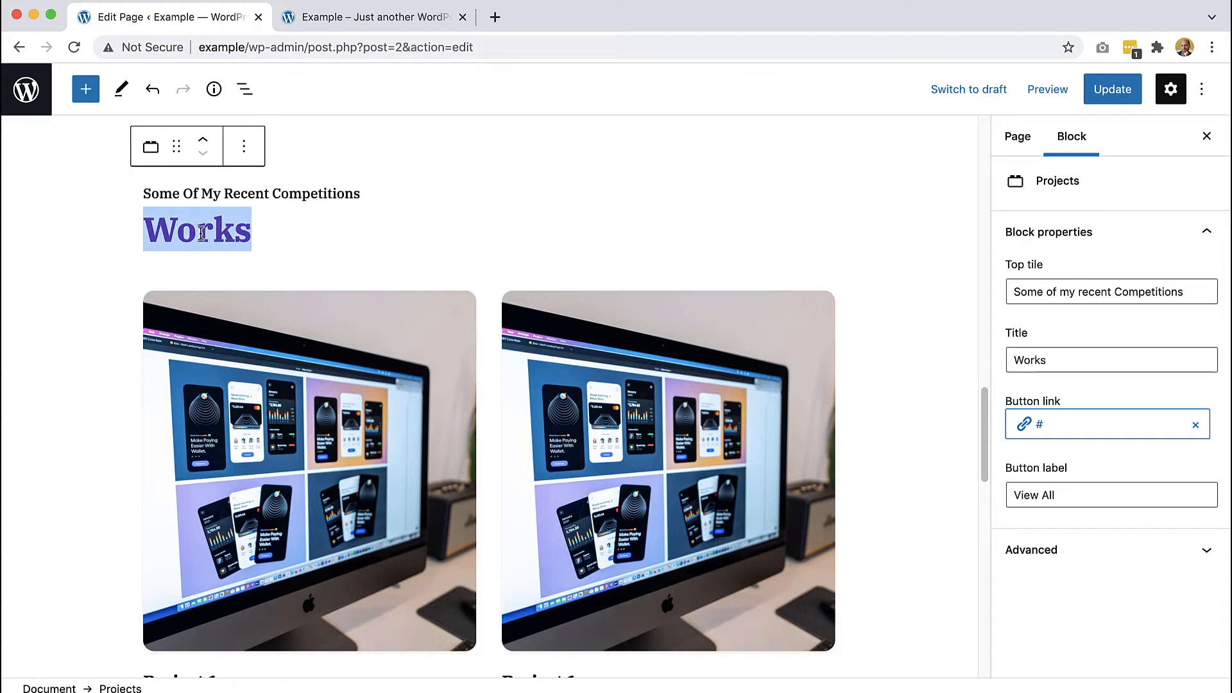
{"action": "type", "text": "Achie"}
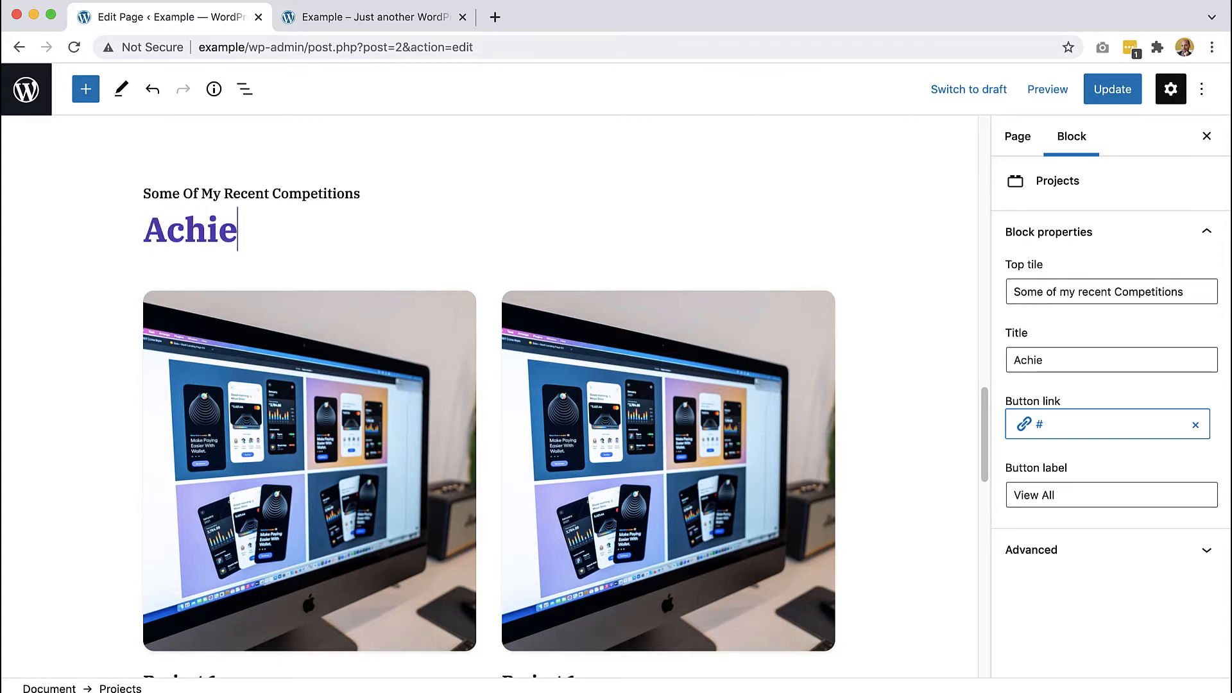
{"action": "type", "text": "vments"}
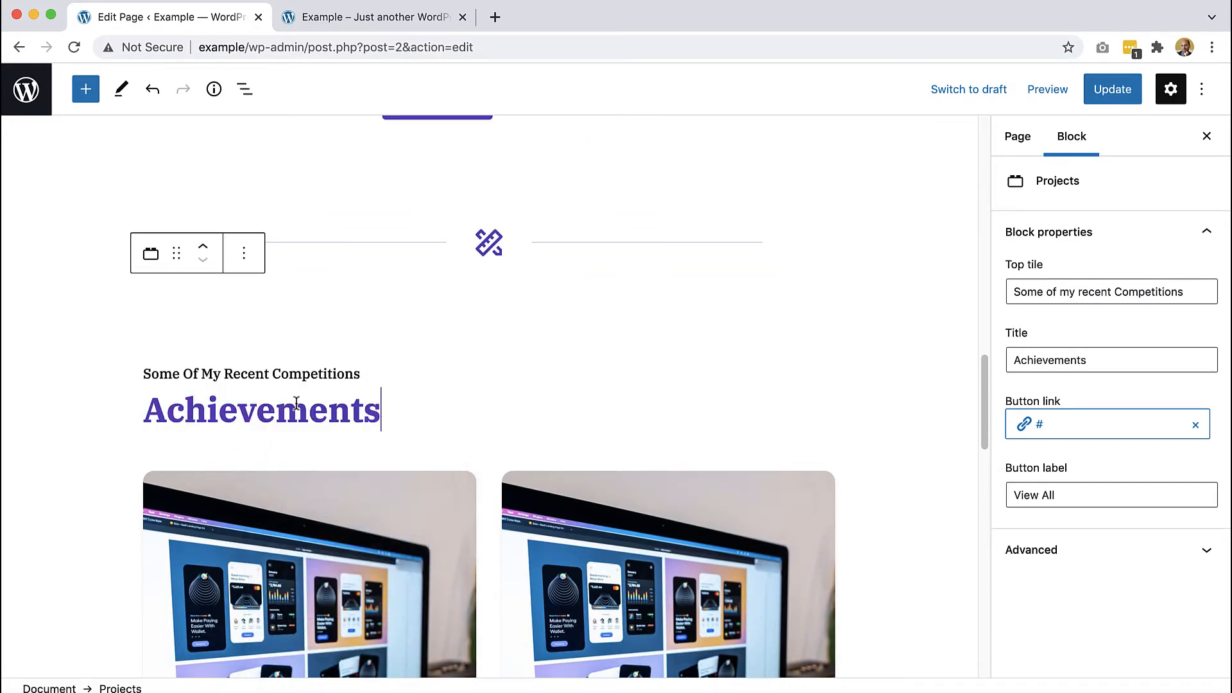
{"action": "scroll", "scroll_direction": "down", "scroll_amount": 3}
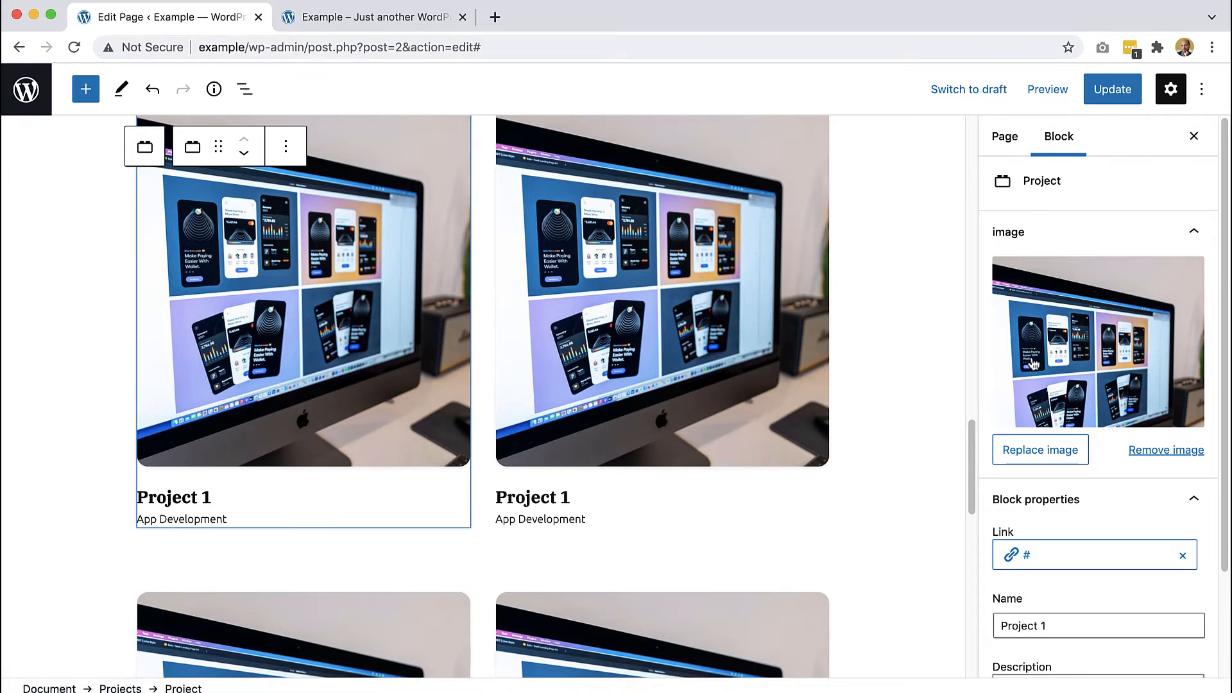
Set the first project card's image to the sunset beach surfers photo and start on the second
{"action": "left_click", "coordinate": [1040, 449]}
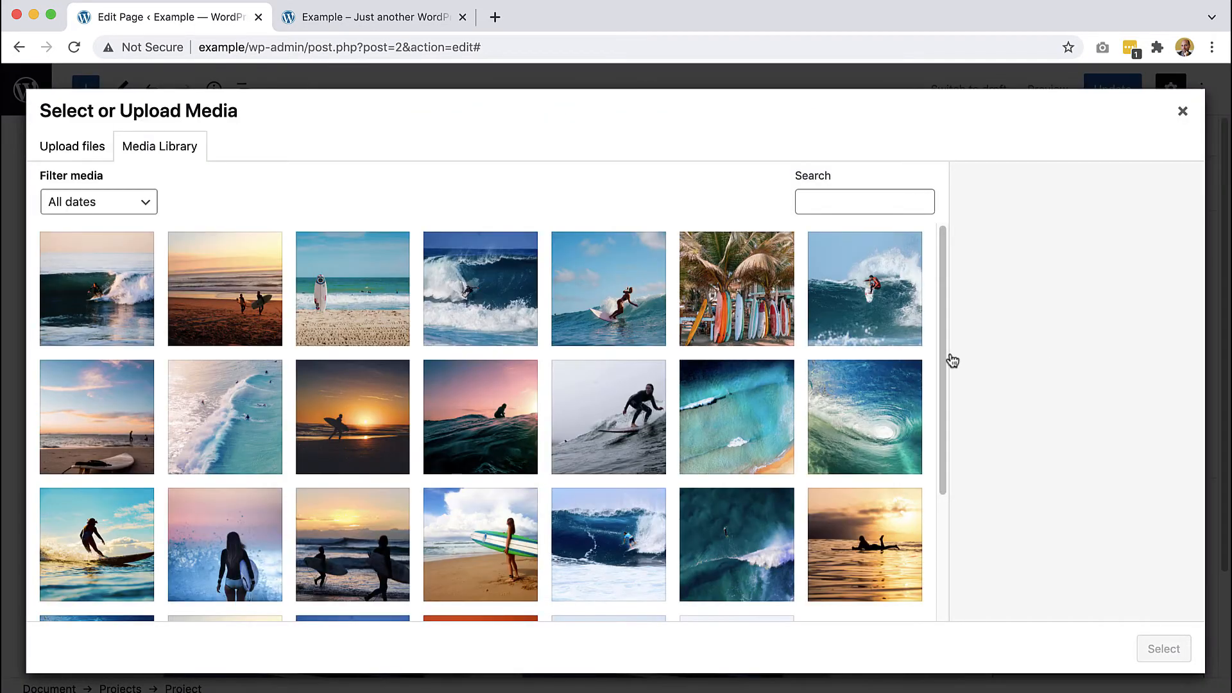
{"action": "left_click", "coordinate": [225, 289]}
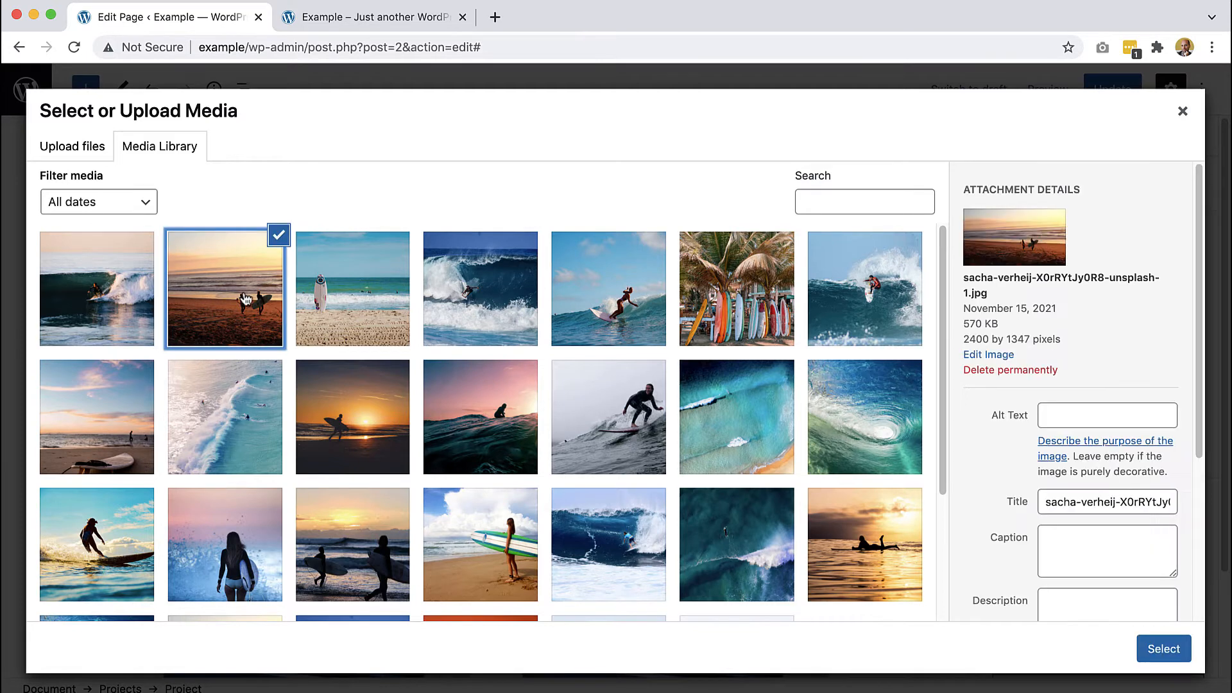
{"action": "left_click", "coordinate": [1164, 648]}
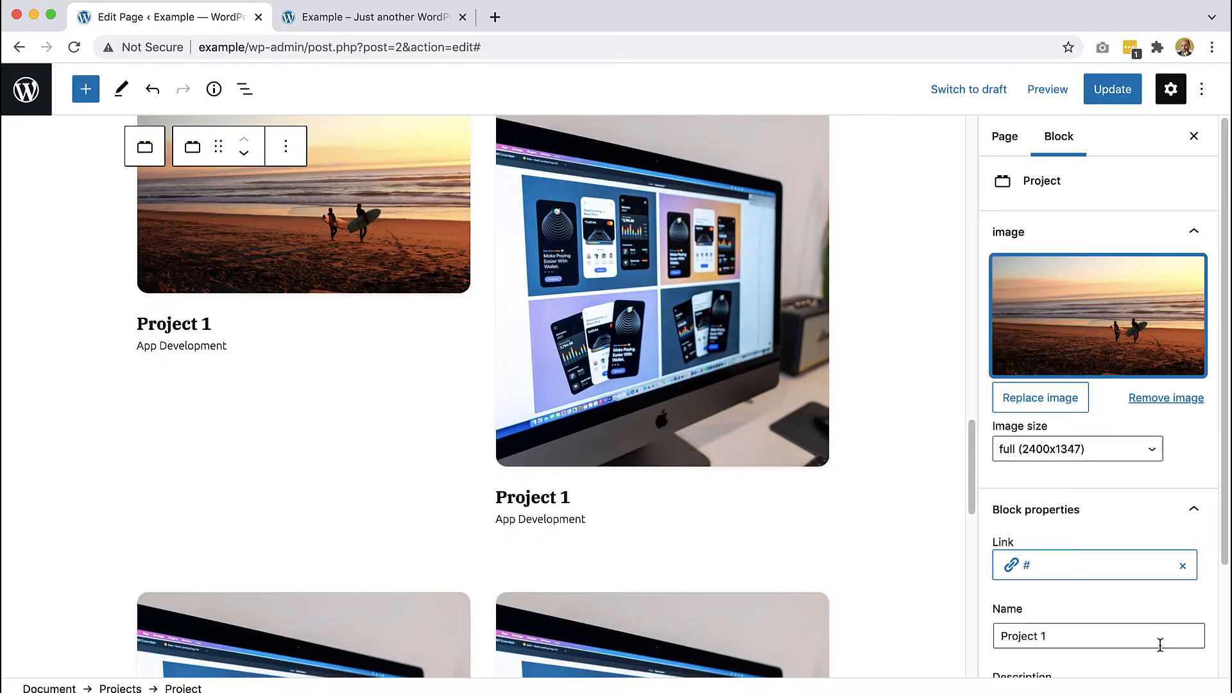
{"action": "left_click", "coordinate": [662, 328]}
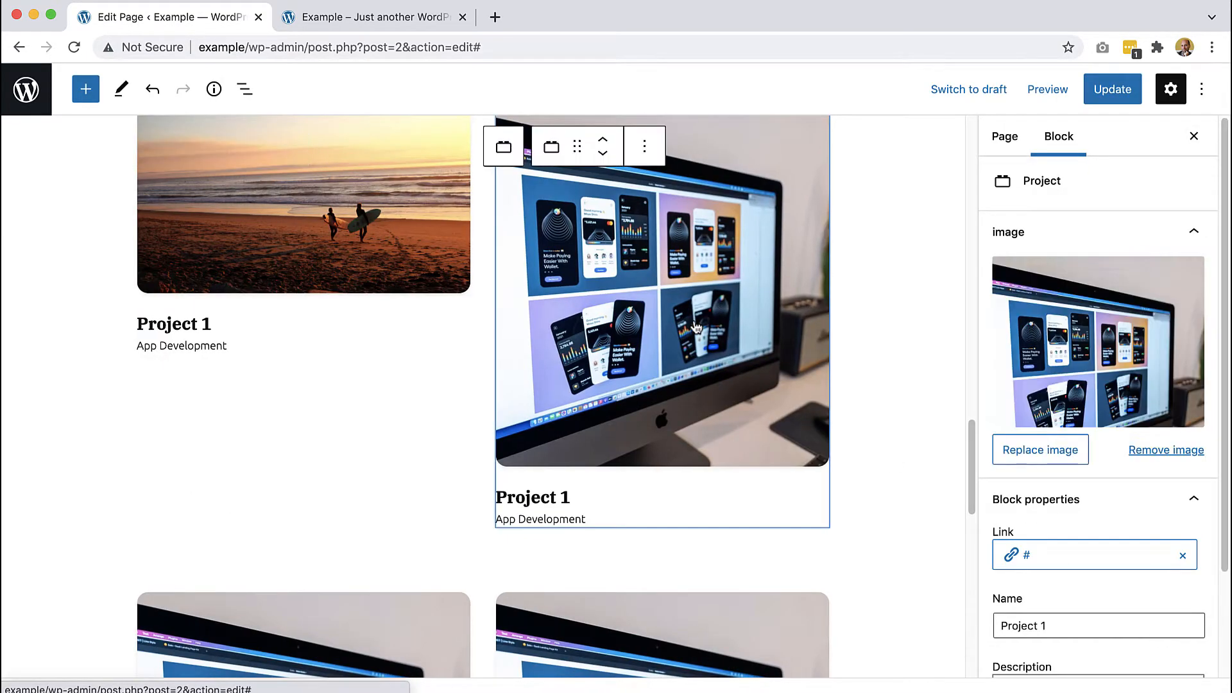
{"action": "left_click", "coordinate": [1039, 449]}
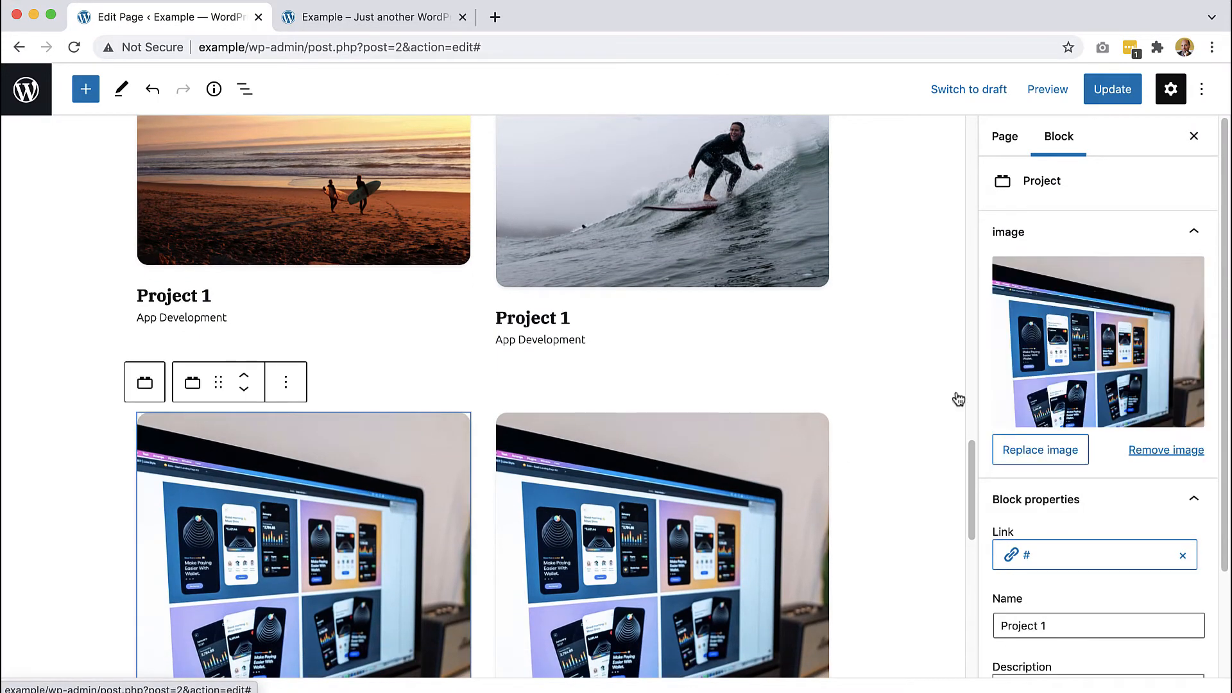
Set the third project card's image to the aerial wave photo from the Media Library
{"action": "left_click", "coordinate": [1040, 449]}
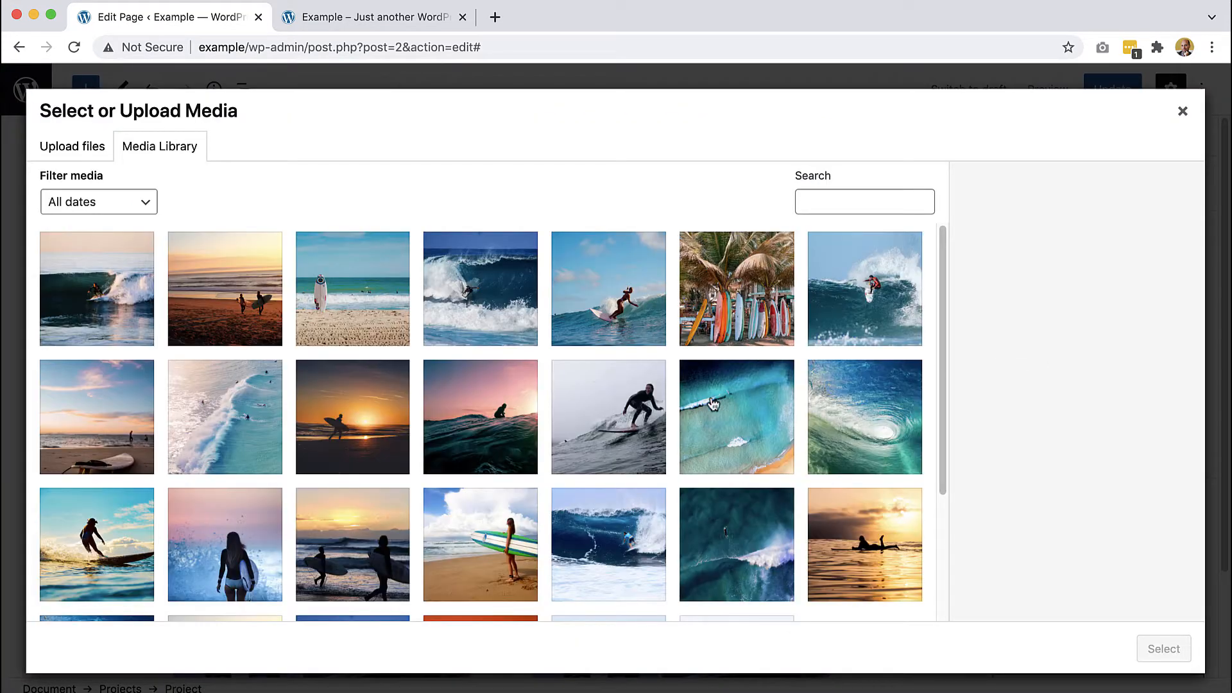
{"action": "left_click", "coordinate": [224, 415]}
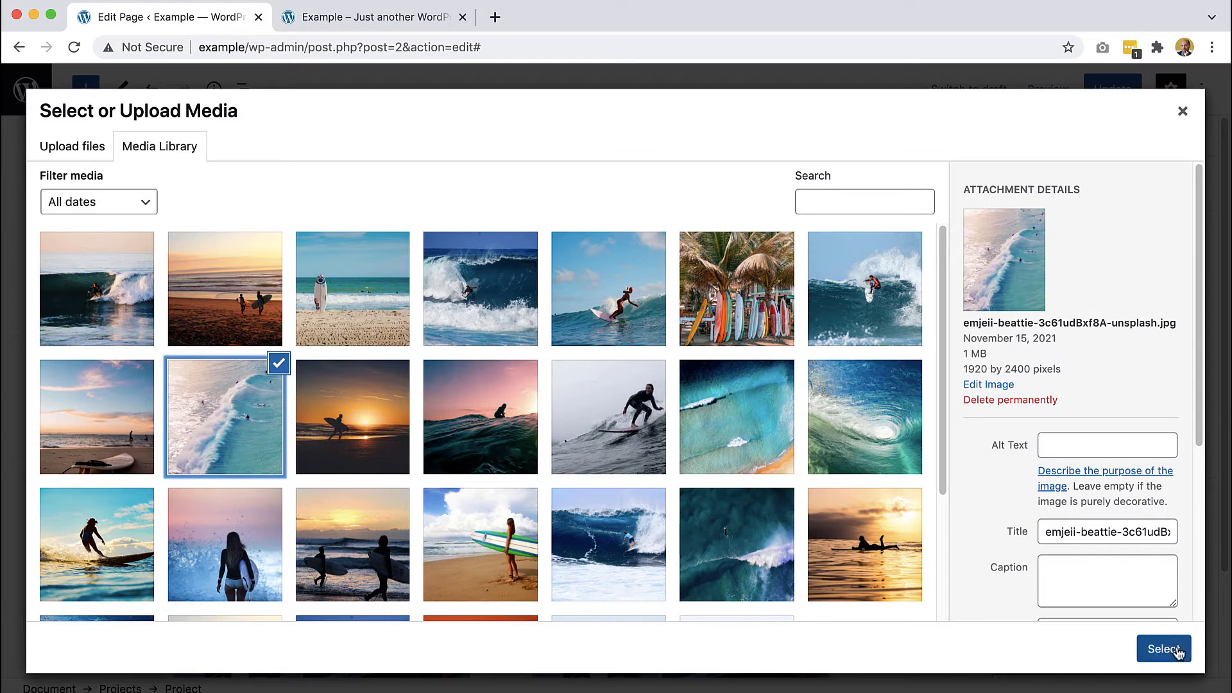
{"action": "left_click", "coordinate": [1164, 648]}
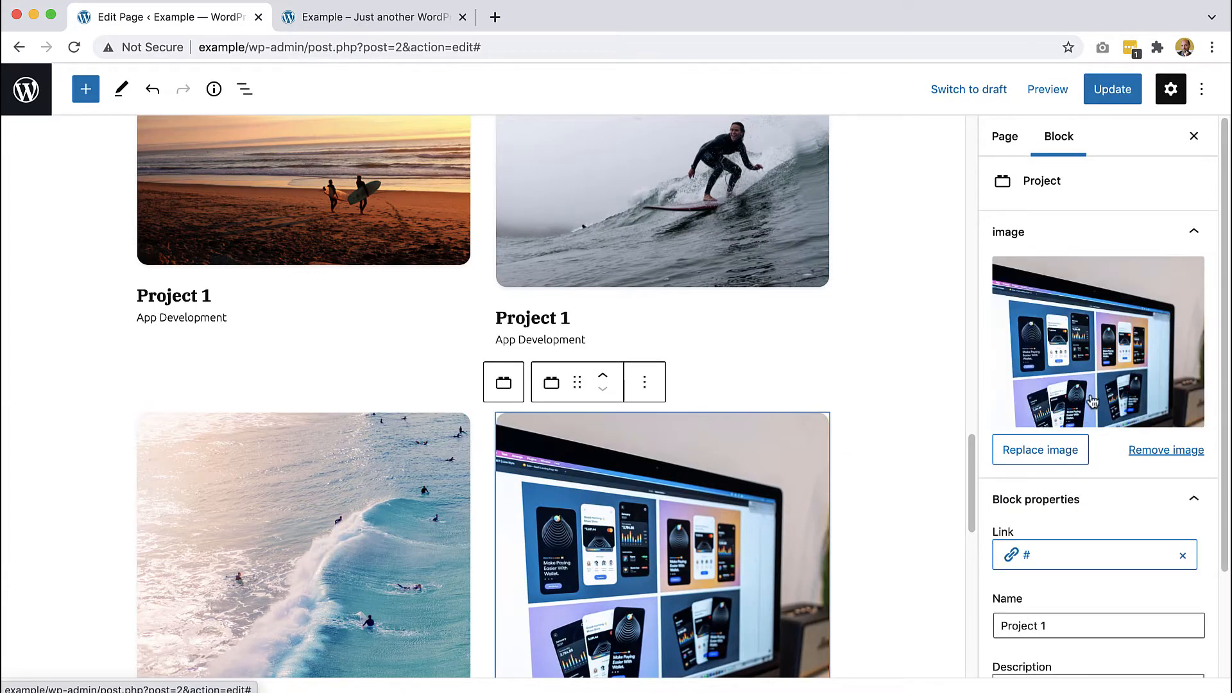
Set the fourth project card's image to the surfer on the green wave photo
{"action": "left_click", "coordinate": [1040, 449]}
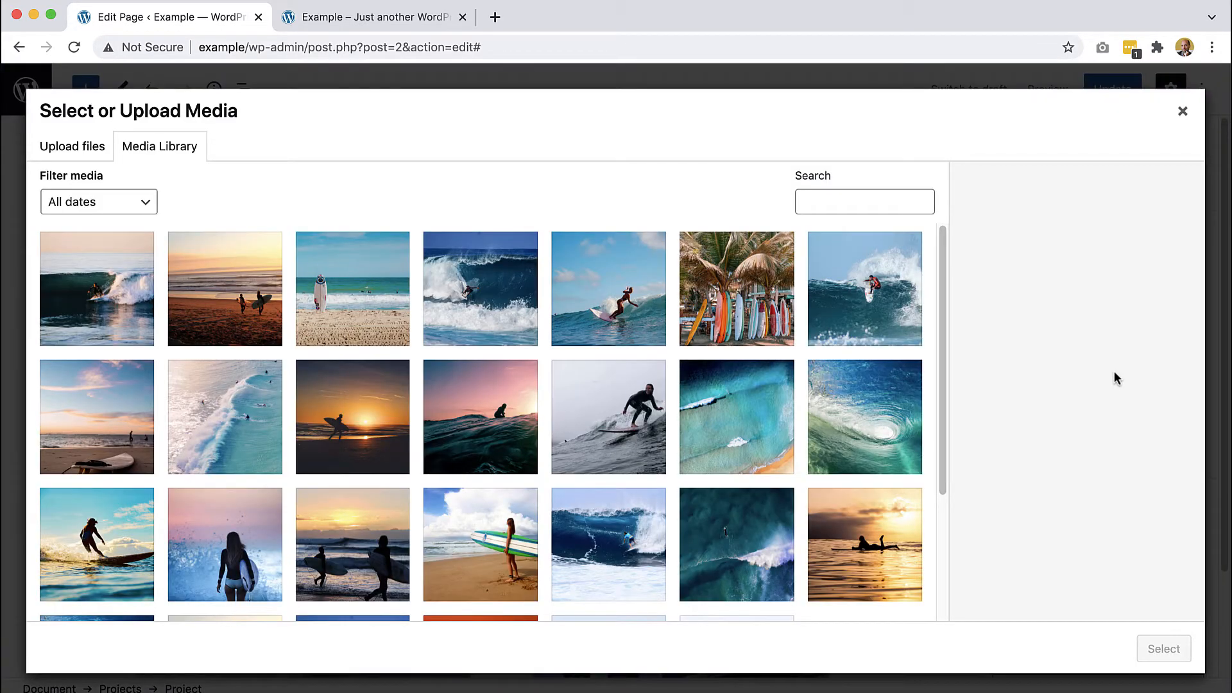
{"action": "scroll", "scroll_direction": "down", "scroll_amount": 3}
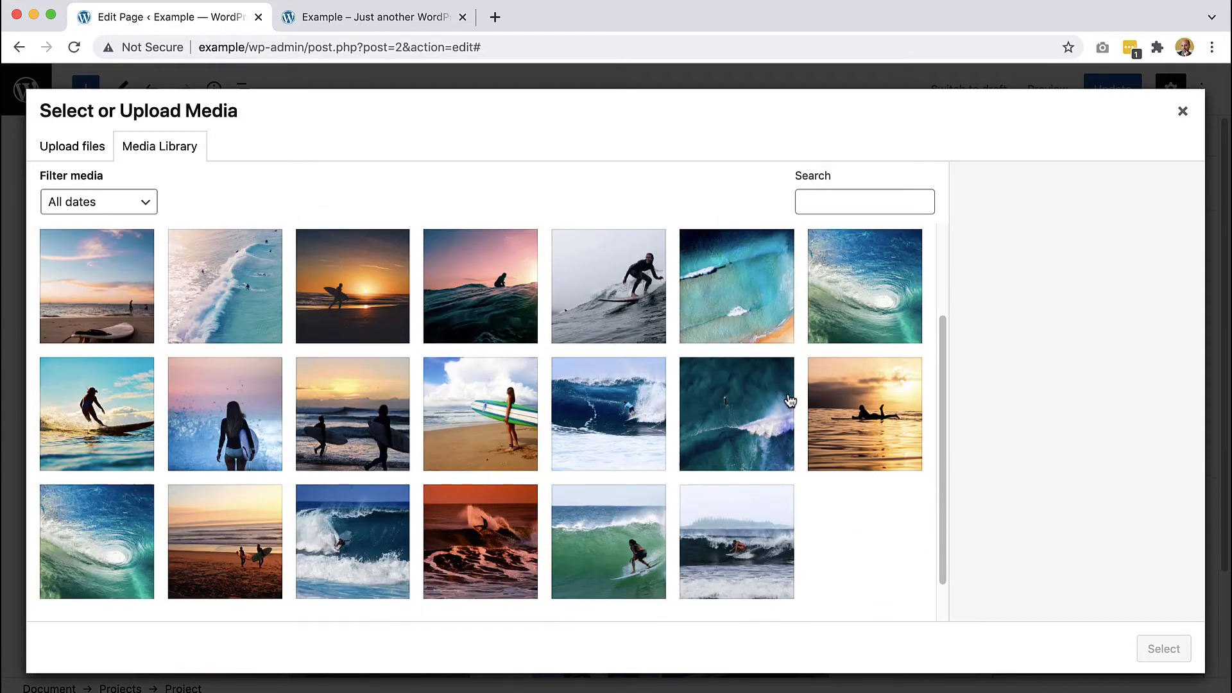
{"action": "scroll", "scroll_direction": "down", "scroll_amount": 3}
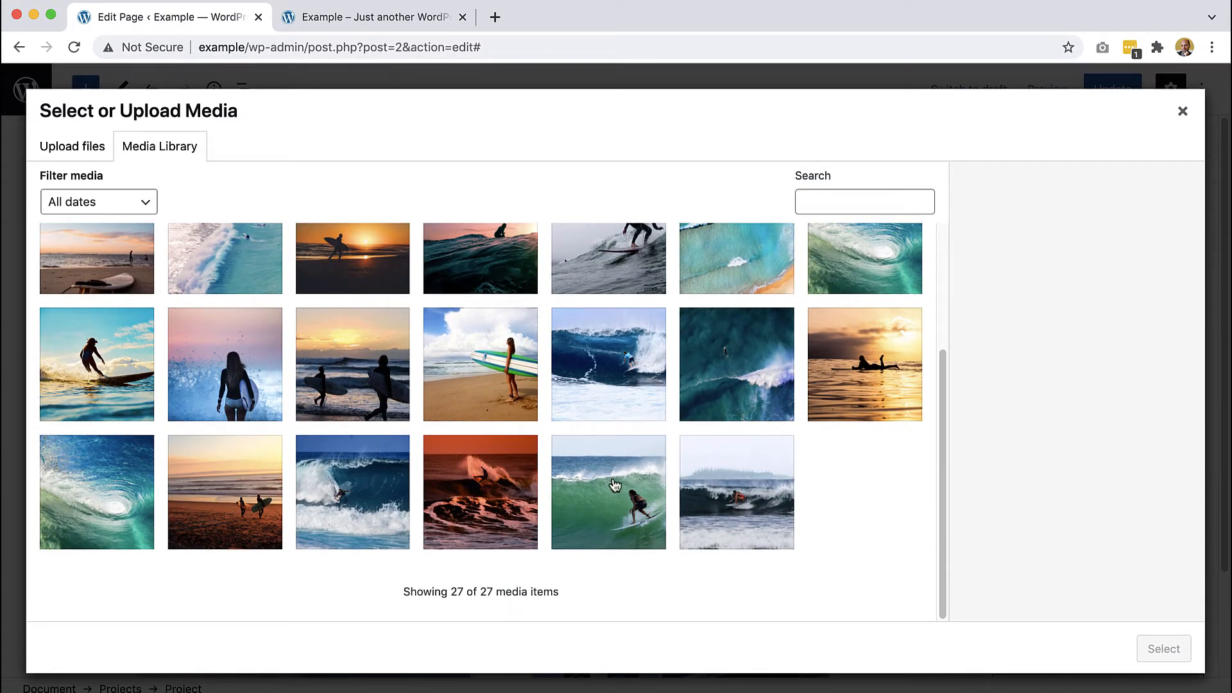
{"action": "left_click", "coordinate": [608, 492]}
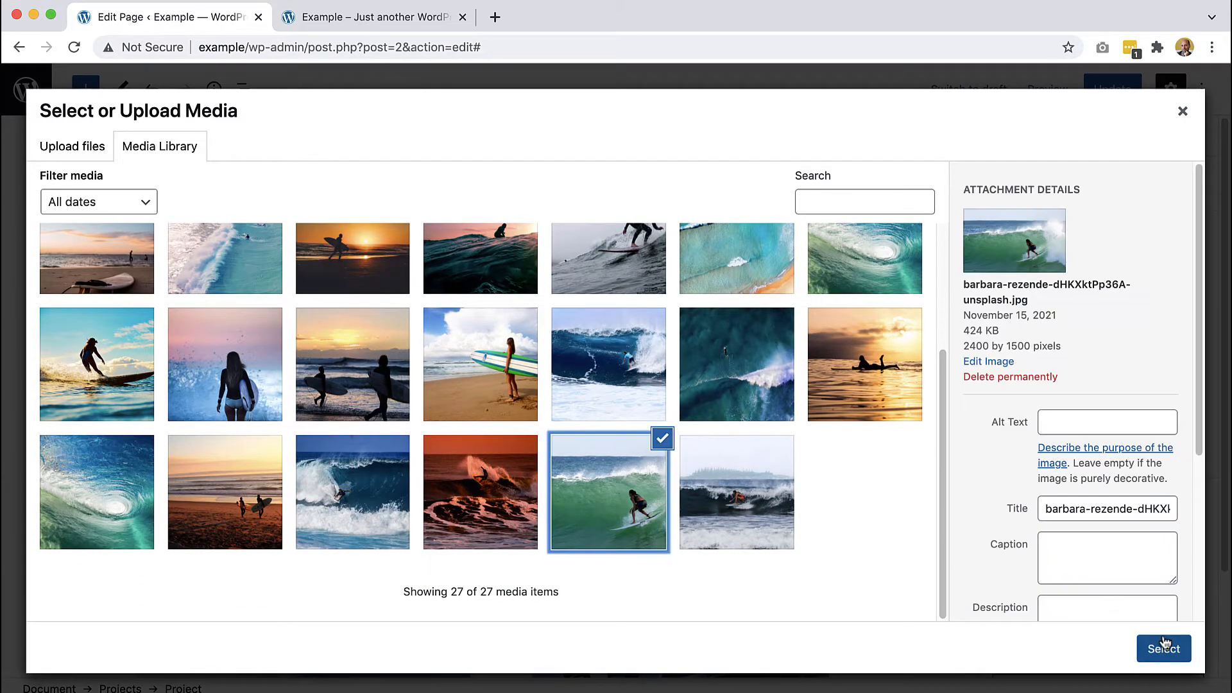
{"action": "left_click", "coordinate": [1164, 649]}
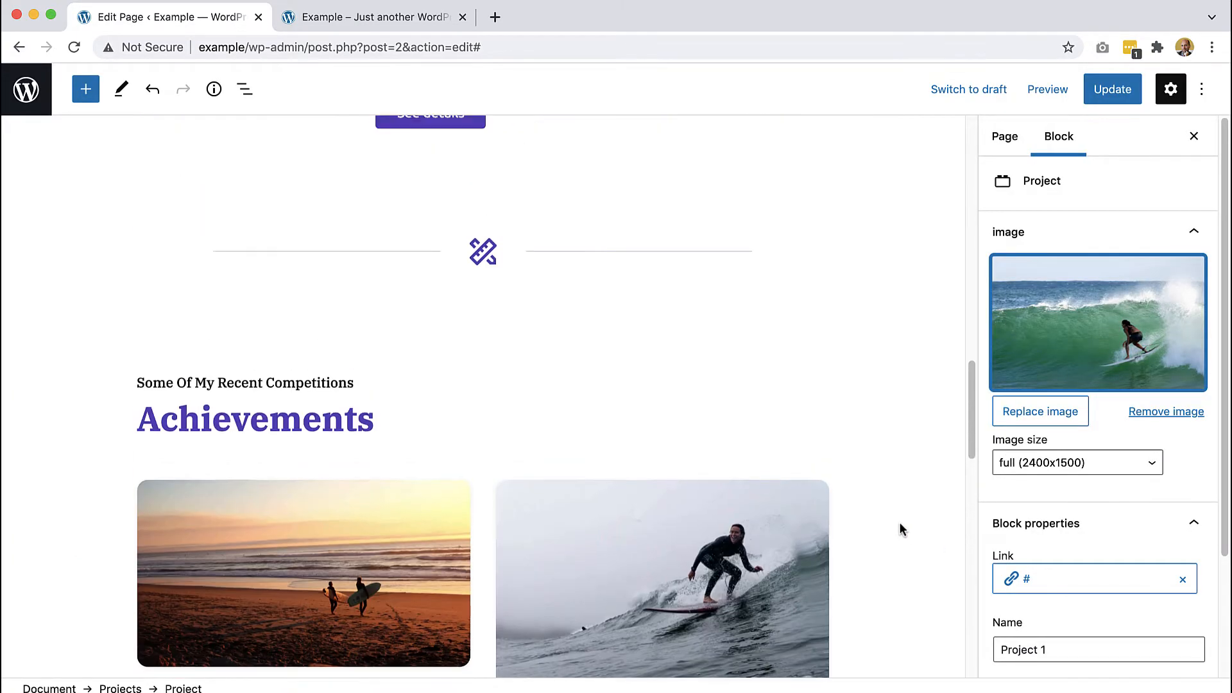
{"action": "scroll", "scroll_direction": "down", "scroll_amount": 3}
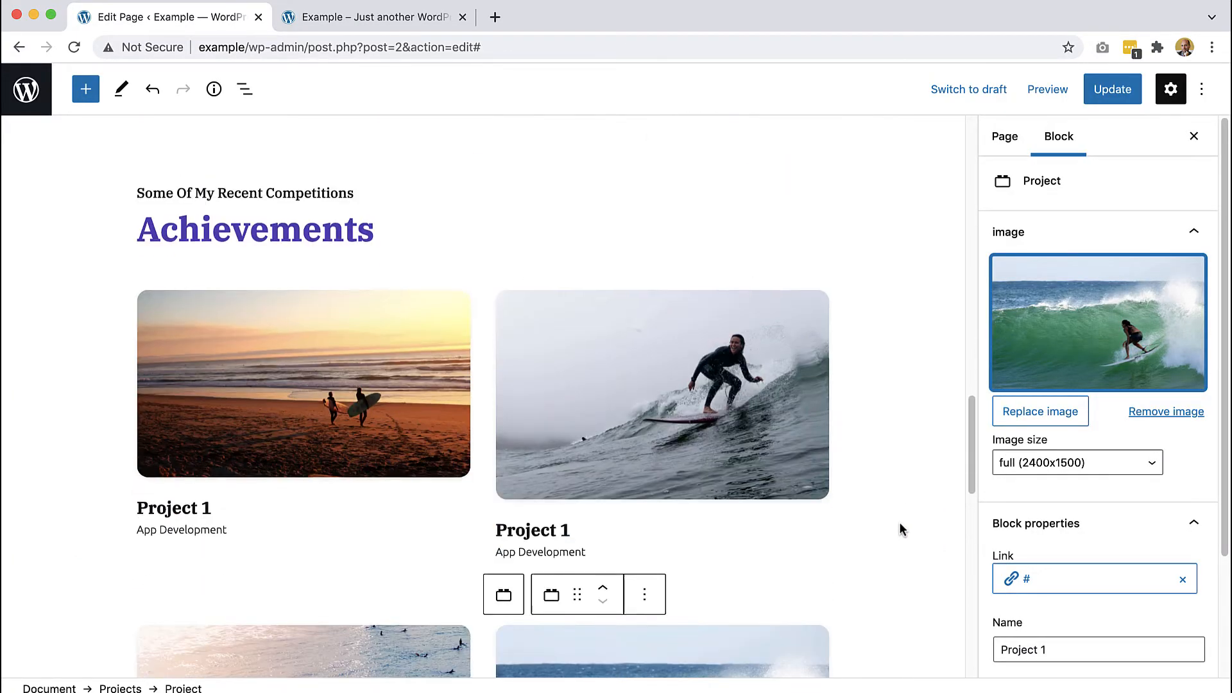
{"action": "scroll", "scroll_direction": "down", "scroll_amount": 3}
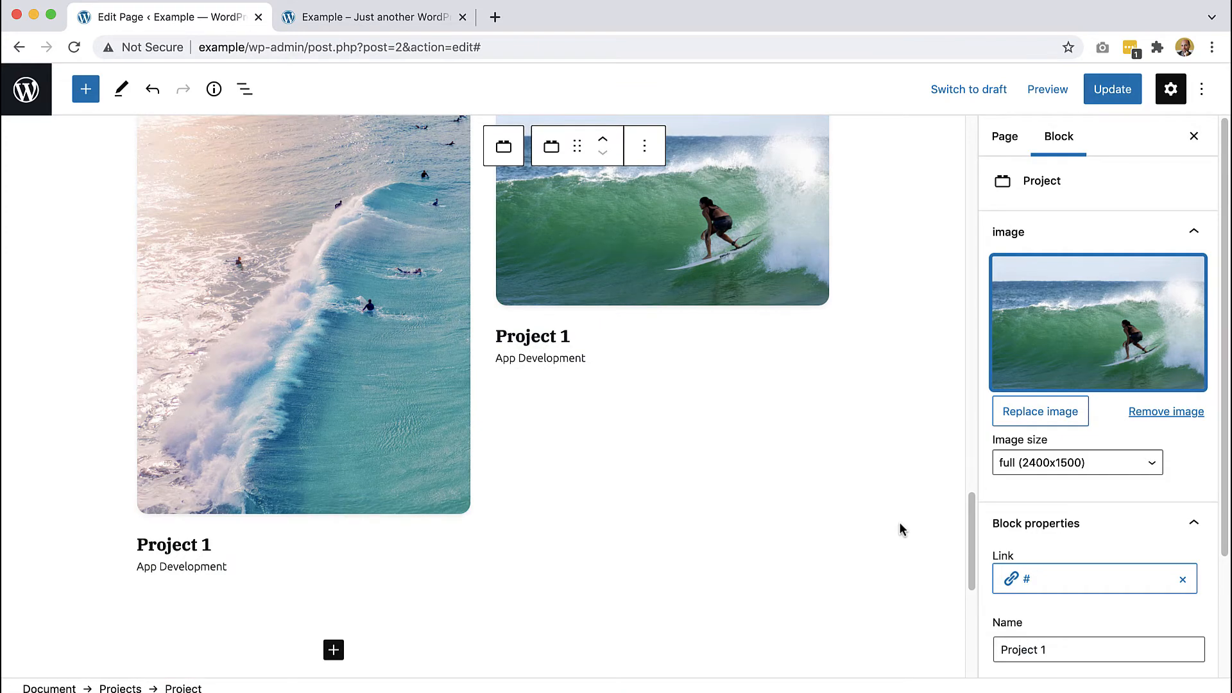
{"action": "scroll", "scroll_direction": "down", "scroll_amount": 3}
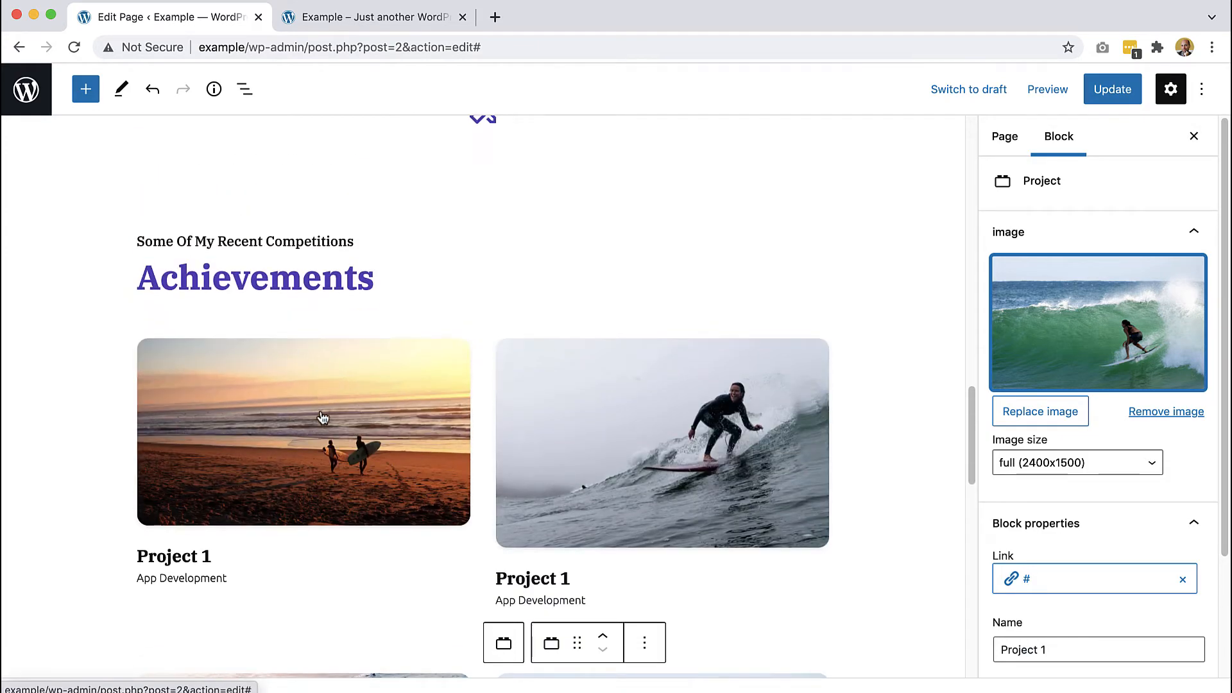
{"action": "left_click", "coordinate": [1075, 462]}
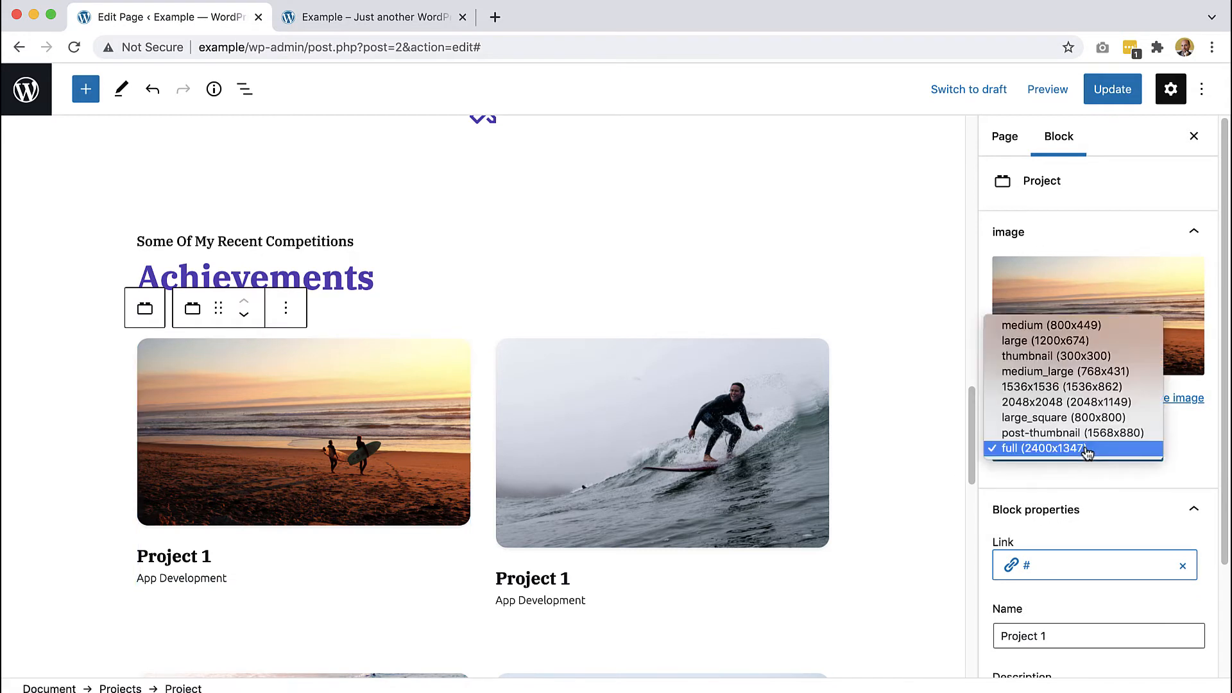
{"action": "mouse_move", "coordinate": [1071, 417]}
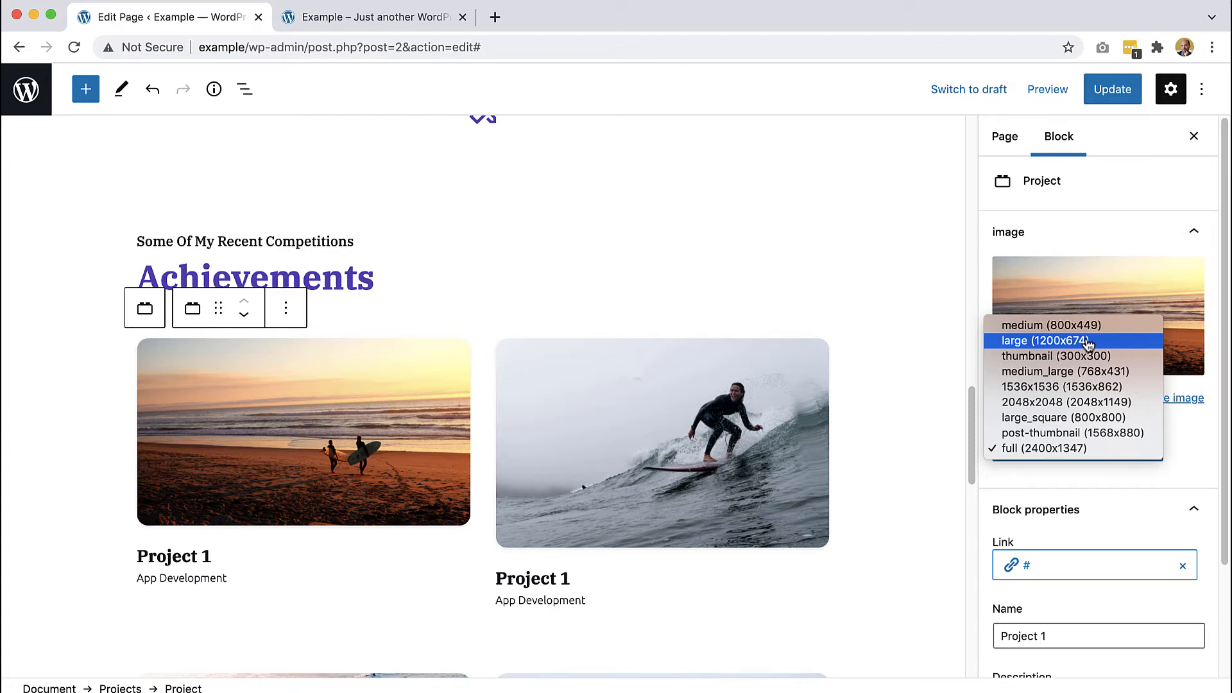
{"action": "left_click", "coordinate": [1043, 448]}
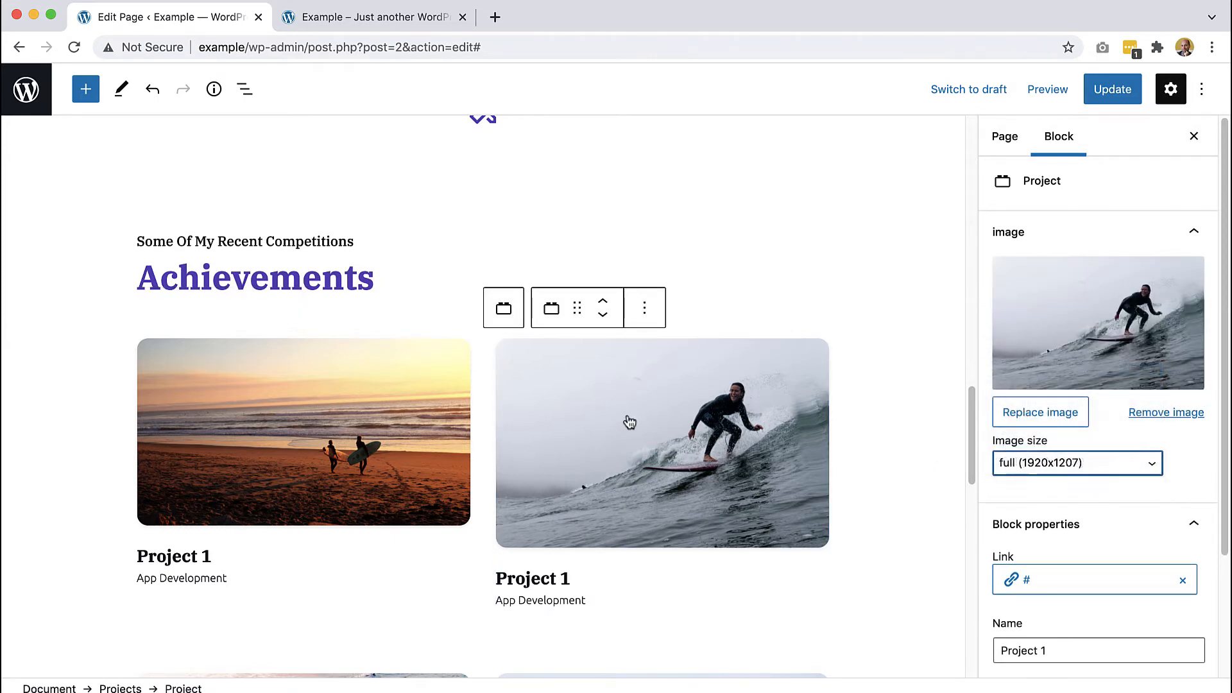
{"action": "scroll", "scroll_direction": "down", "scroll_amount": 3}
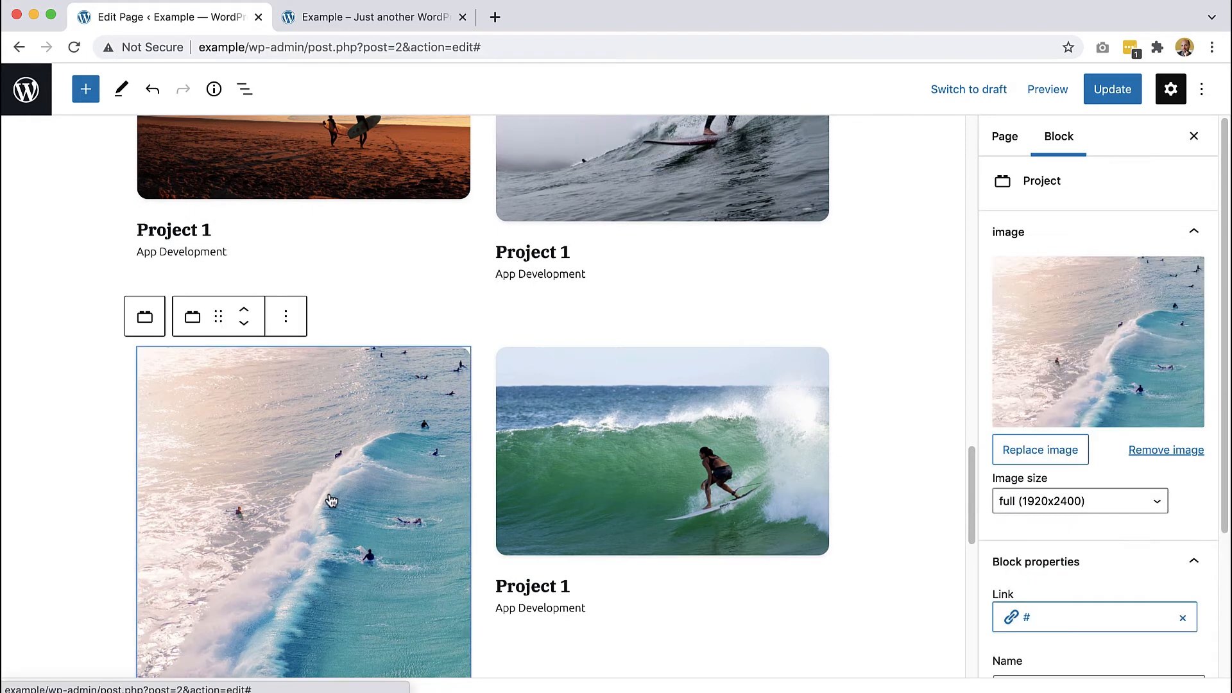
{"action": "left_click", "coordinate": [1079, 501]}
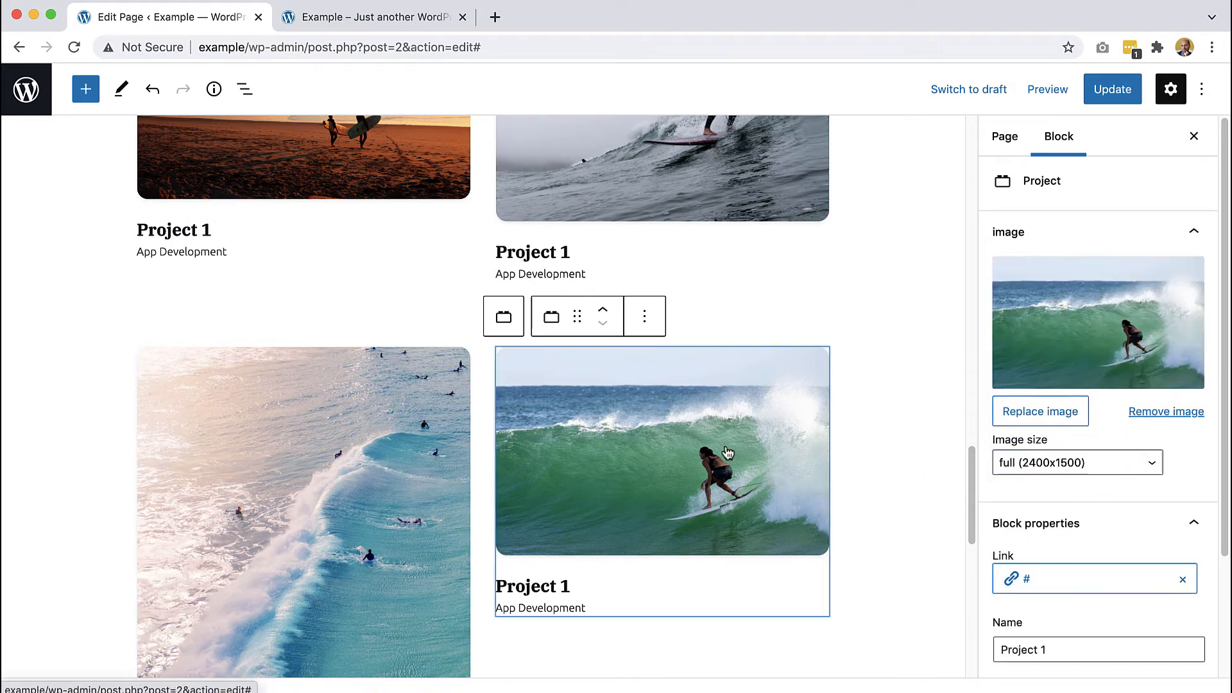
{"action": "left_click", "coordinate": [1077, 462]}
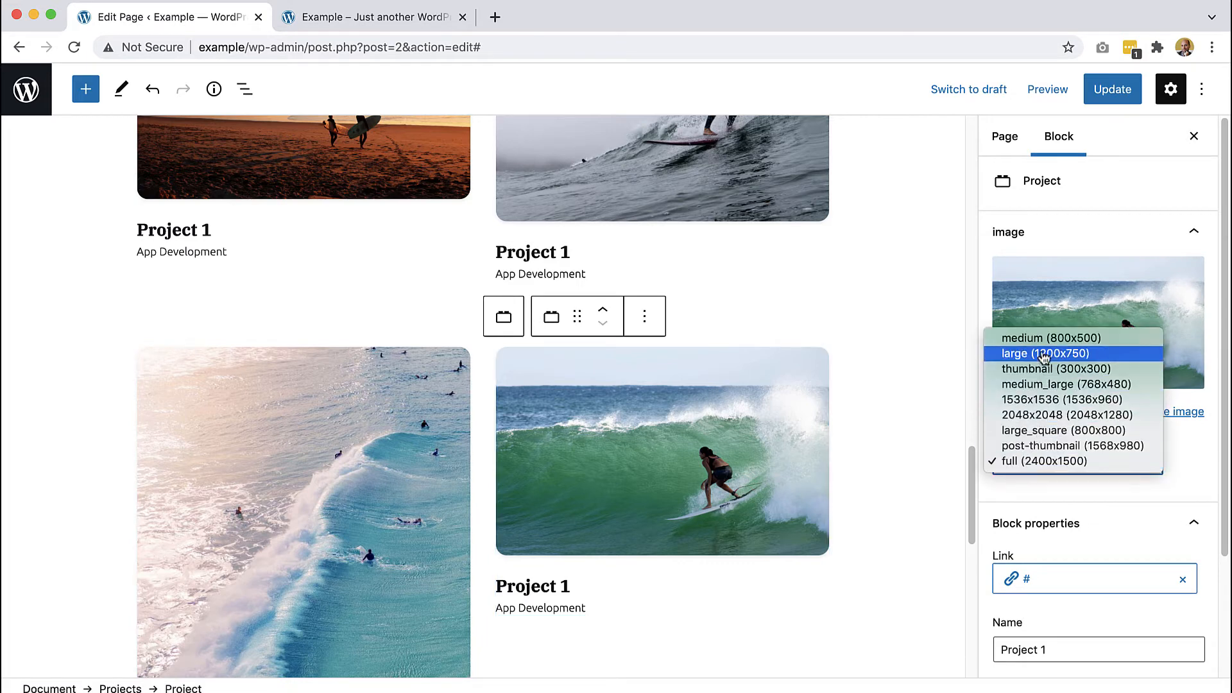
{"action": "left_click", "coordinate": [1045, 353]}
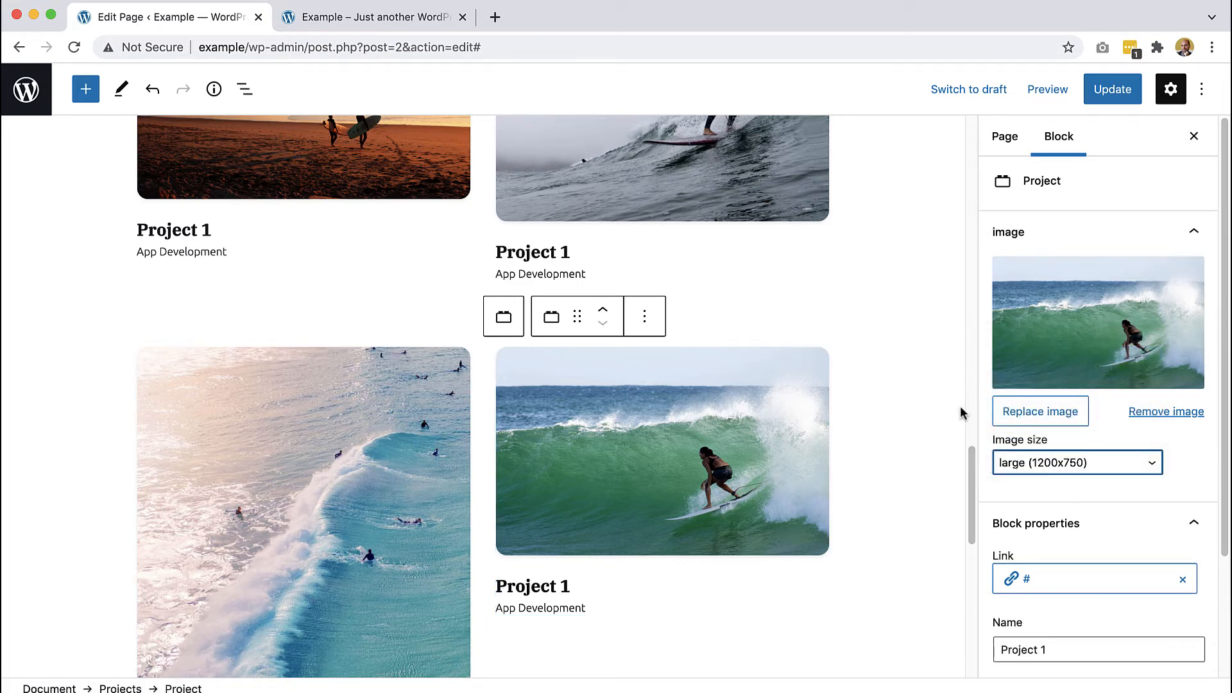
{"action": "scroll", "scroll_direction": "up", "scroll_amount": 3}
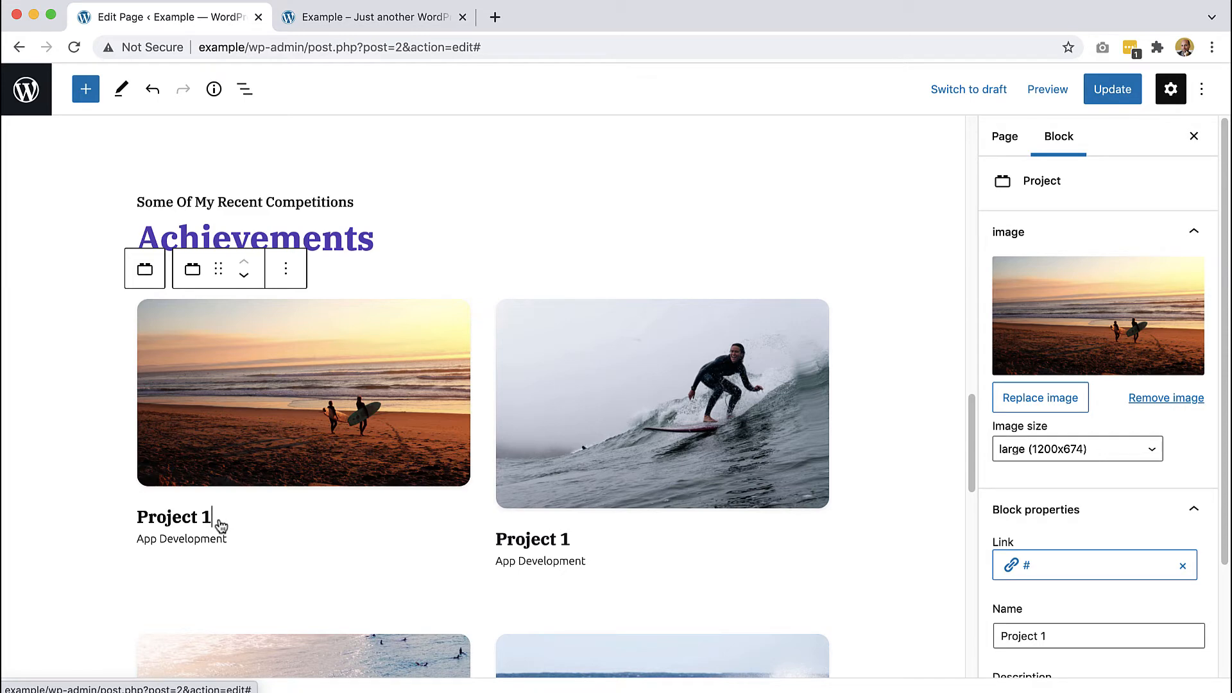
{"action": "mouse_move", "coordinate": [397, 468]}
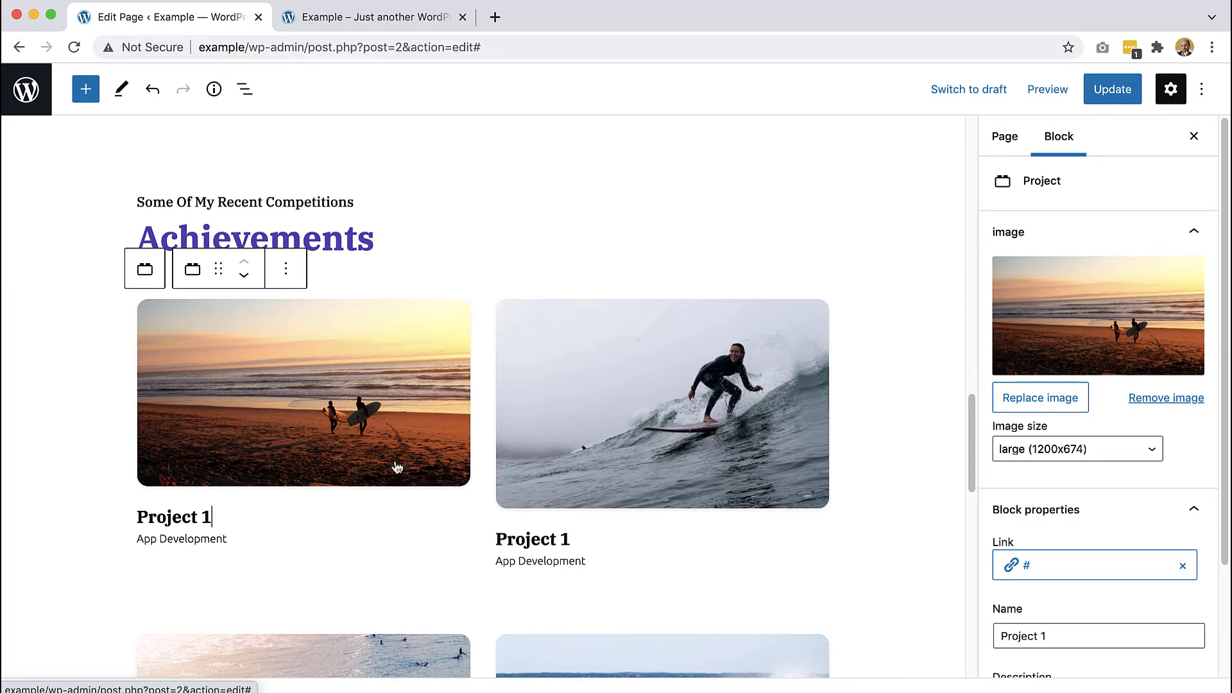
{"action": "scroll", "scroll_direction": "down", "scroll_amount": 3}
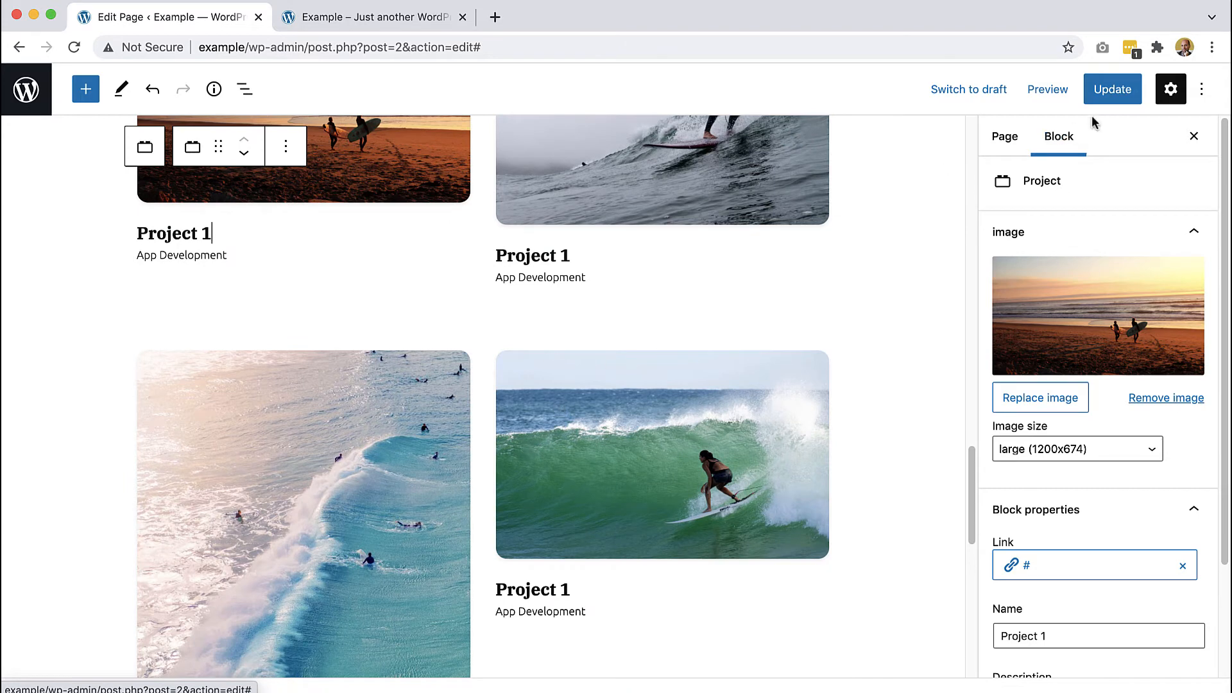
Scroll the live site to the Achievements section and check the four surf-photo cards' grid
{"action": "left_click", "coordinate": [370, 17]}
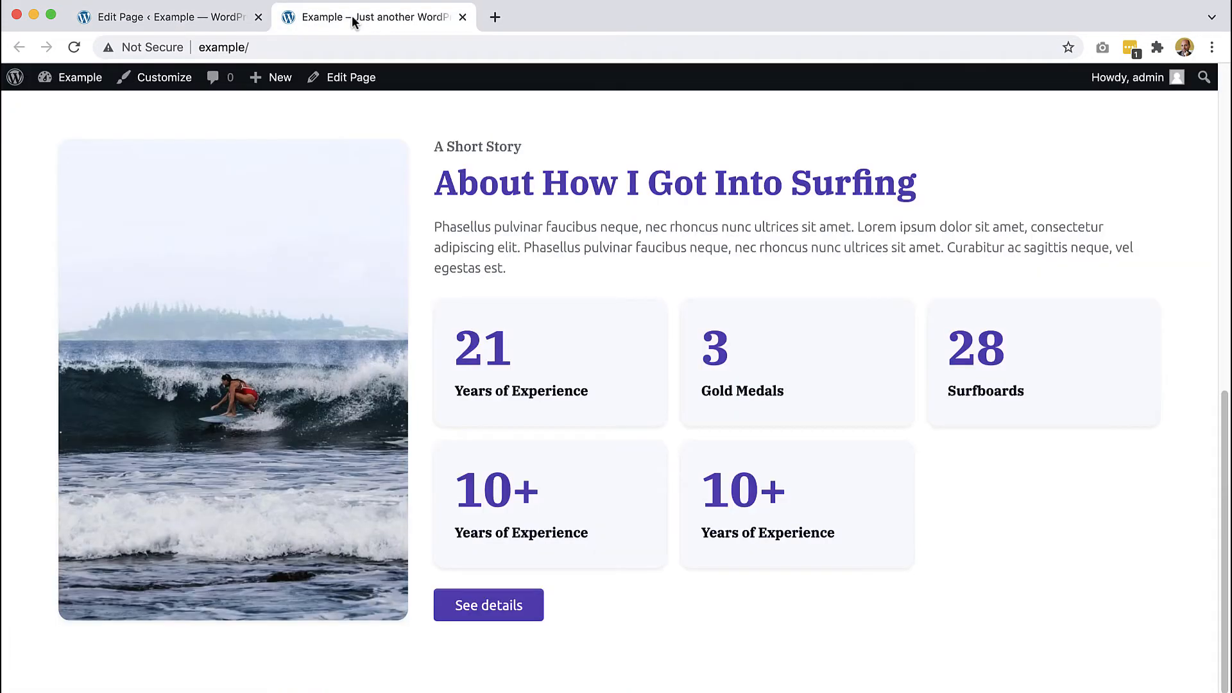
{"action": "mouse_move", "coordinate": [516, 307]}
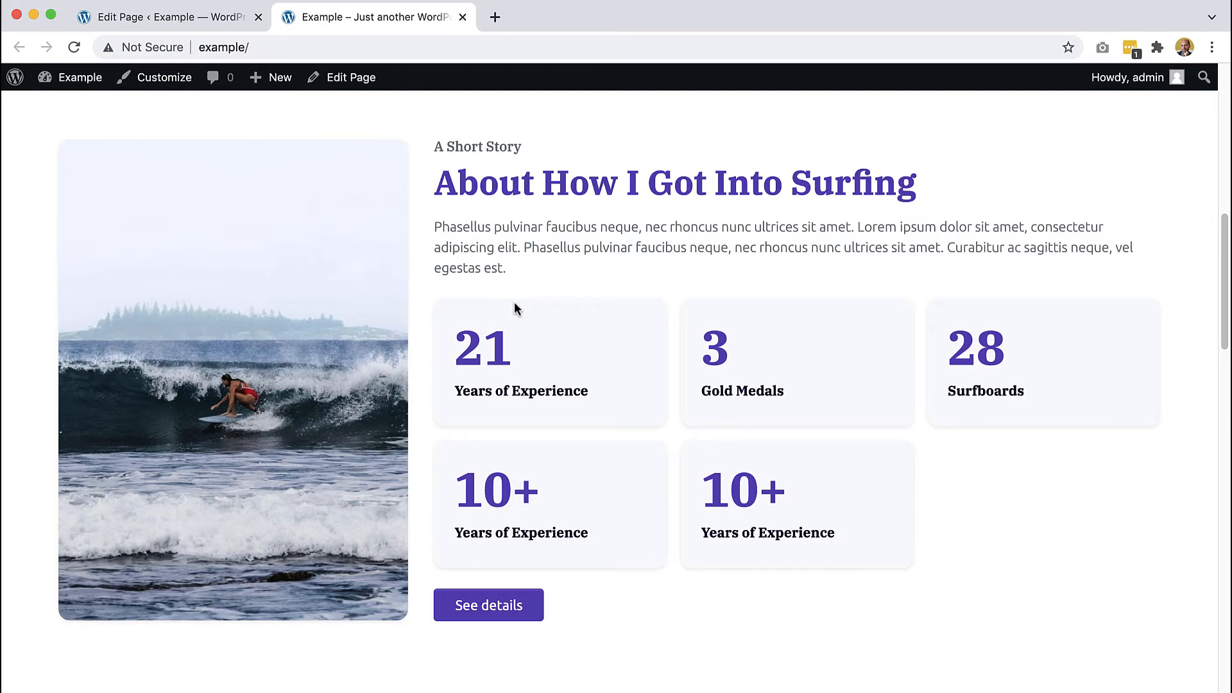
{"action": "scroll", "scroll_direction": "down", "scroll_amount": 3}
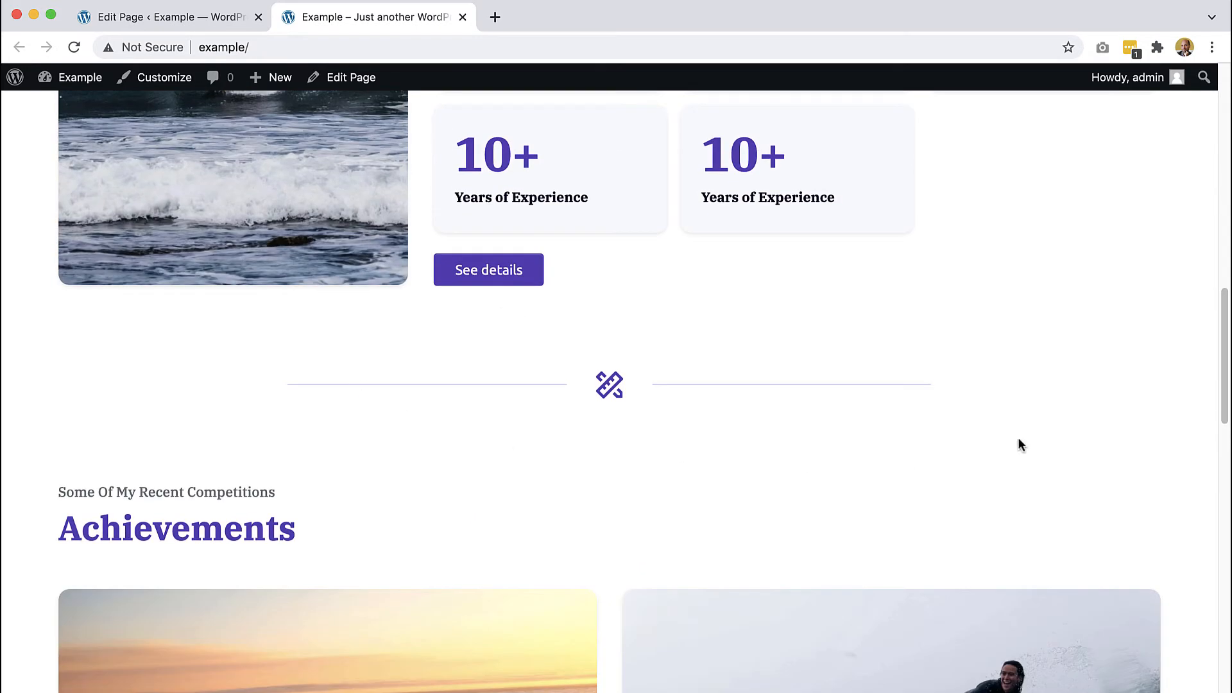
{"action": "scroll", "scroll_direction": "down", "scroll_amount": 3}
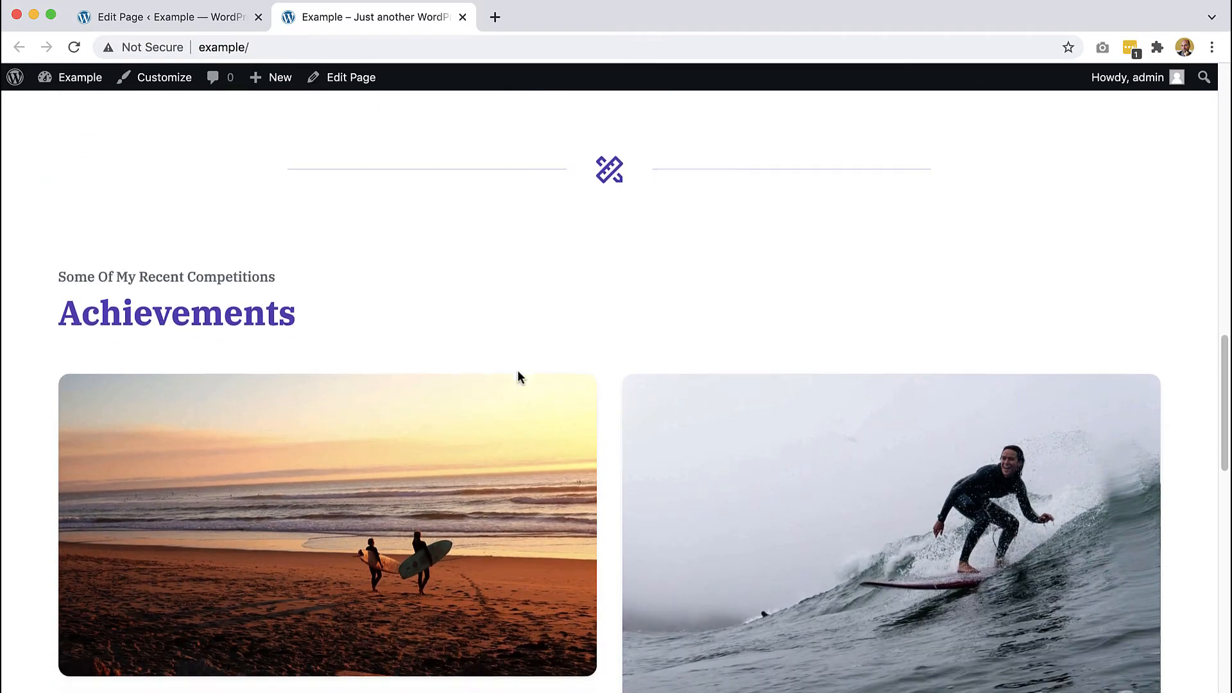
{"action": "scroll", "scroll_direction": "down", "scroll_amount": 3}
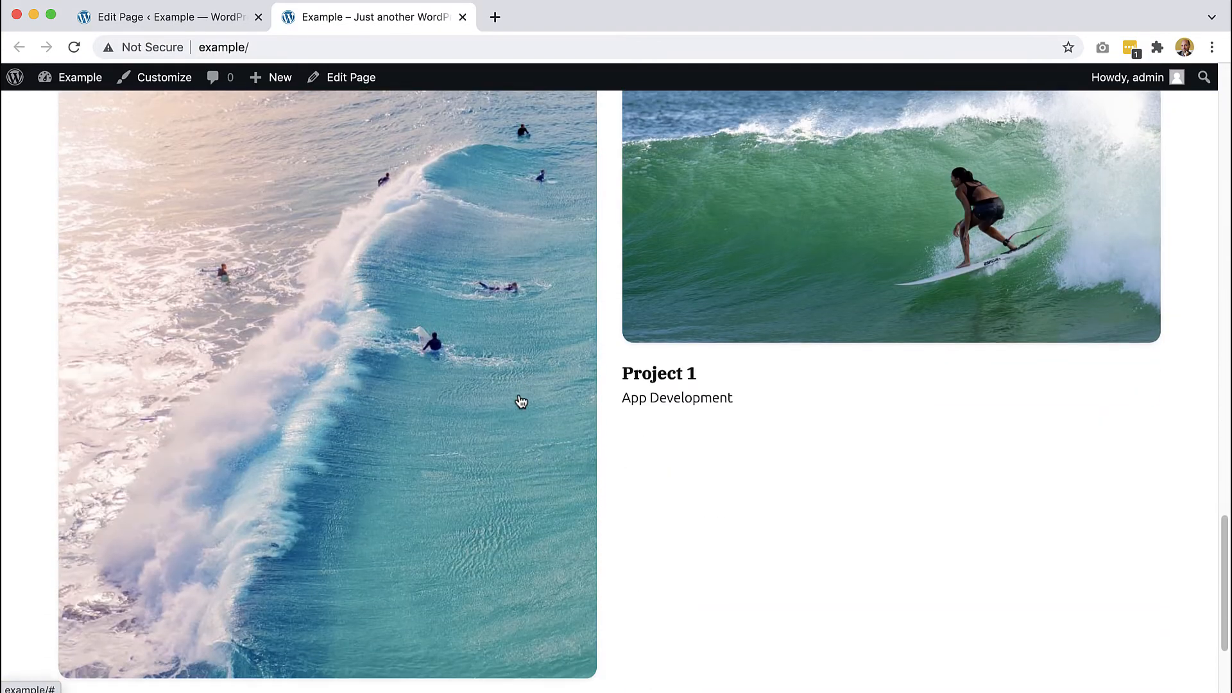
{"action": "scroll", "scroll_direction": "down", "scroll_amount": 3}
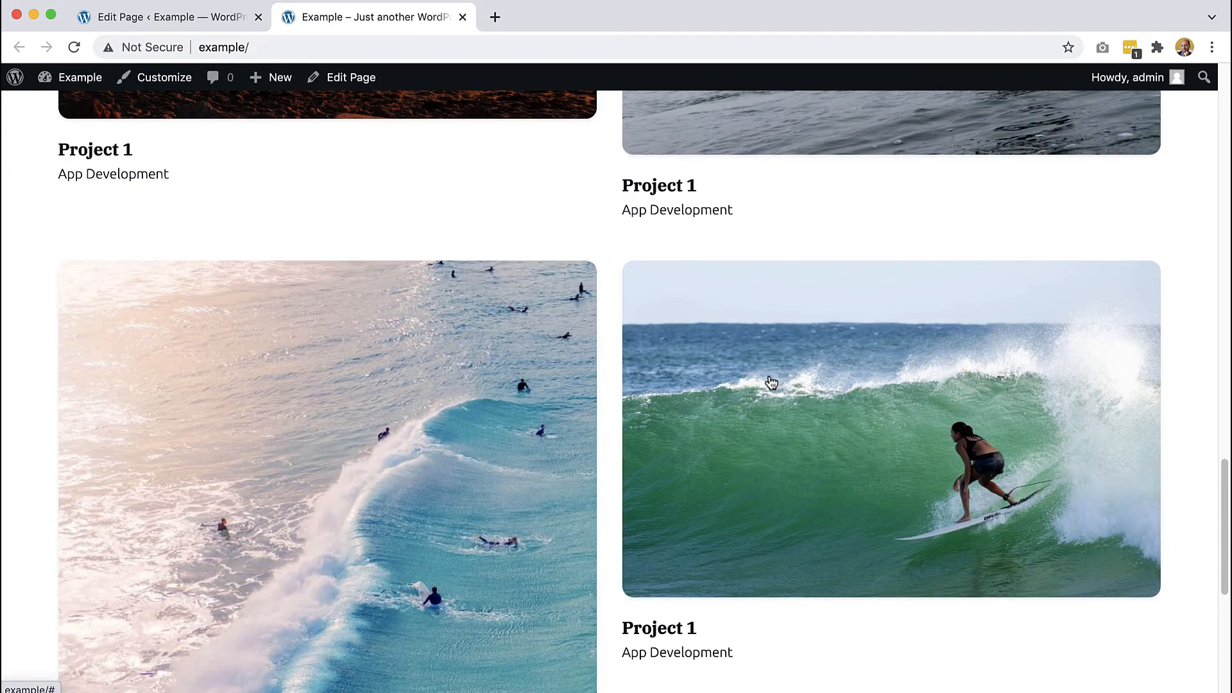
{"action": "scroll", "scroll_direction": "up", "scroll_amount": 3}
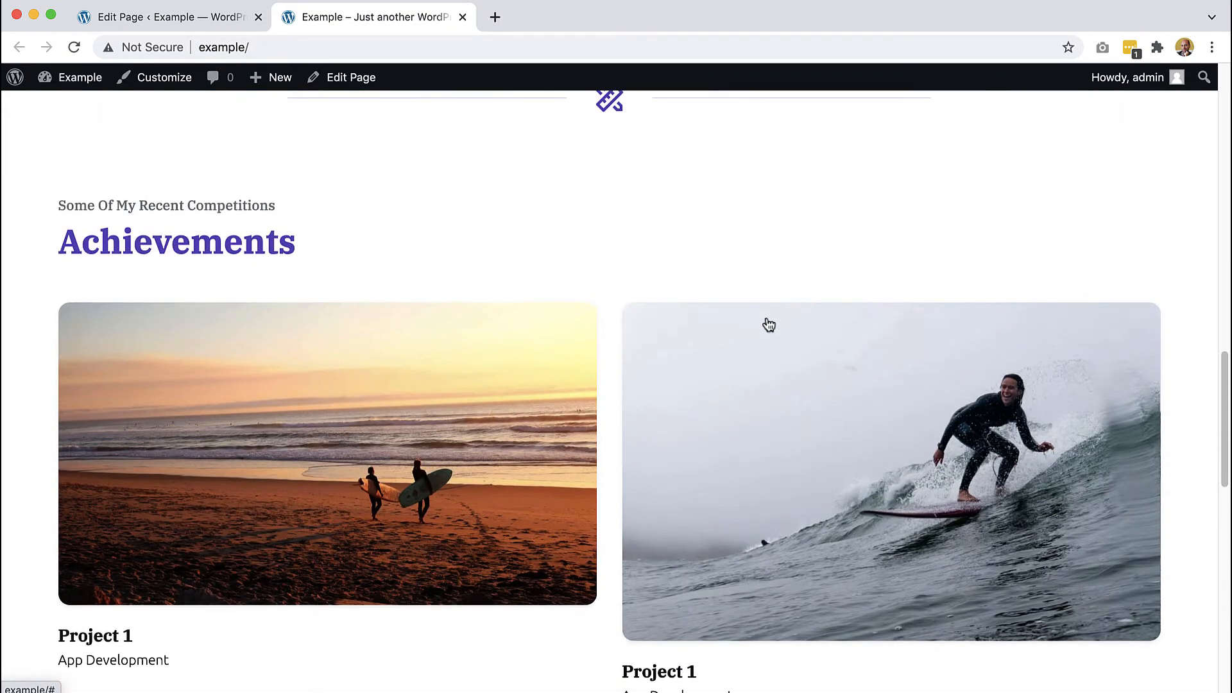
{"action": "mouse_move", "coordinate": [750, 331]}
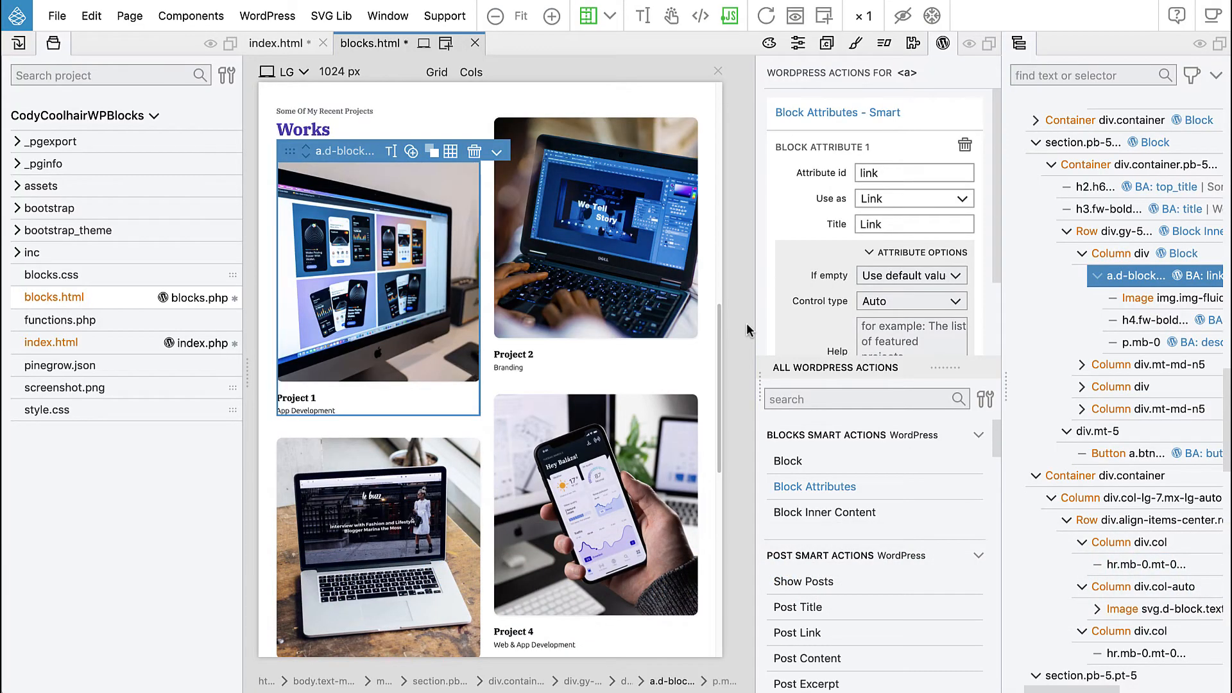
{"action": "mouse_move", "coordinate": [436, 340]}
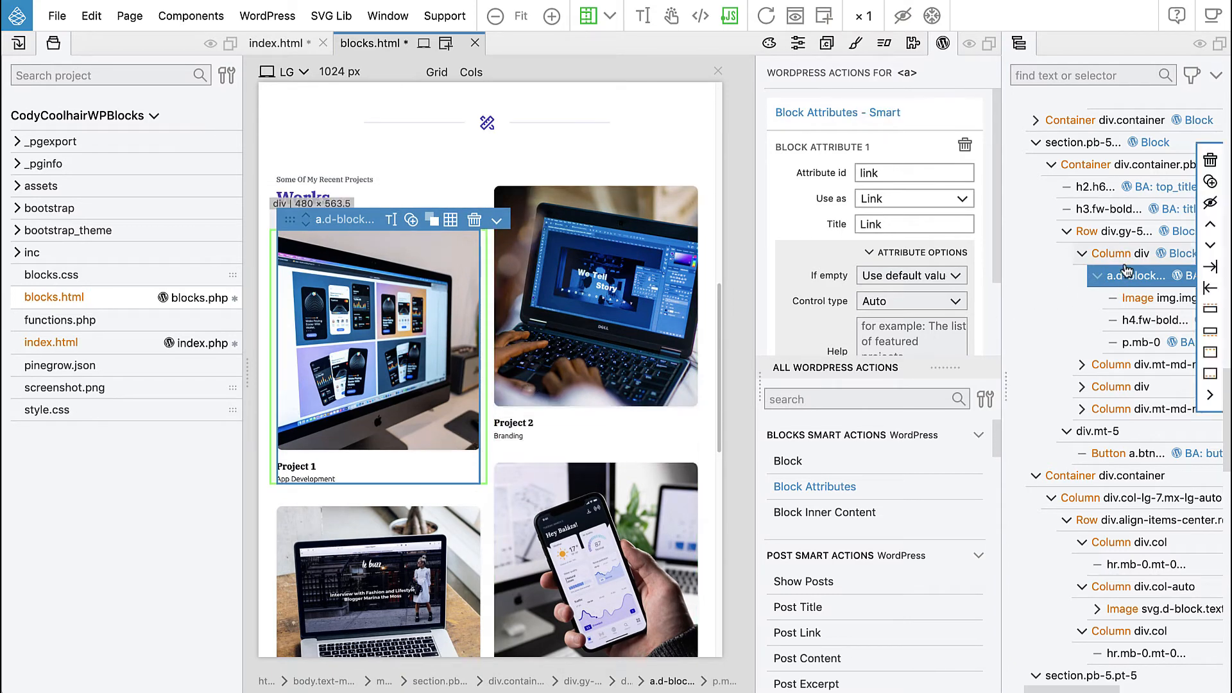
Select the Works grid's second project column and view its classes, including mt-md-n5
{"action": "left_click", "coordinate": [1115, 253]}
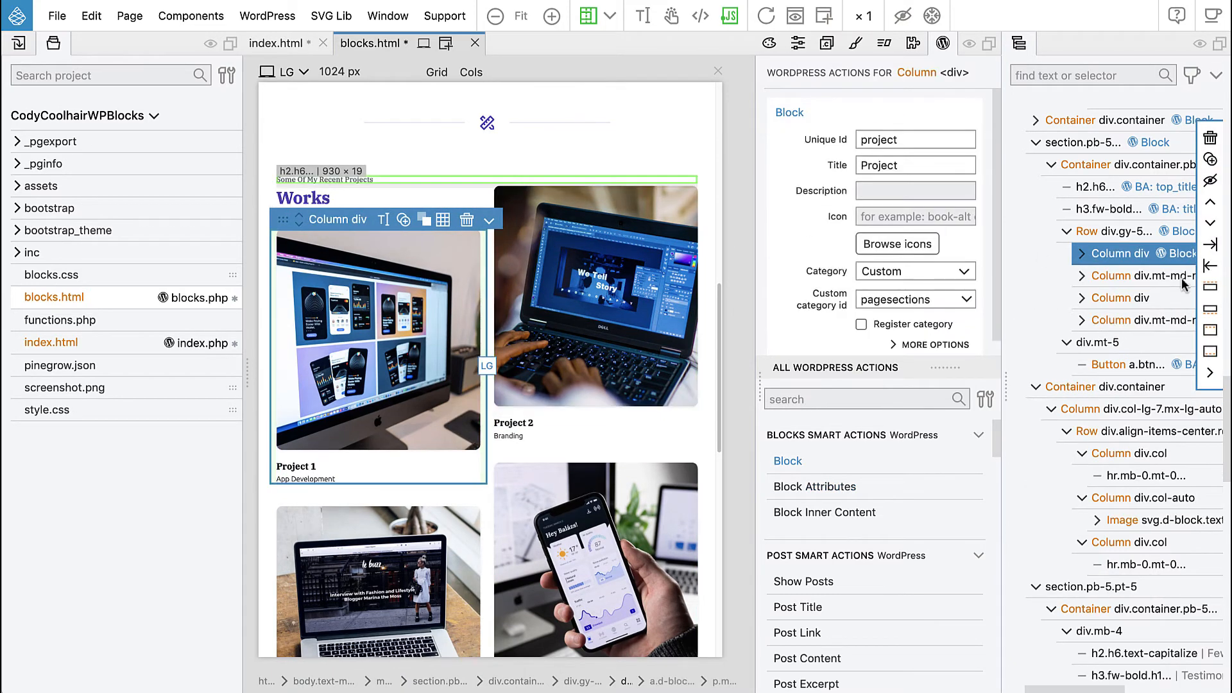
{"action": "left_click", "coordinate": [1132, 276]}
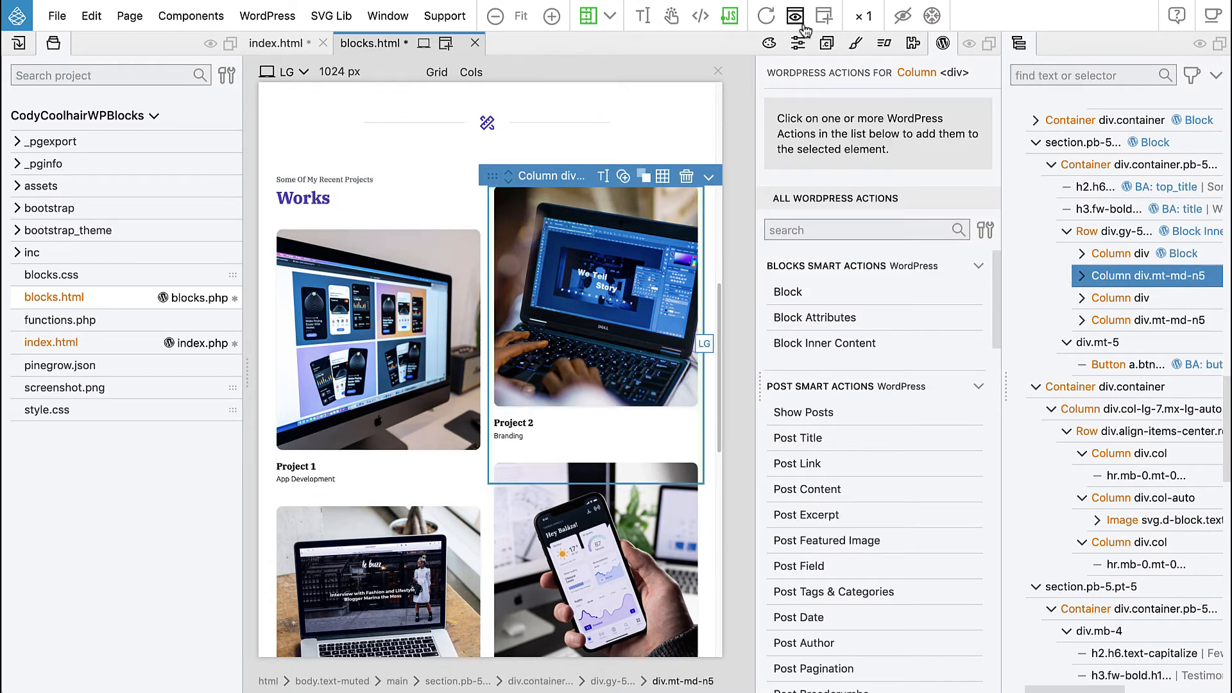
{"action": "left_click", "coordinate": [800, 44]}
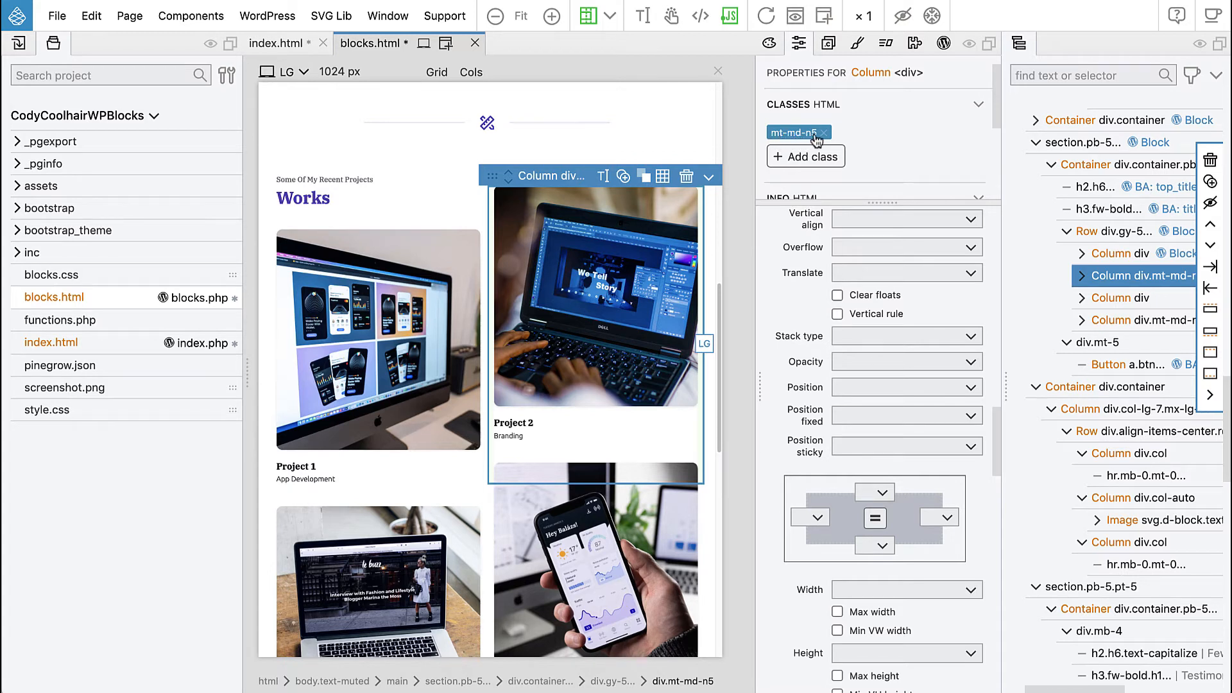
{"action": "mouse_move", "coordinate": [635, 309]}
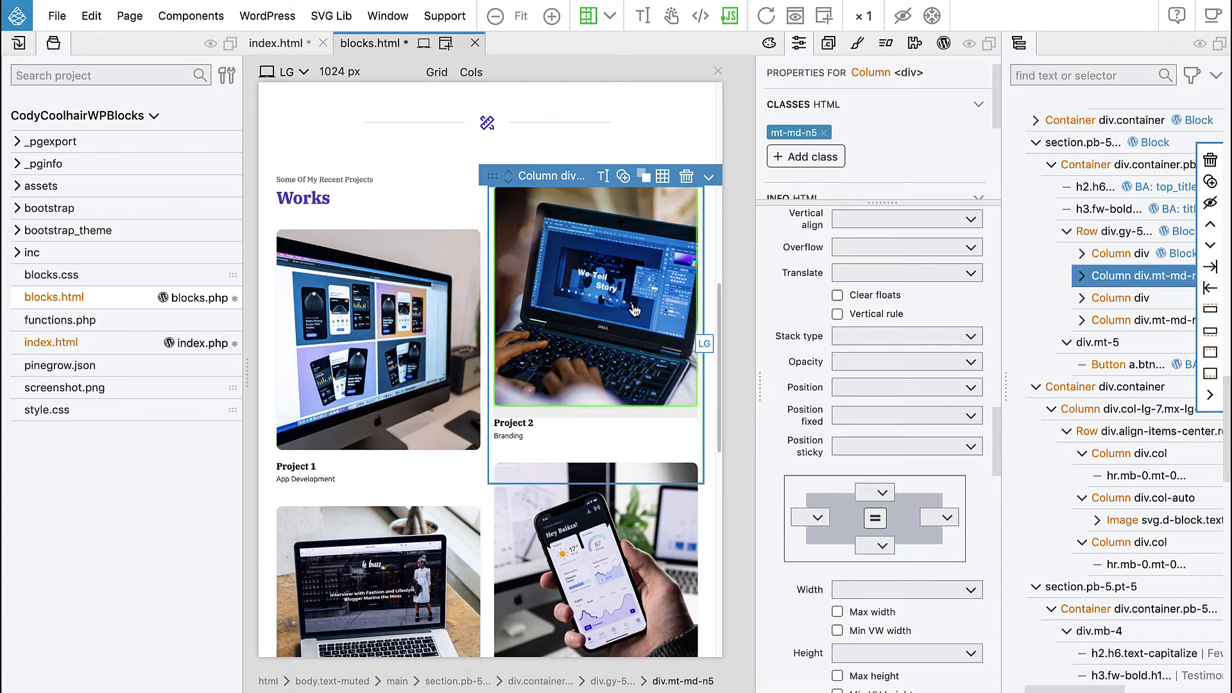
{"action": "mouse_move", "coordinate": [604, 202]}
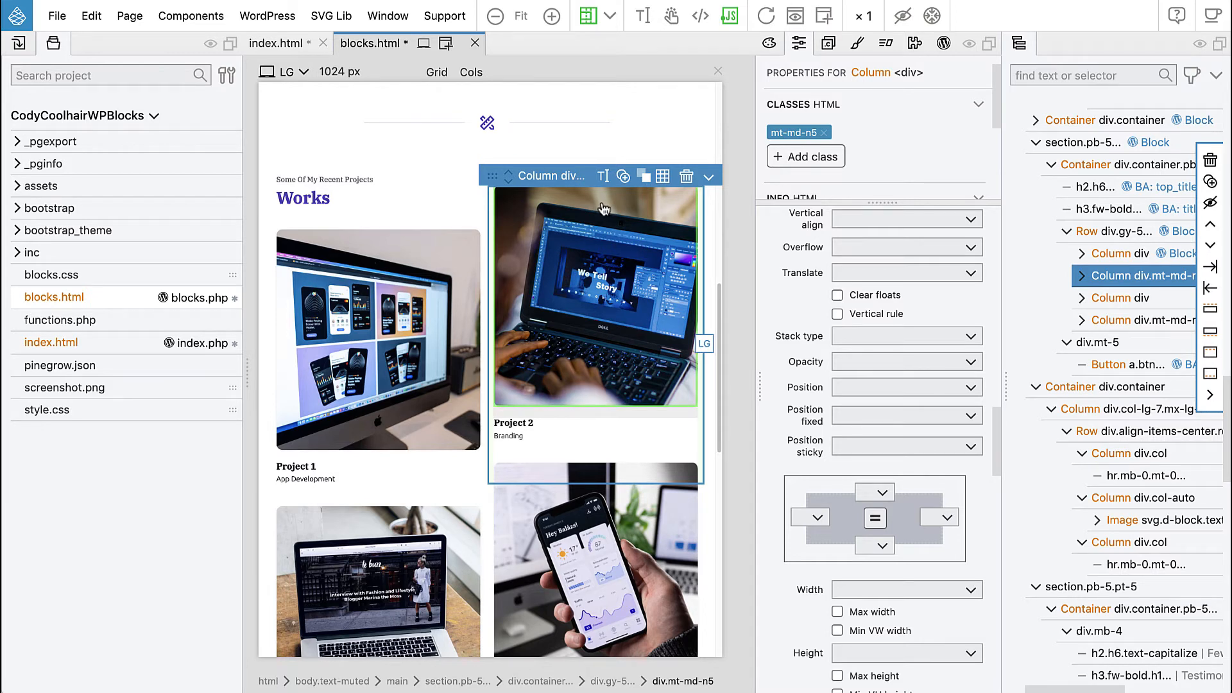
{"action": "mouse_move", "coordinate": [594, 227]}
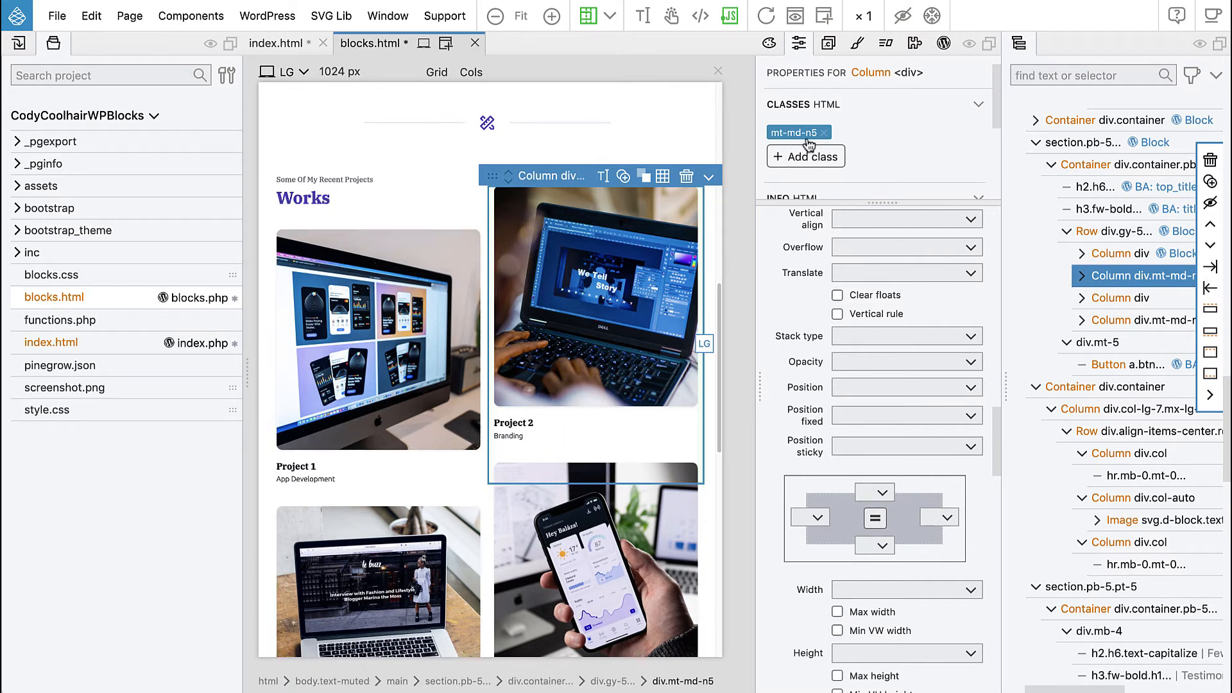
{"action": "mouse_move", "coordinate": [778, 145]}
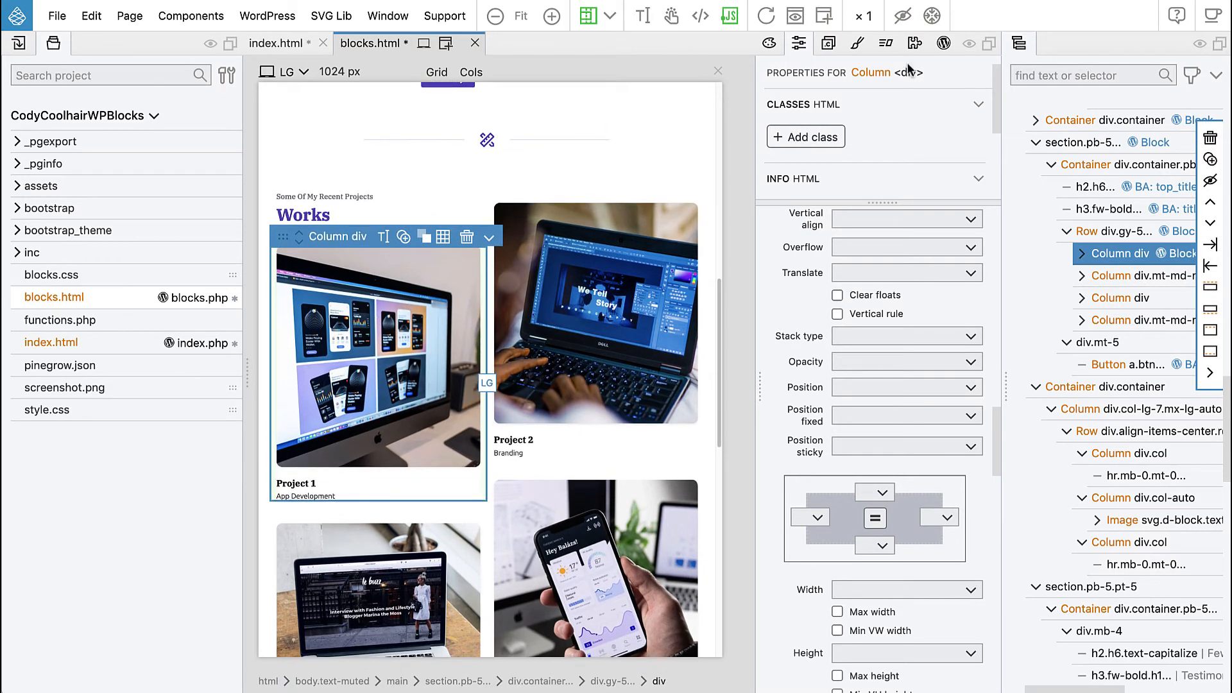
Add a block attribute 'pullup' to the Project column block, used as Class
{"action": "left_click", "coordinate": [942, 44]}
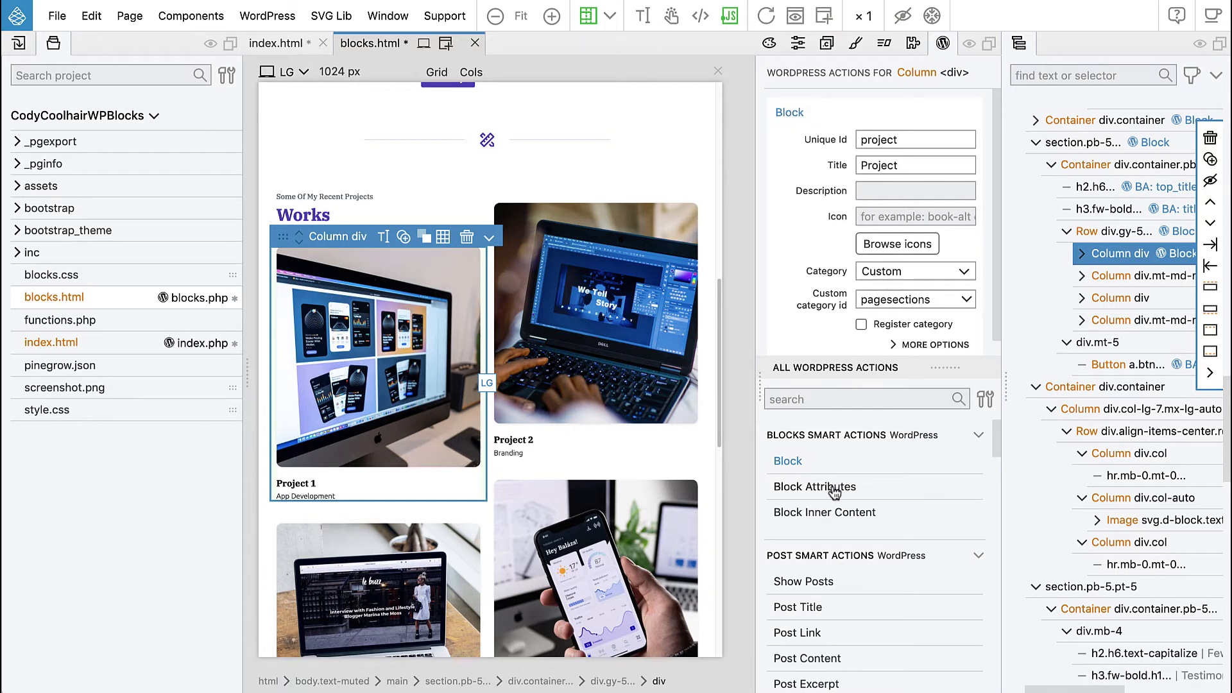
{"action": "left_click", "coordinate": [814, 486]}
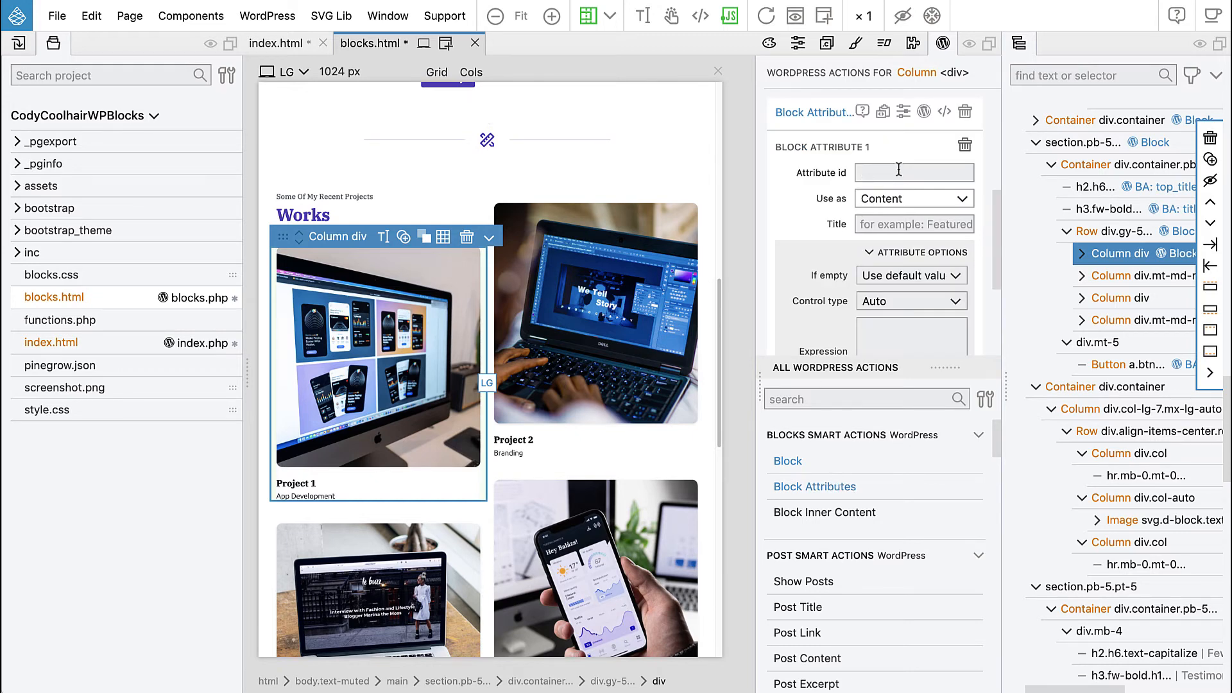
{"action": "type", "text": "pullup"}
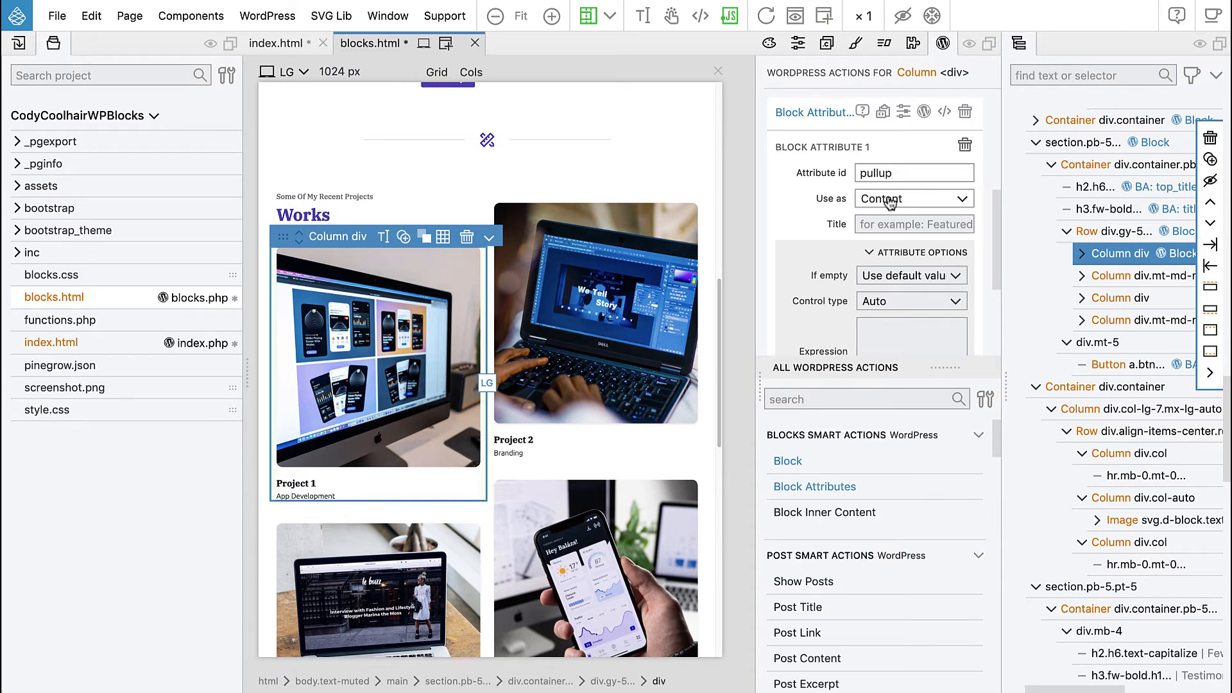
{"action": "left_click", "coordinate": [913, 198]}
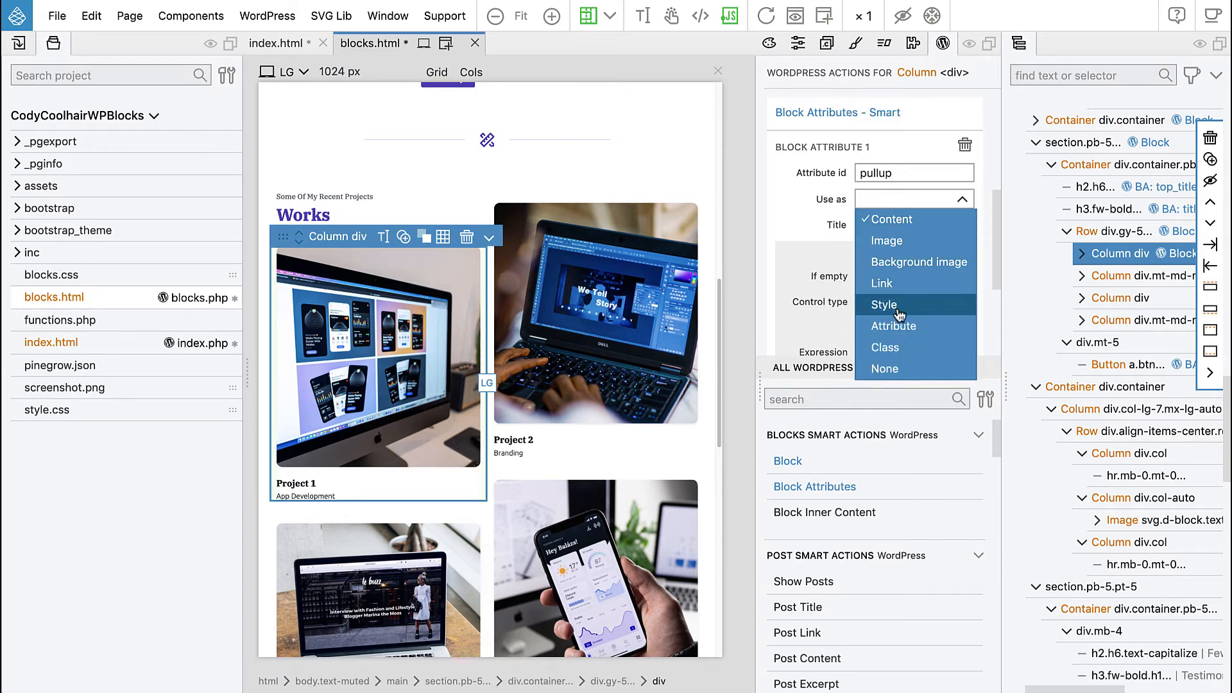
{"action": "left_click", "coordinate": [885, 348]}
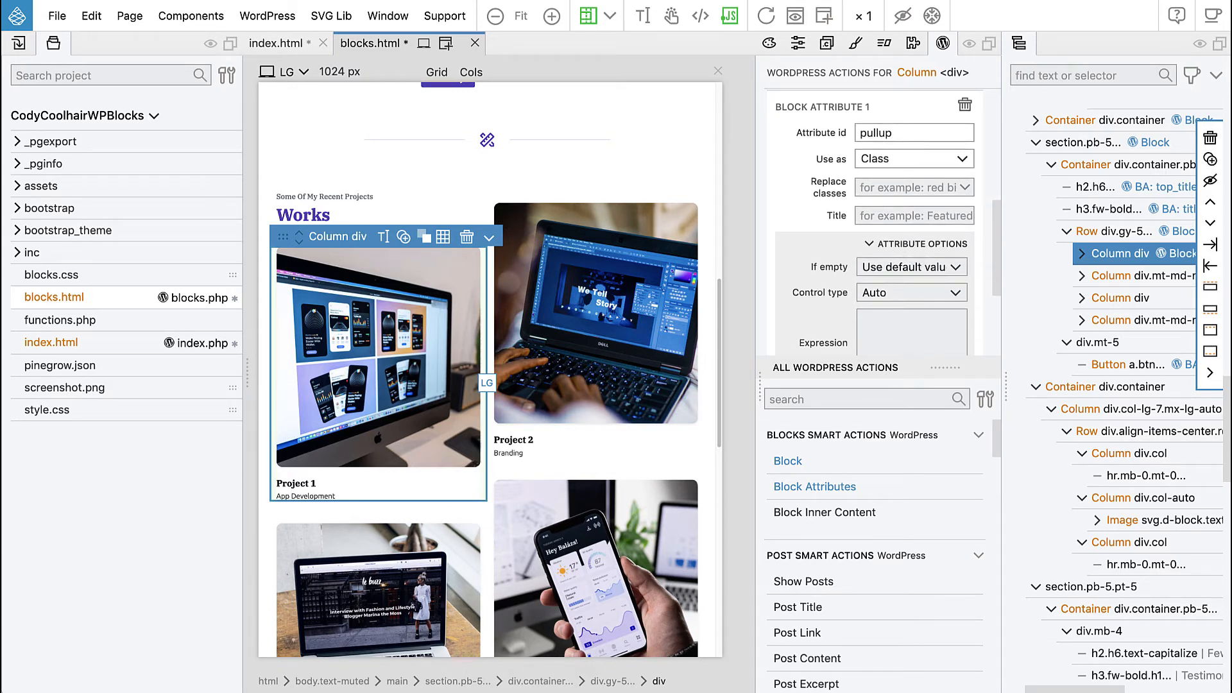
Title the attribute 'Pull up', make its control a Toggle and begin its 'mt' default value
{"action": "type", "text": "Pull up"}
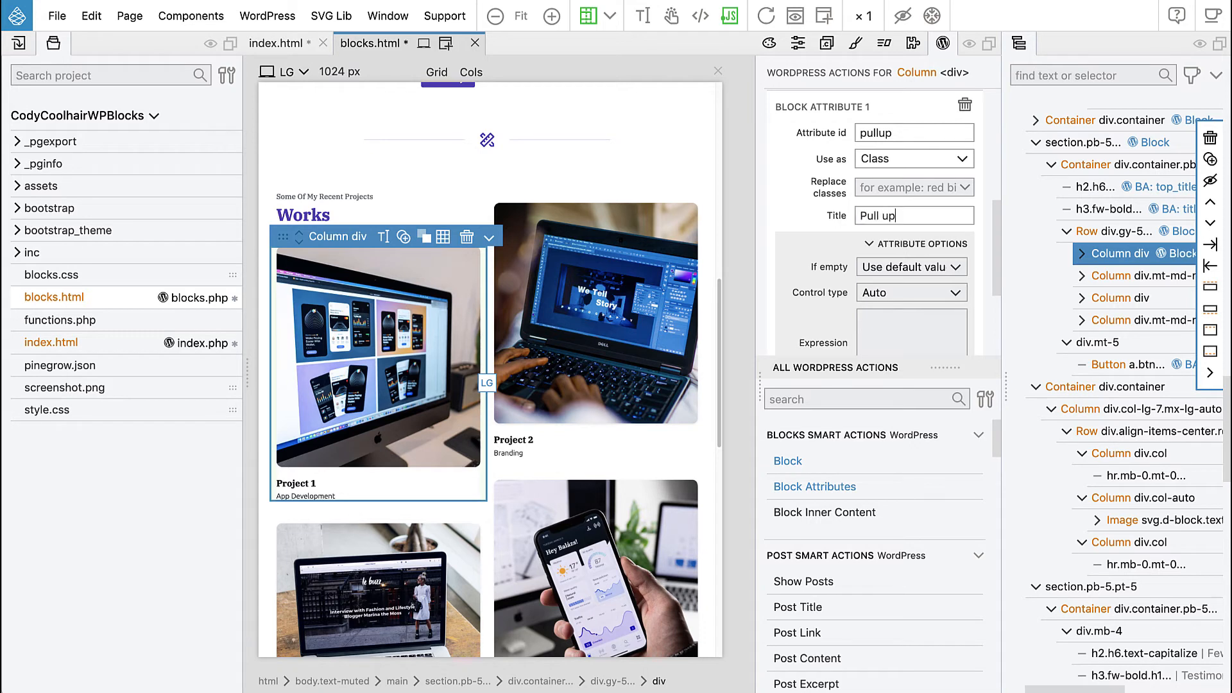
{"action": "scroll", "scroll_direction": "down", "scroll_amount": 3}
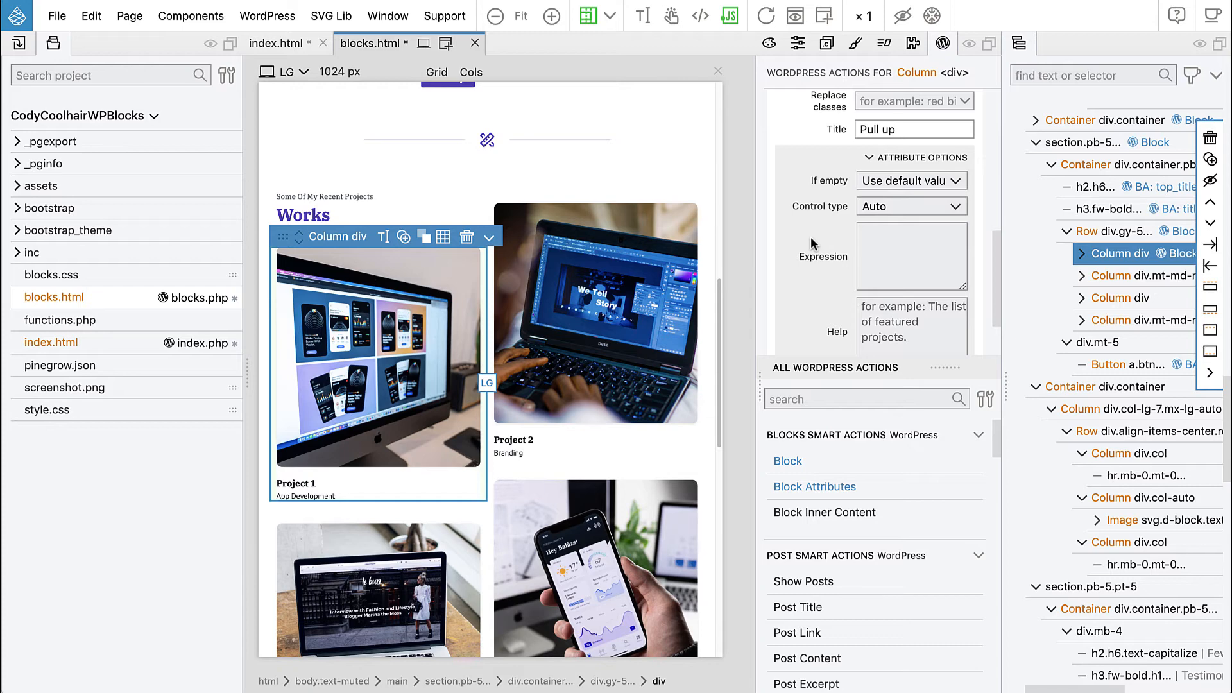
{"action": "mouse_move", "coordinate": [815, 240]}
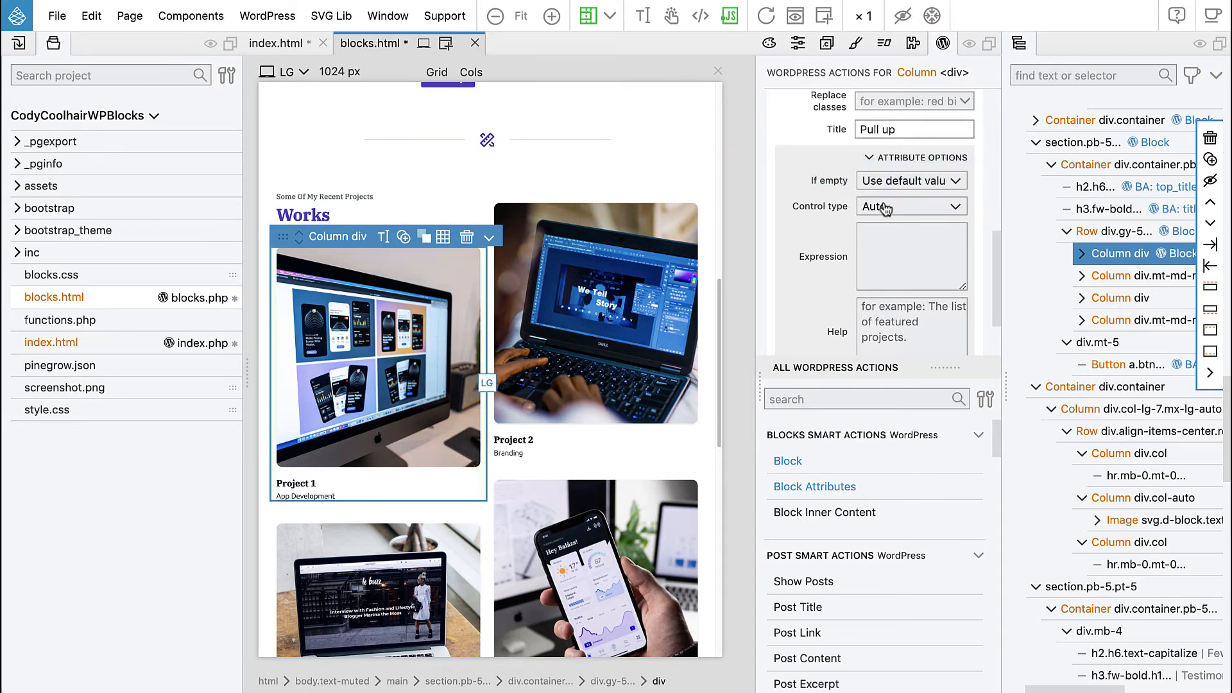
{"action": "left_click", "coordinate": [911, 207]}
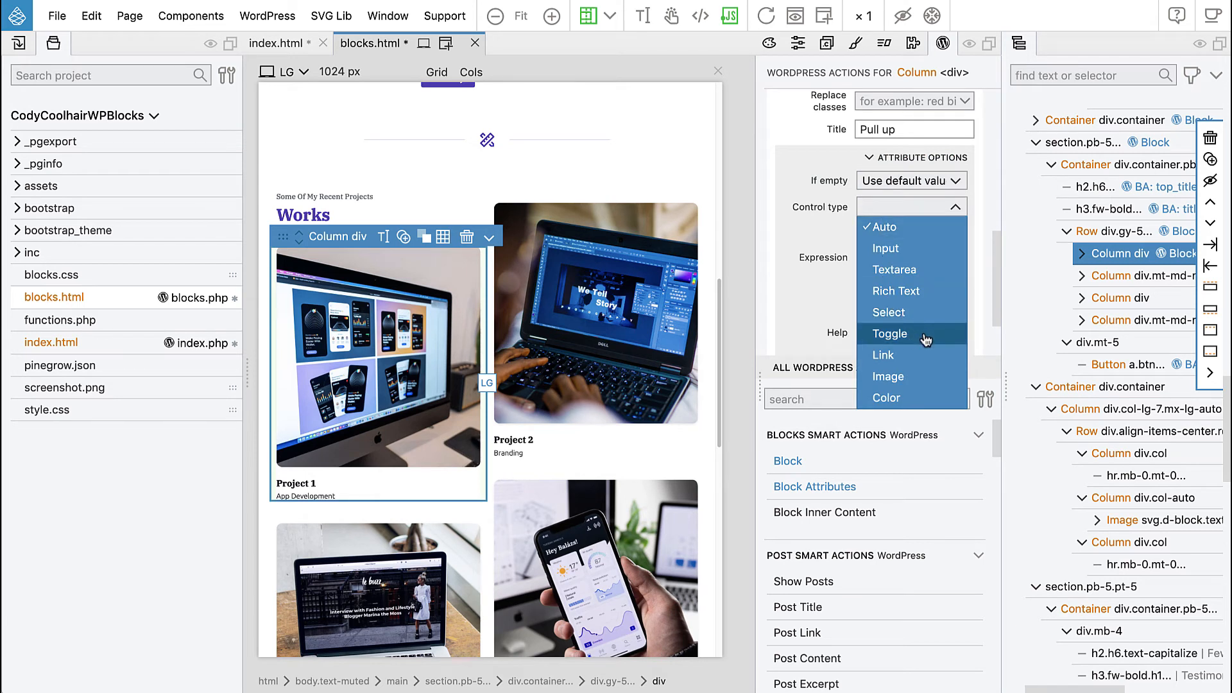
{"action": "left_click", "coordinate": [892, 334]}
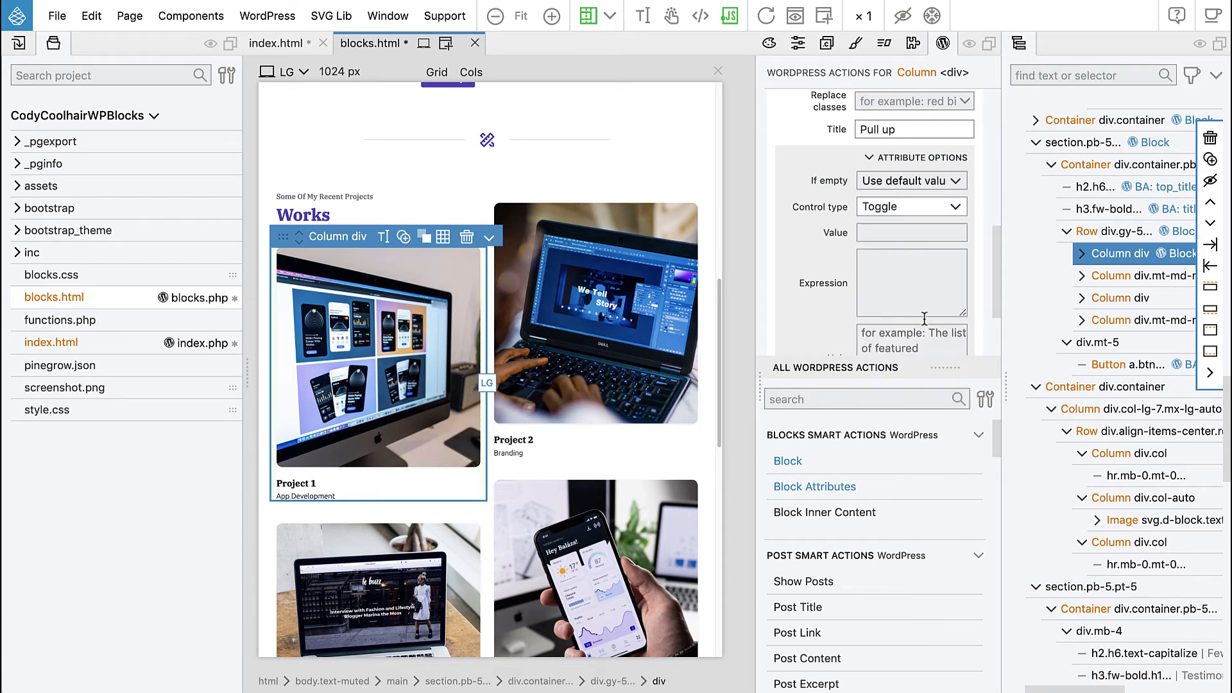
{"action": "left_click", "coordinate": [912, 232]}
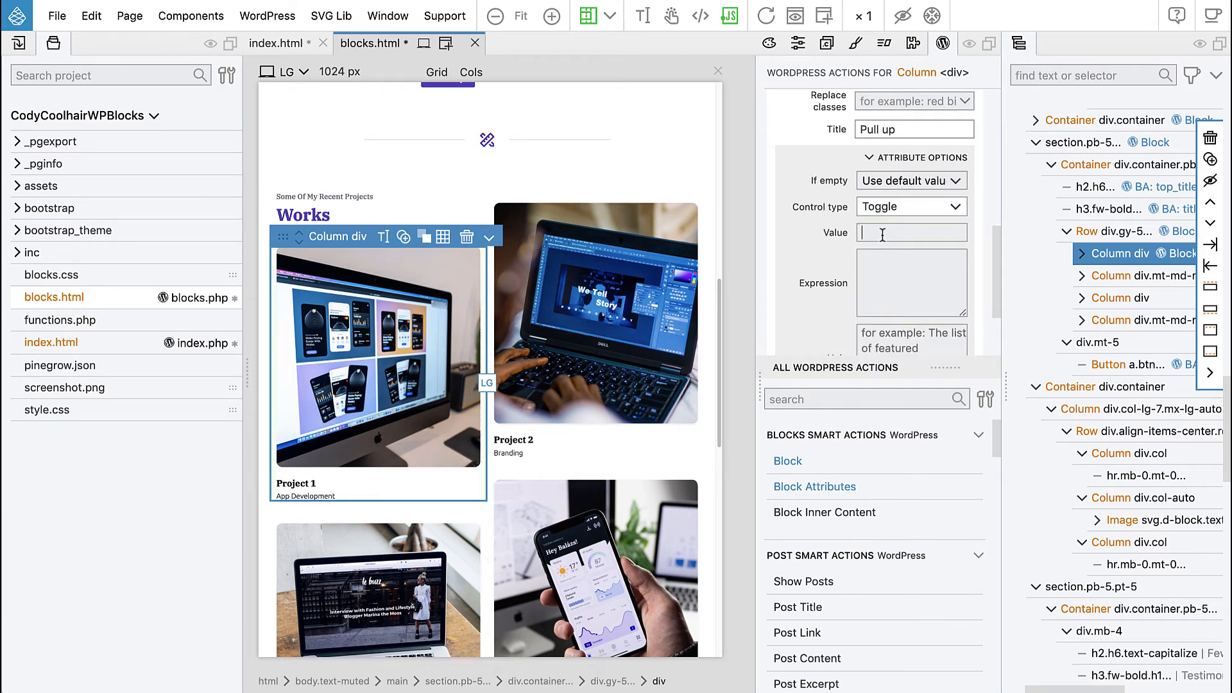
{"action": "type", "text": "m"}
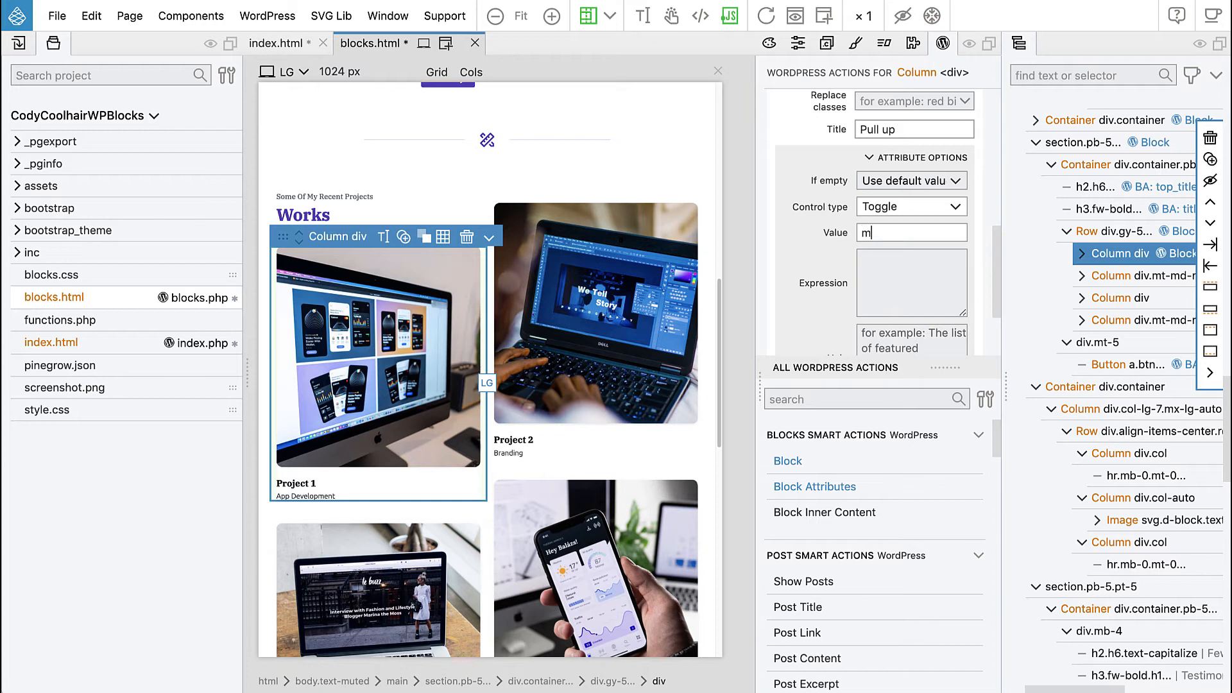
{"action": "type", "text": "t"}
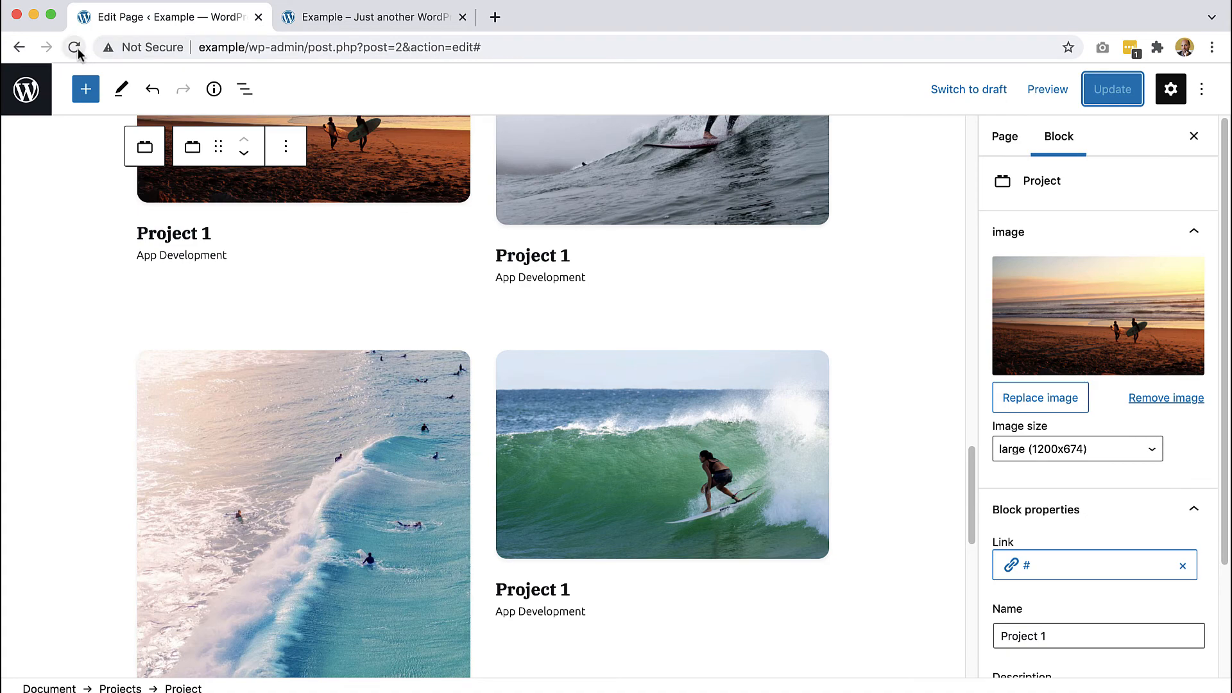
Reload the editor and switch on Pull up for the top-right and green-wave project cards
{"action": "left_click", "coordinate": [74, 47]}
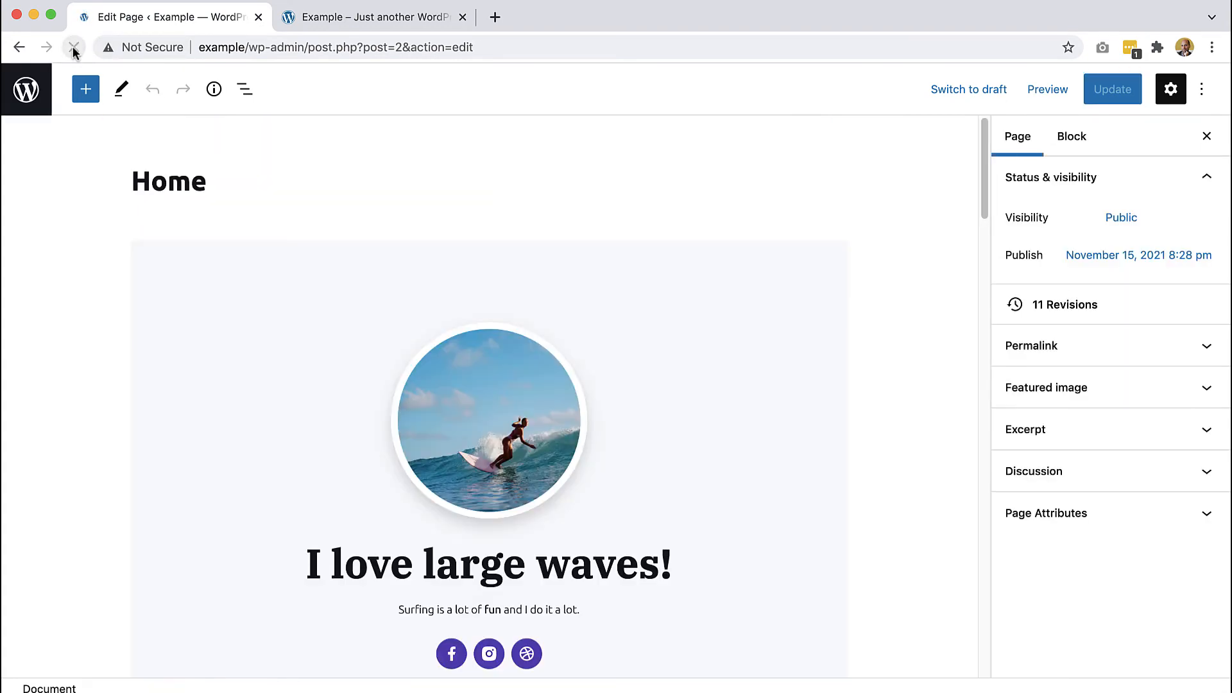
{"action": "scroll", "scroll_direction": "down", "scroll_amount": 3}
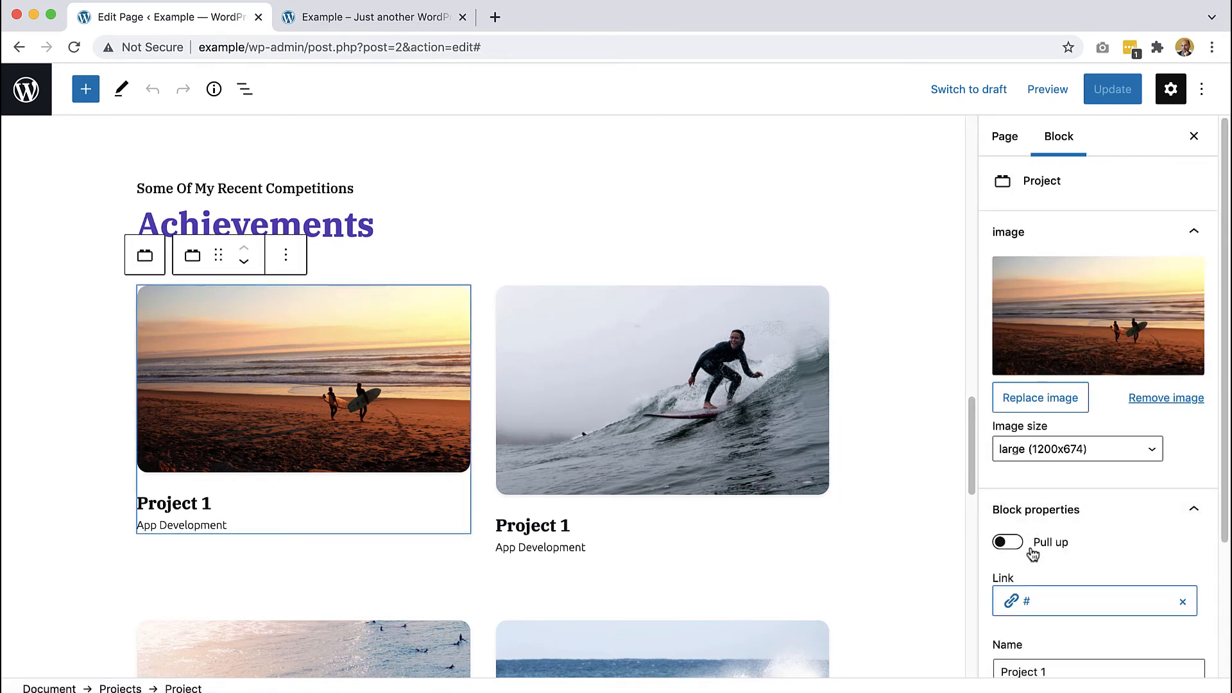
{"action": "mouse_move", "coordinate": [948, 482]}
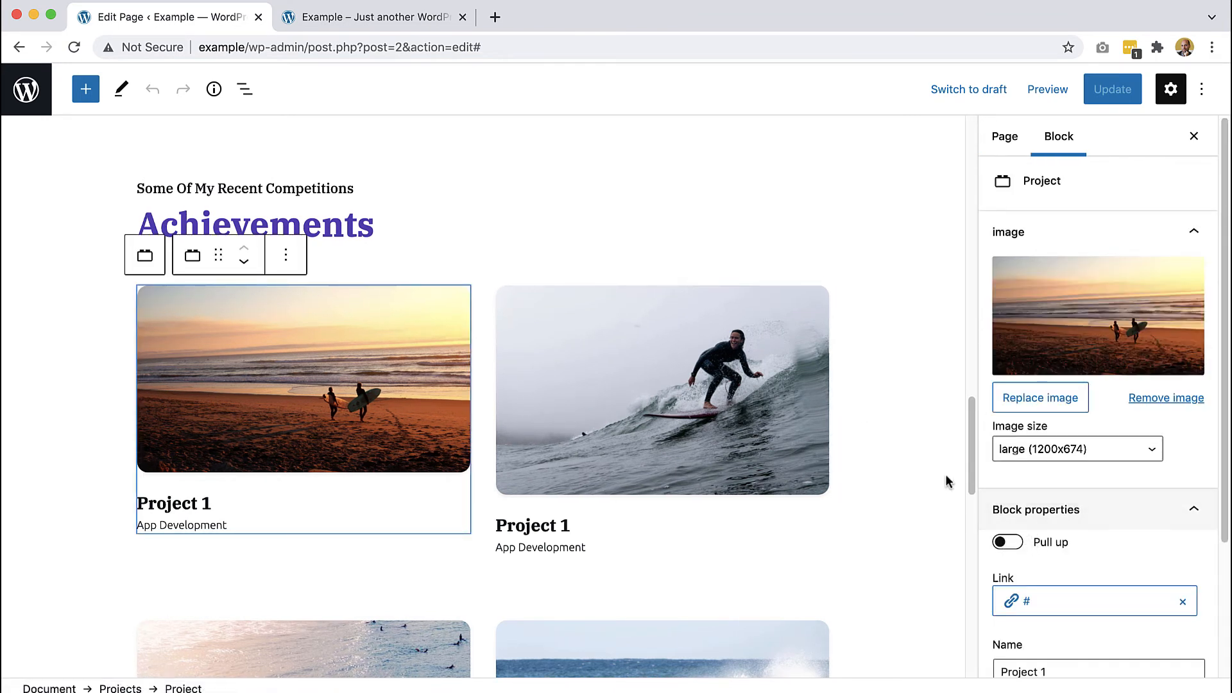
{"action": "mouse_move", "coordinate": [377, 402]}
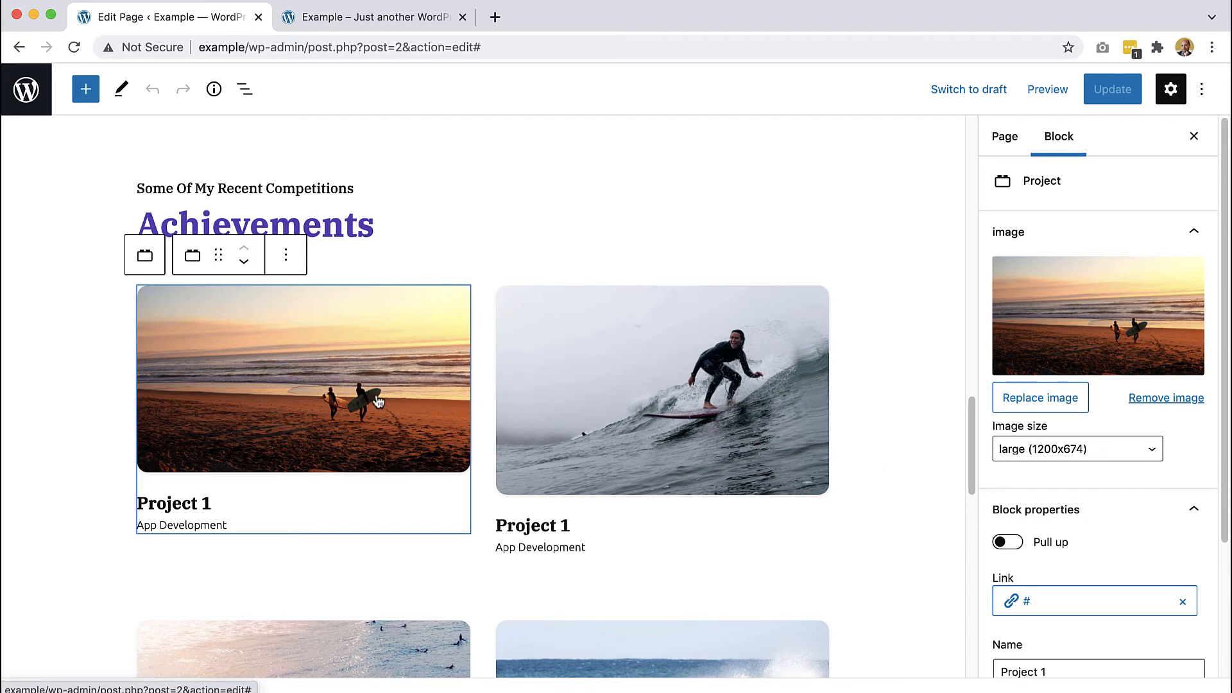
{"action": "left_click", "coordinate": [662, 389]}
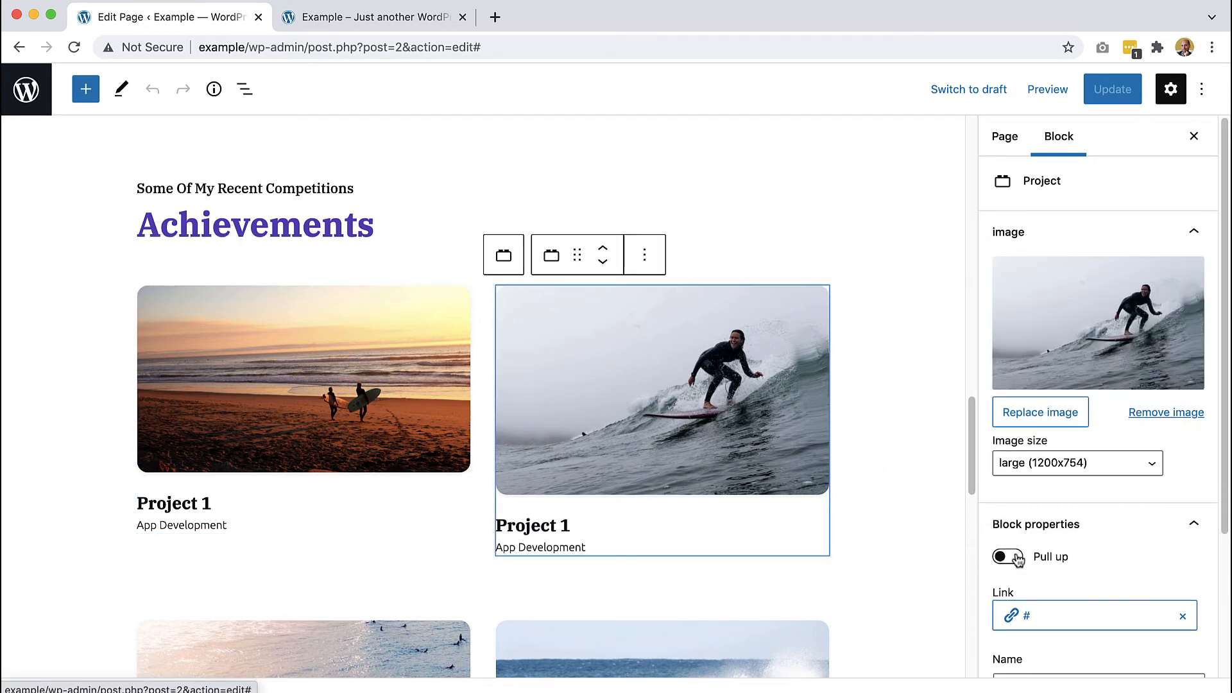
{"action": "left_click", "coordinate": [1008, 556]}
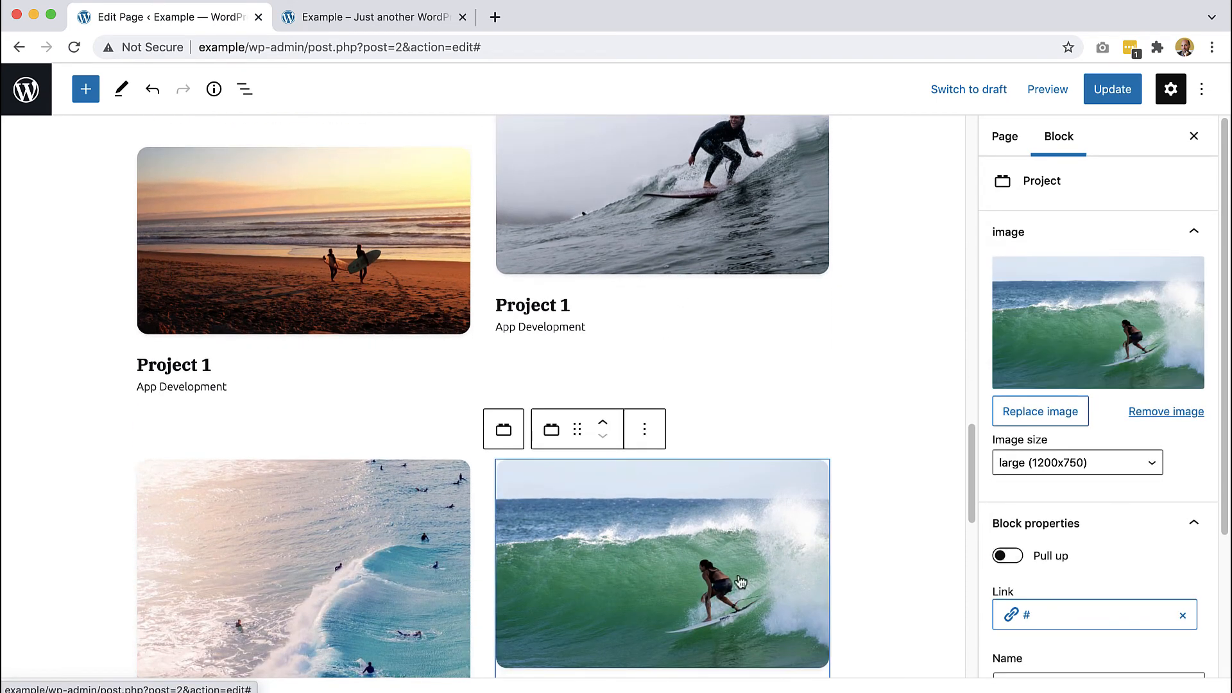
{"action": "left_click", "coordinate": [1007, 556]}
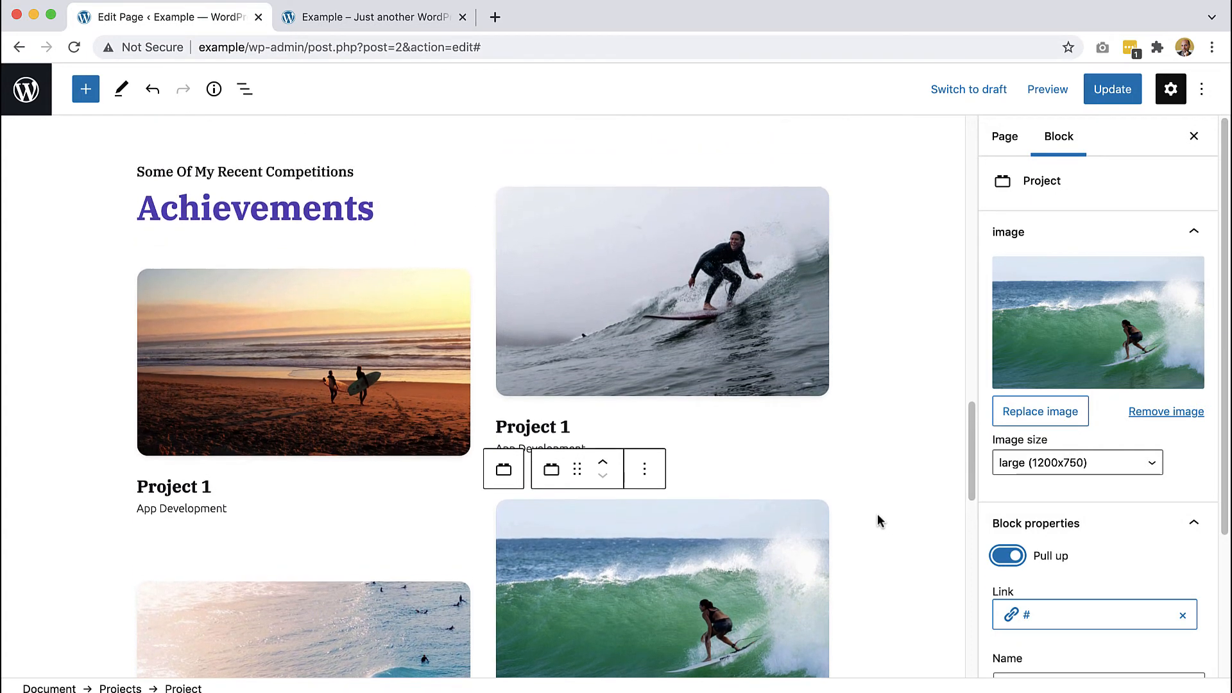
{"action": "scroll", "scroll_direction": "down", "scroll_amount": 3}
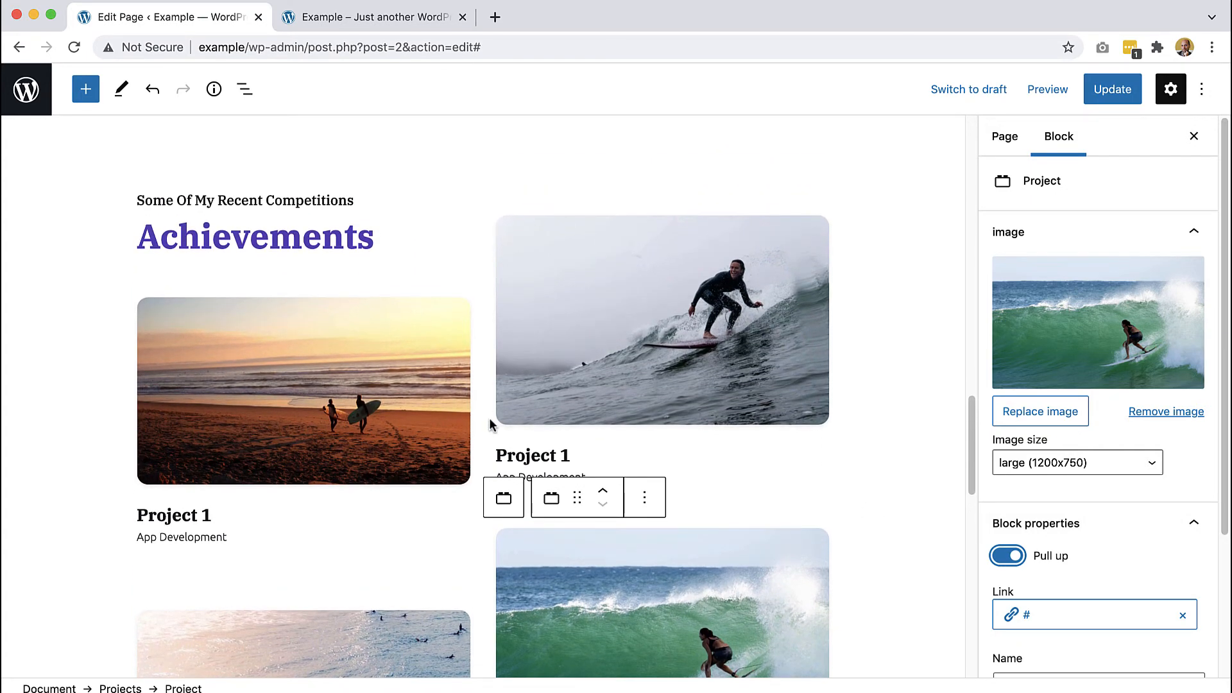
{"action": "mouse_move", "coordinate": [412, 380]}
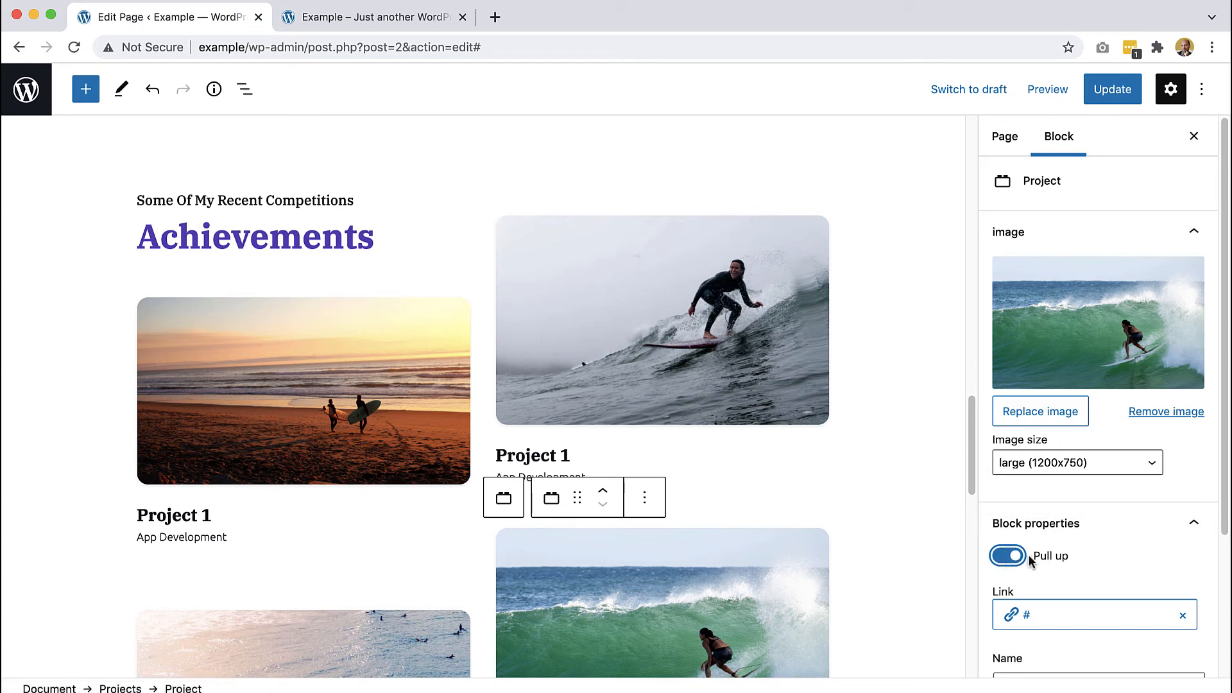
{"action": "mouse_move", "coordinate": [1045, 565]}
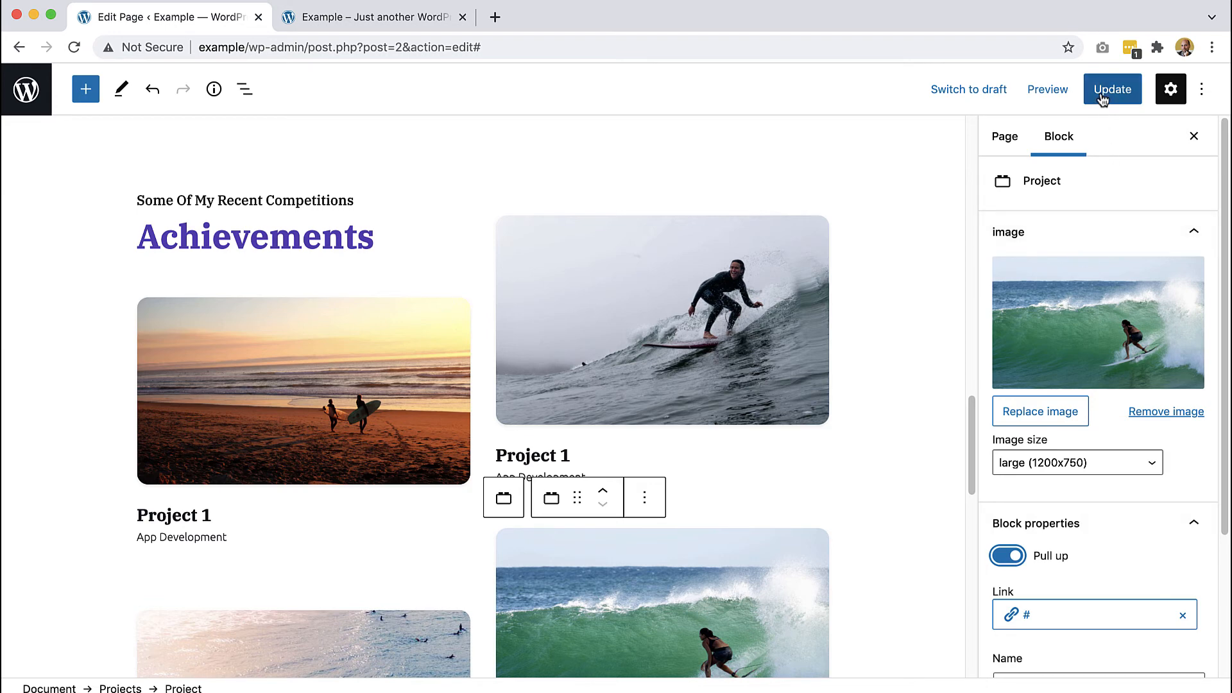
Update the page and go to the live site
{"action": "left_click", "coordinate": [1112, 89]}
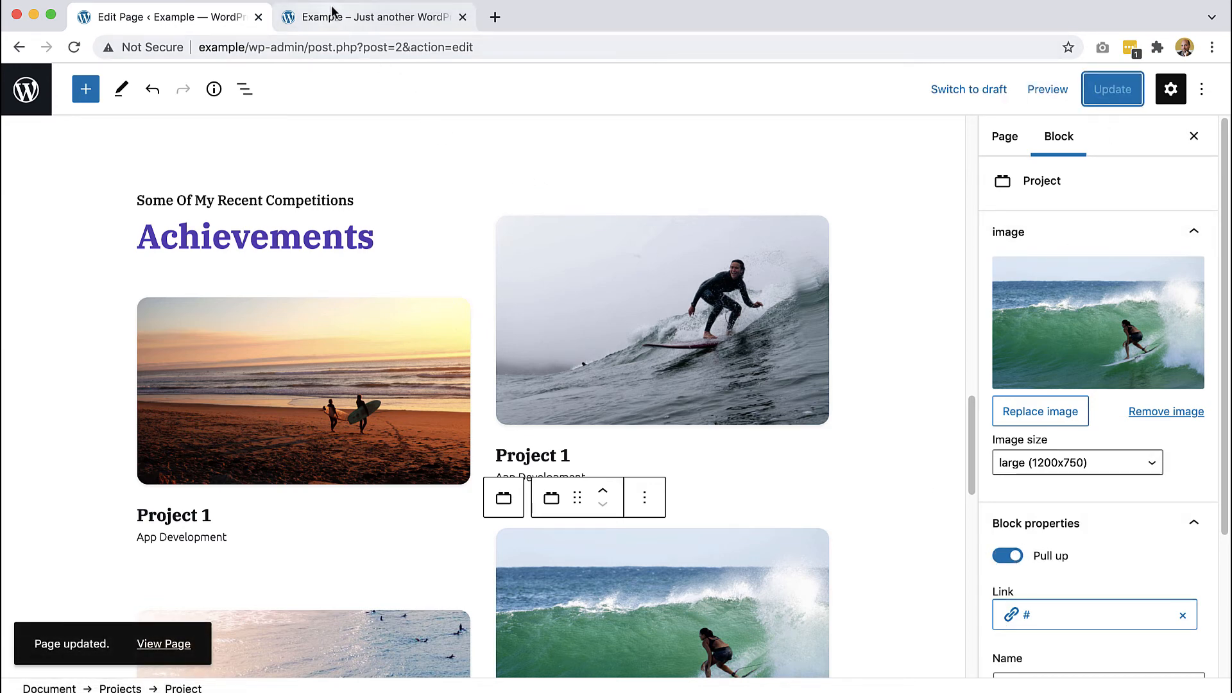
{"action": "left_click", "coordinate": [374, 17]}
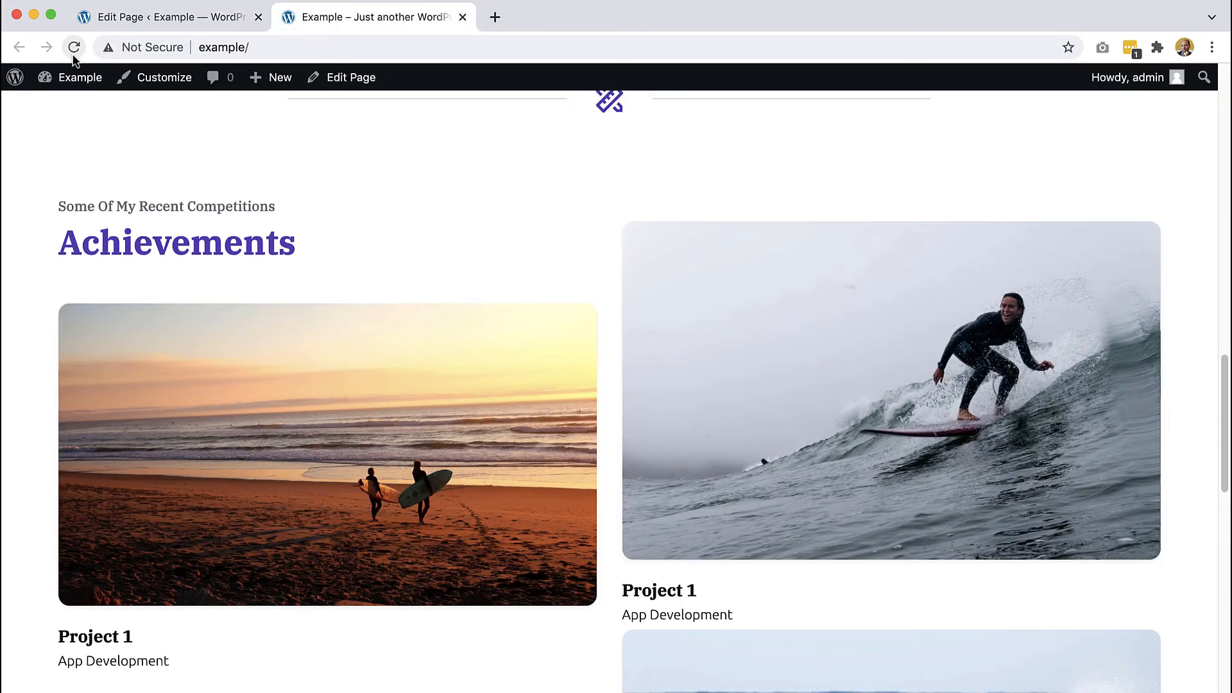
Scroll through the live Achievements grid showing the right column raised into a stagger
{"action": "scroll", "scroll_direction": "down", "scroll_amount": 3}
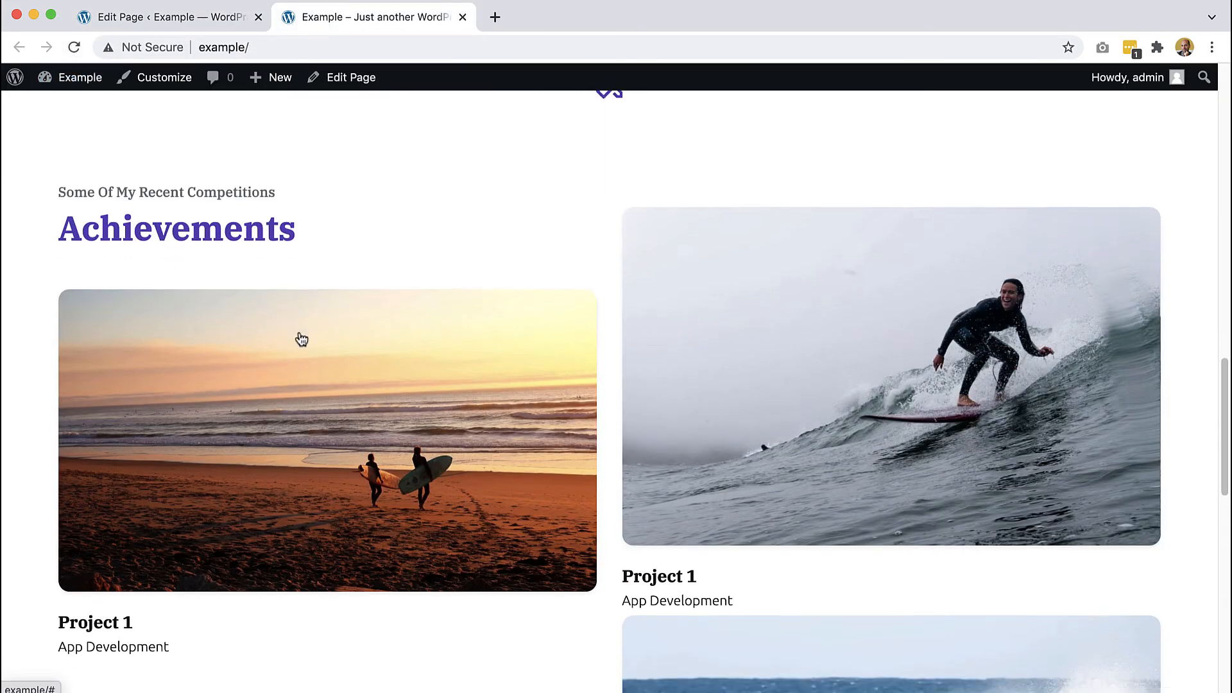
{"action": "scroll", "scroll_direction": "down", "scroll_amount": 3}
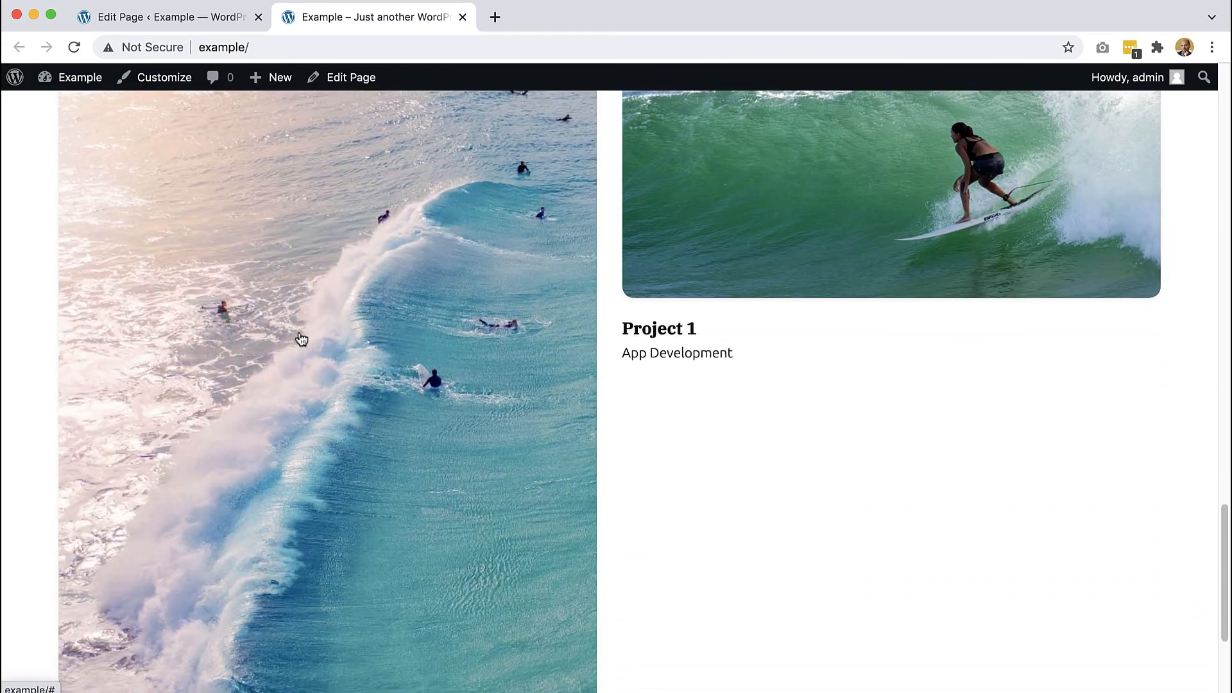
{"action": "scroll", "scroll_direction": "up", "scroll_amount": 3}
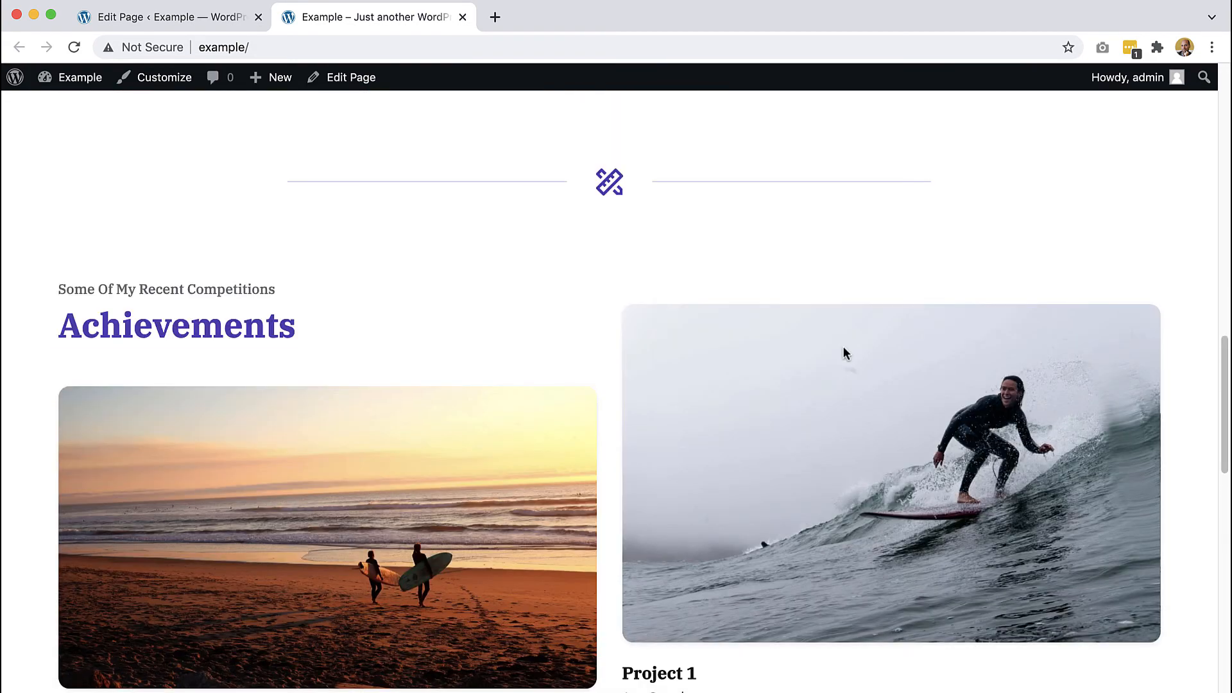
{"action": "mouse_move", "coordinate": [478, 250]}
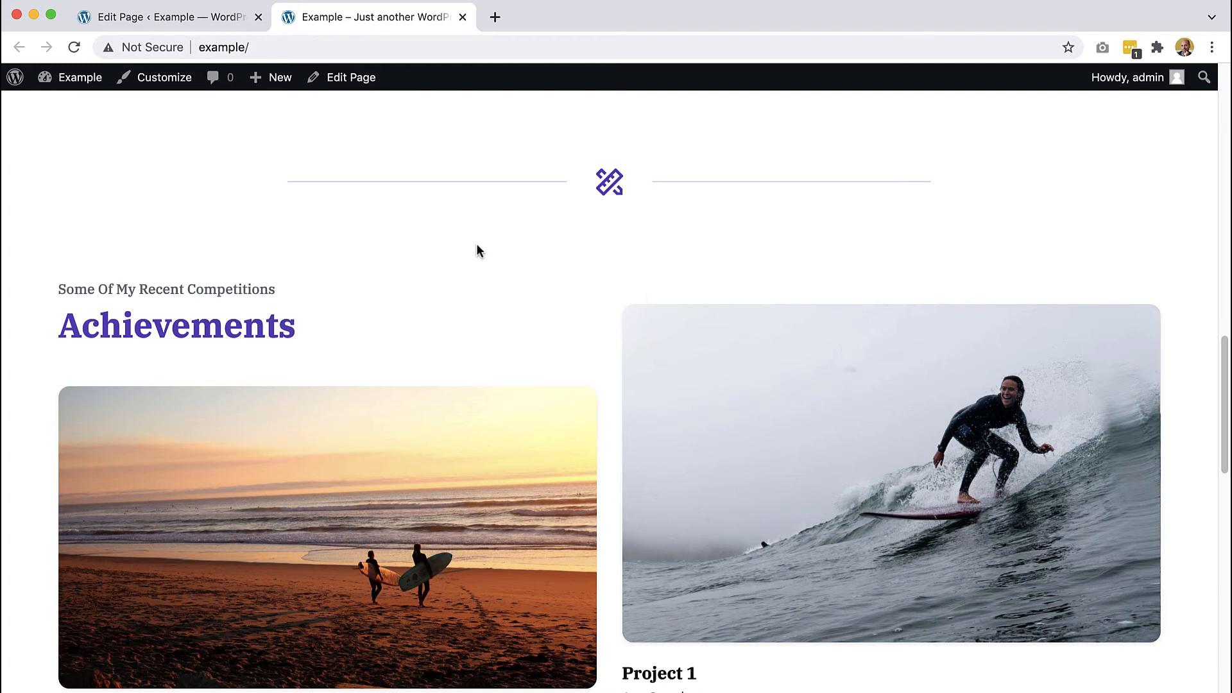
{"action": "left_click", "coordinate": [166, 17]}
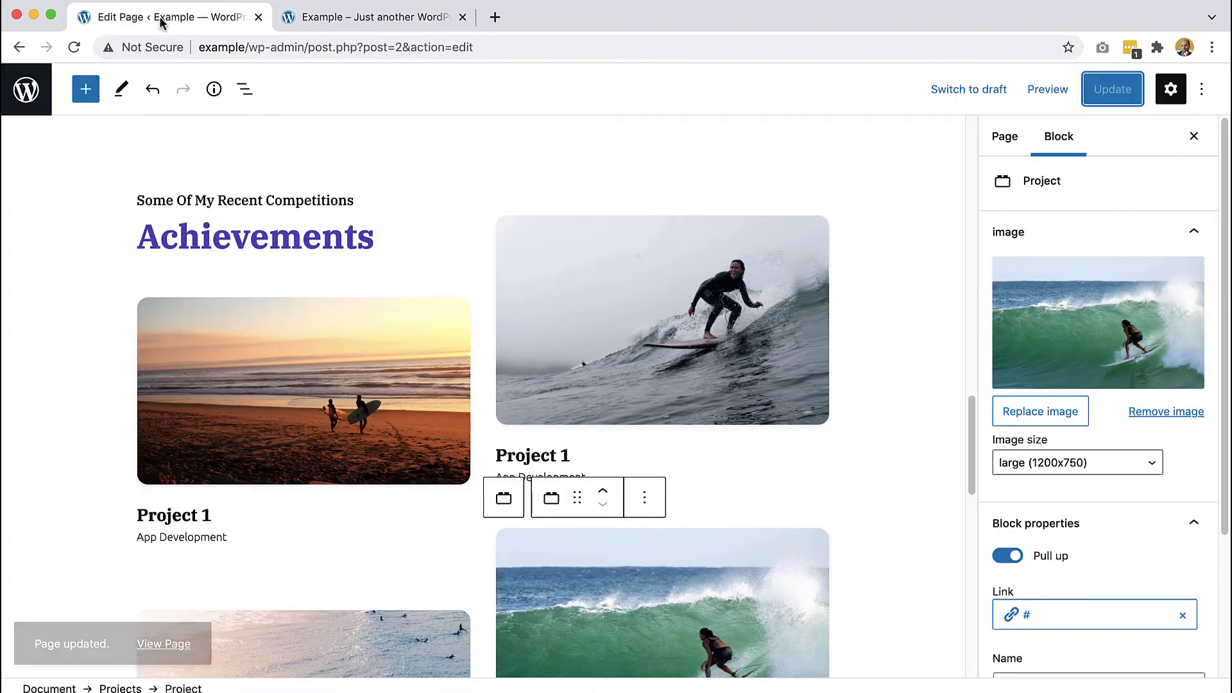
{"action": "left_click", "coordinate": [86, 88]}
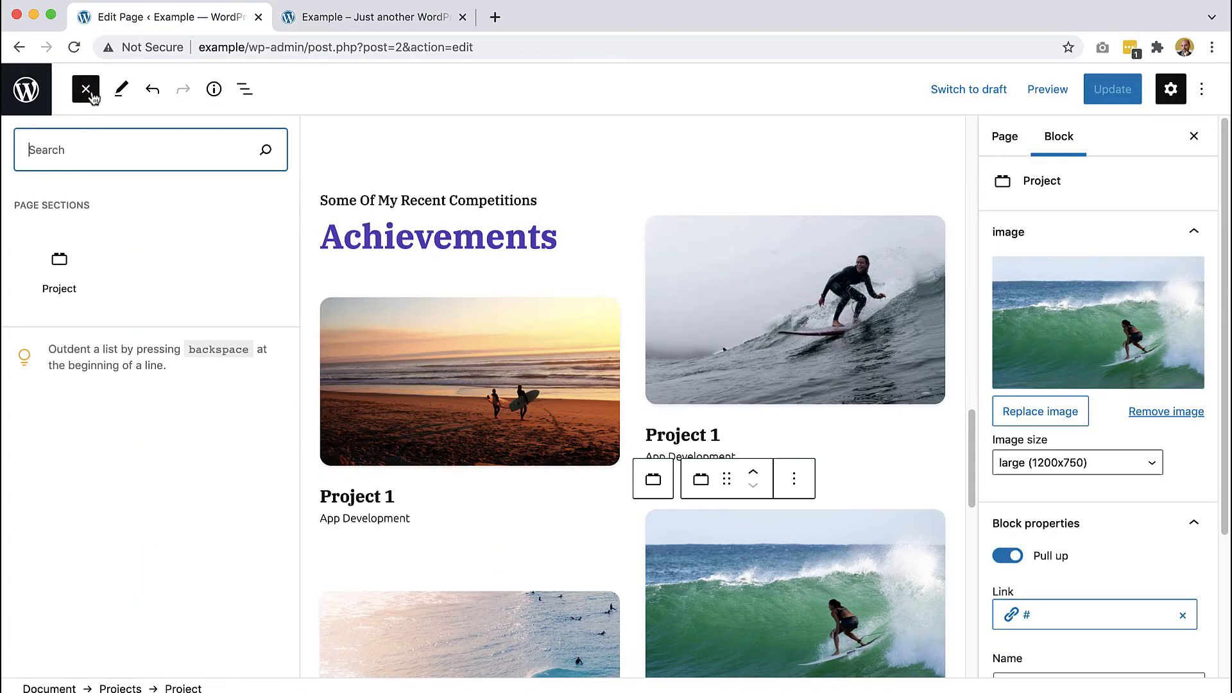
{"action": "mouse_move", "coordinate": [442, 173]}
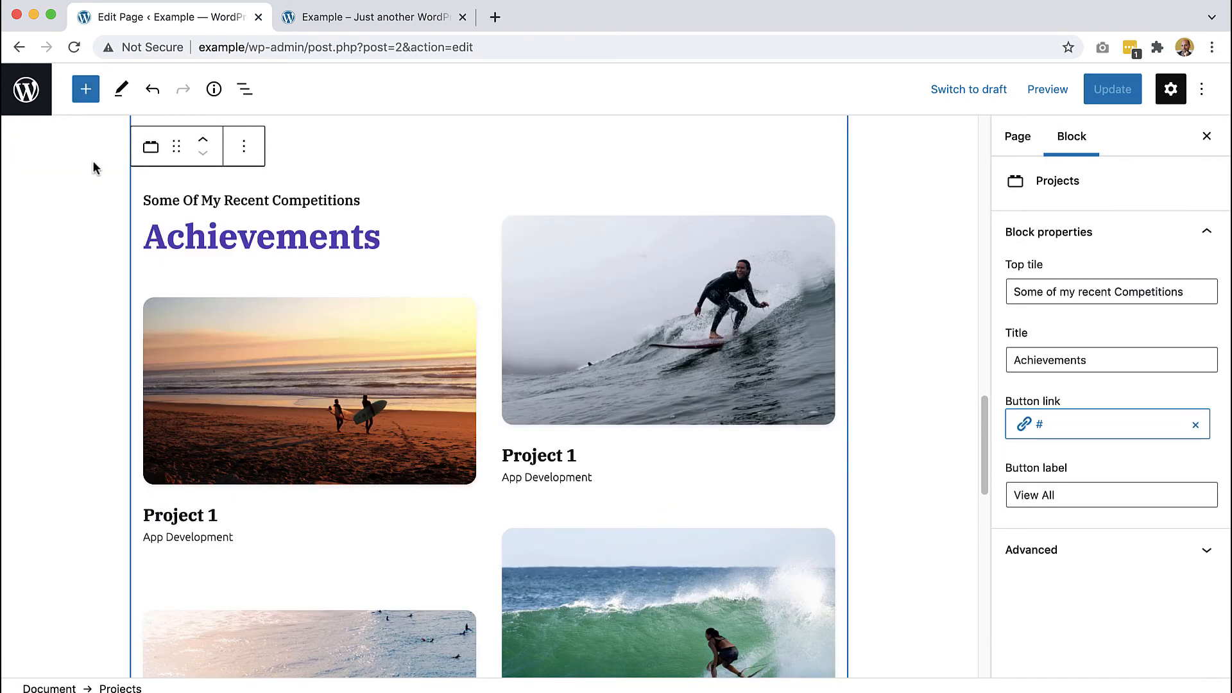
{"action": "left_click", "coordinate": [86, 89]}
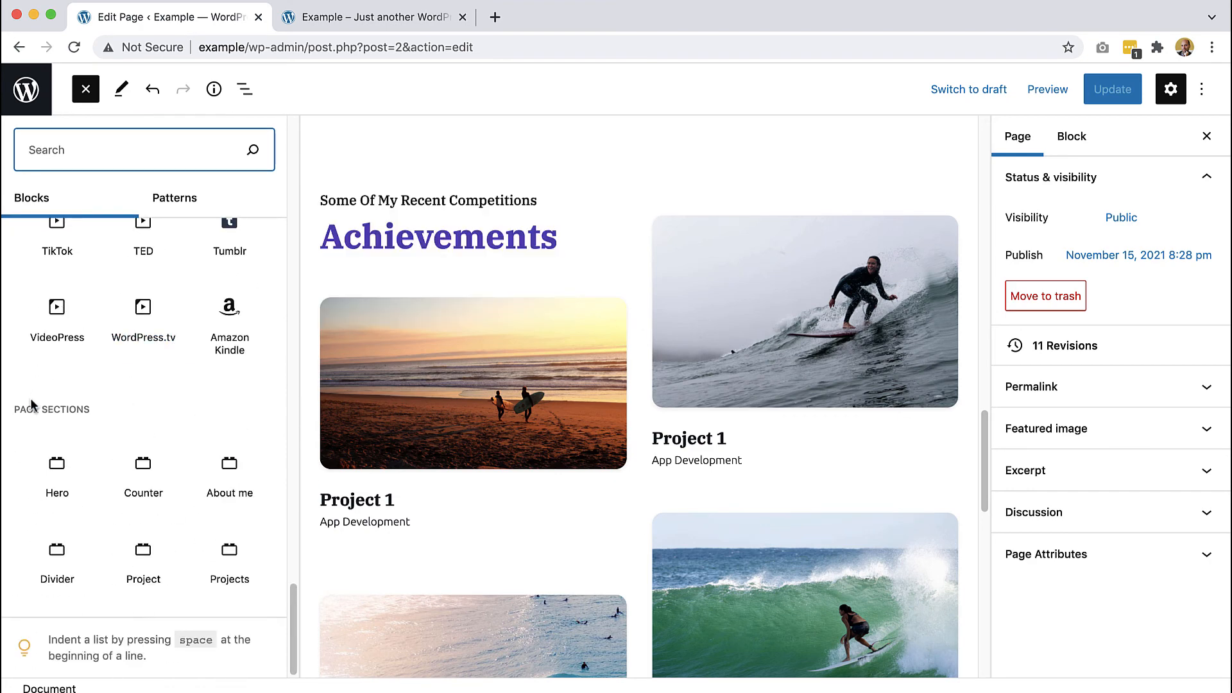
{"action": "mouse_move", "coordinate": [72, 438]}
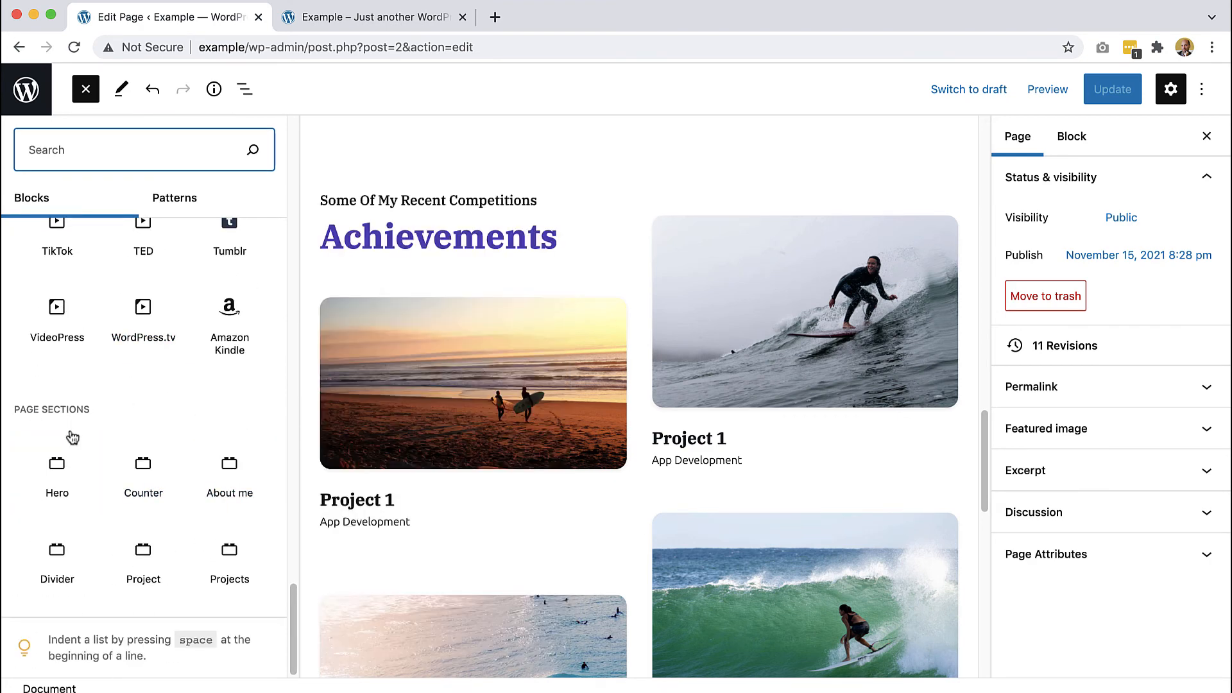
{"action": "mouse_move", "coordinate": [229, 469]}
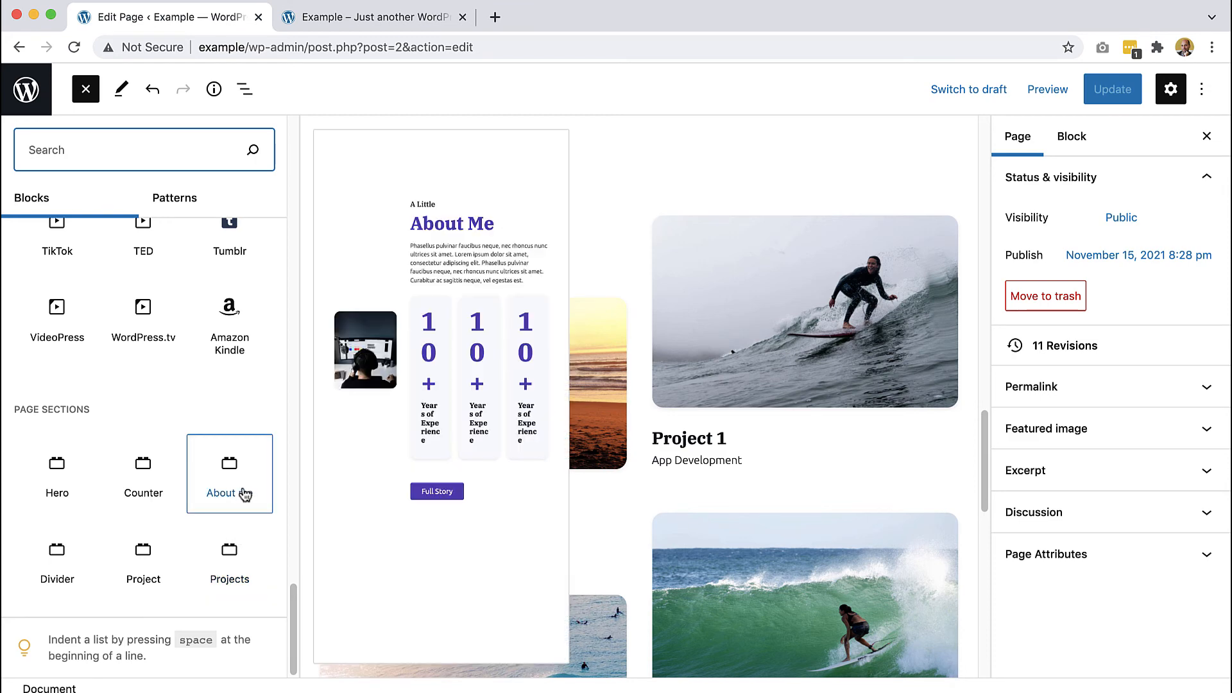
{"action": "left_click", "coordinate": [229, 558]}
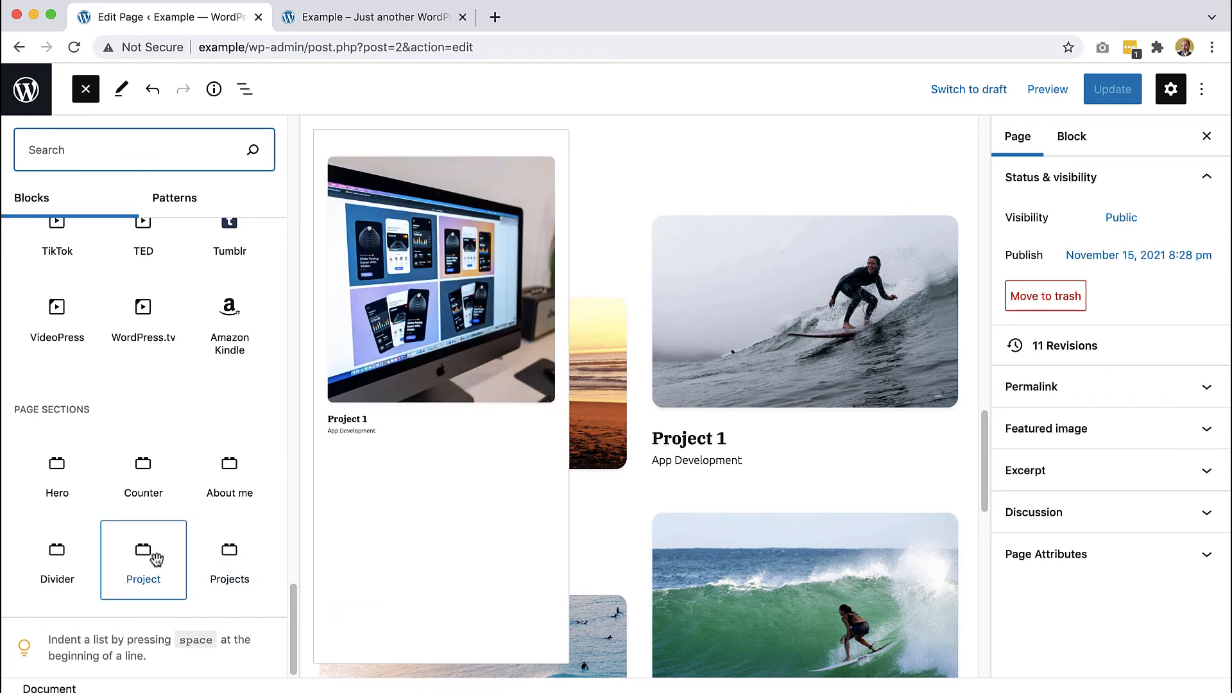
{"action": "mouse_move", "coordinate": [165, 587]}
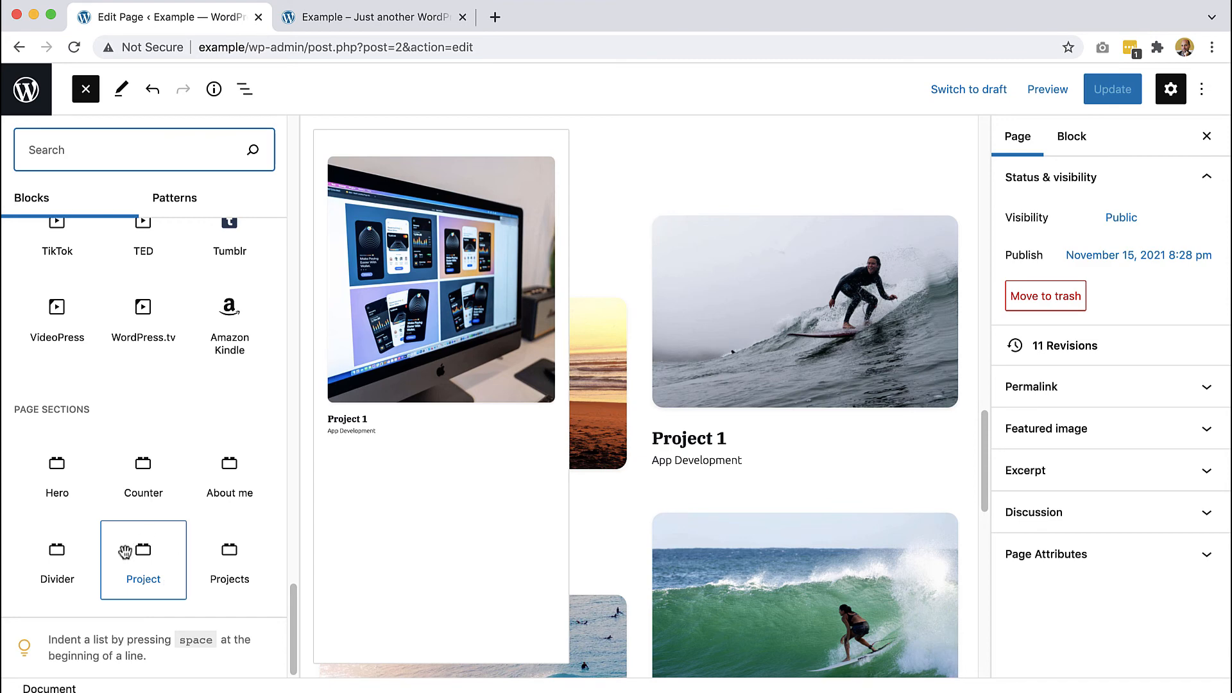
{"action": "mouse_move", "coordinate": [130, 570]}
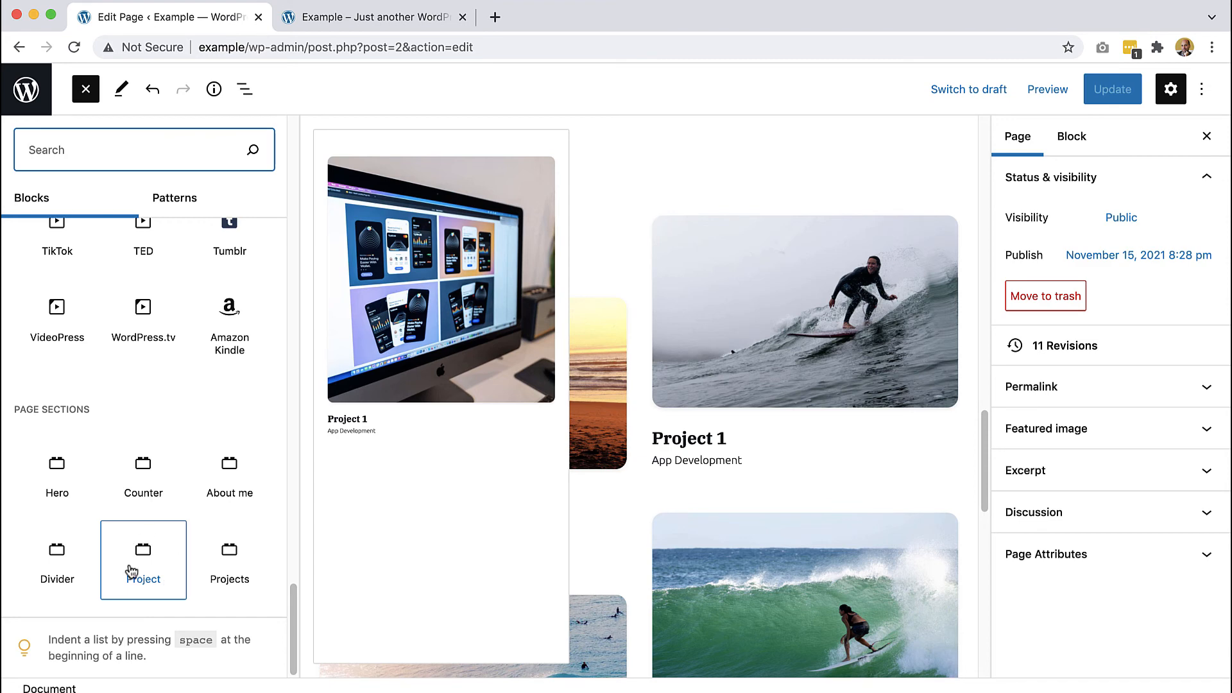
{"action": "left_click", "coordinate": [229, 558]}
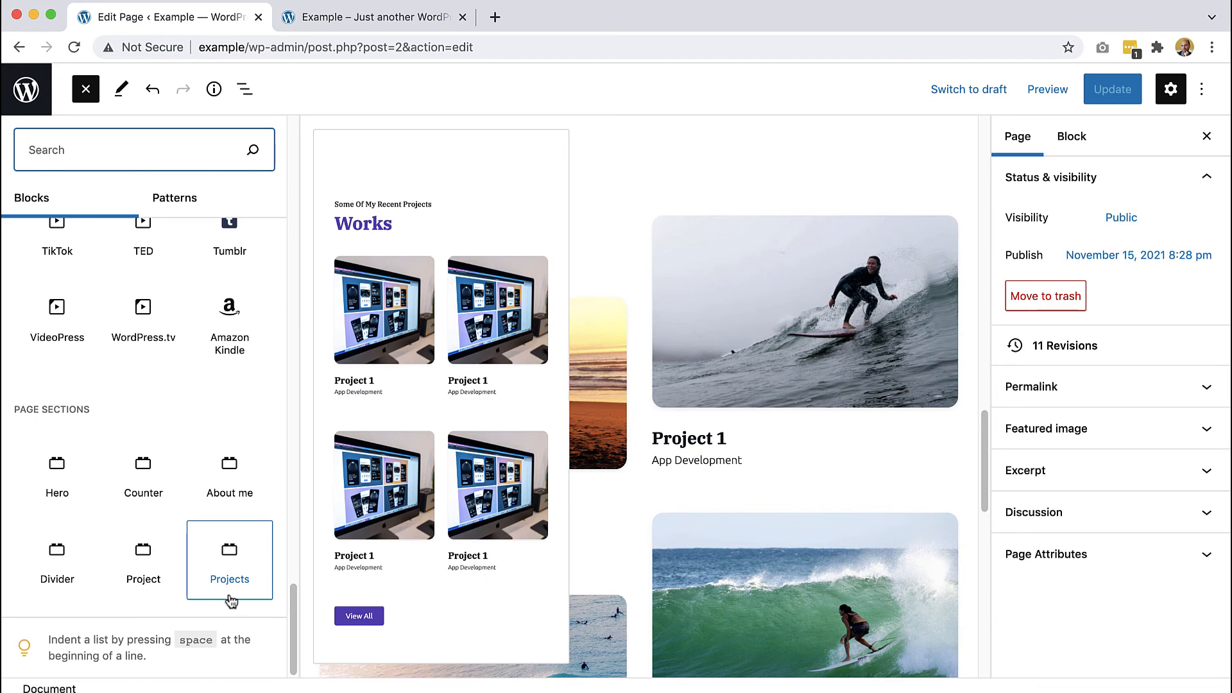
{"action": "mouse_move", "coordinate": [228, 589]}
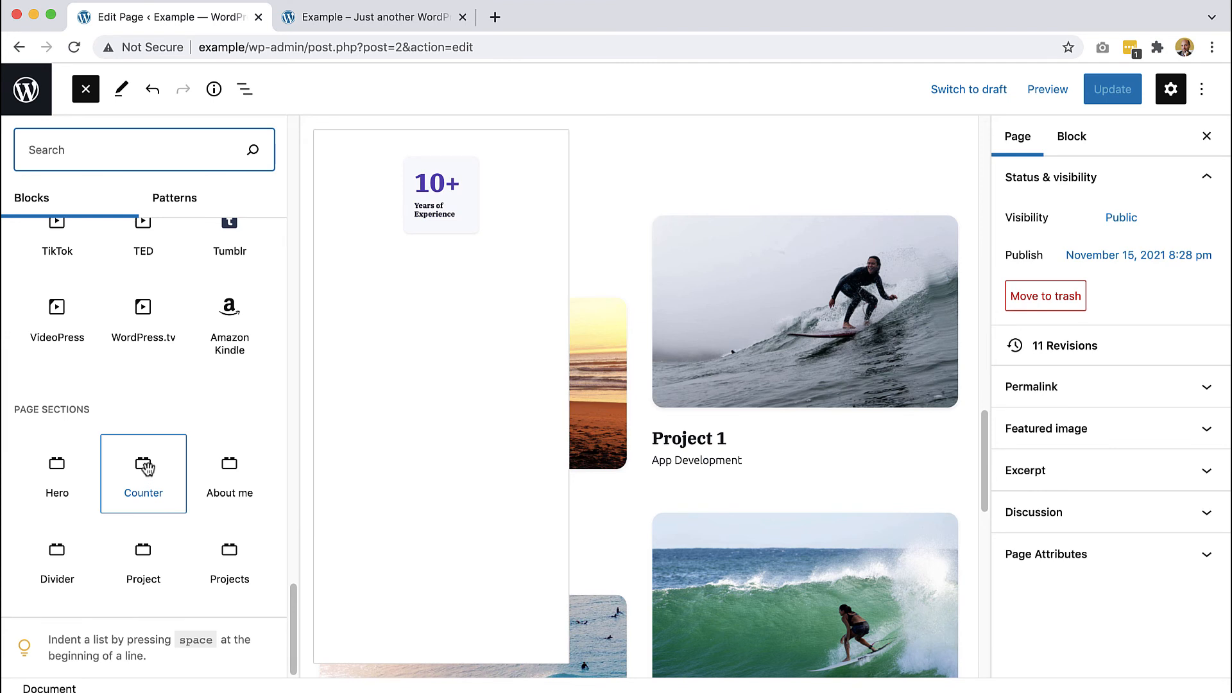
{"action": "mouse_move", "coordinate": [143, 463]}
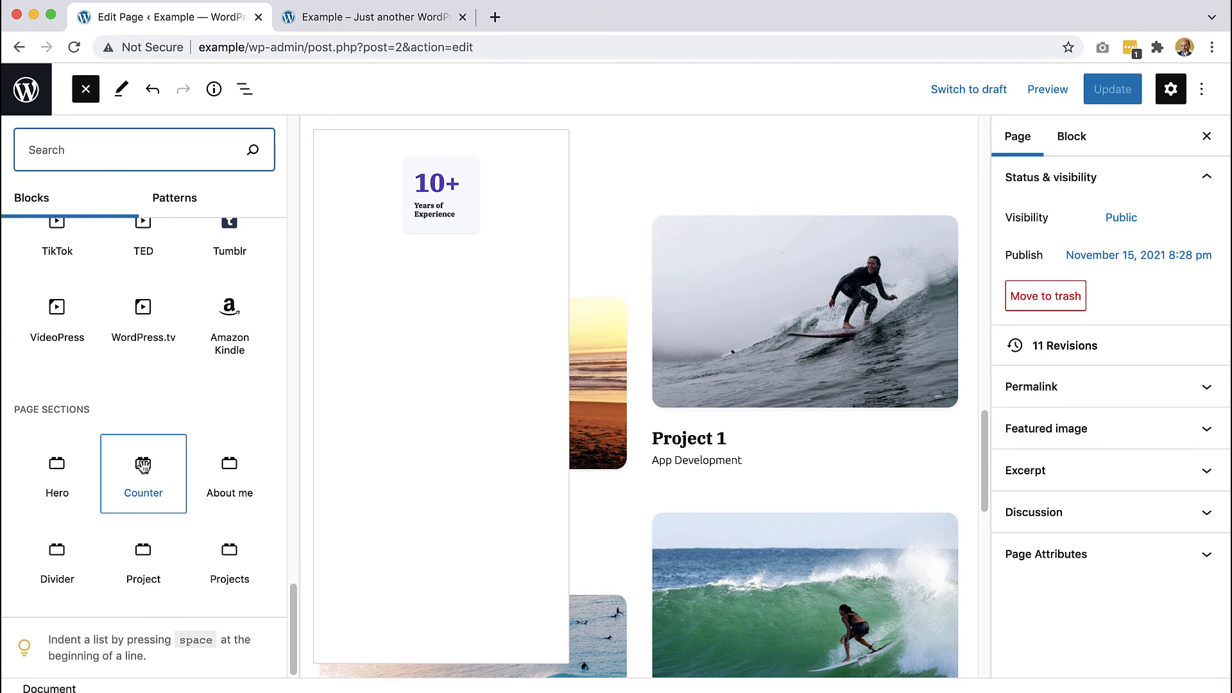
{"action": "mouse_move", "coordinate": [130, 455]}
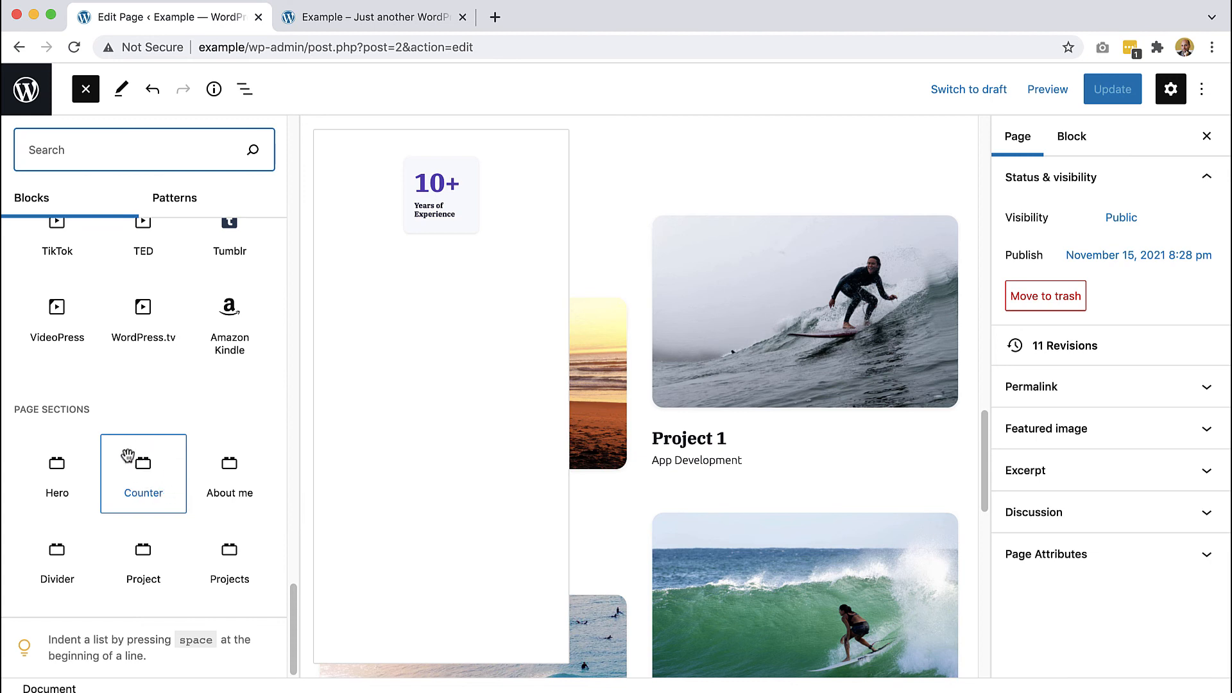
{"action": "mouse_move", "coordinate": [135, 480]}
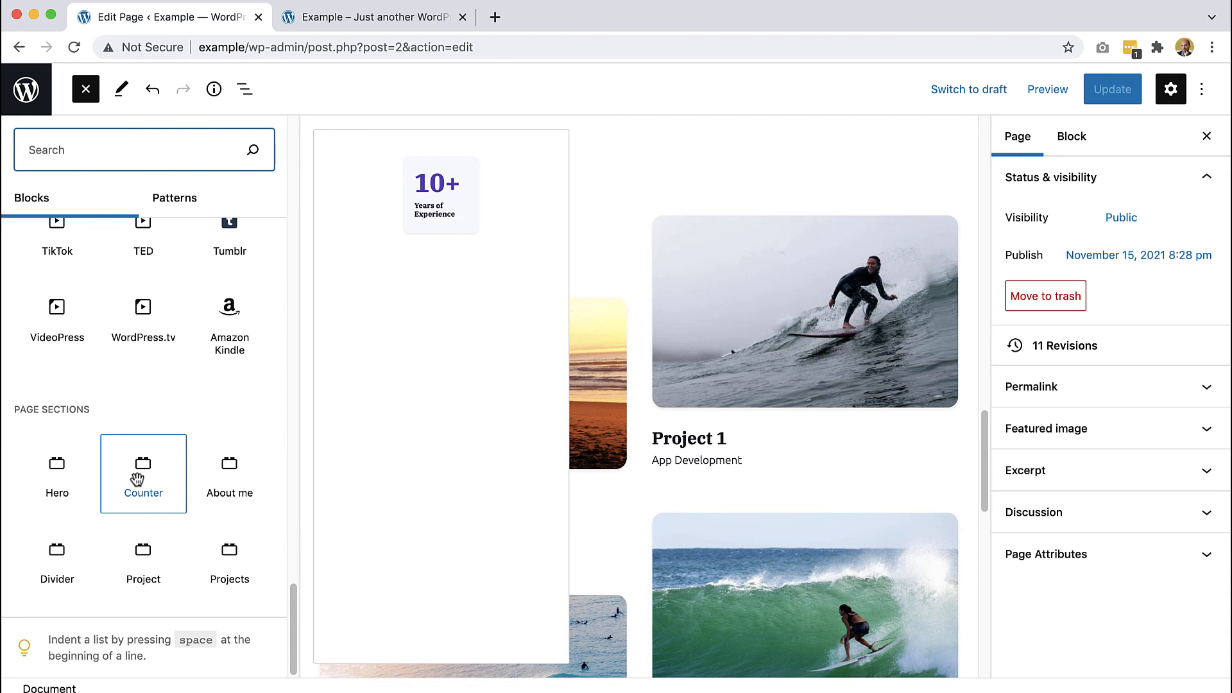
{"action": "mouse_move", "coordinate": [189, 490]}
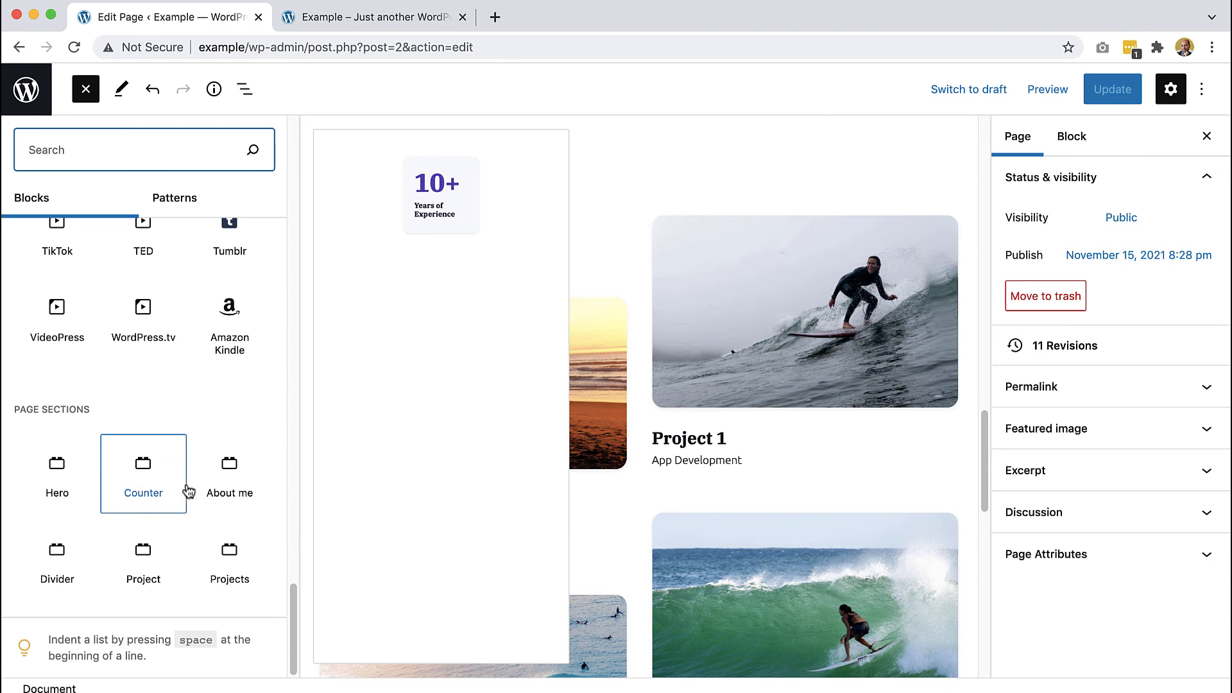
Set the Project column block's Parents to 'projects' under More Options
{"action": "left_click", "coordinate": [228, 547]}
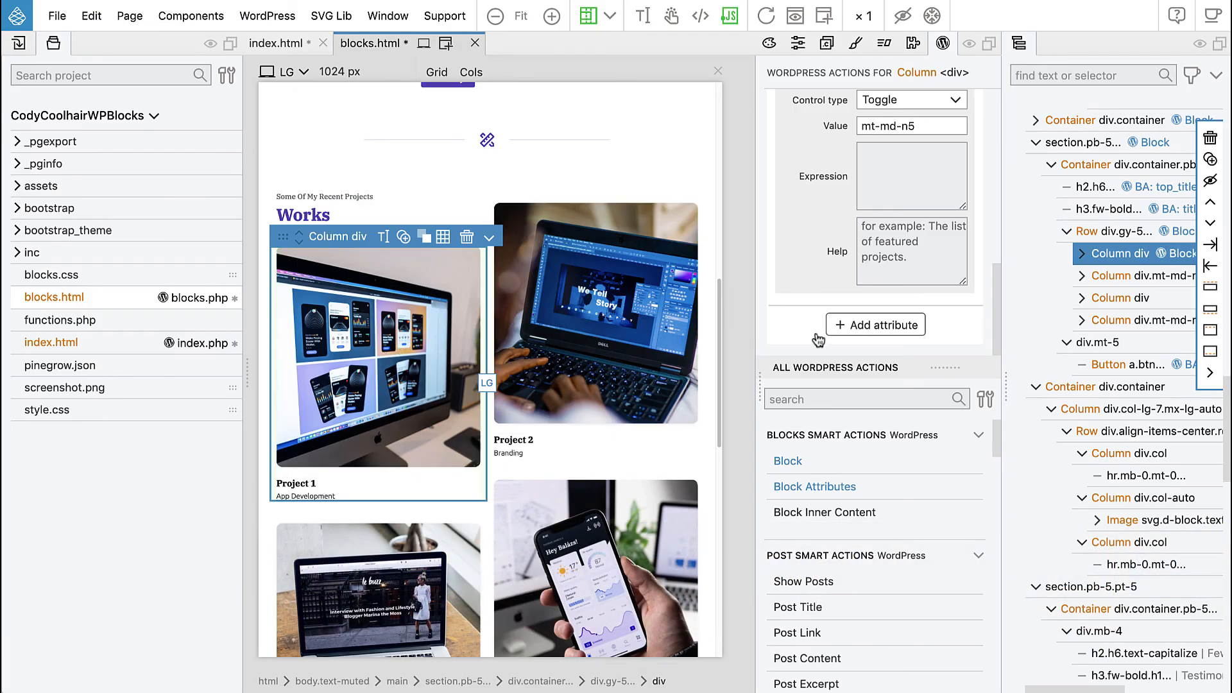
{"action": "mouse_move", "coordinate": [355, 363]}
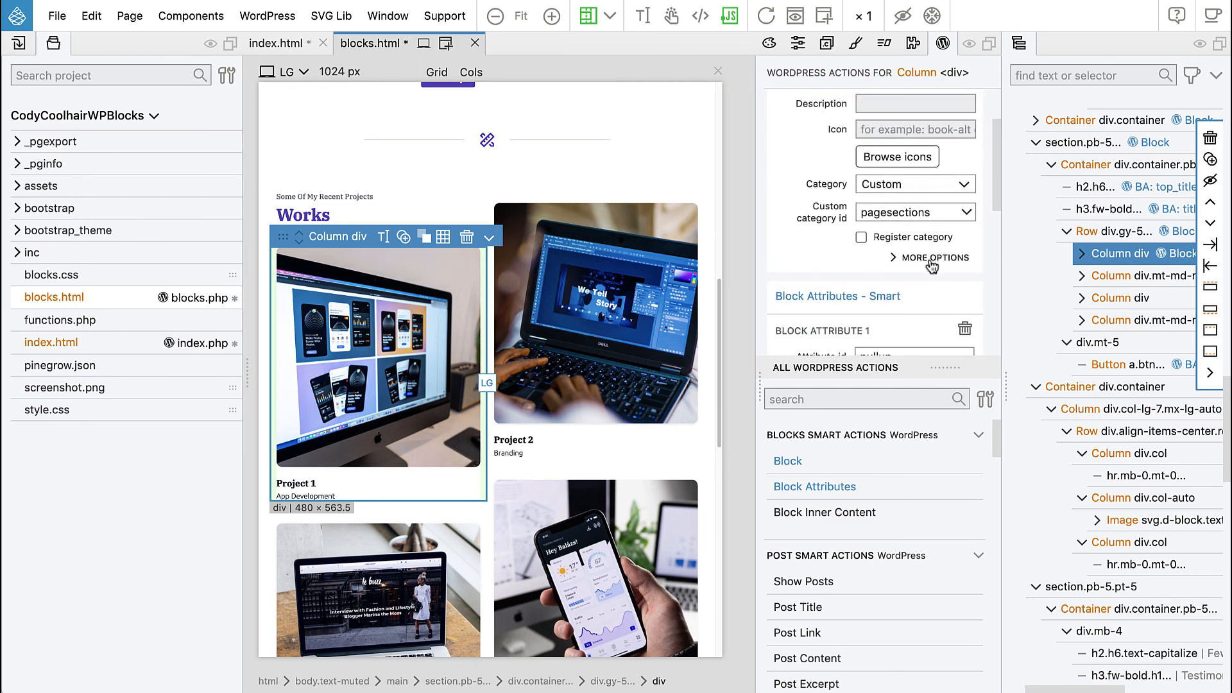
{"action": "left_click", "coordinate": [936, 257]}
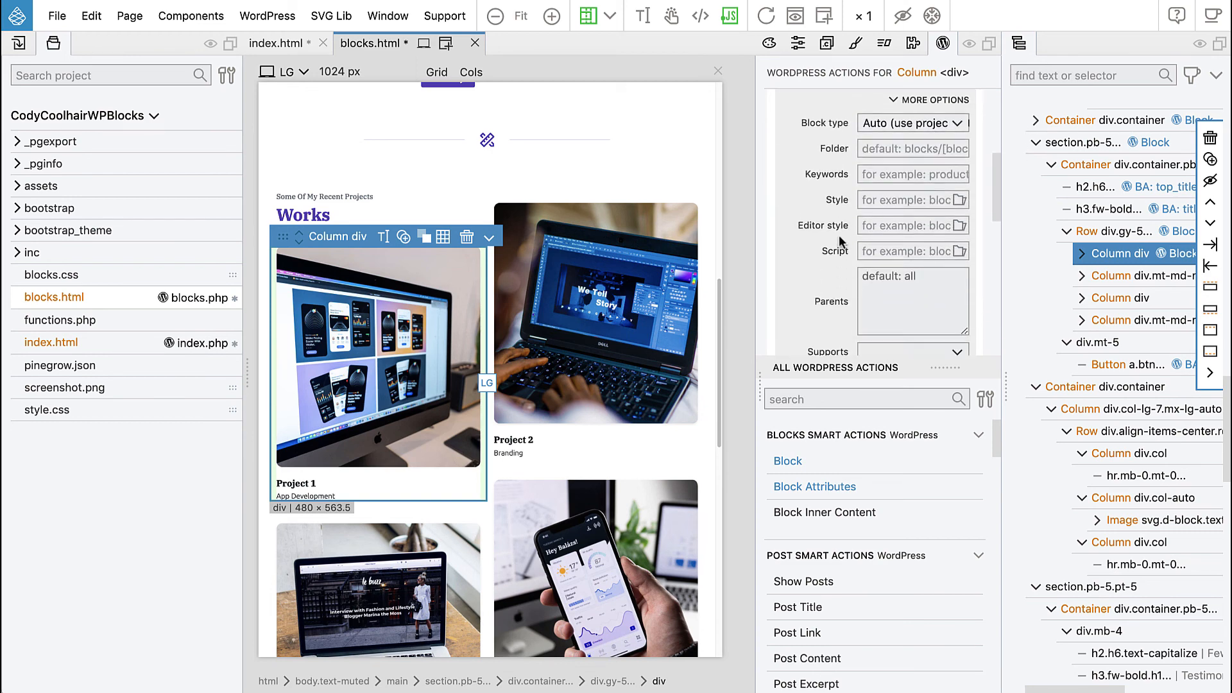
{"action": "scroll", "scroll_direction": "down", "scroll_amount": 3}
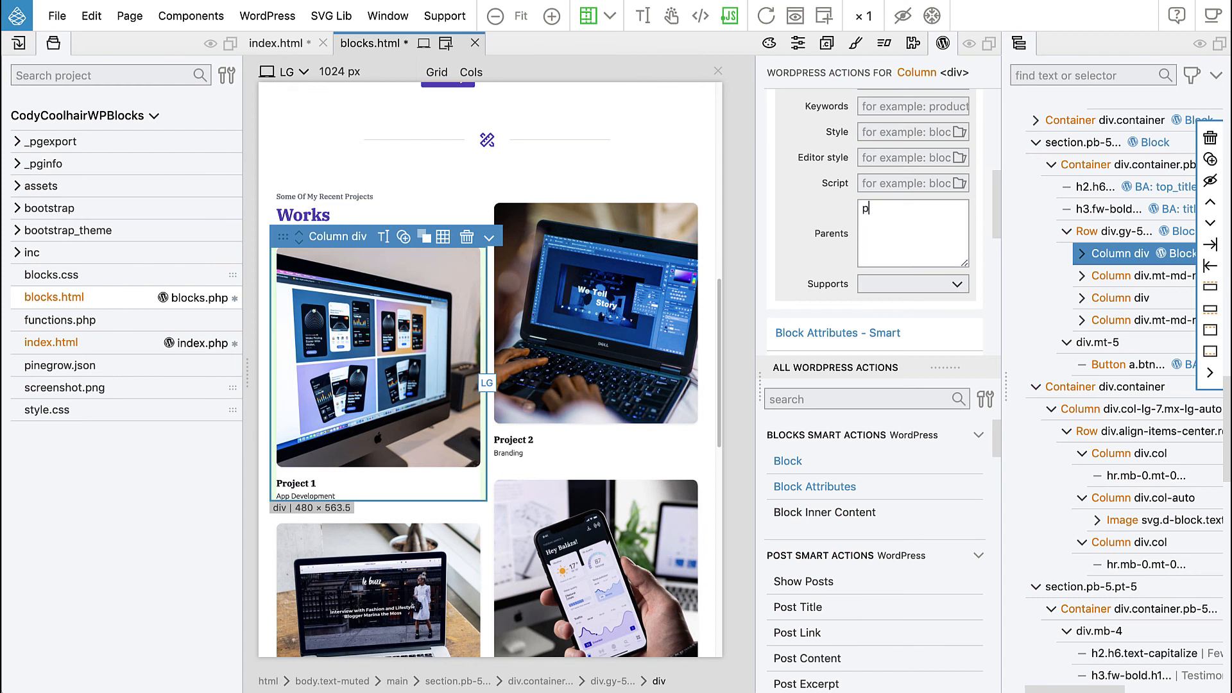
{"action": "type", "text": "projects"}
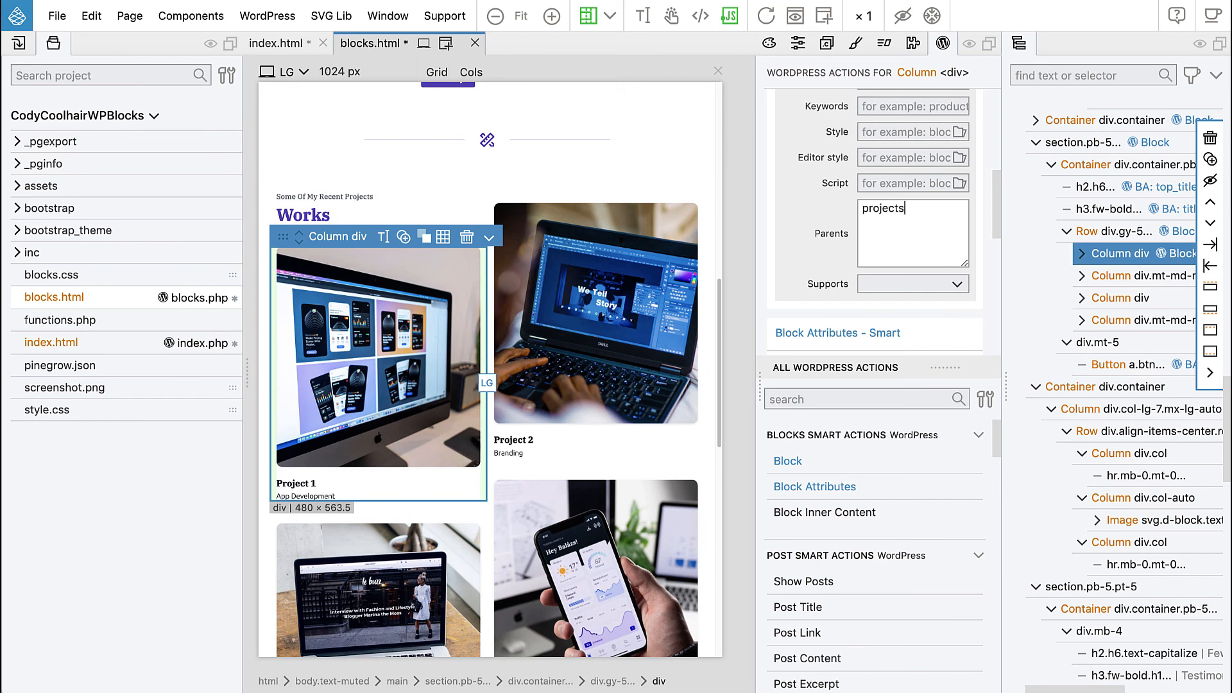
{"action": "mouse_move", "coordinate": [796, 247]}
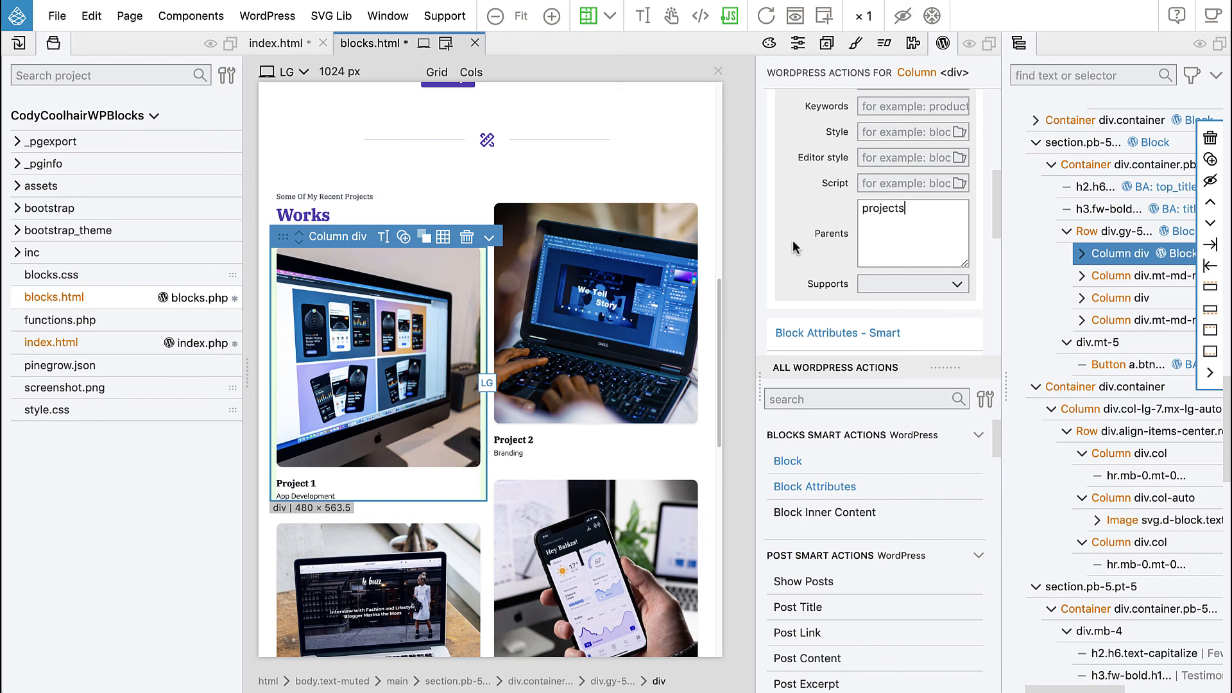
{"action": "left_click", "coordinate": [267, 15]}
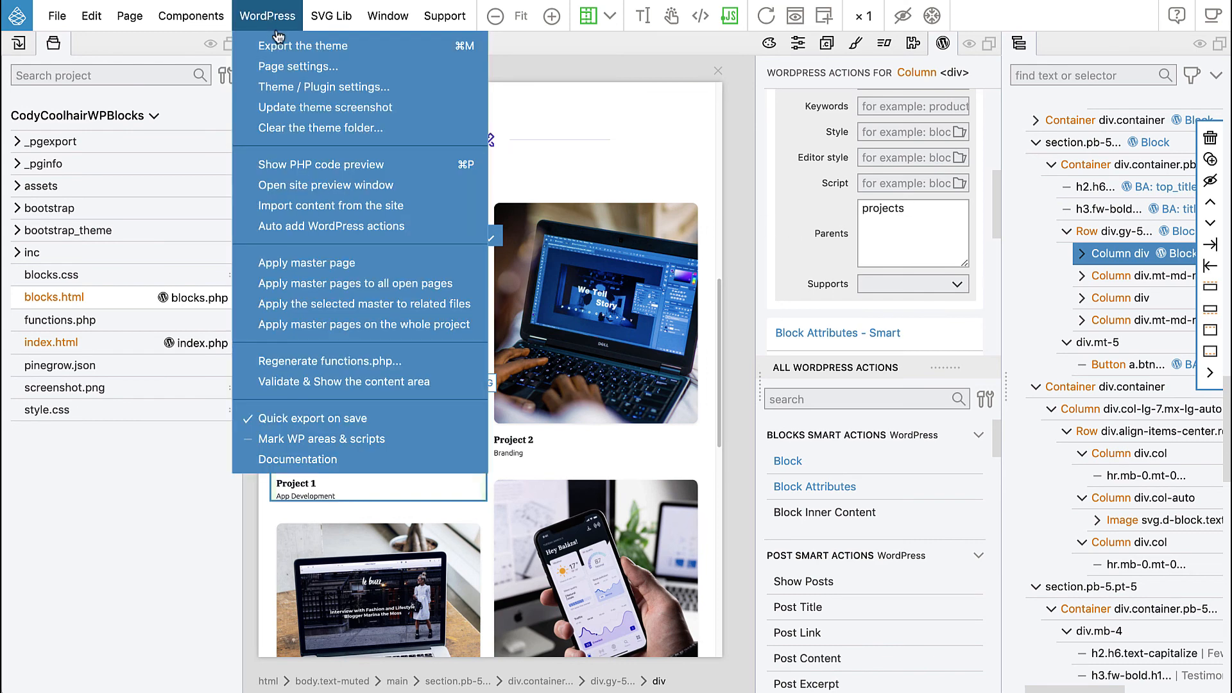
Export the theme, reload the WordPress editor and browse Page Sections in the block library
{"action": "left_click", "coordinate": [303, 46]}
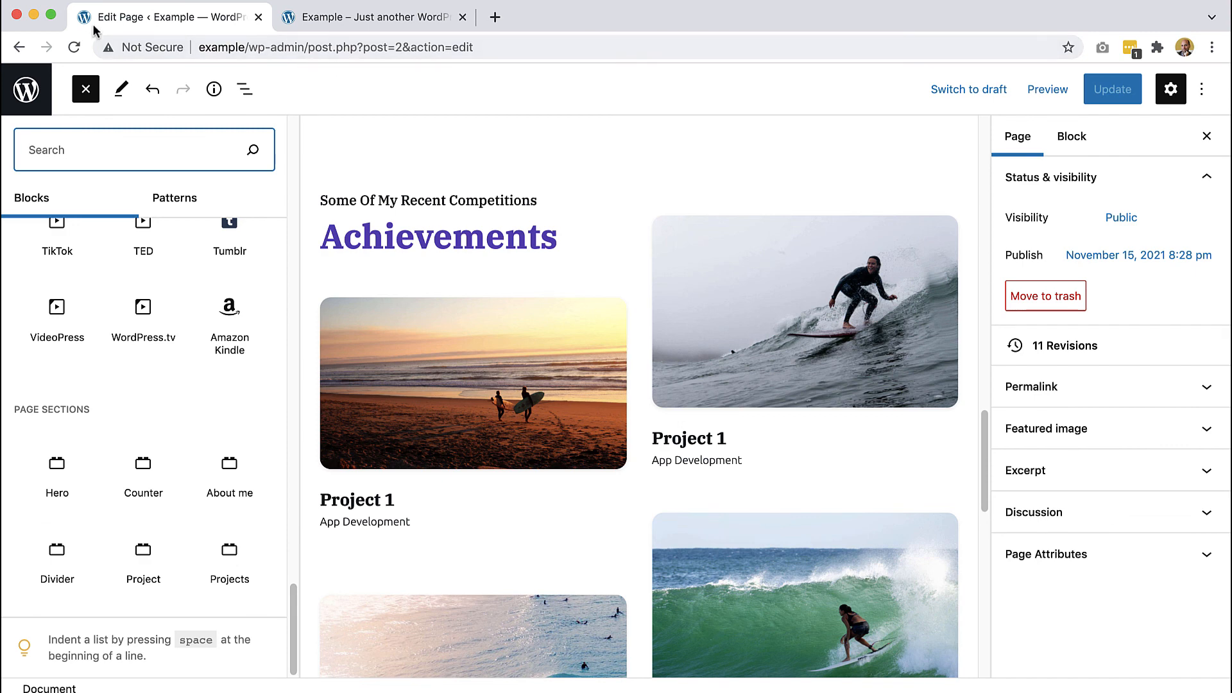
{"action": "left_click", "coordinate": [86, 88]}
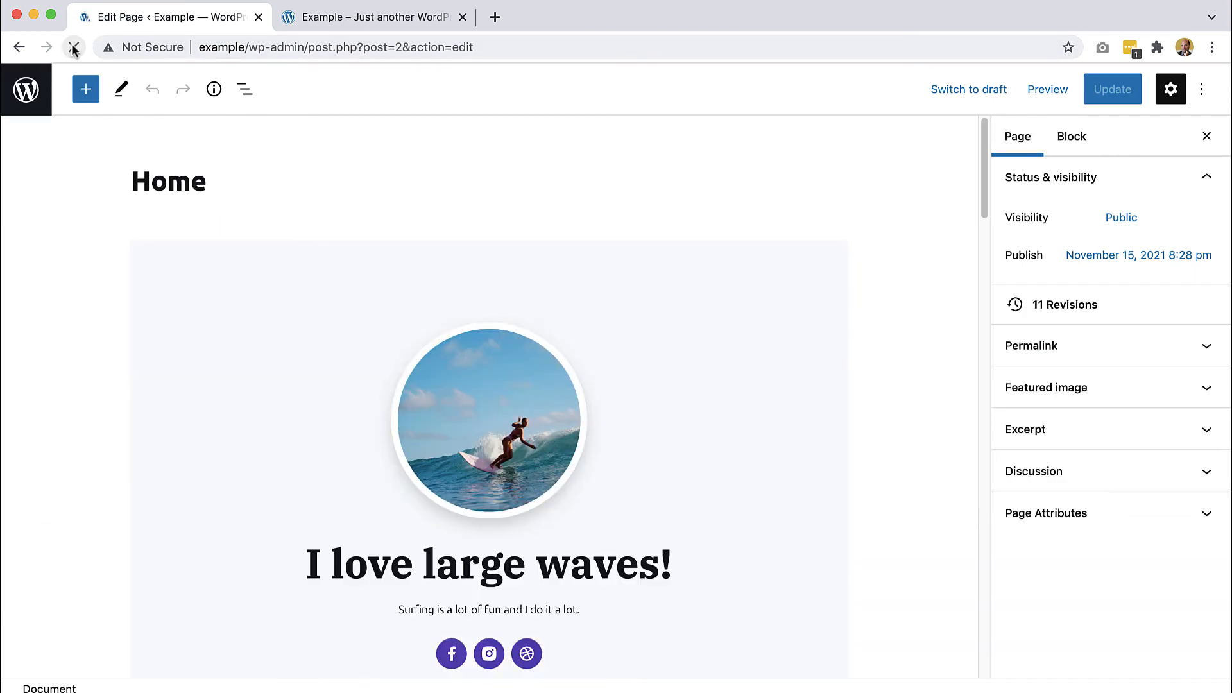
{"action": "left_click", "coordinate": [86, 89]}
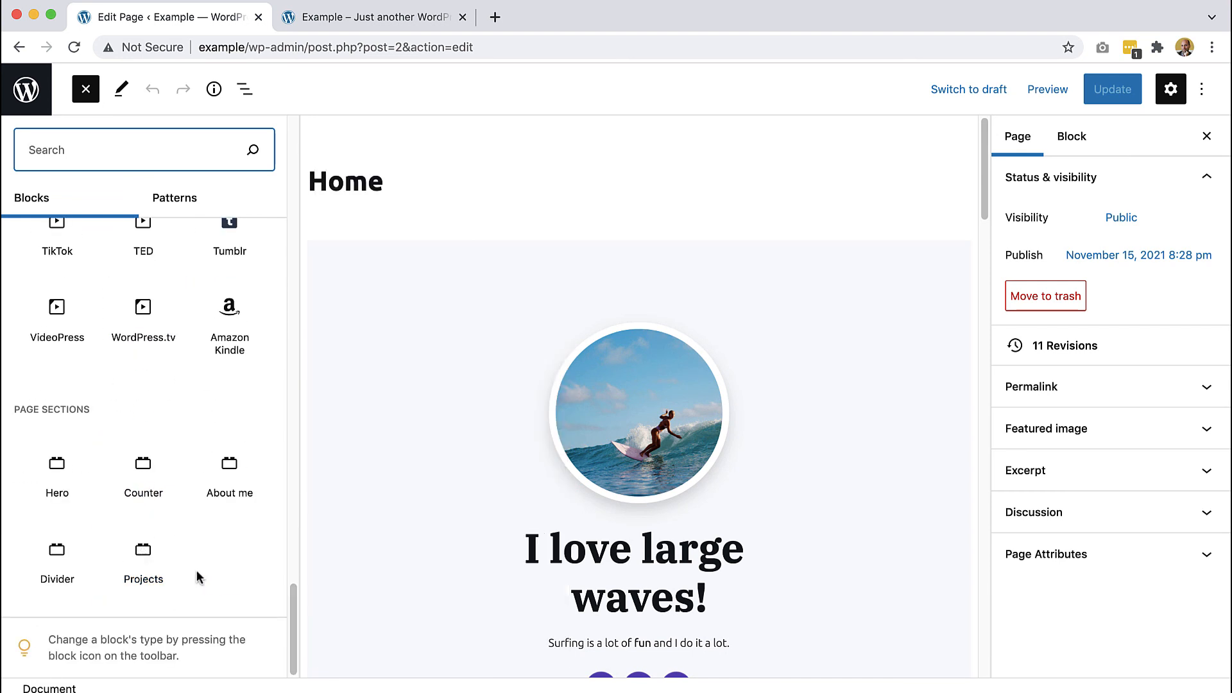
{"action": "mouse_move", "coordinate": [823, 439]}
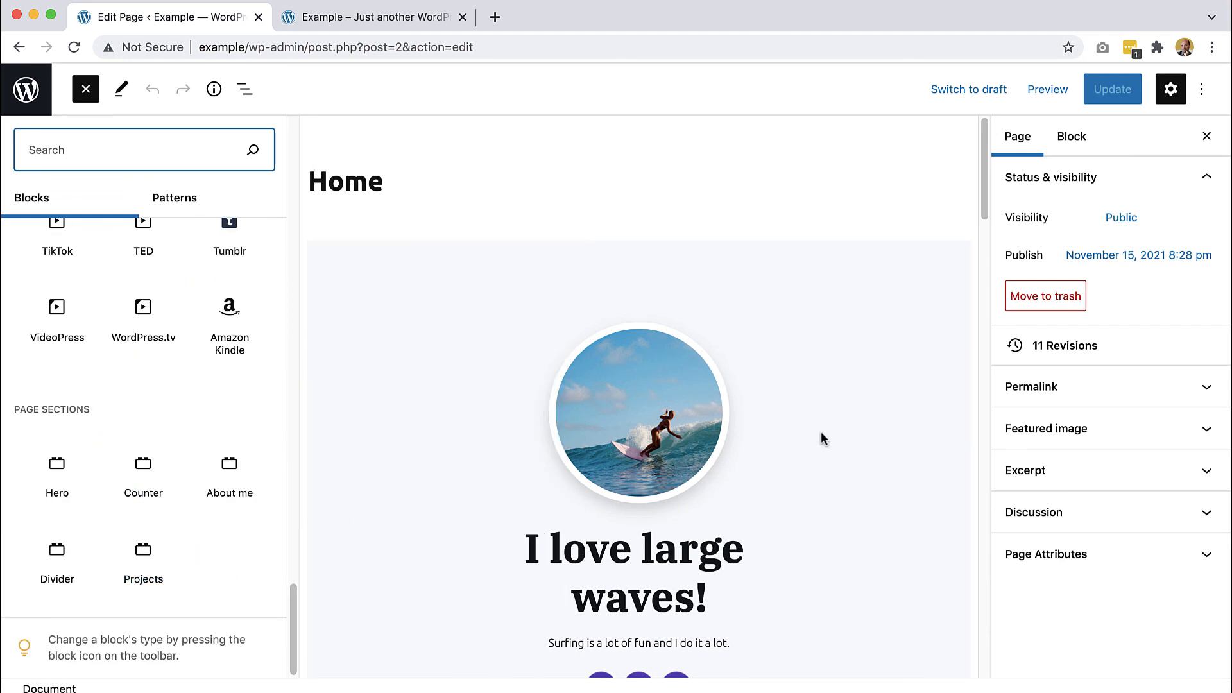
{"action": "scroll", "scroll_direction": "down", "scroll_amount": 3}
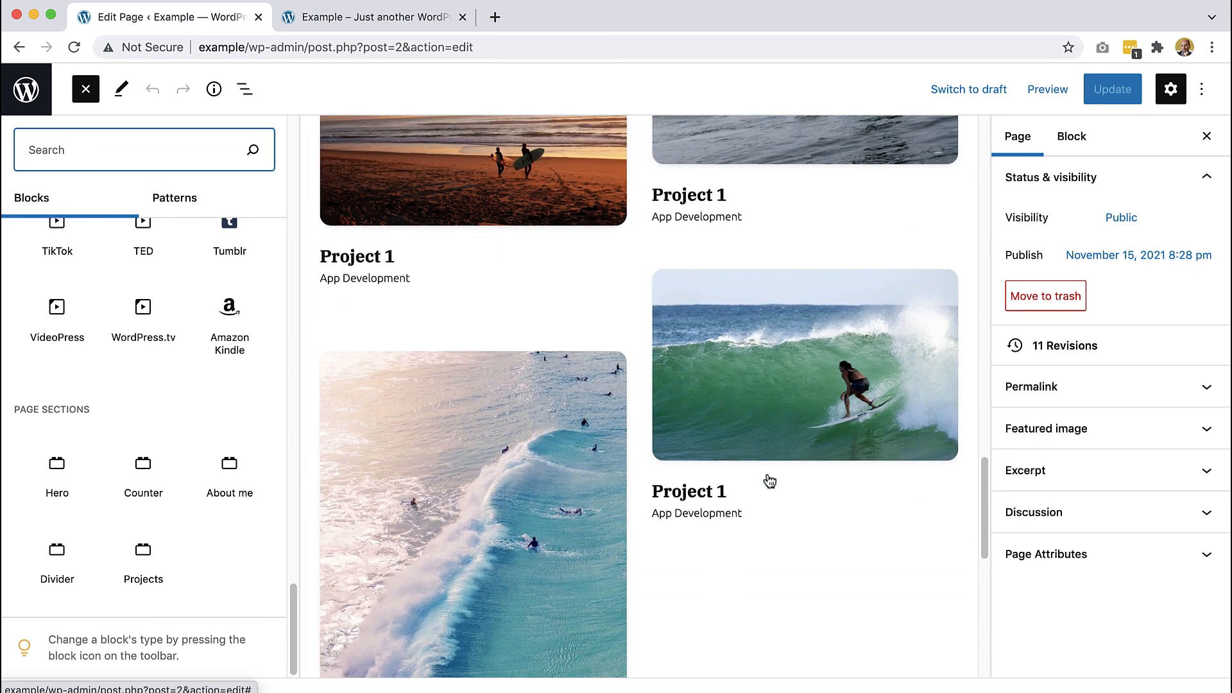
Select the aerial-wave Project card in the Achievements grid to view its image and Pull up setting
{"action": "left_click", "coordinate": [805, 363]}
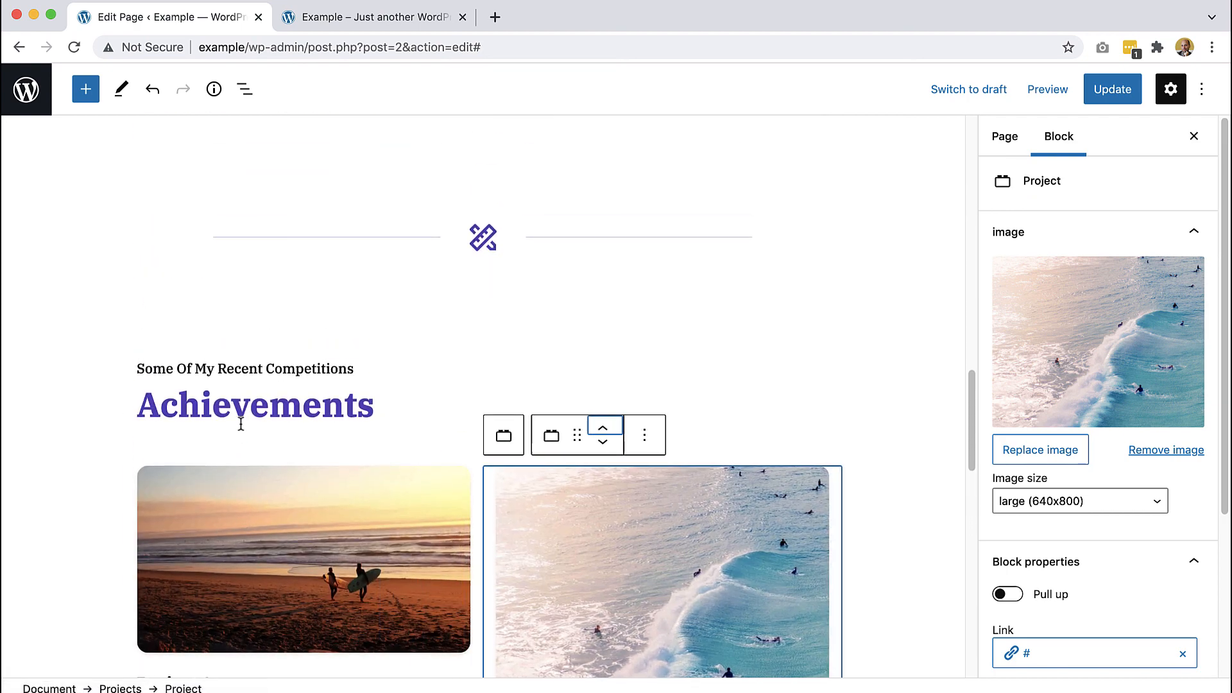
{"action": "scroll", "scroll_direction": "down", "scroll_amount": 3}
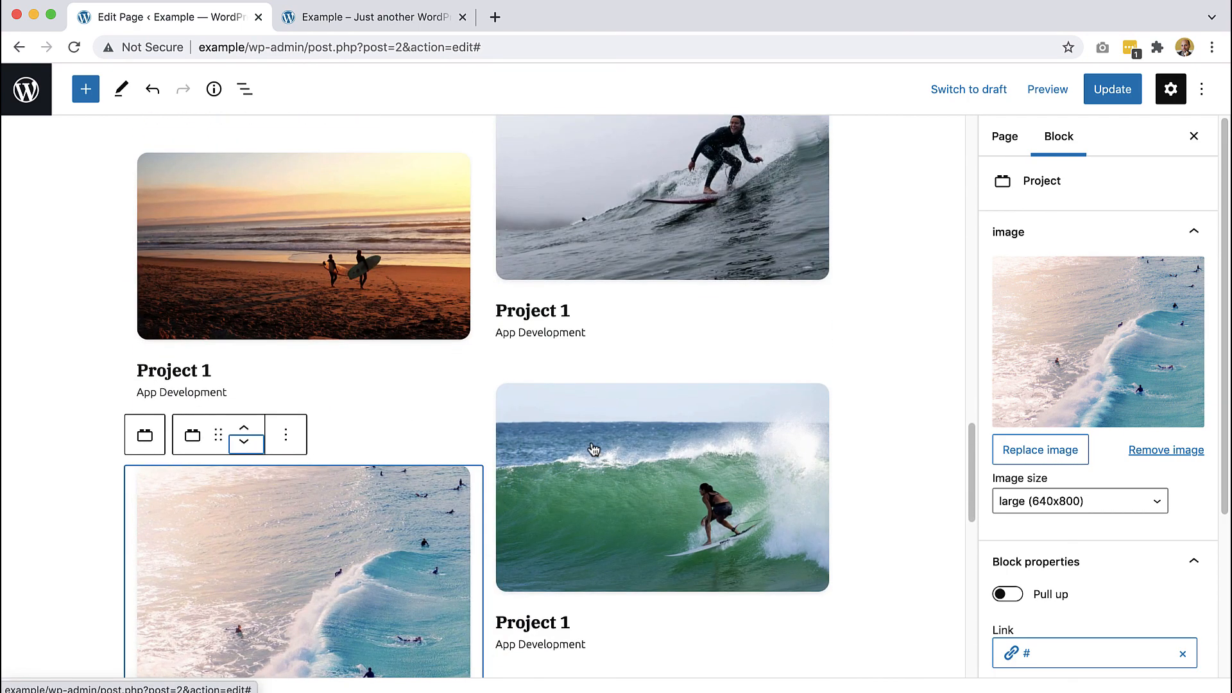
{"action": "mouse_move", "coordinate": [316, 245]}
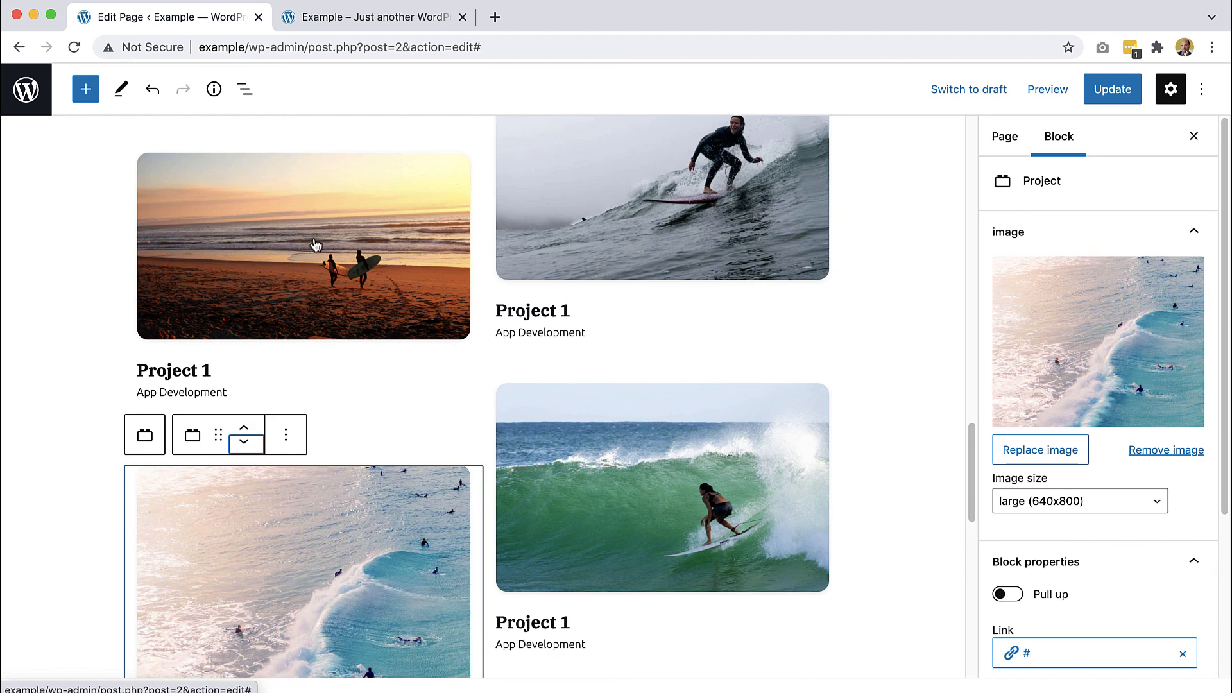
{"action": "mouse_move", "coordinate": [316, 264]}
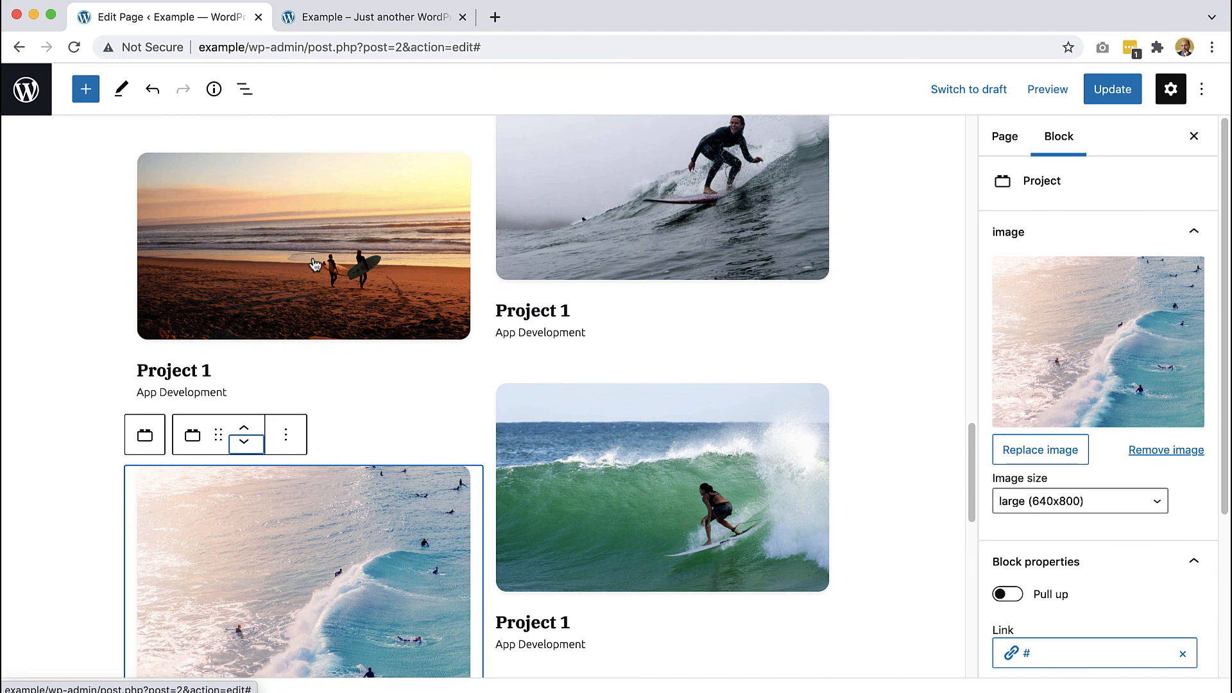
{"action": "mouse_move", "coordinate": [884, 43]}
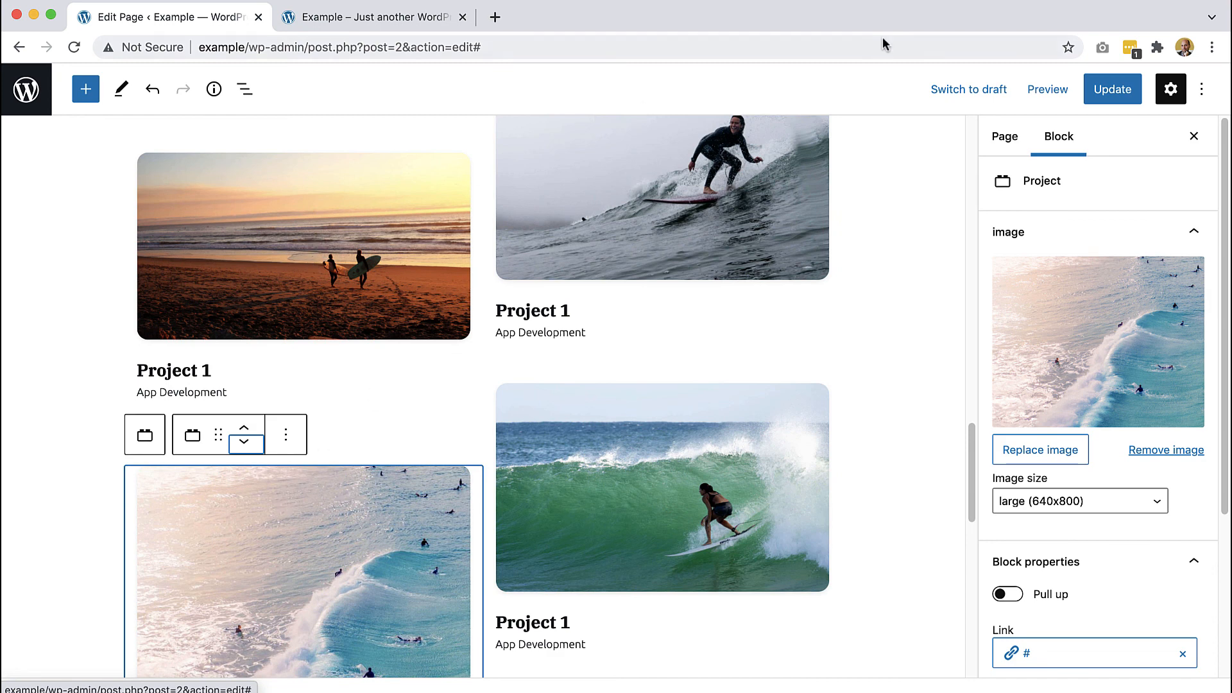